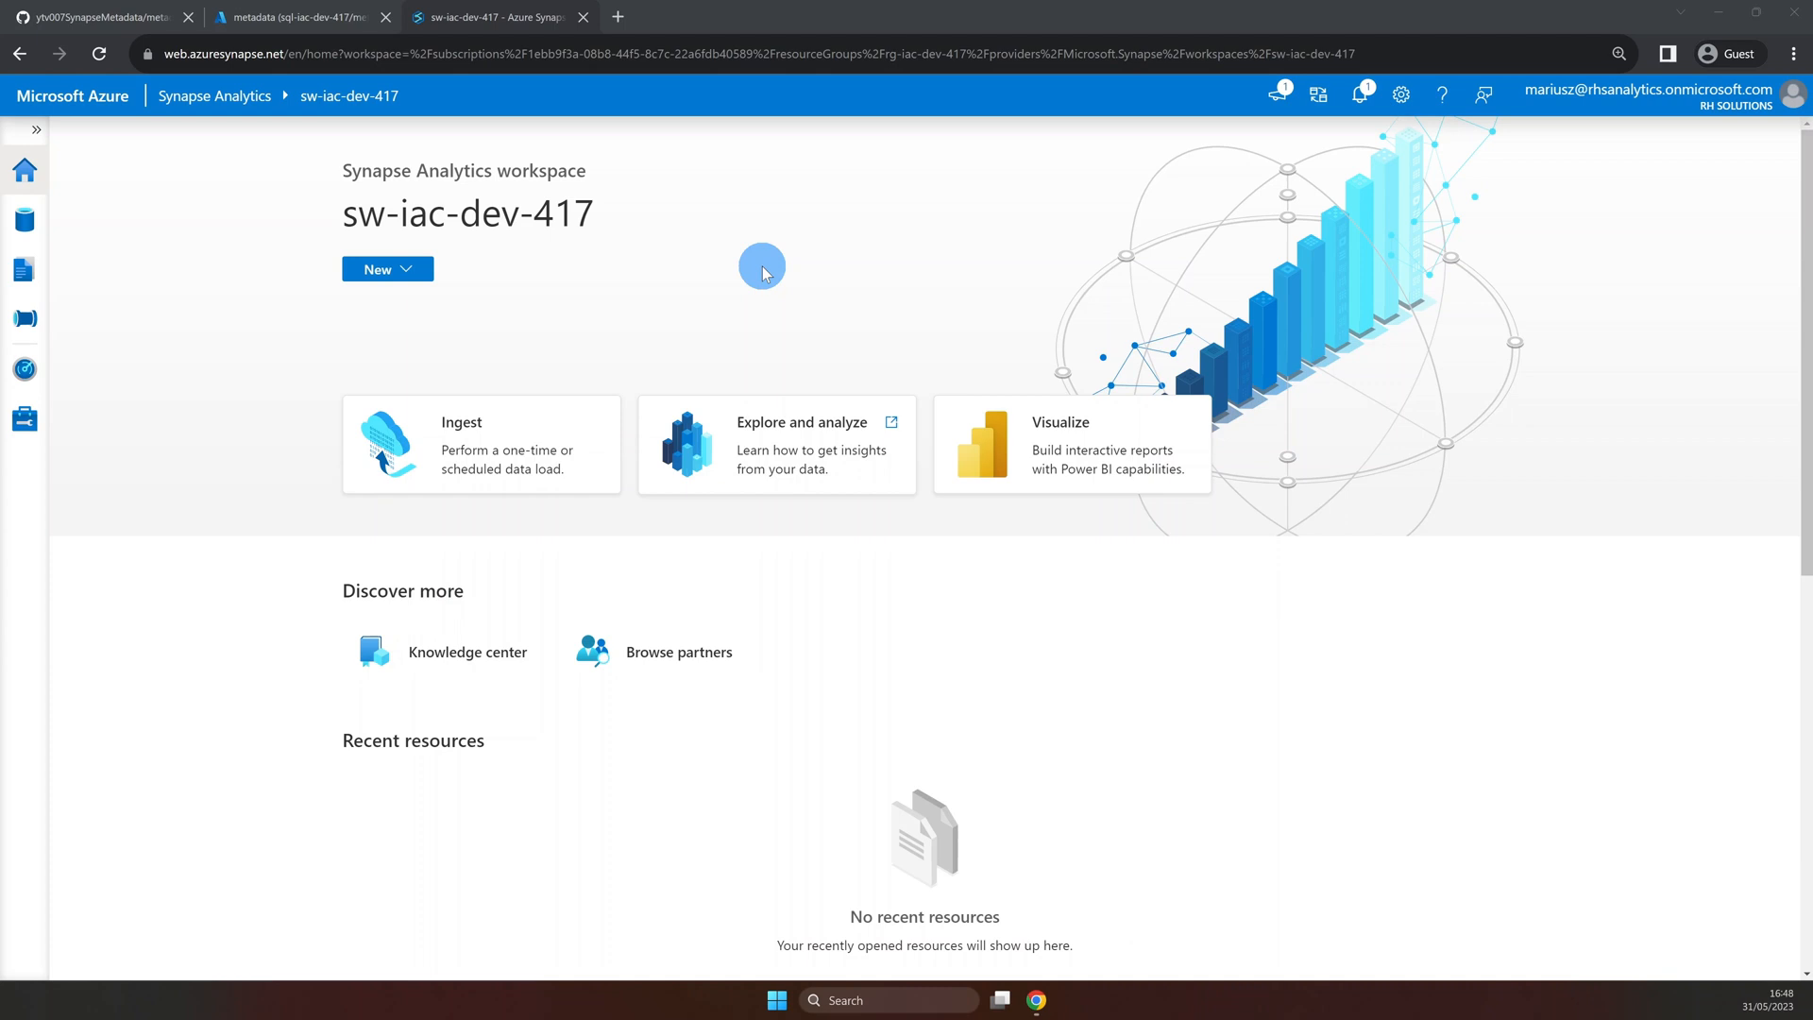
mouse_move(25, 320)
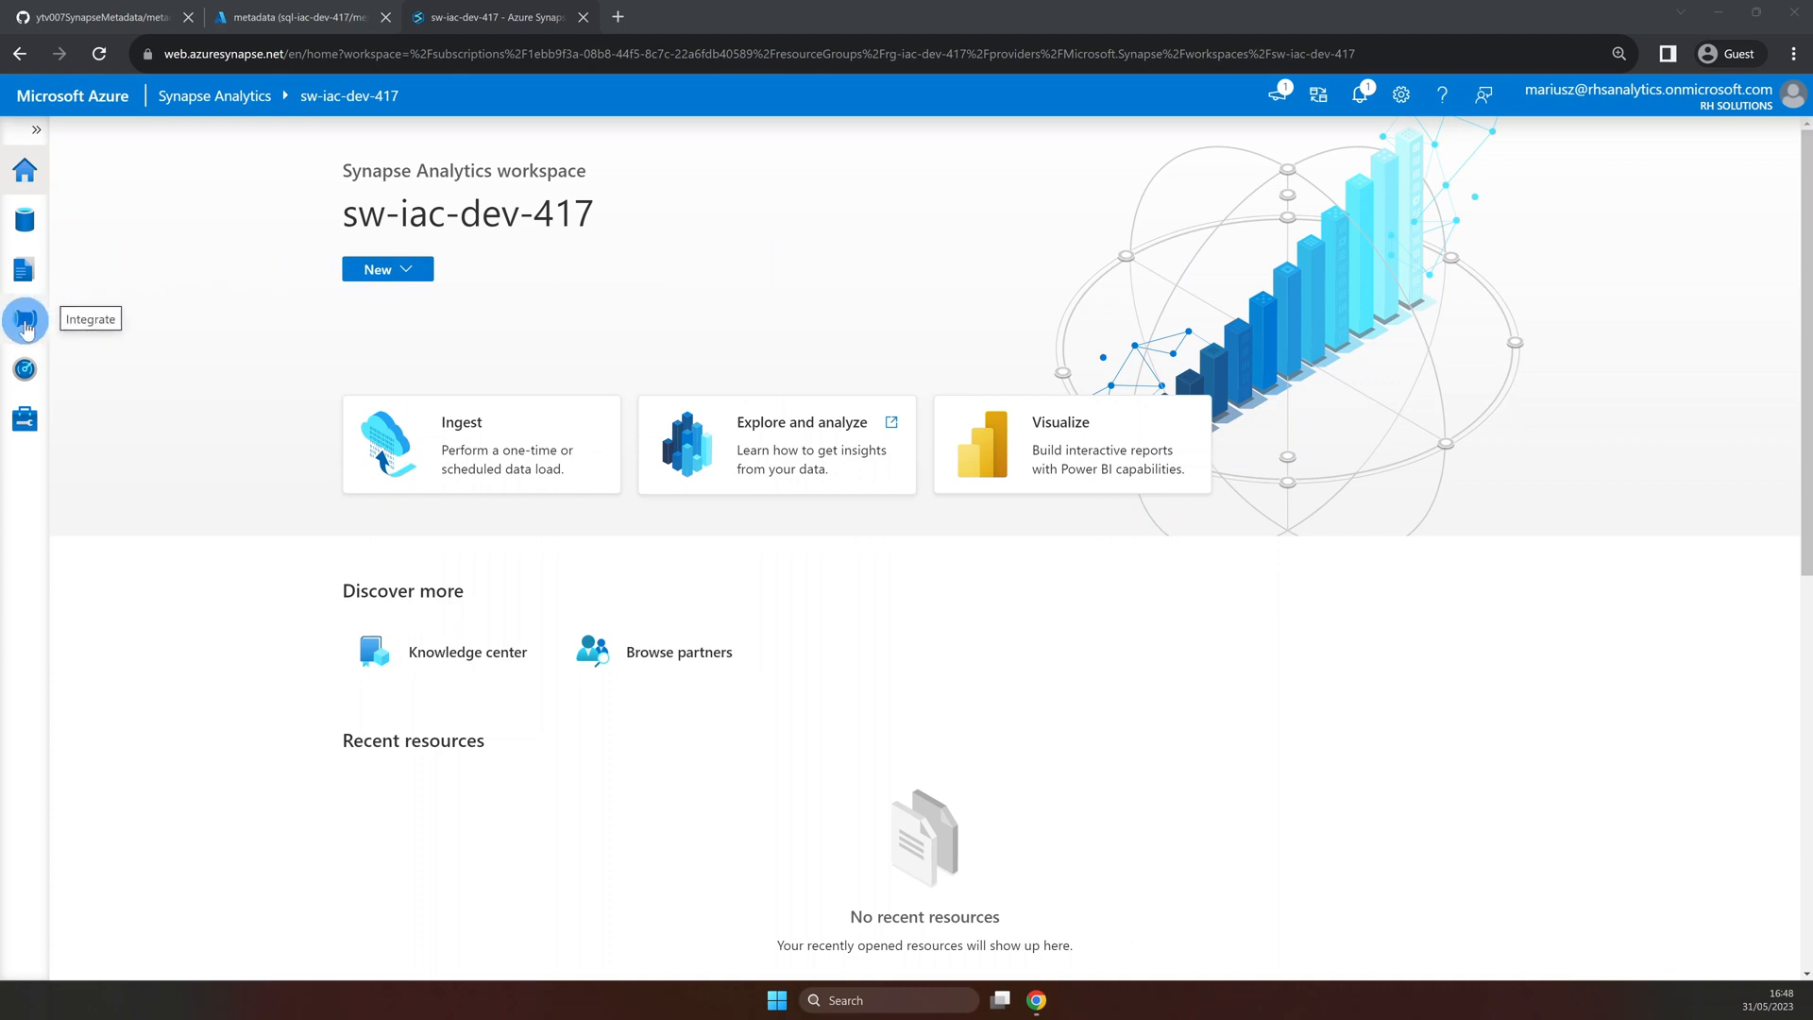
Open the CopyDataFromLakeToLakeWithMetadataFinal pipeline from the Integrate hub.
click(26, 324)
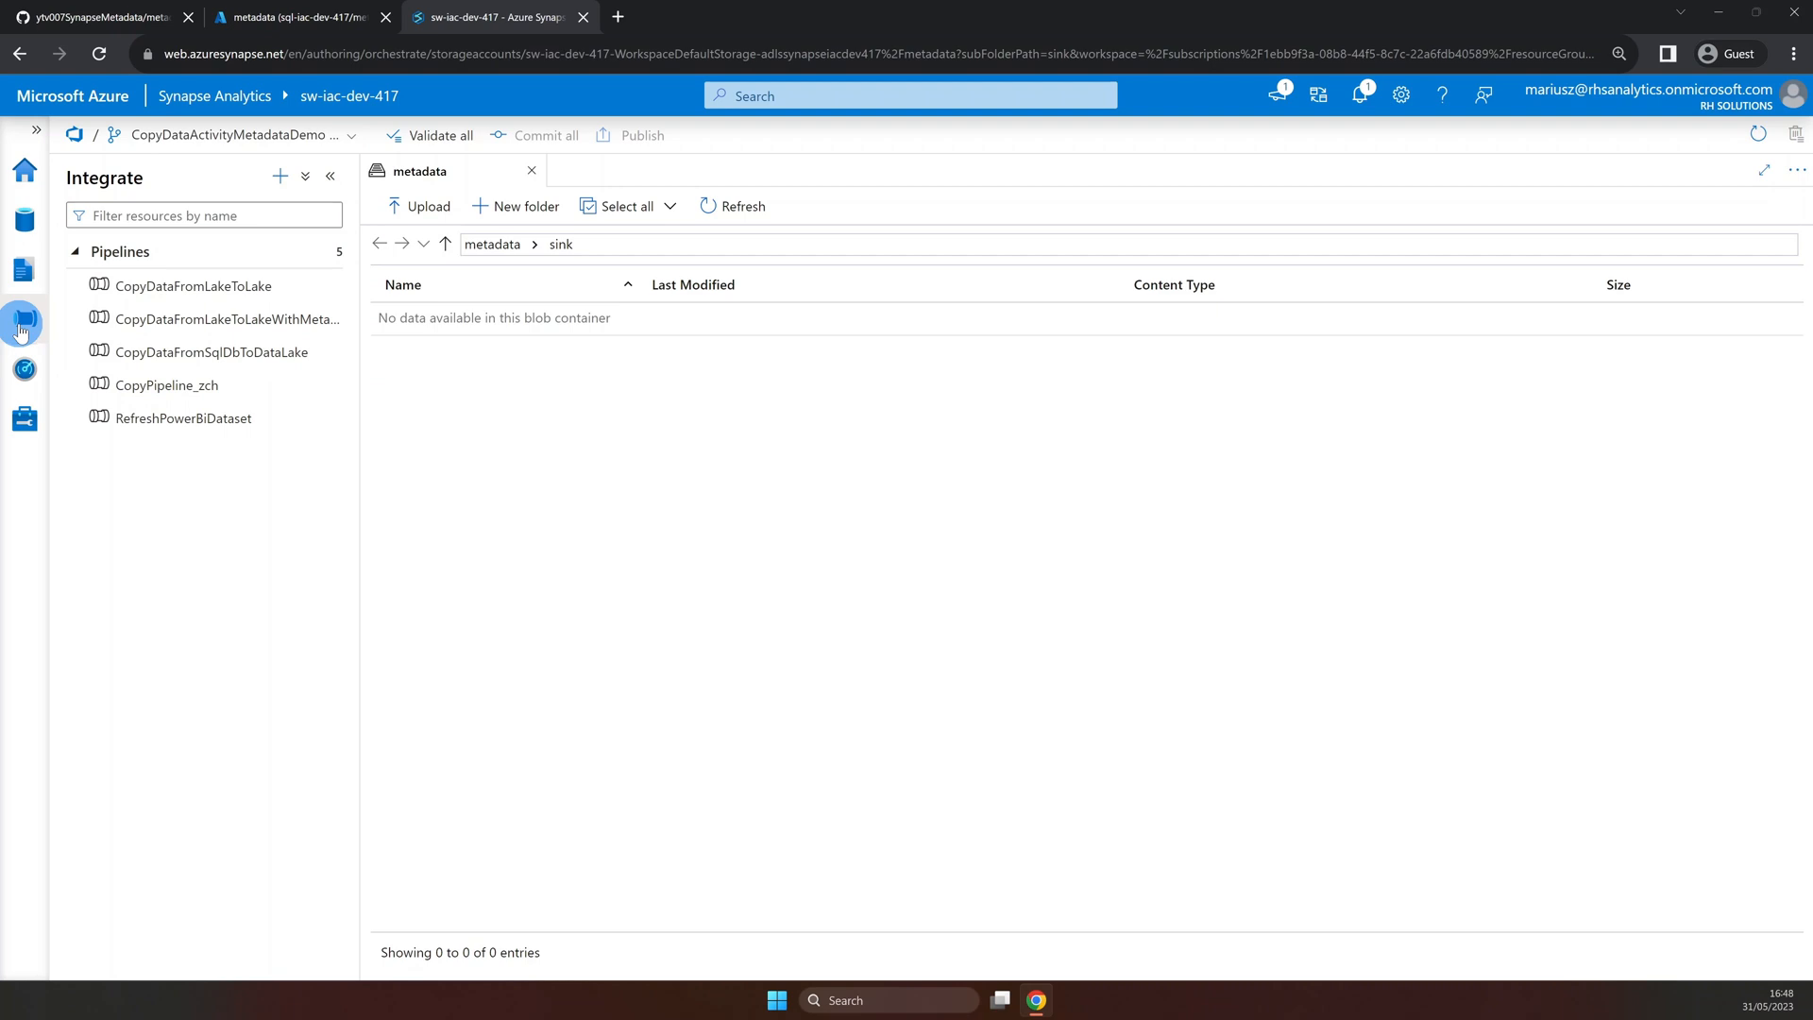
click(530, 171)
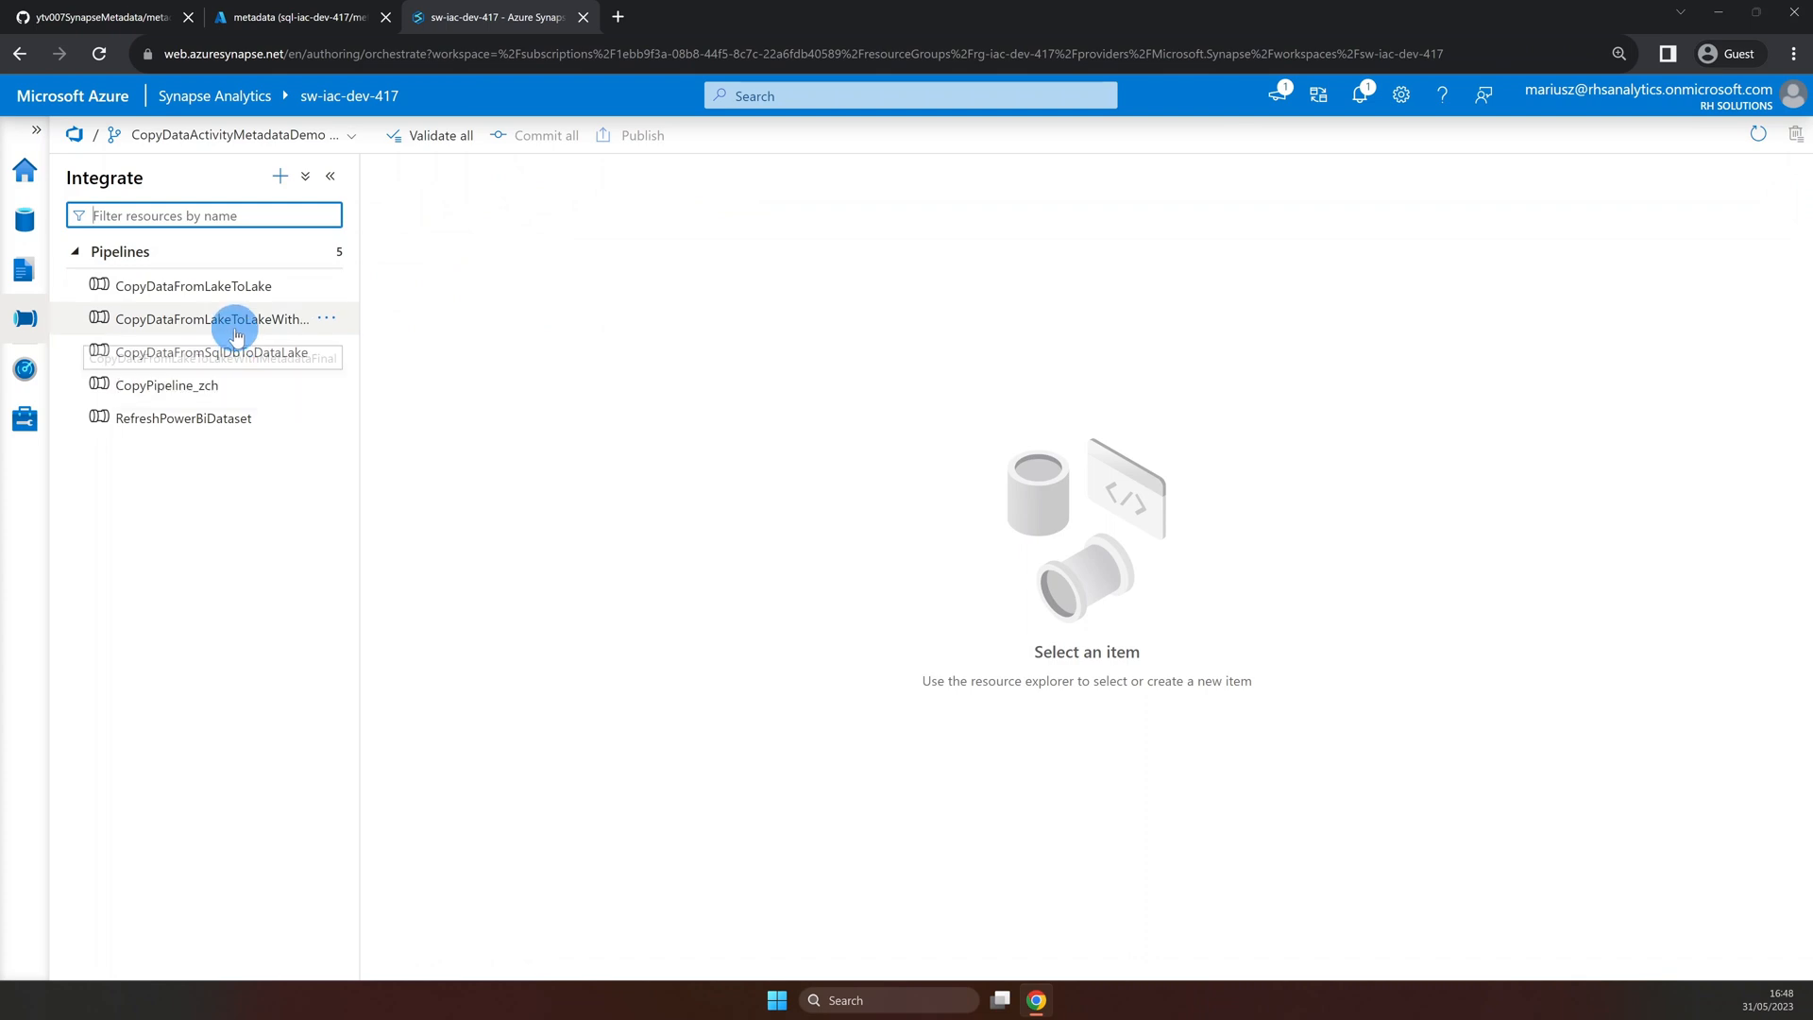
click(208, 319)
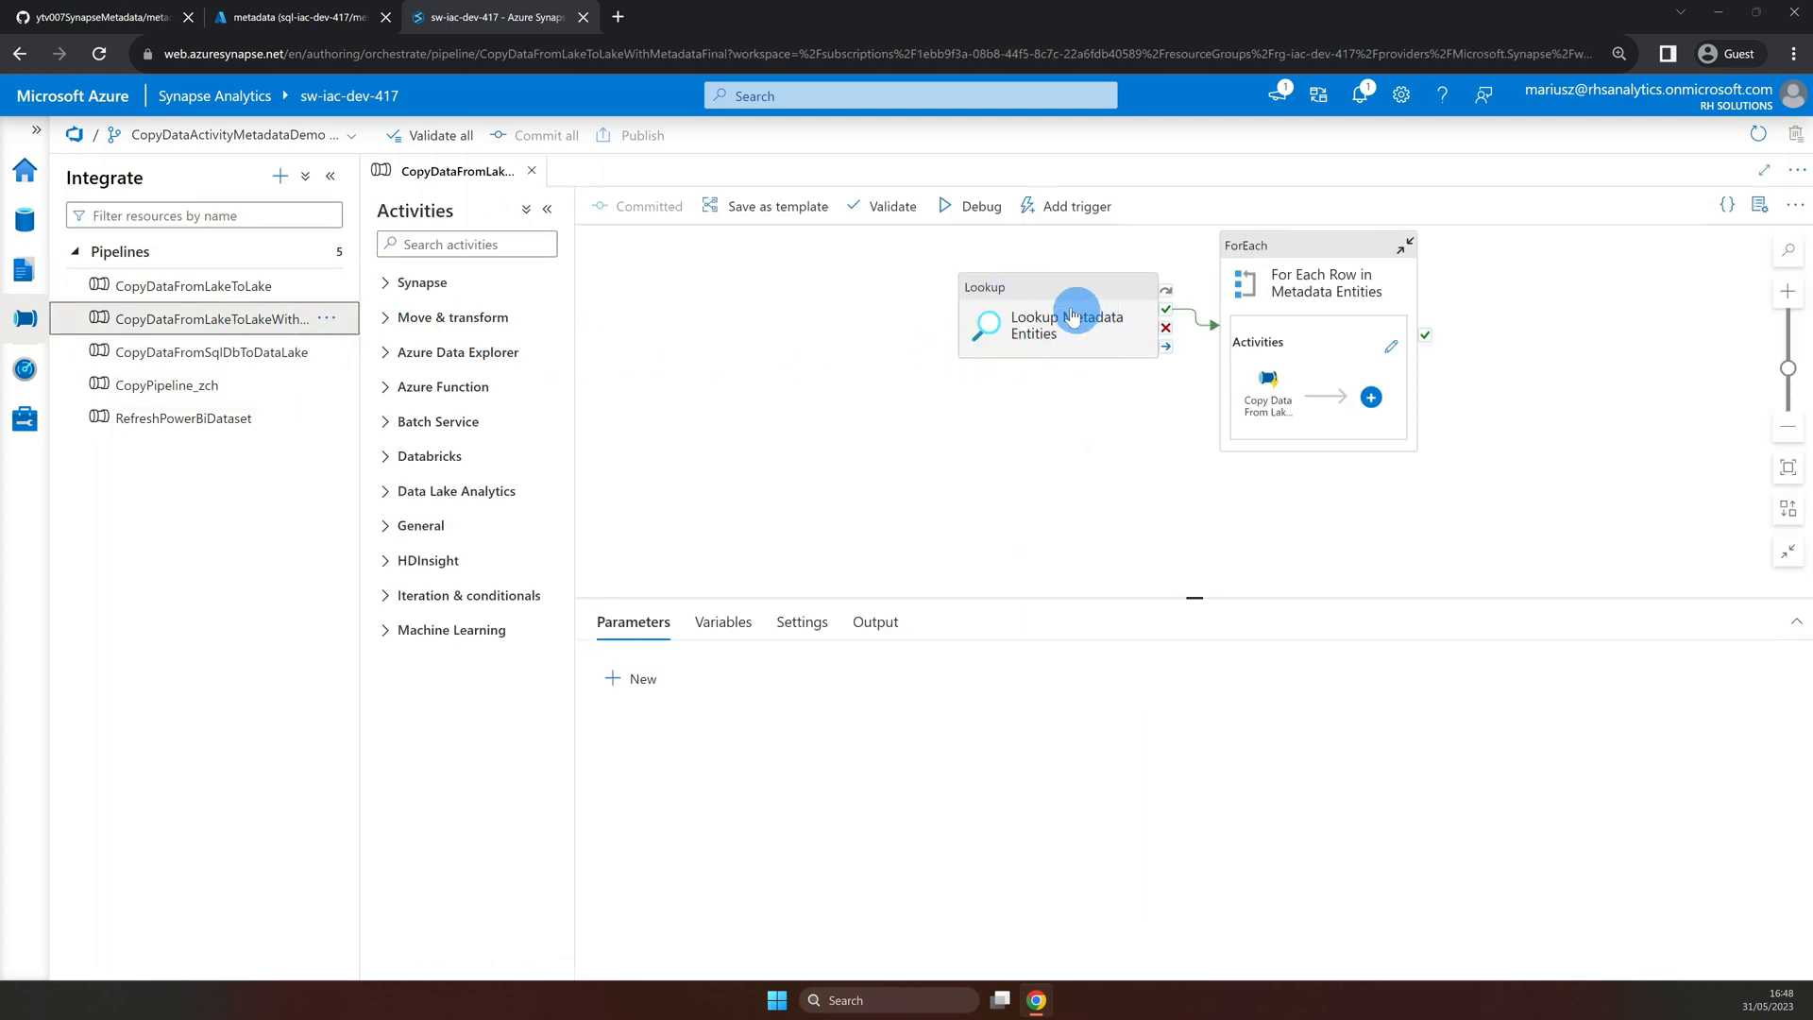
mouse_move(1054, 308)
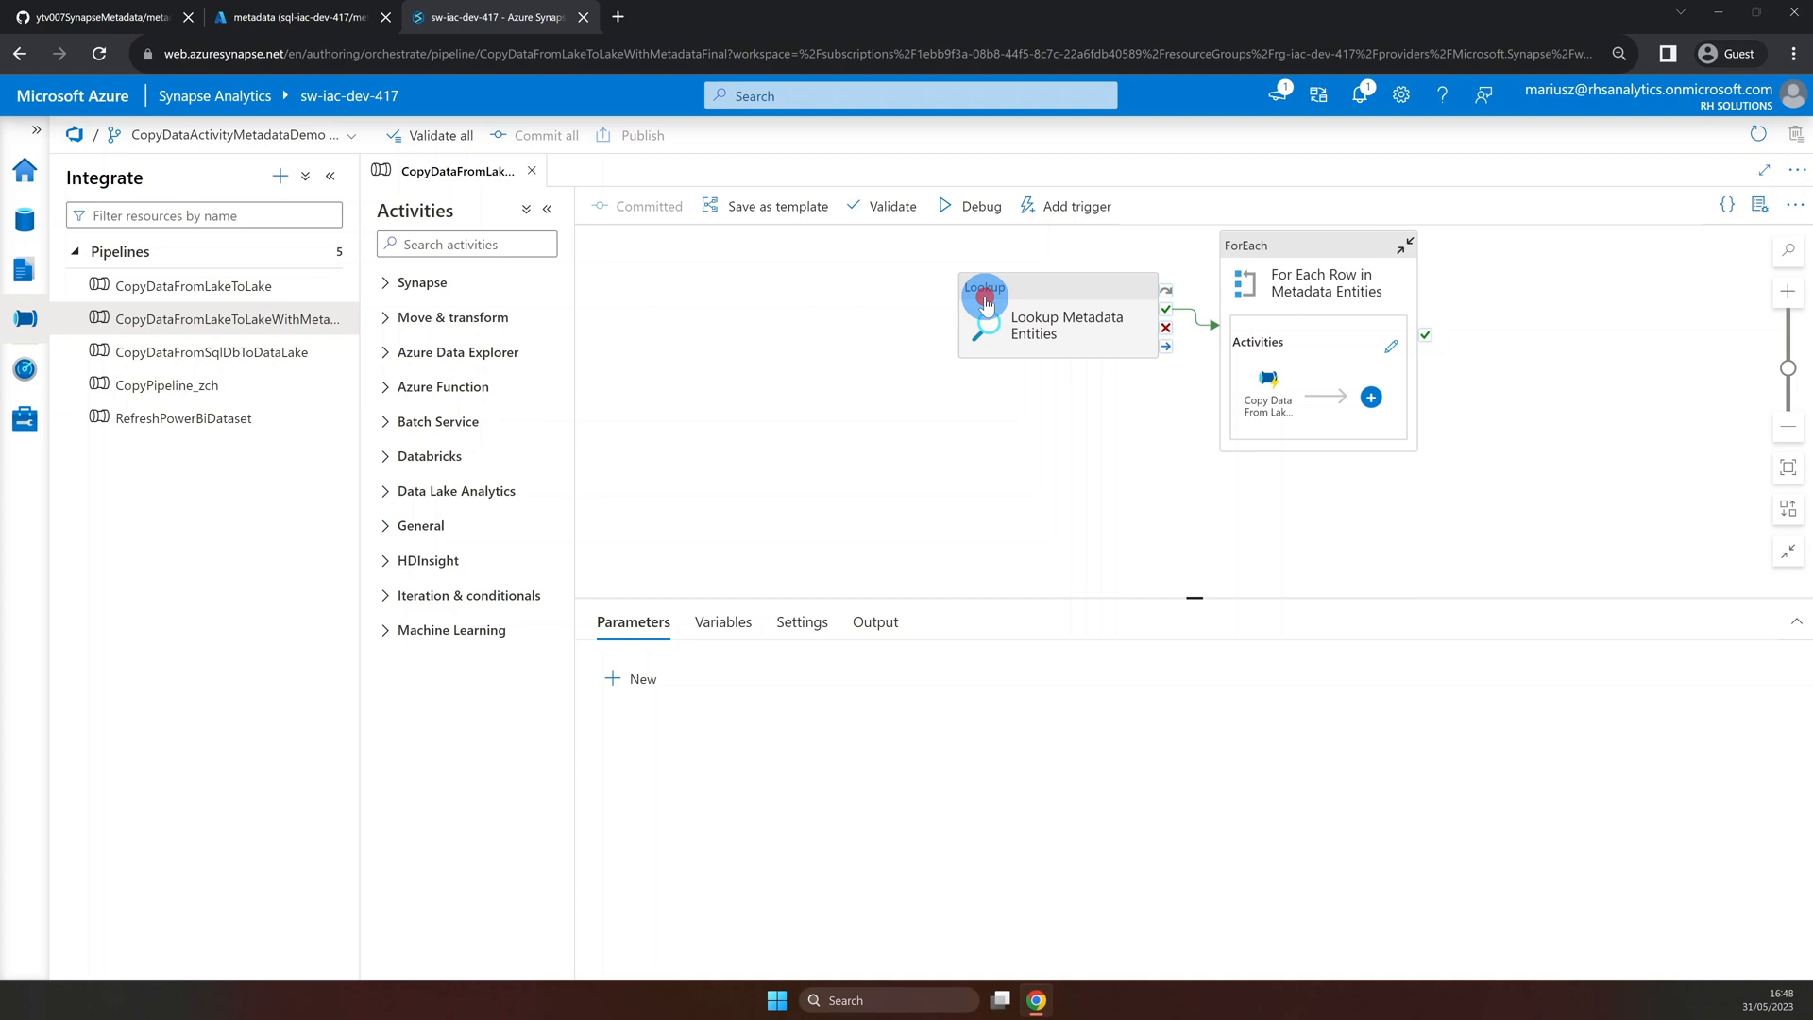
Review the Lookup Metadata Entities query, then enter the ForEach loop's activities.
click(696, 621)
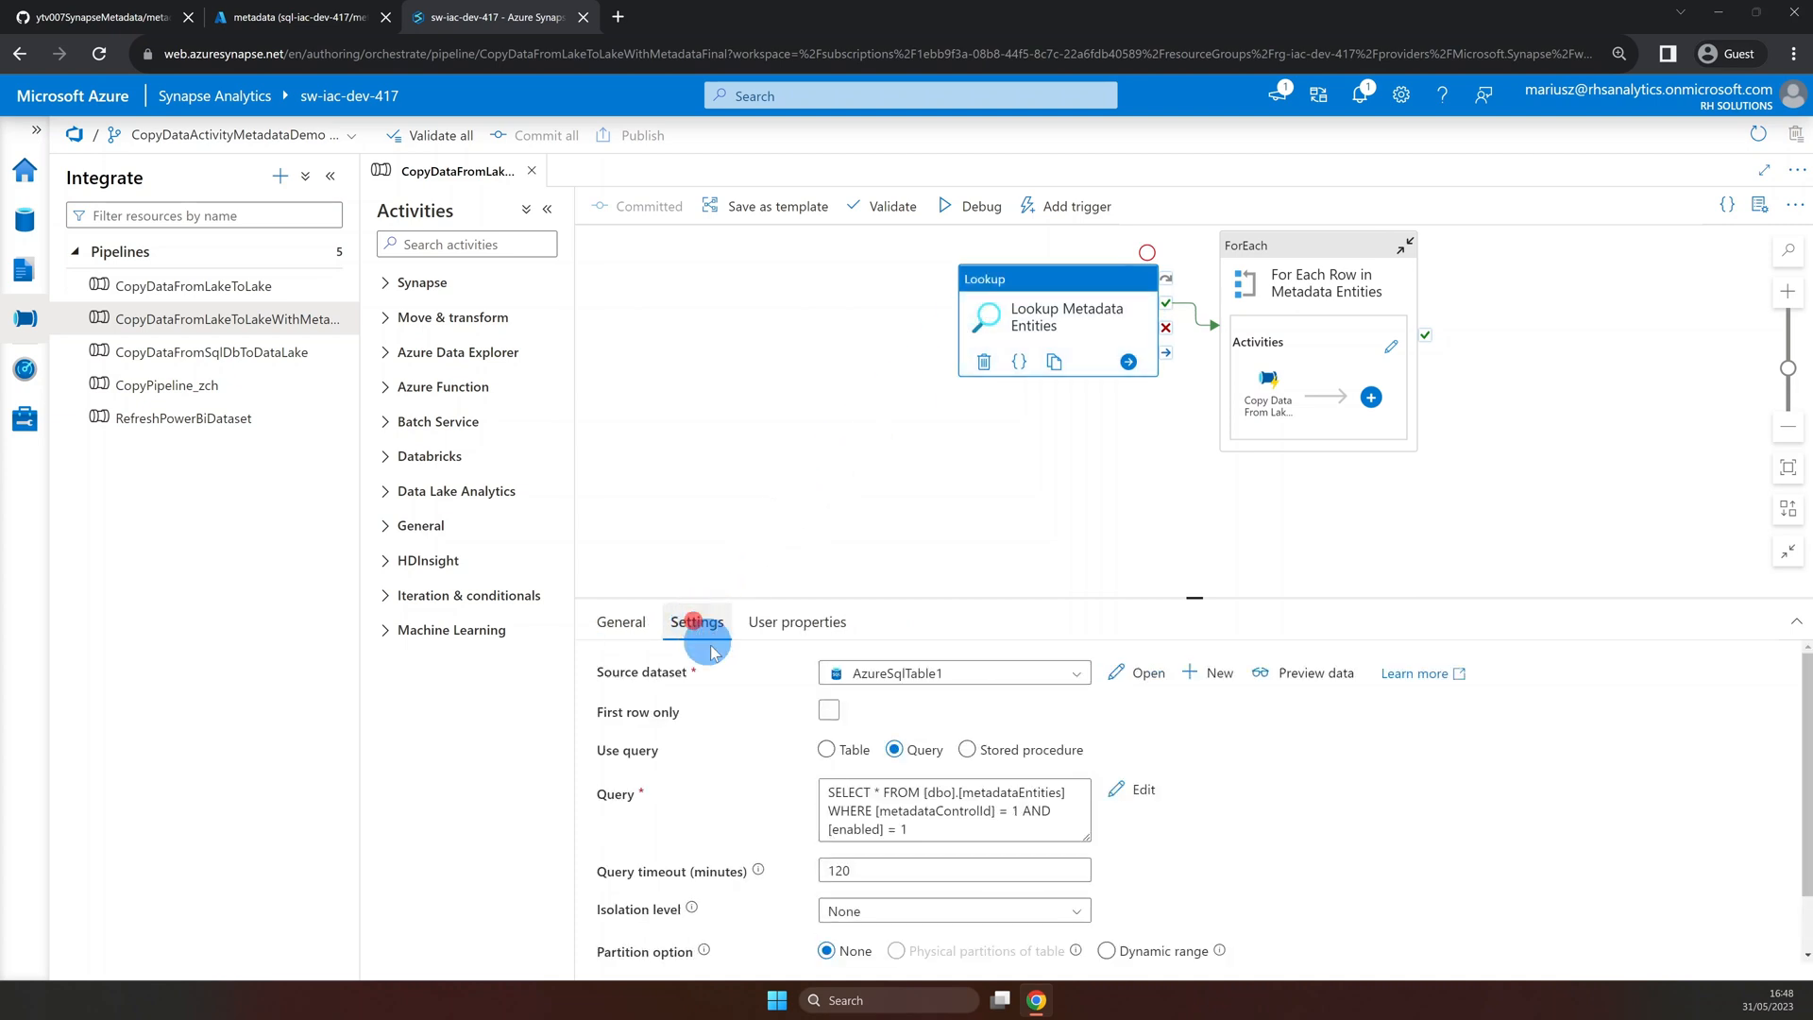
double_click(874, 792)
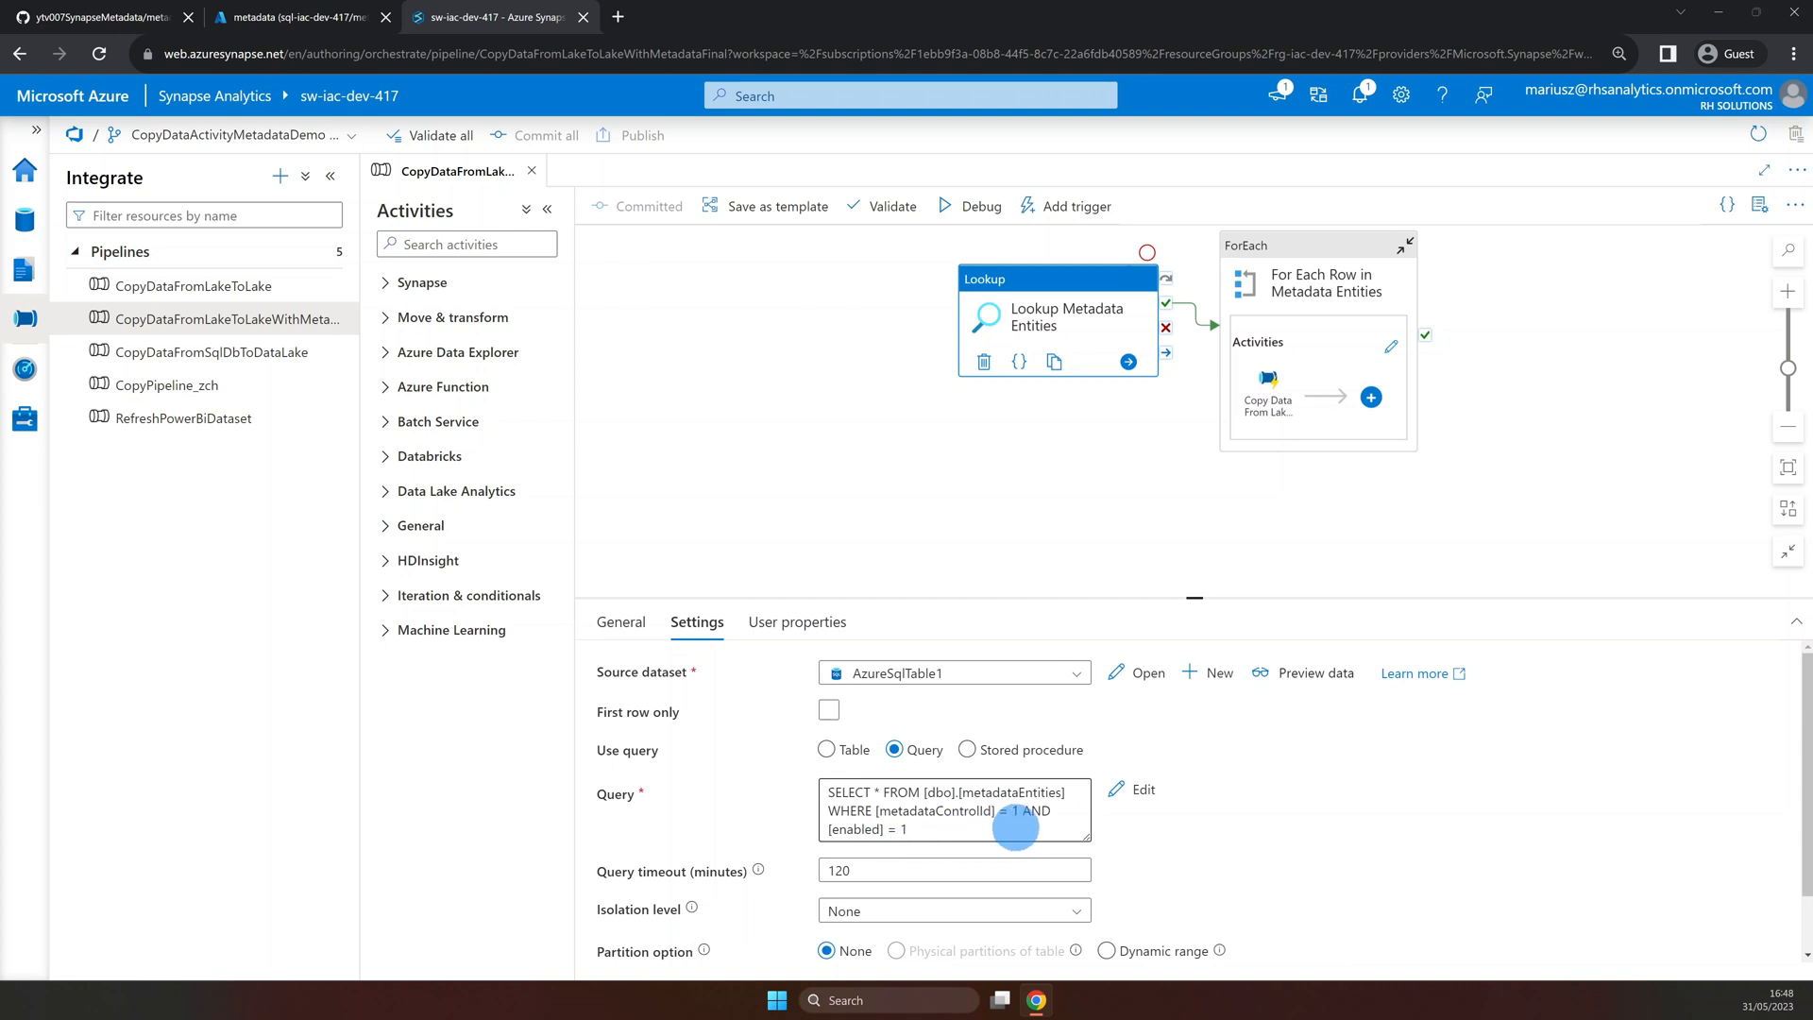
mouse_move(1119, 728)
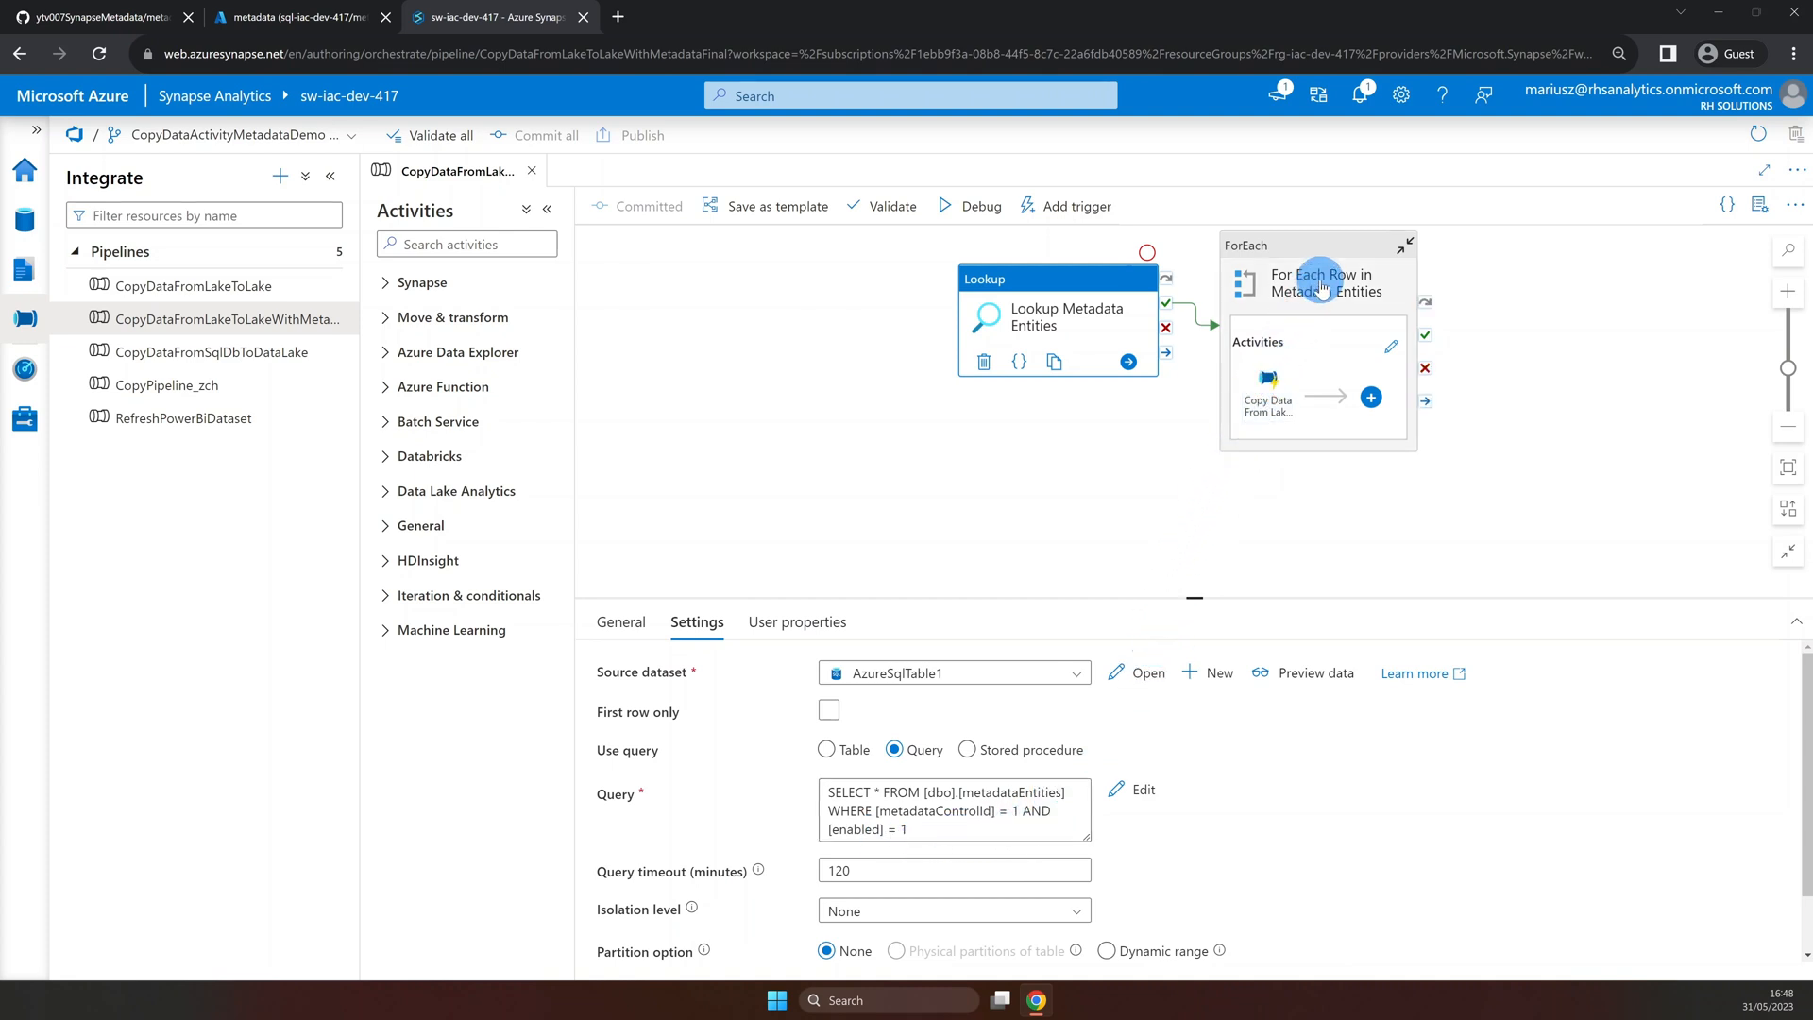
click(1320, 283)
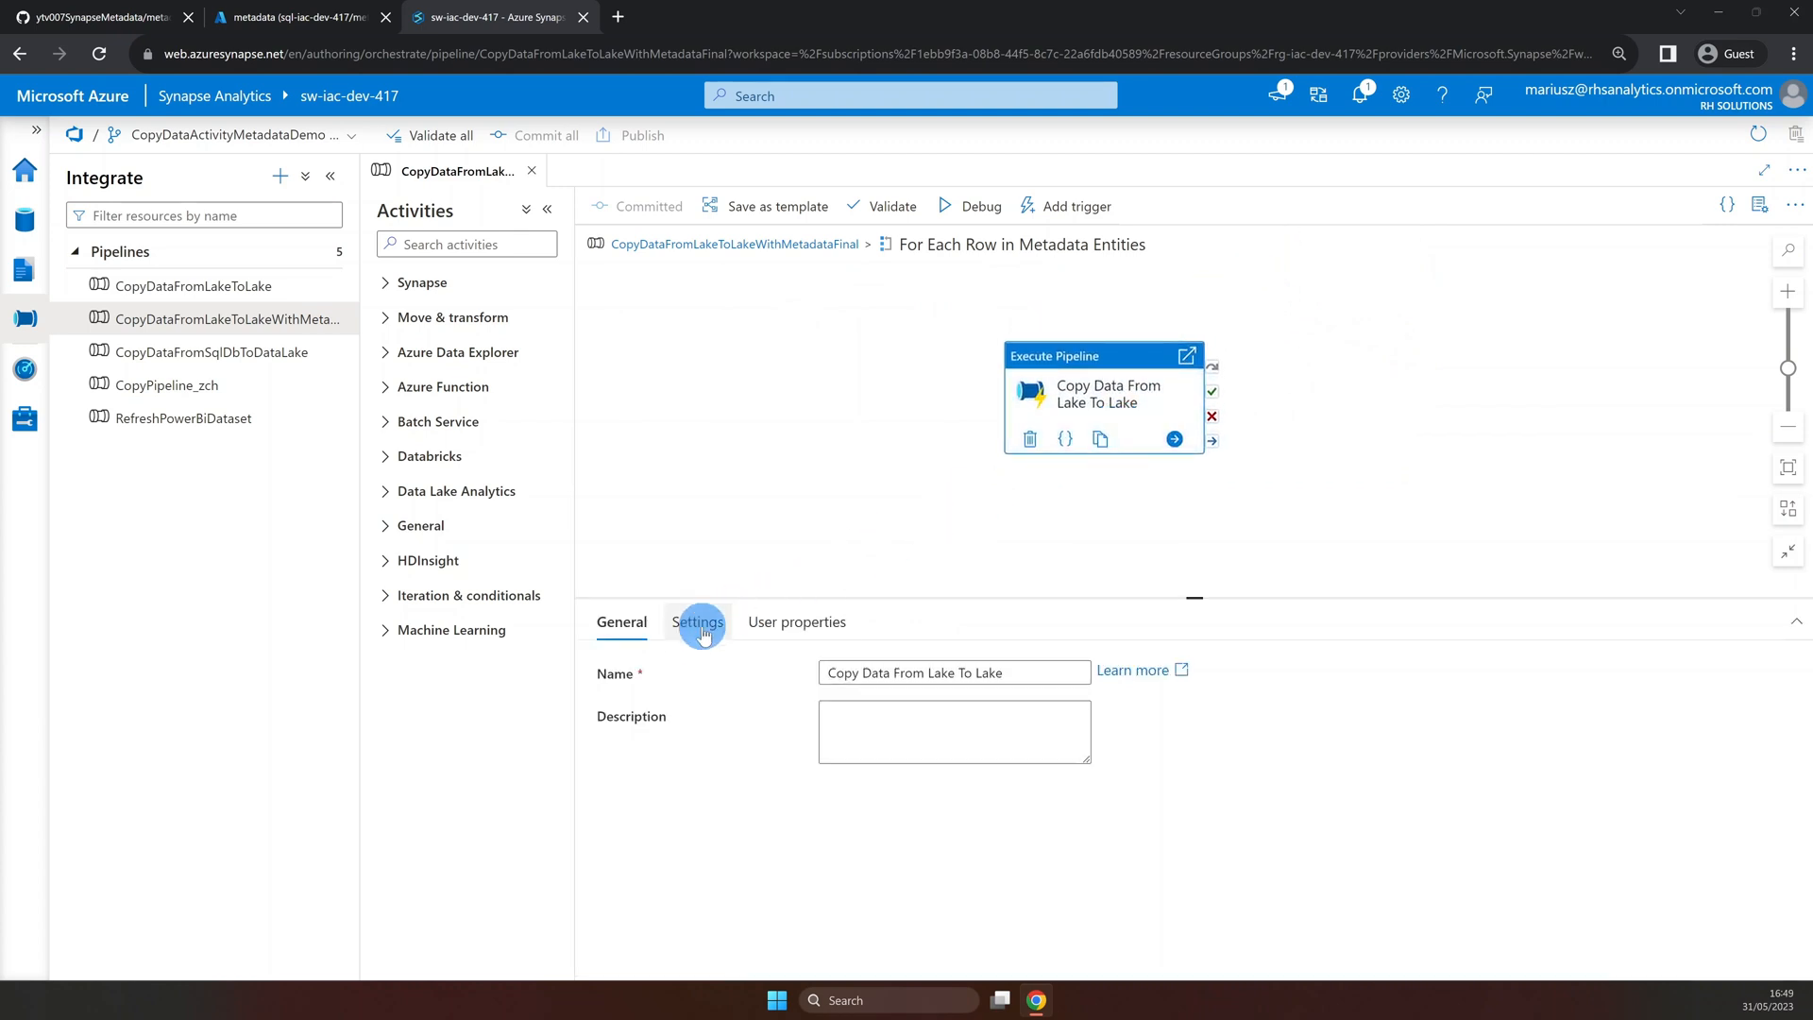
Inspect the Execute Pipeline settings calling CopyDataFromLakeToLake with json(item()) parameters.
click(698, 622)
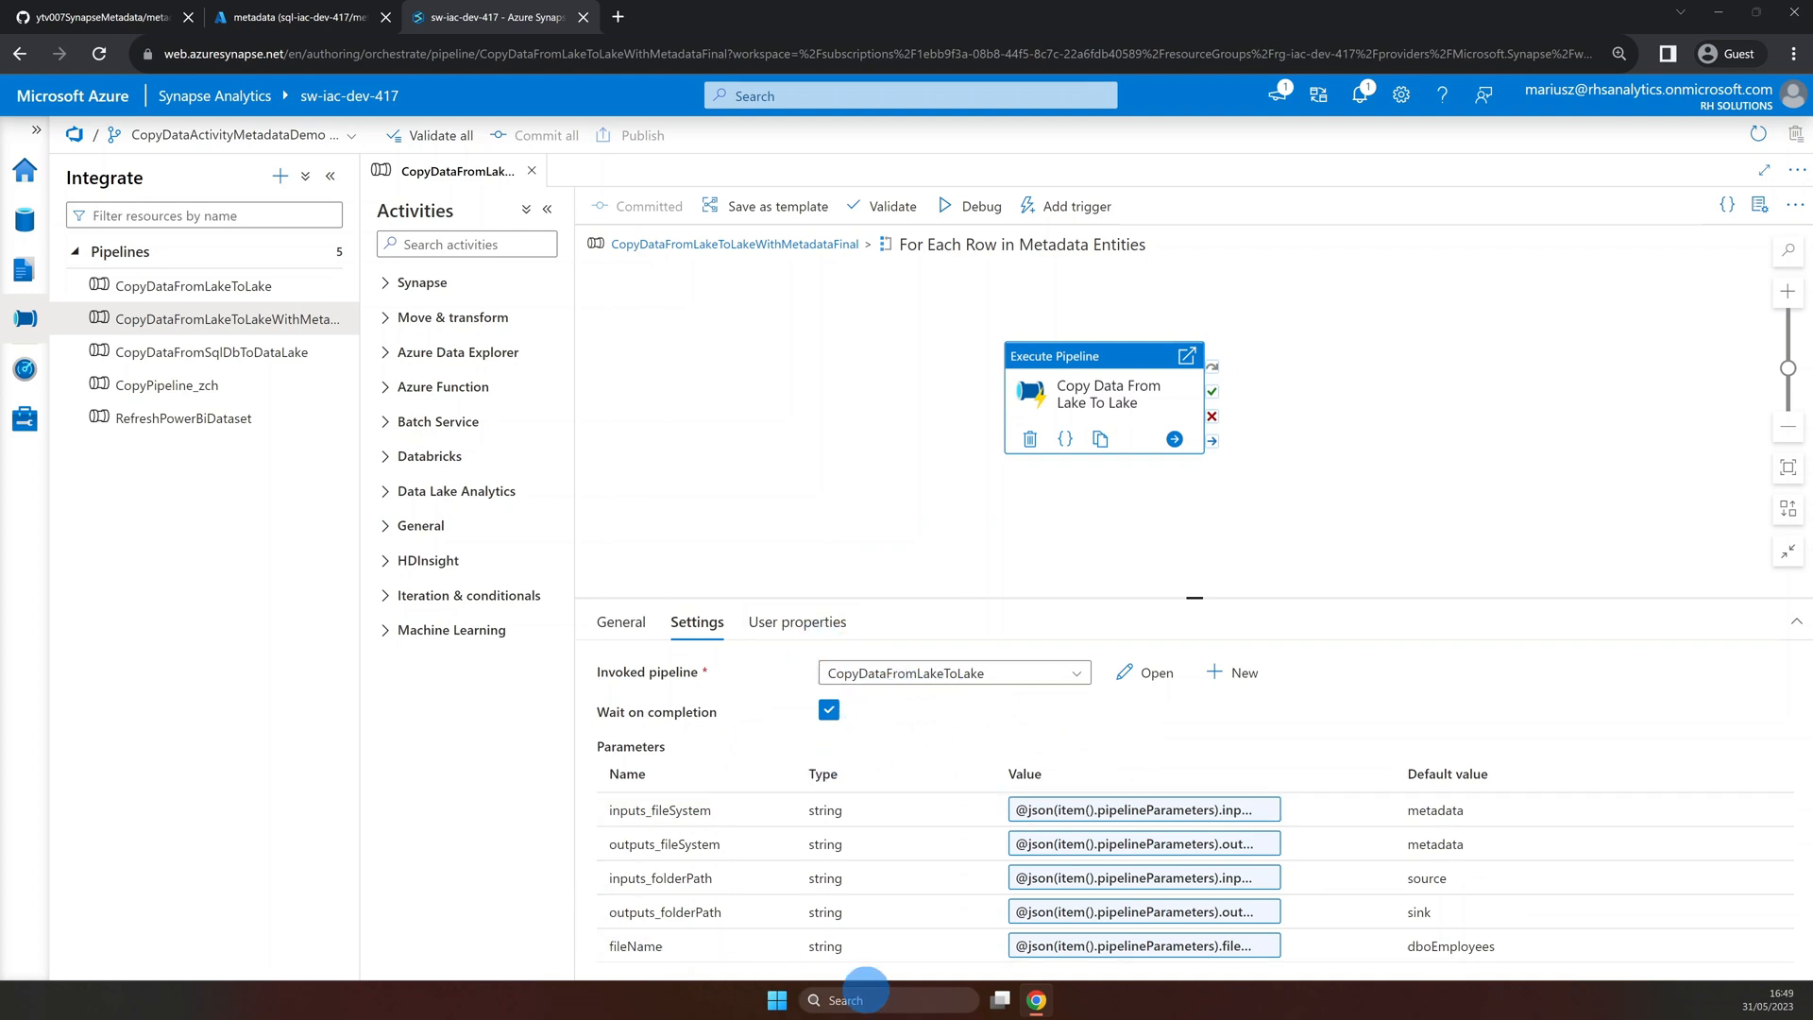
mouse_move(253, 293)
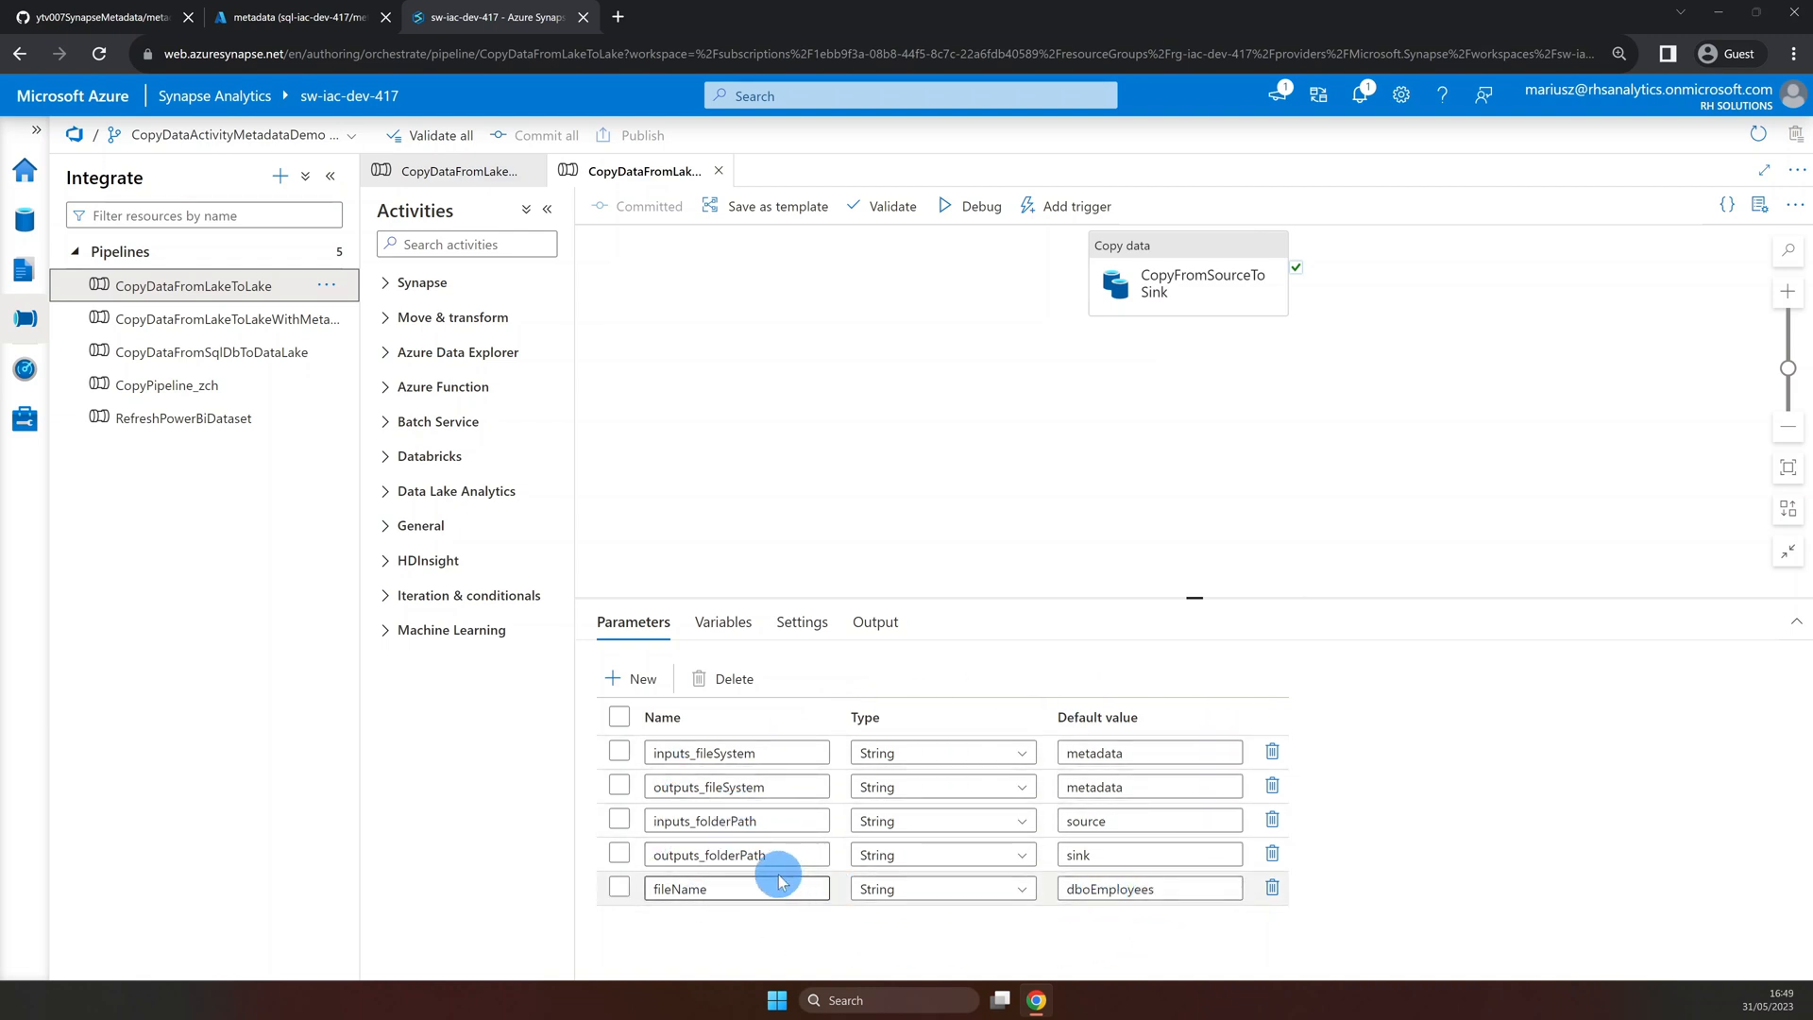
mouse_move(580, 788)
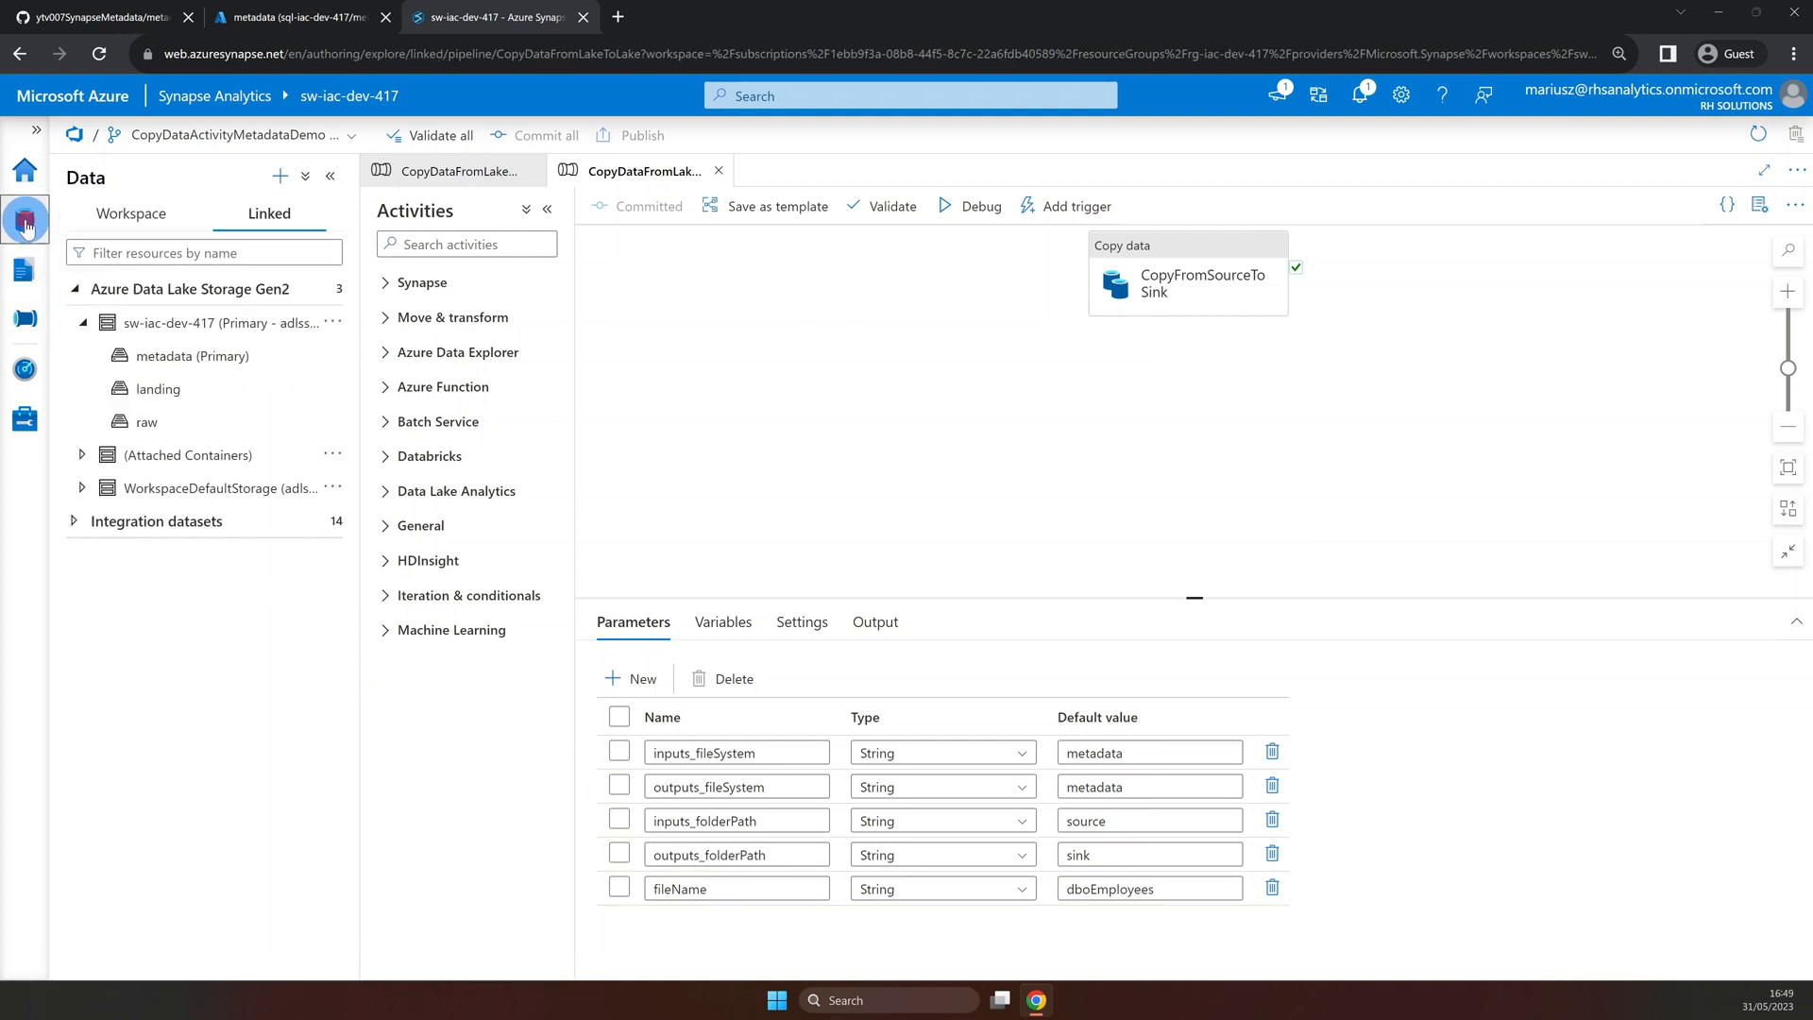
Browse the metadata container's source folder (dboEmployees.csv, dboOrders.csv) and the empty sink folder.
click(153, 356)
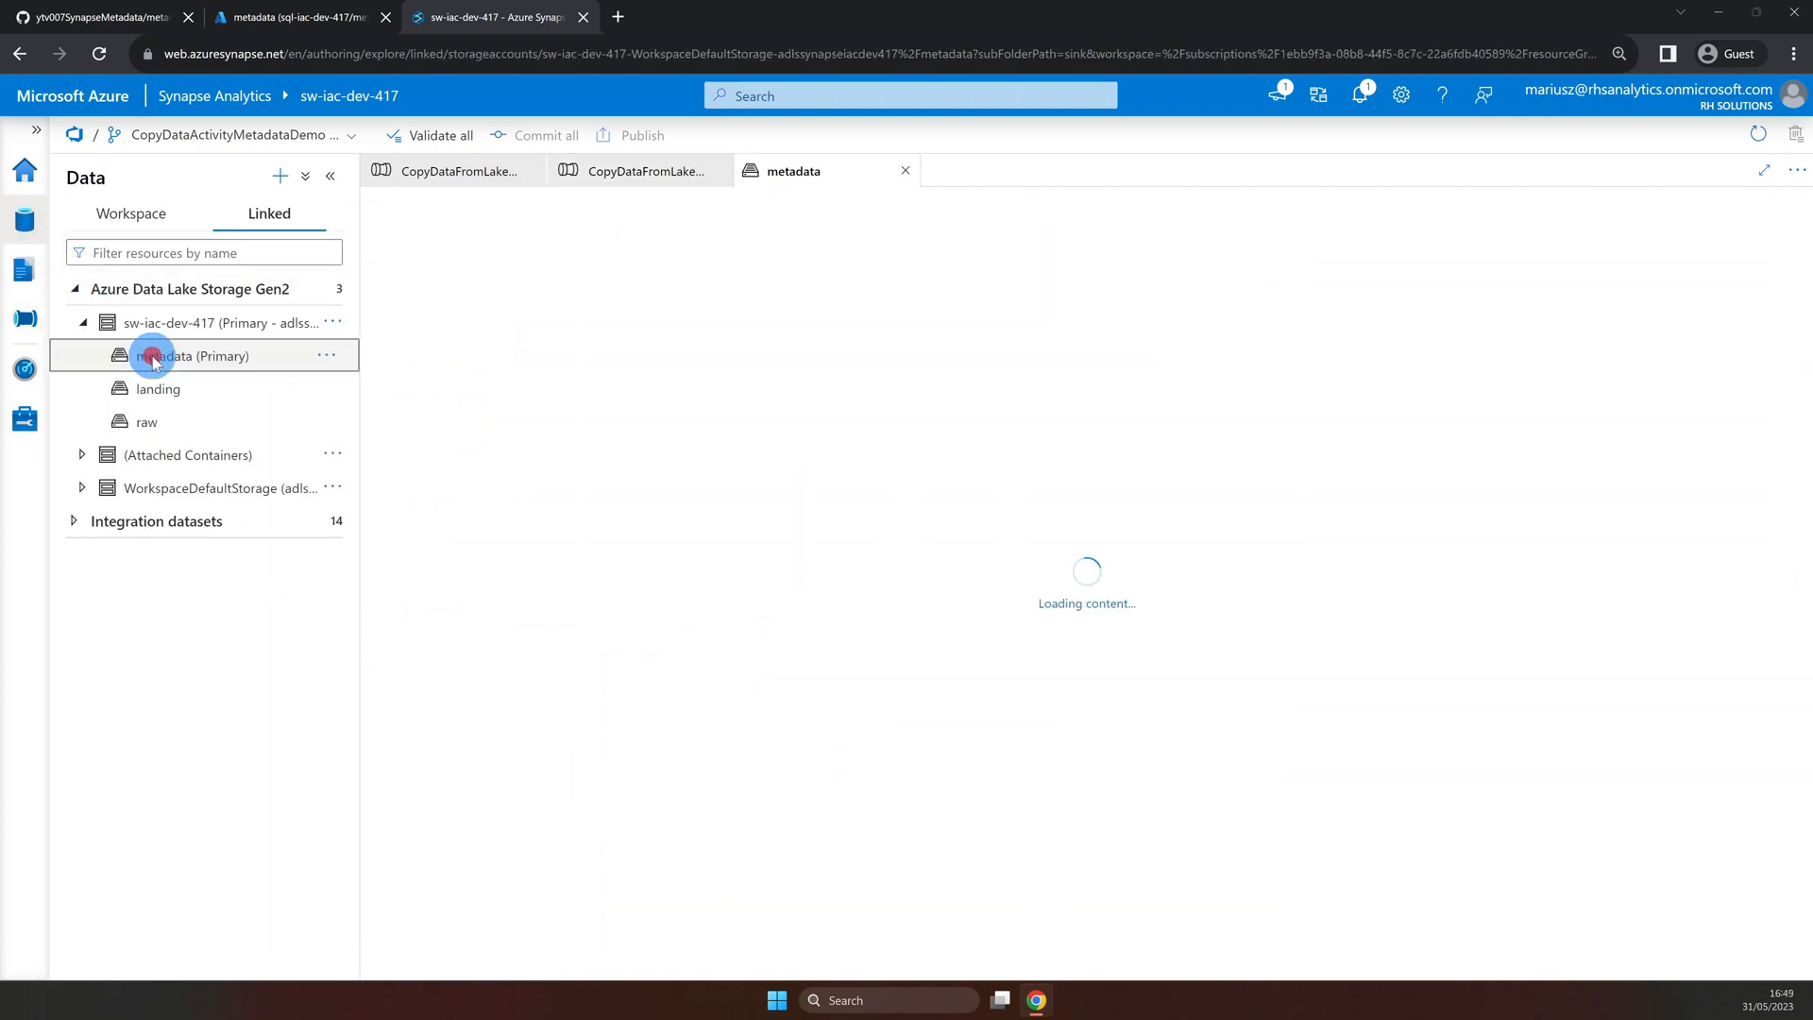
click(151, 356)
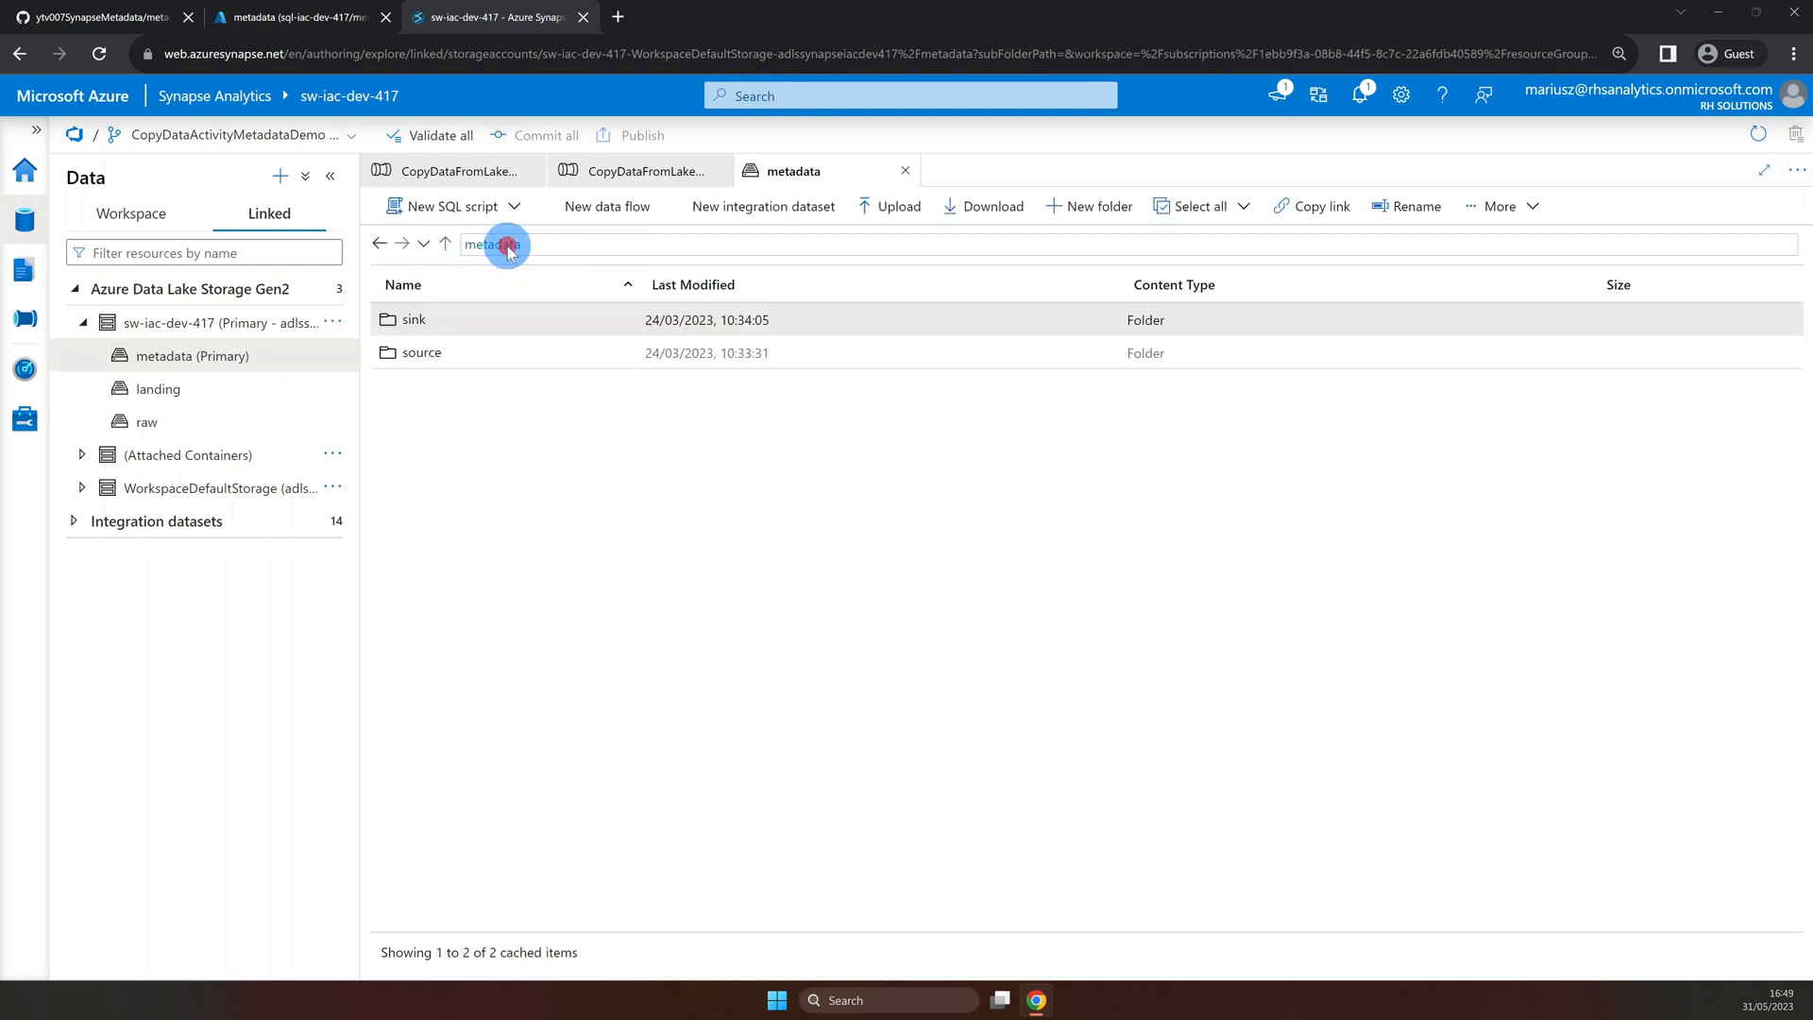
click(423, 352)
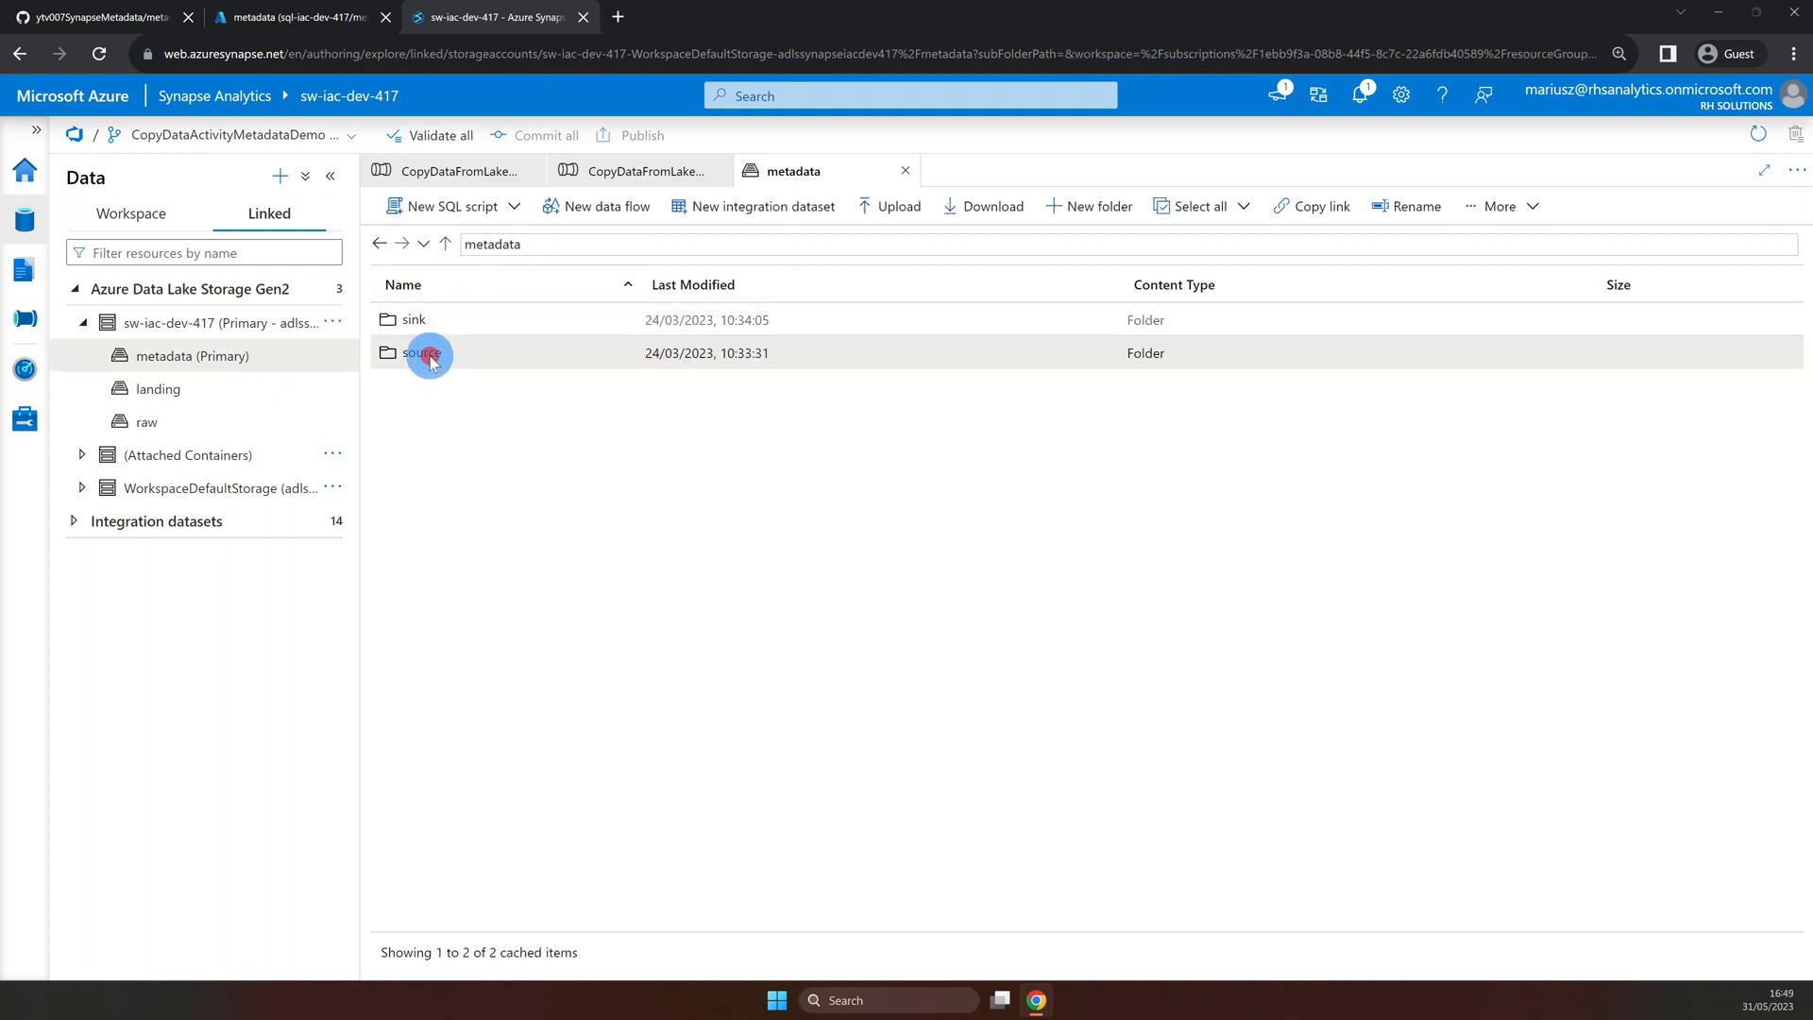
double_click(414, 353)
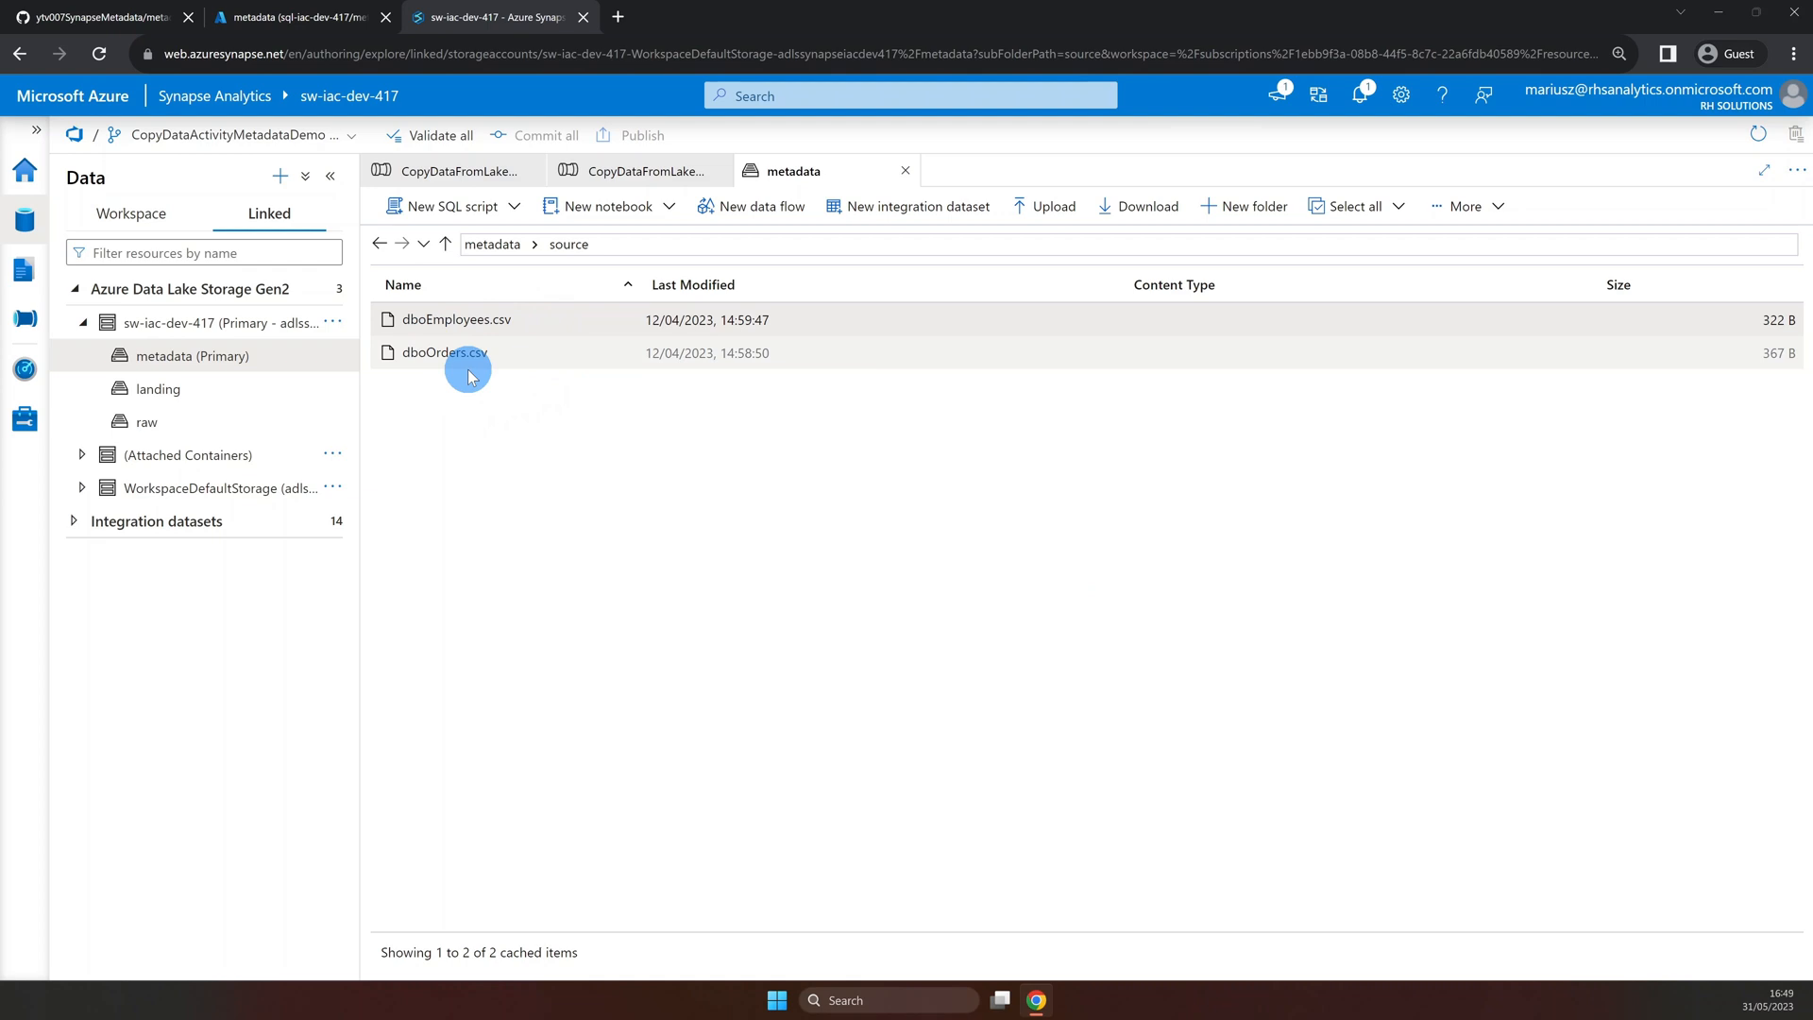
mouse_move(551, 320)
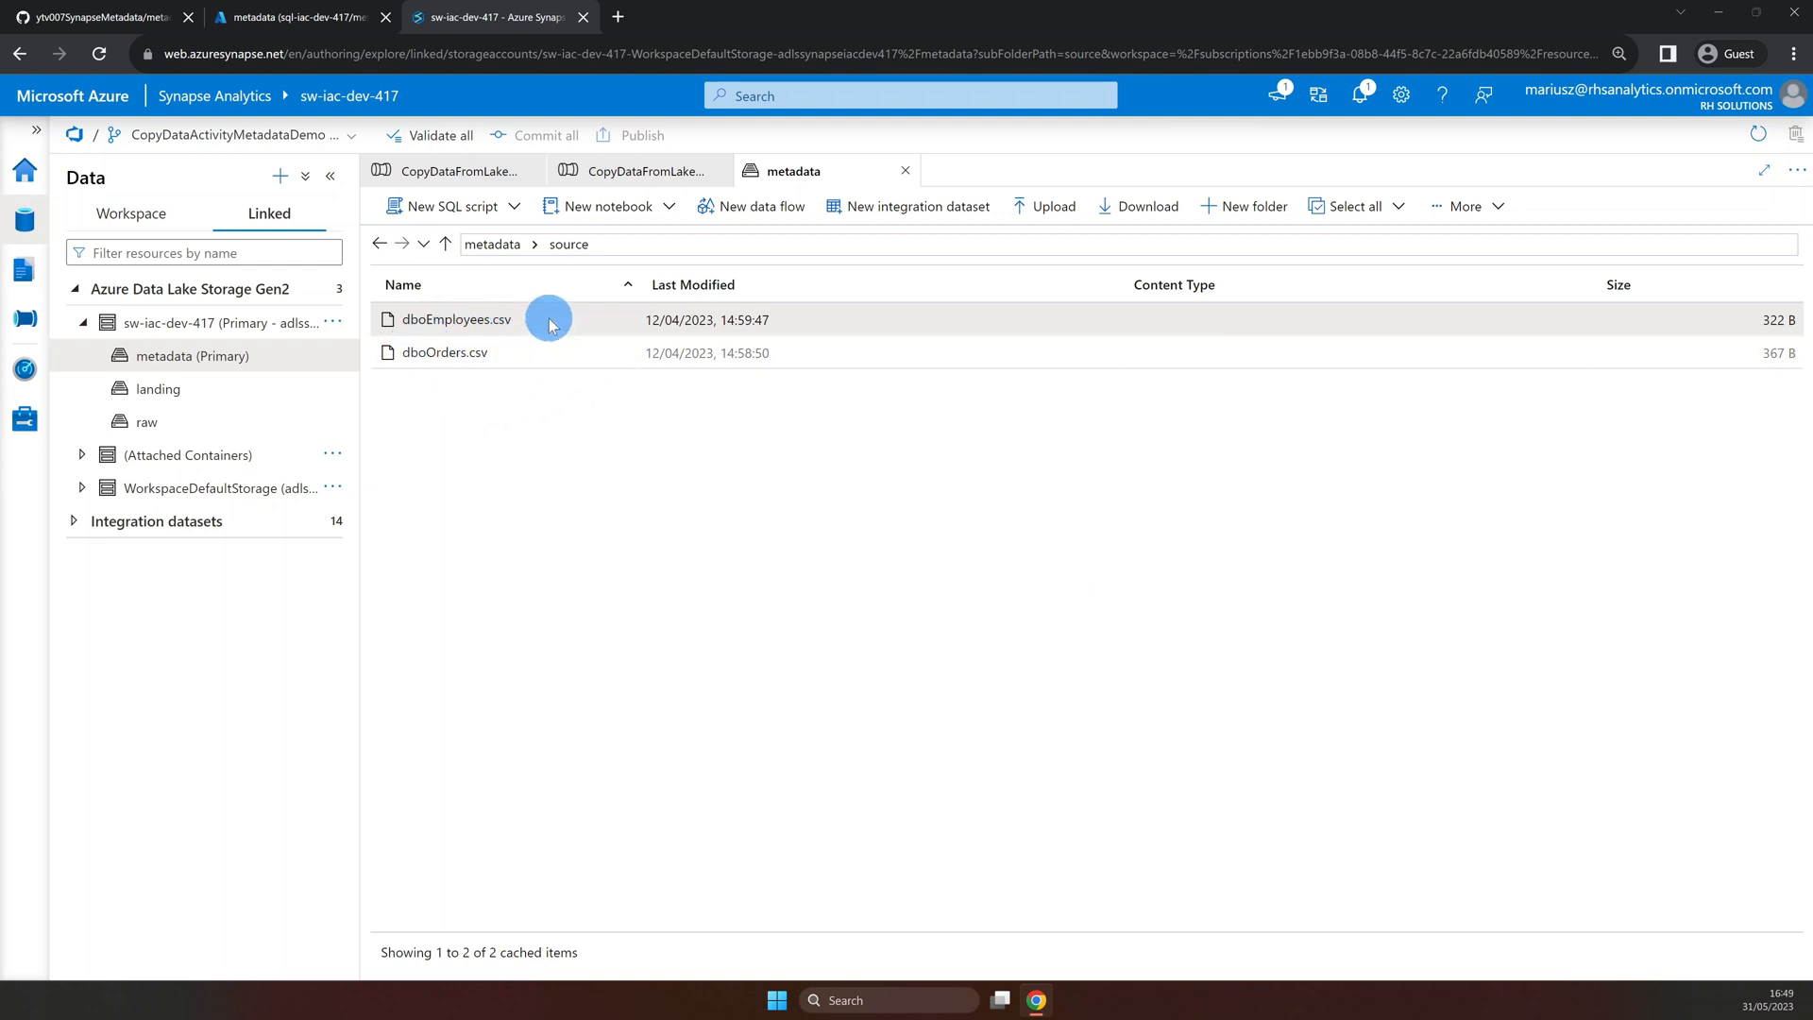
click(492, 244)
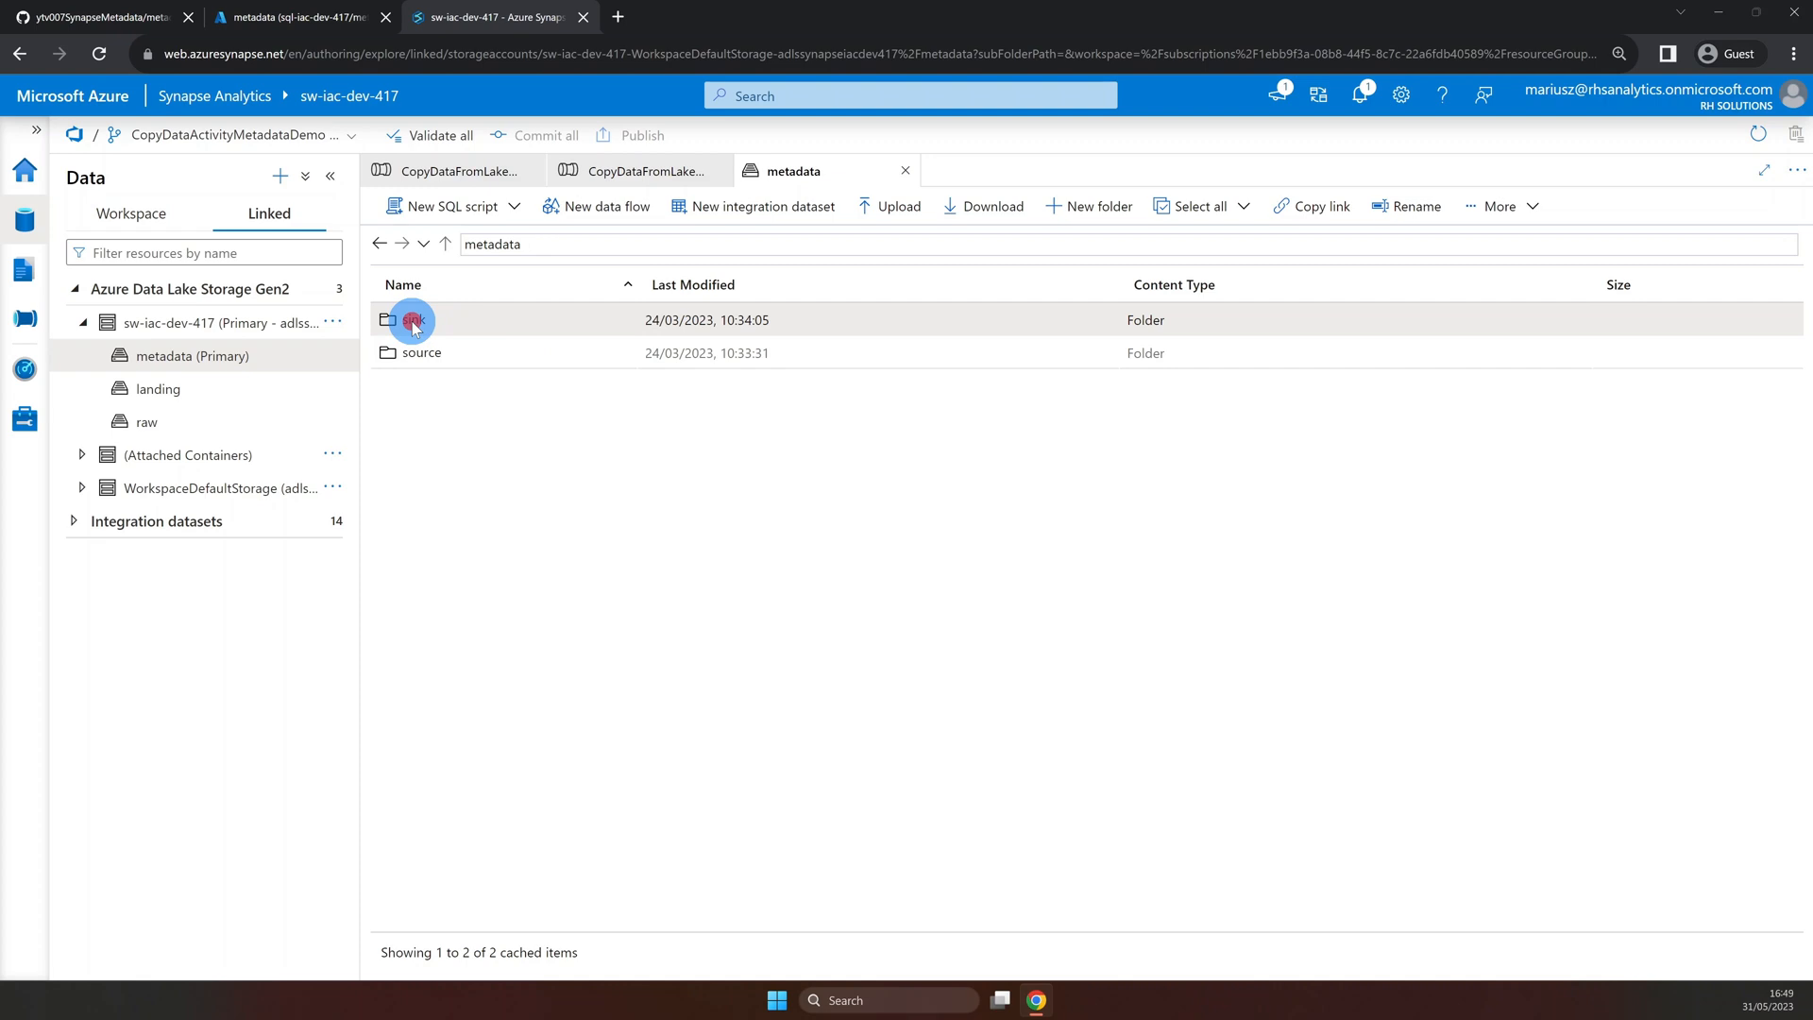
double_click(411, 321)
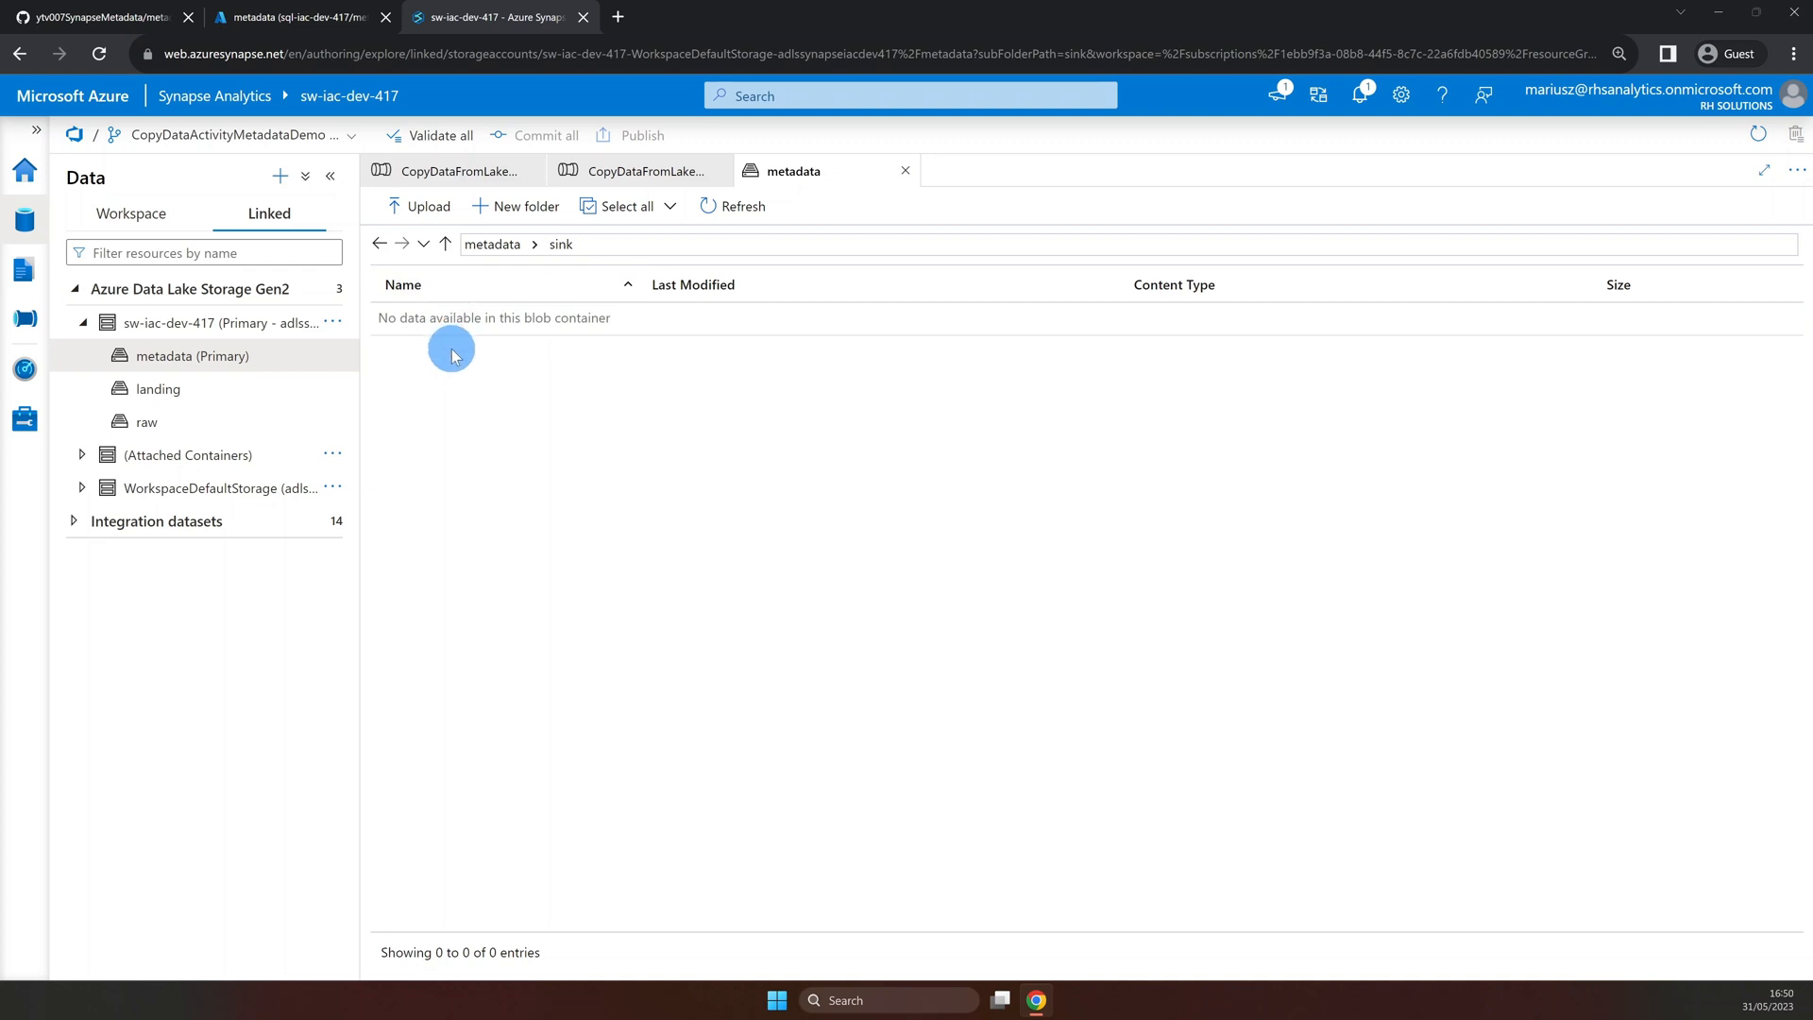
mouse_move(177, 68)
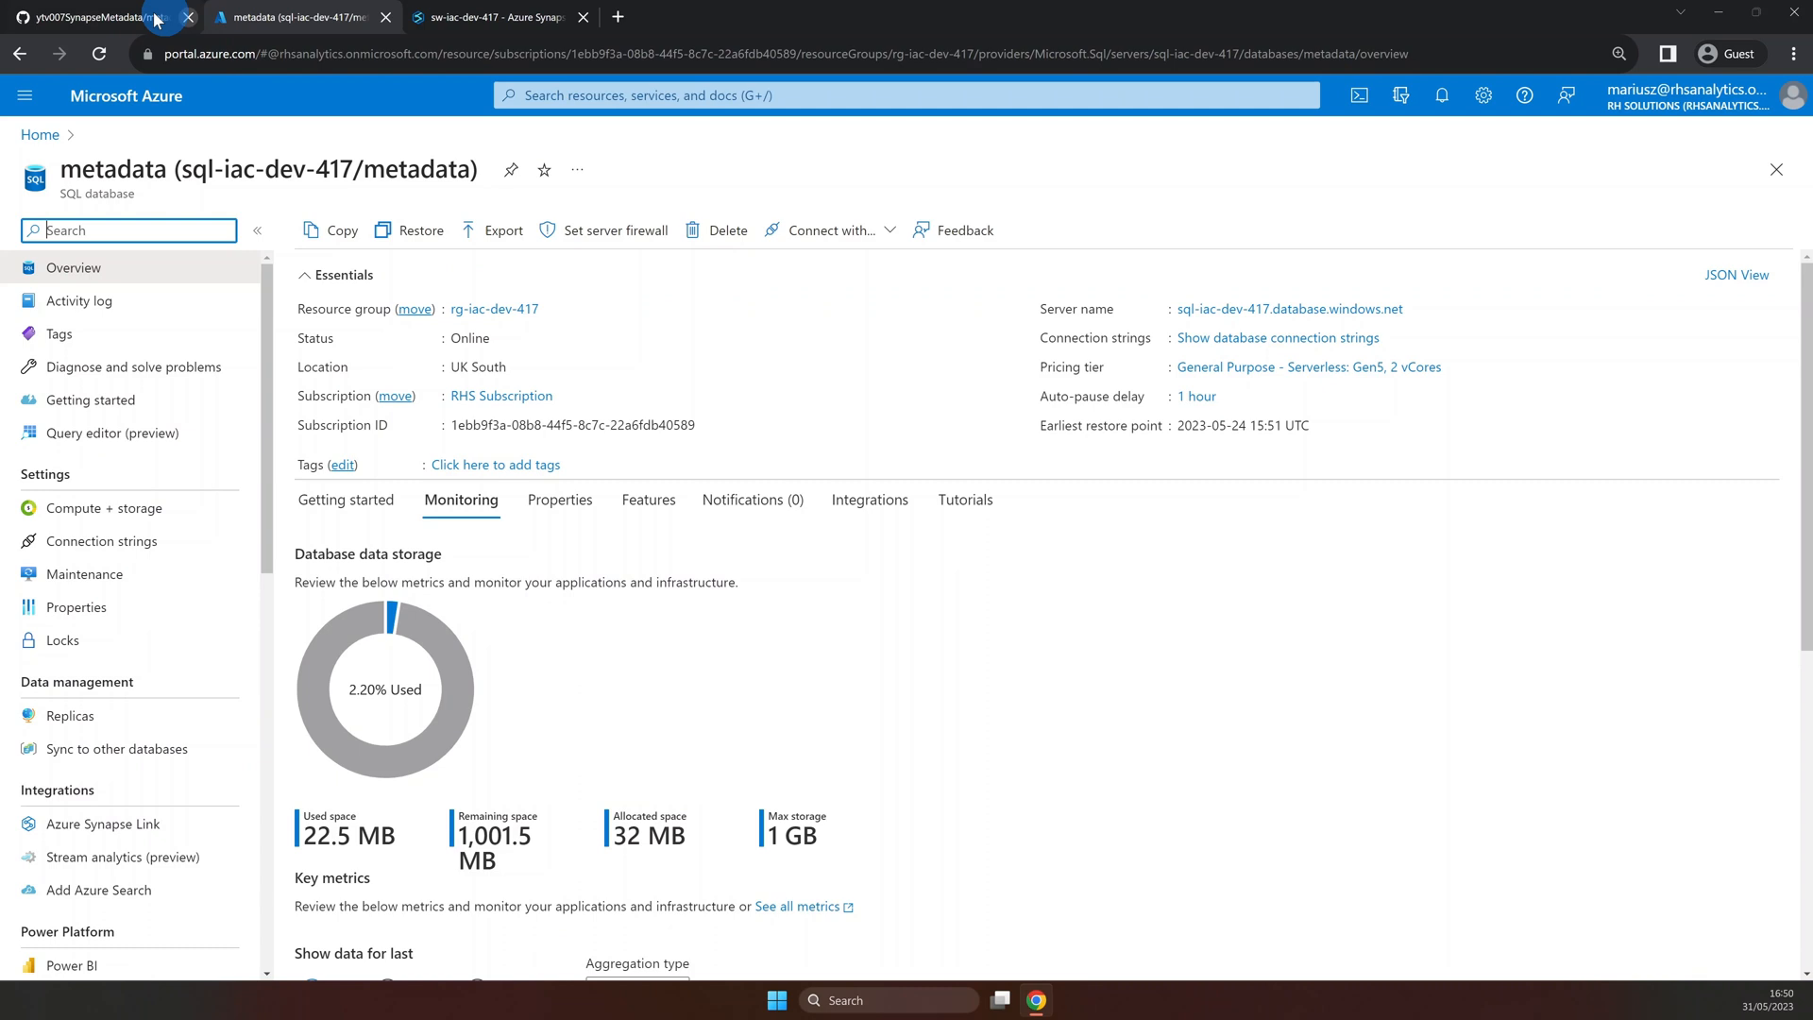
Copy metadataEntities.sql from GitHub into the metadata database's Query editor.
click(89, 433)
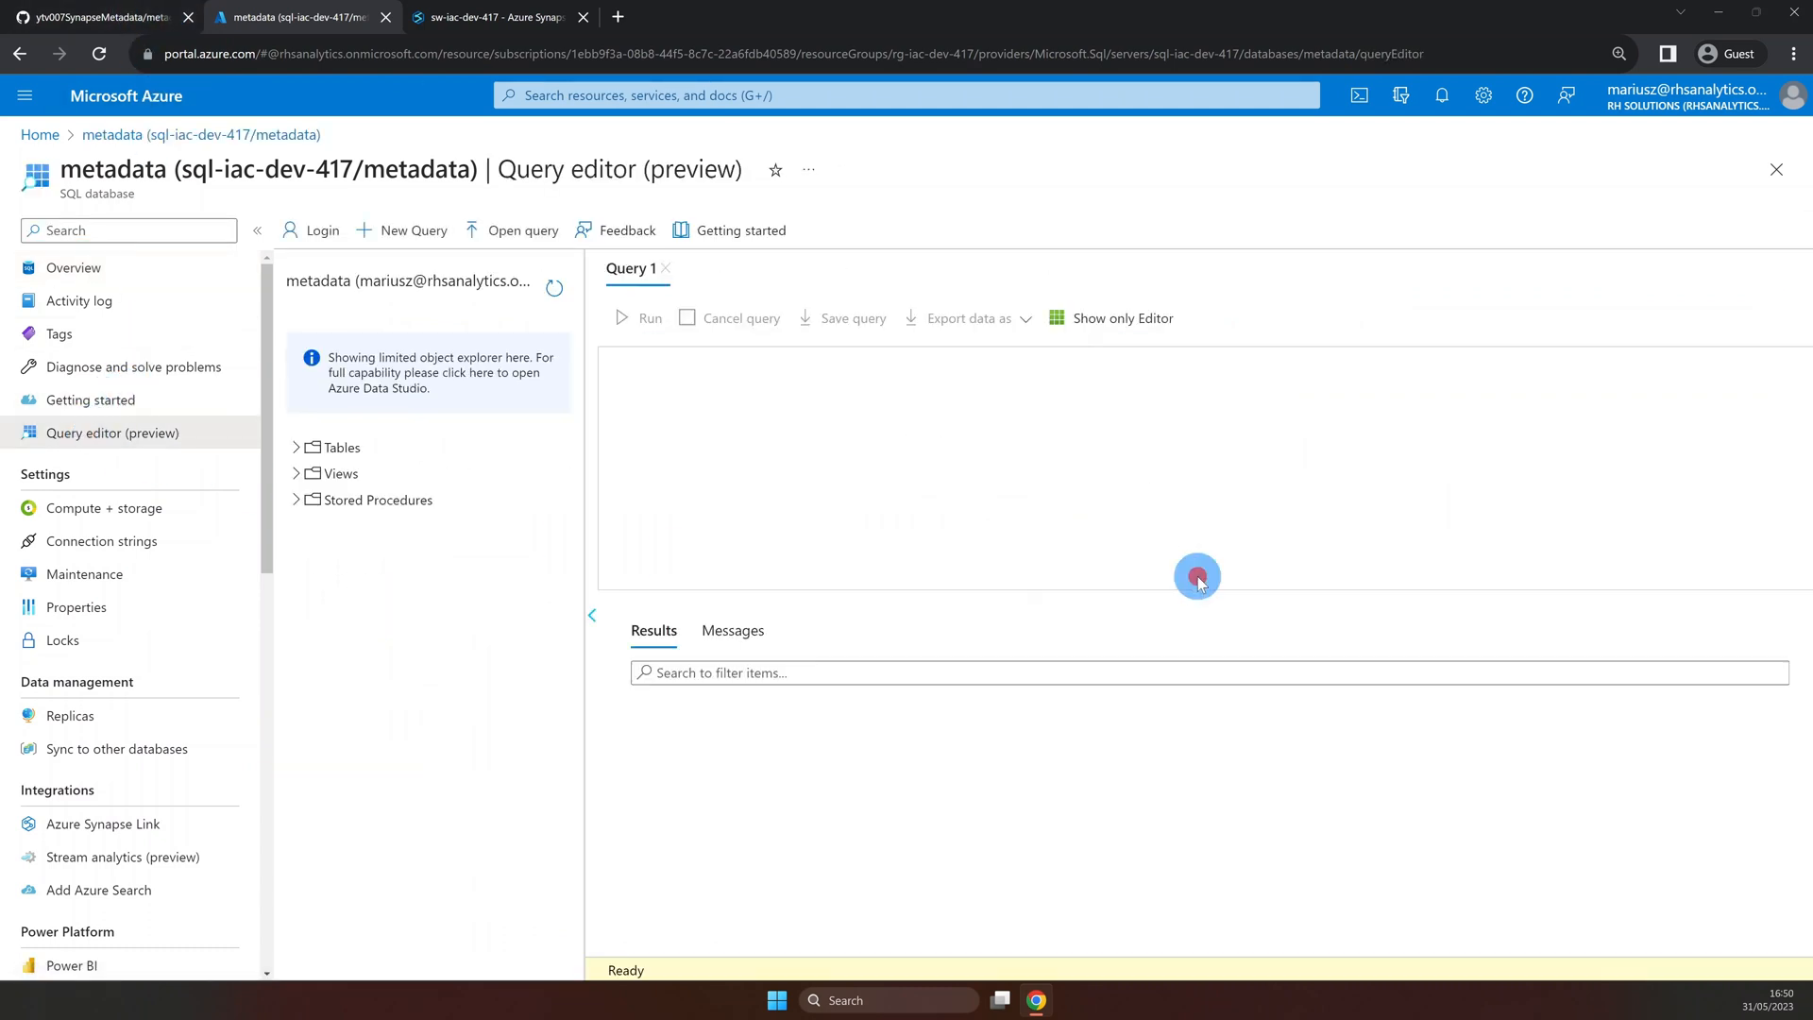
click(85, 17)
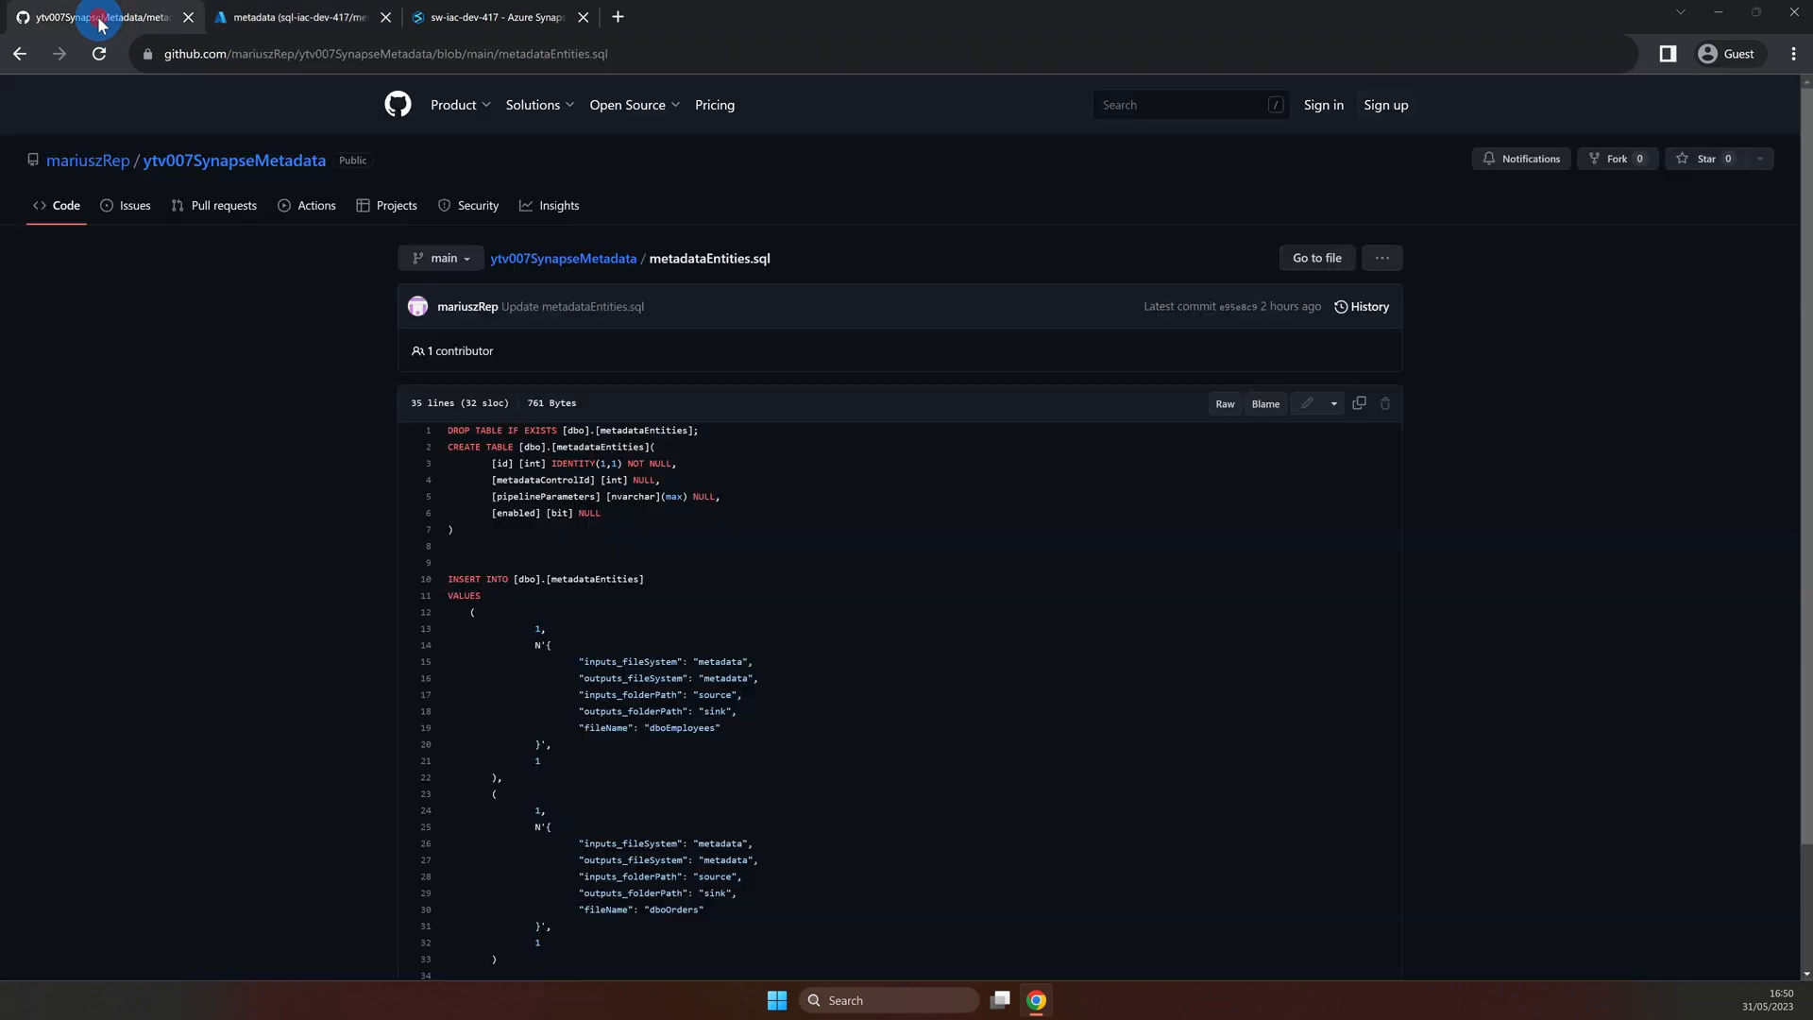
click(1359, 403)
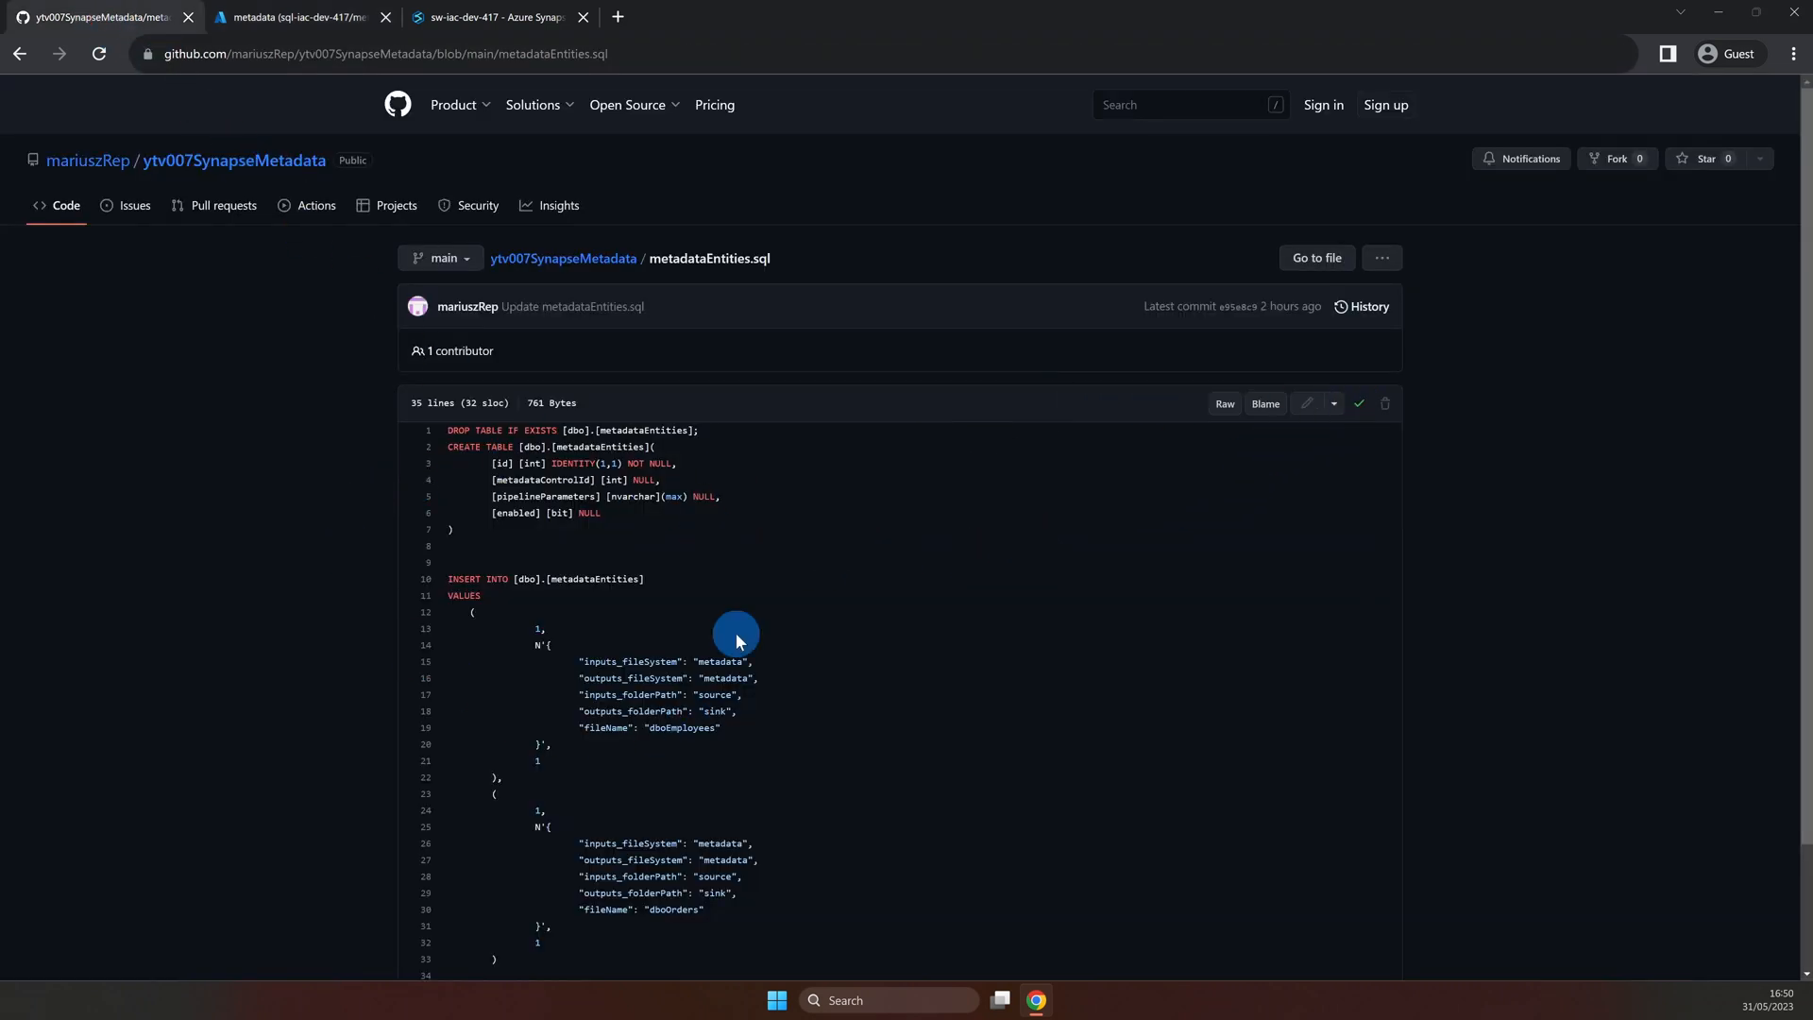
click(302, 18)
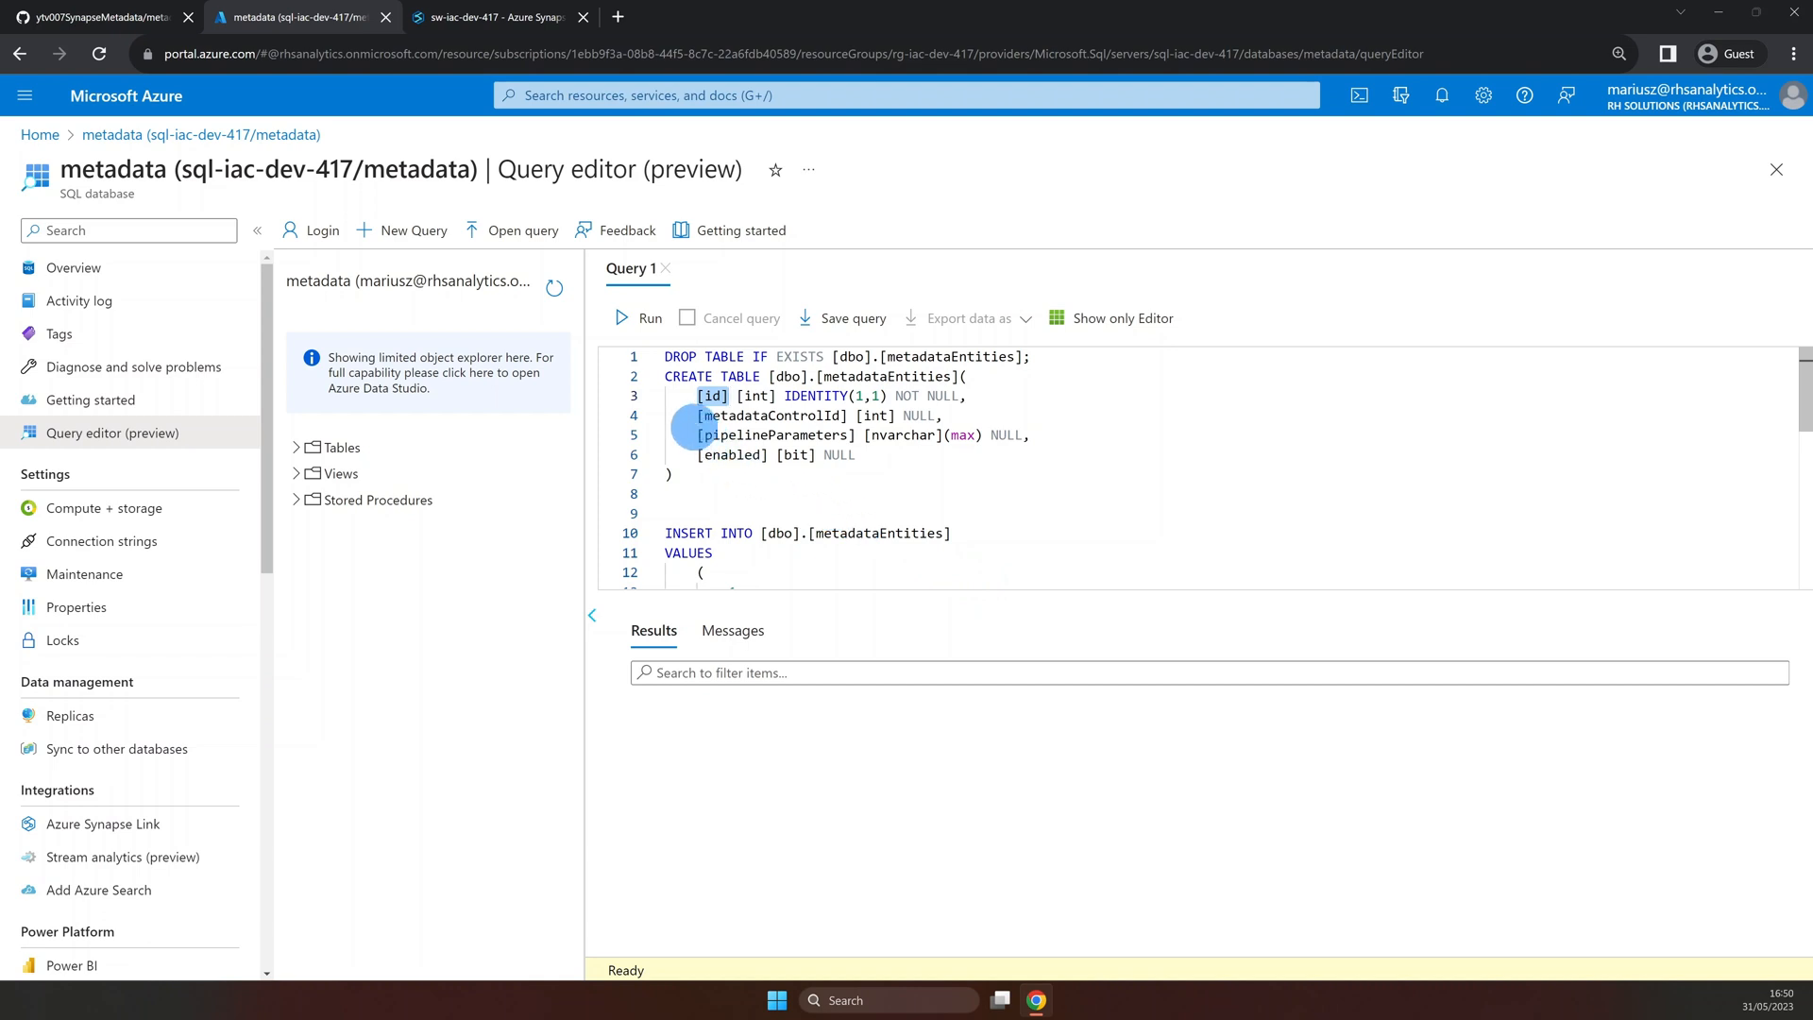
double_click(772, 415)
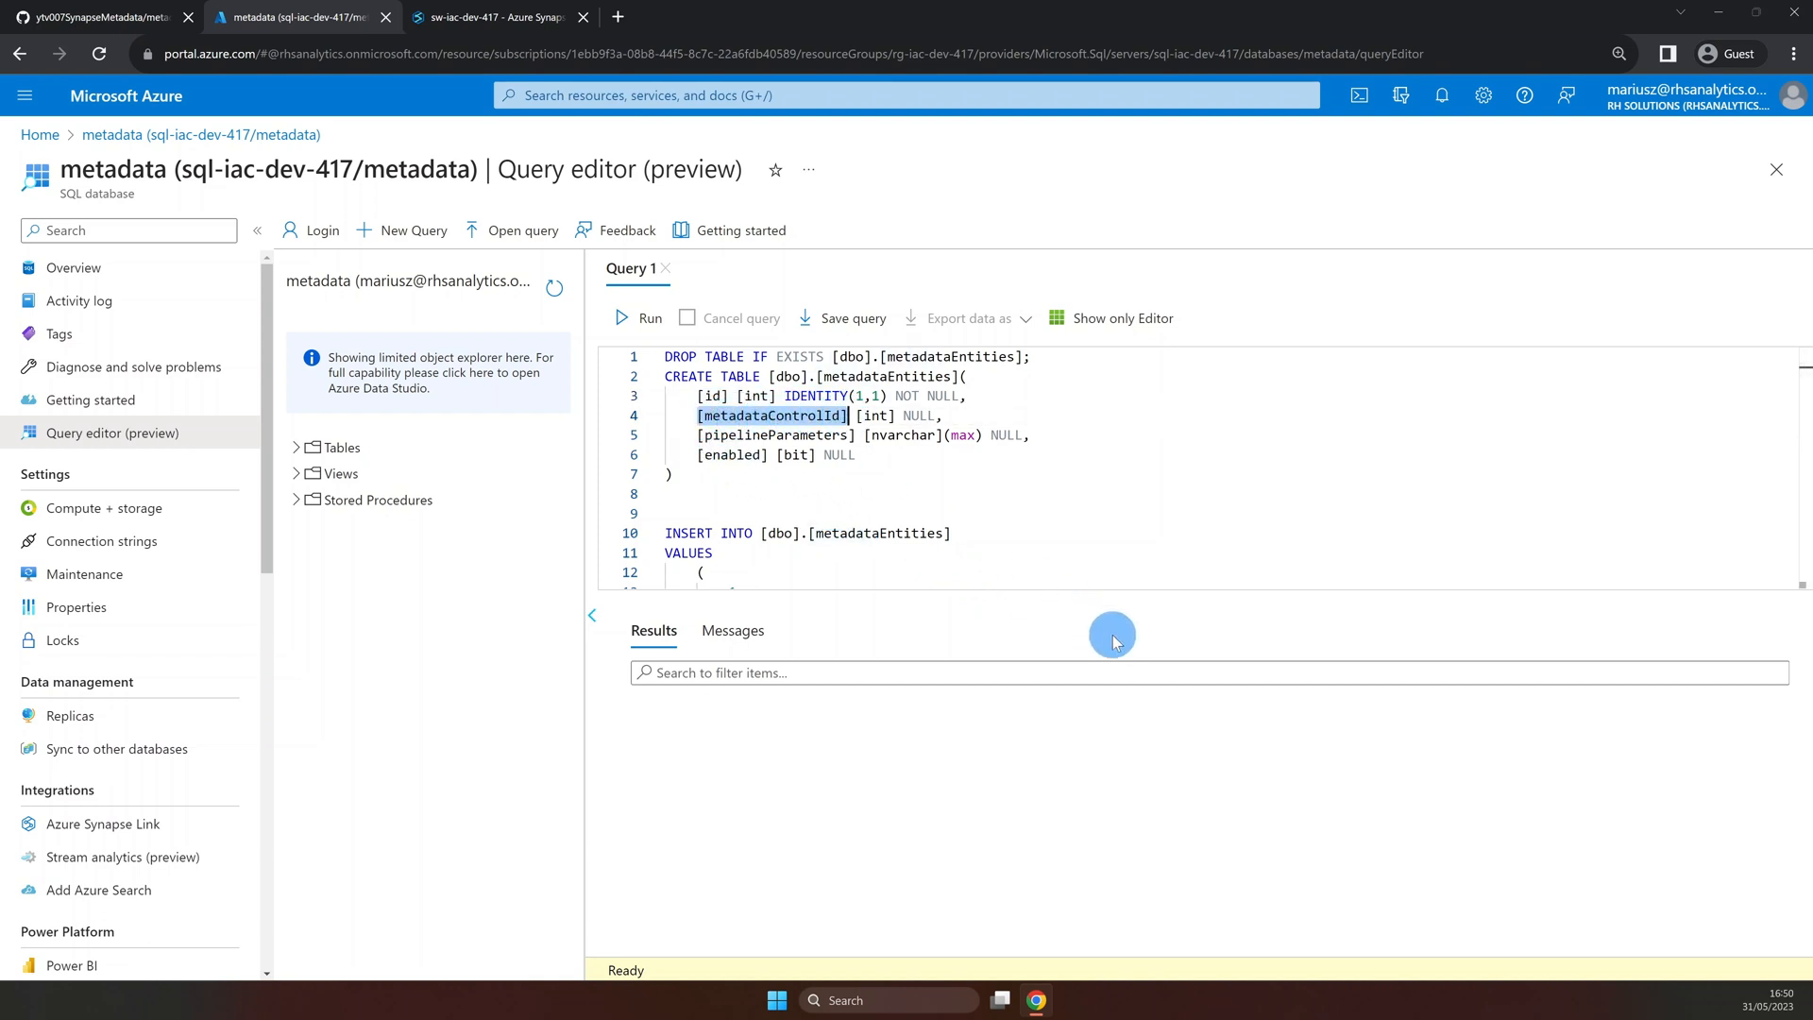
mouse_move(1060, 602)
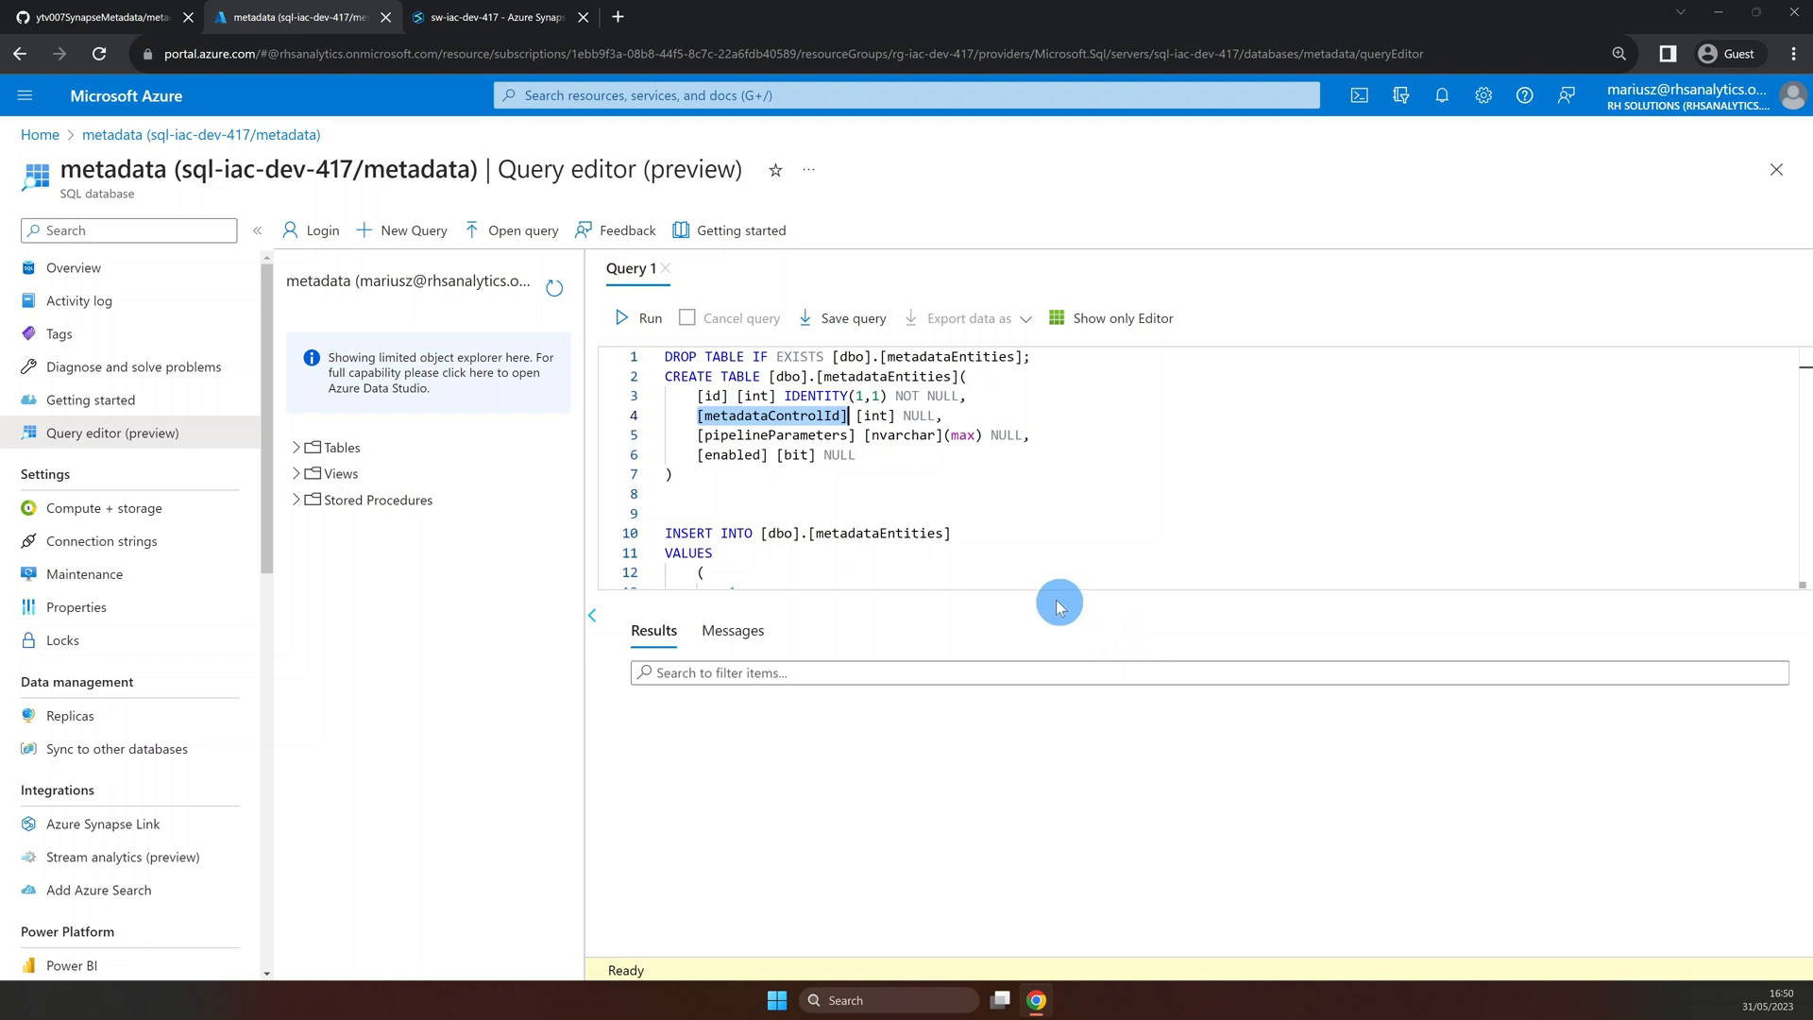
double_click(729, 454)
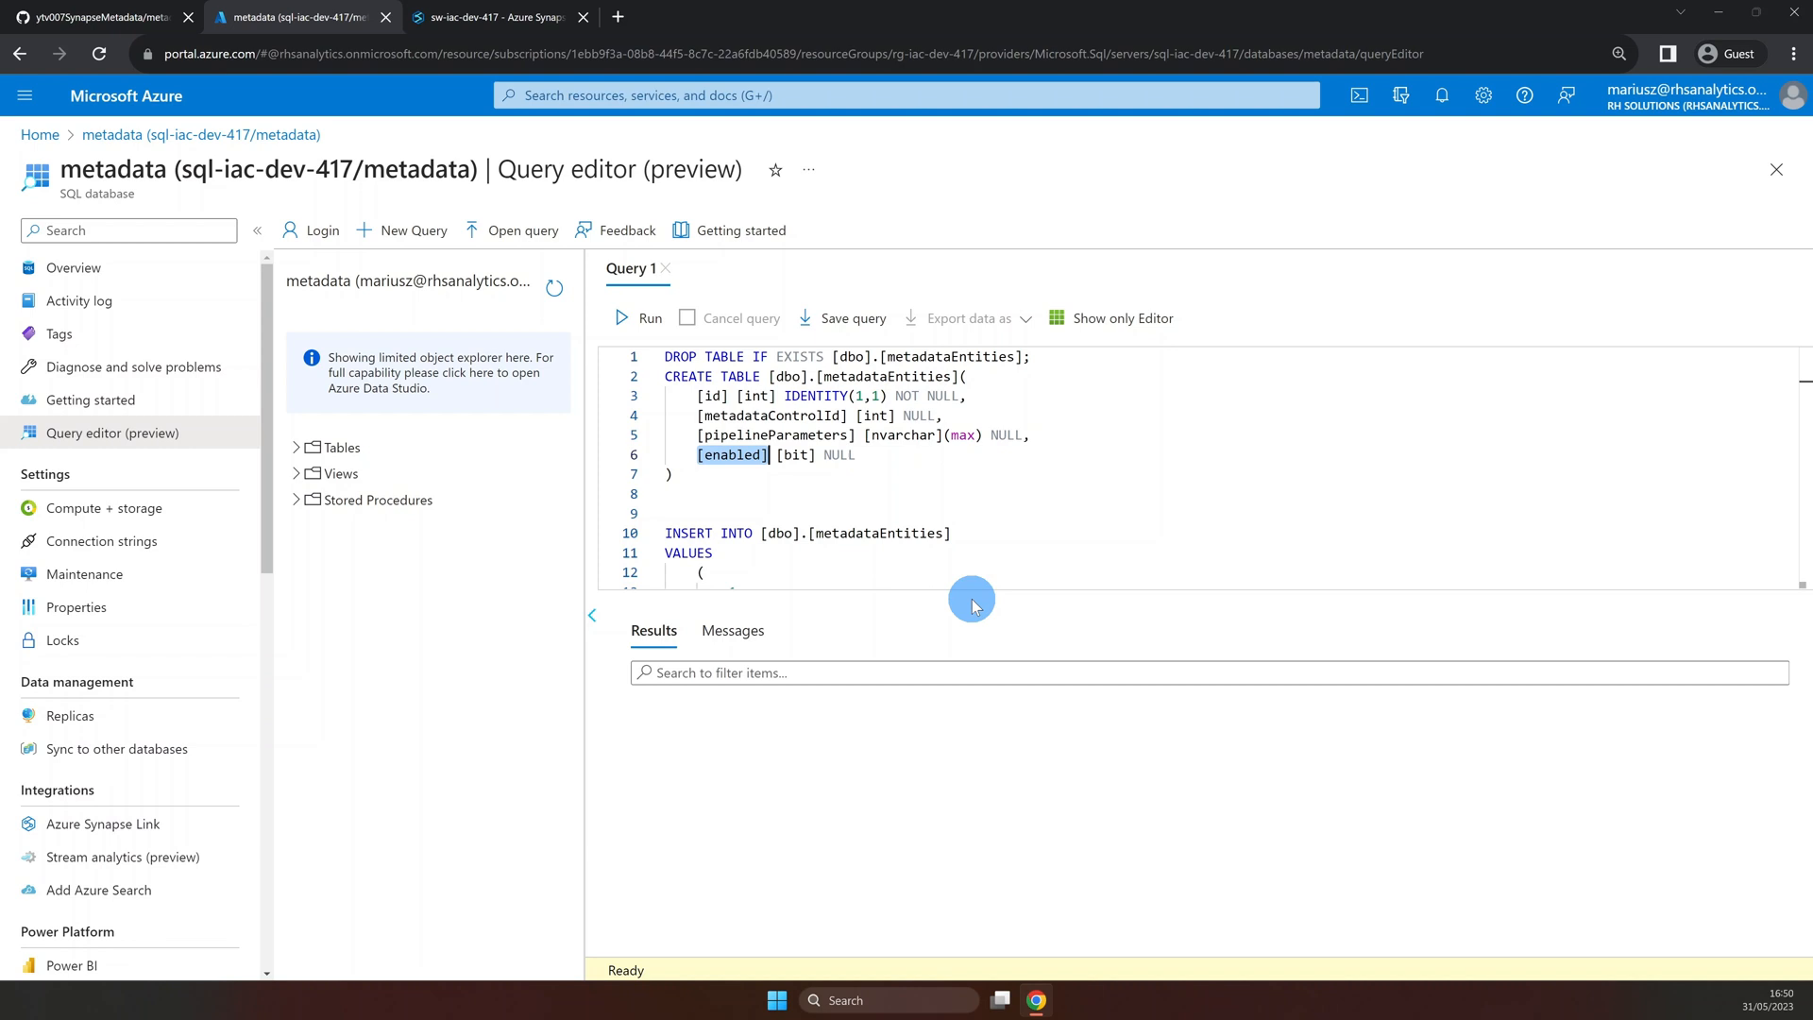
mouse_move(962, 591)
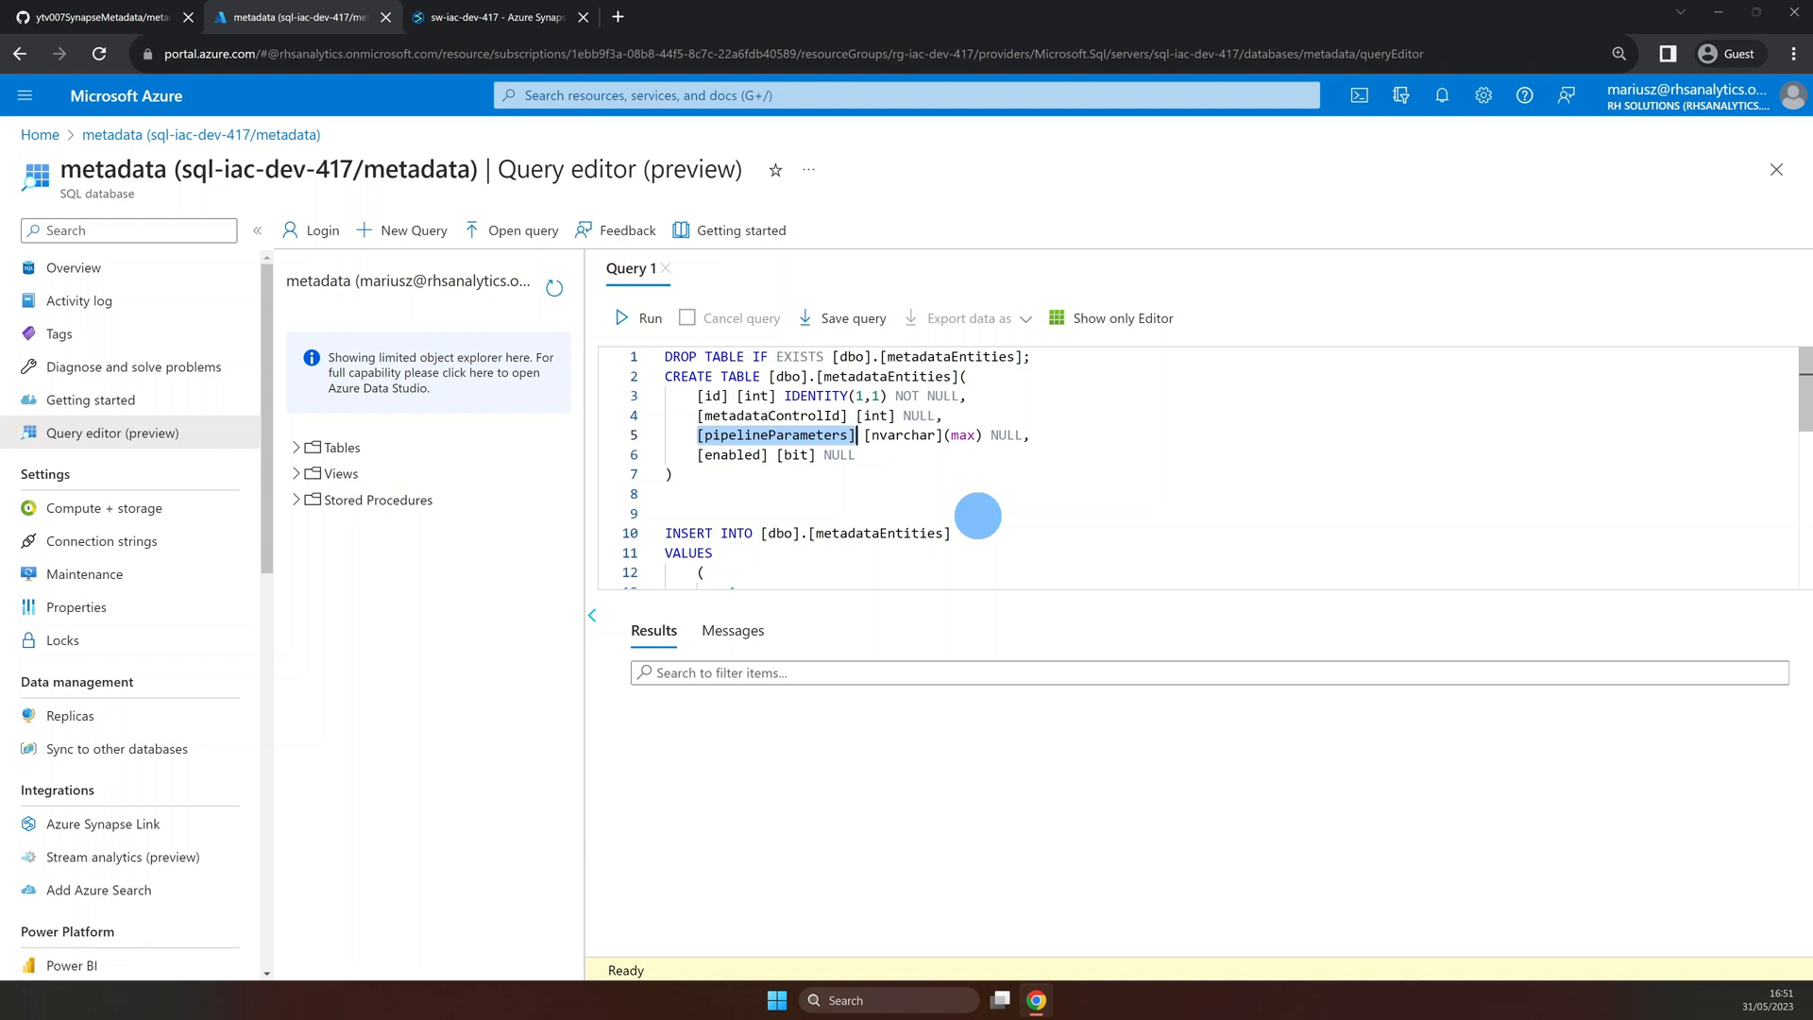
mouse_move(1000, 506)
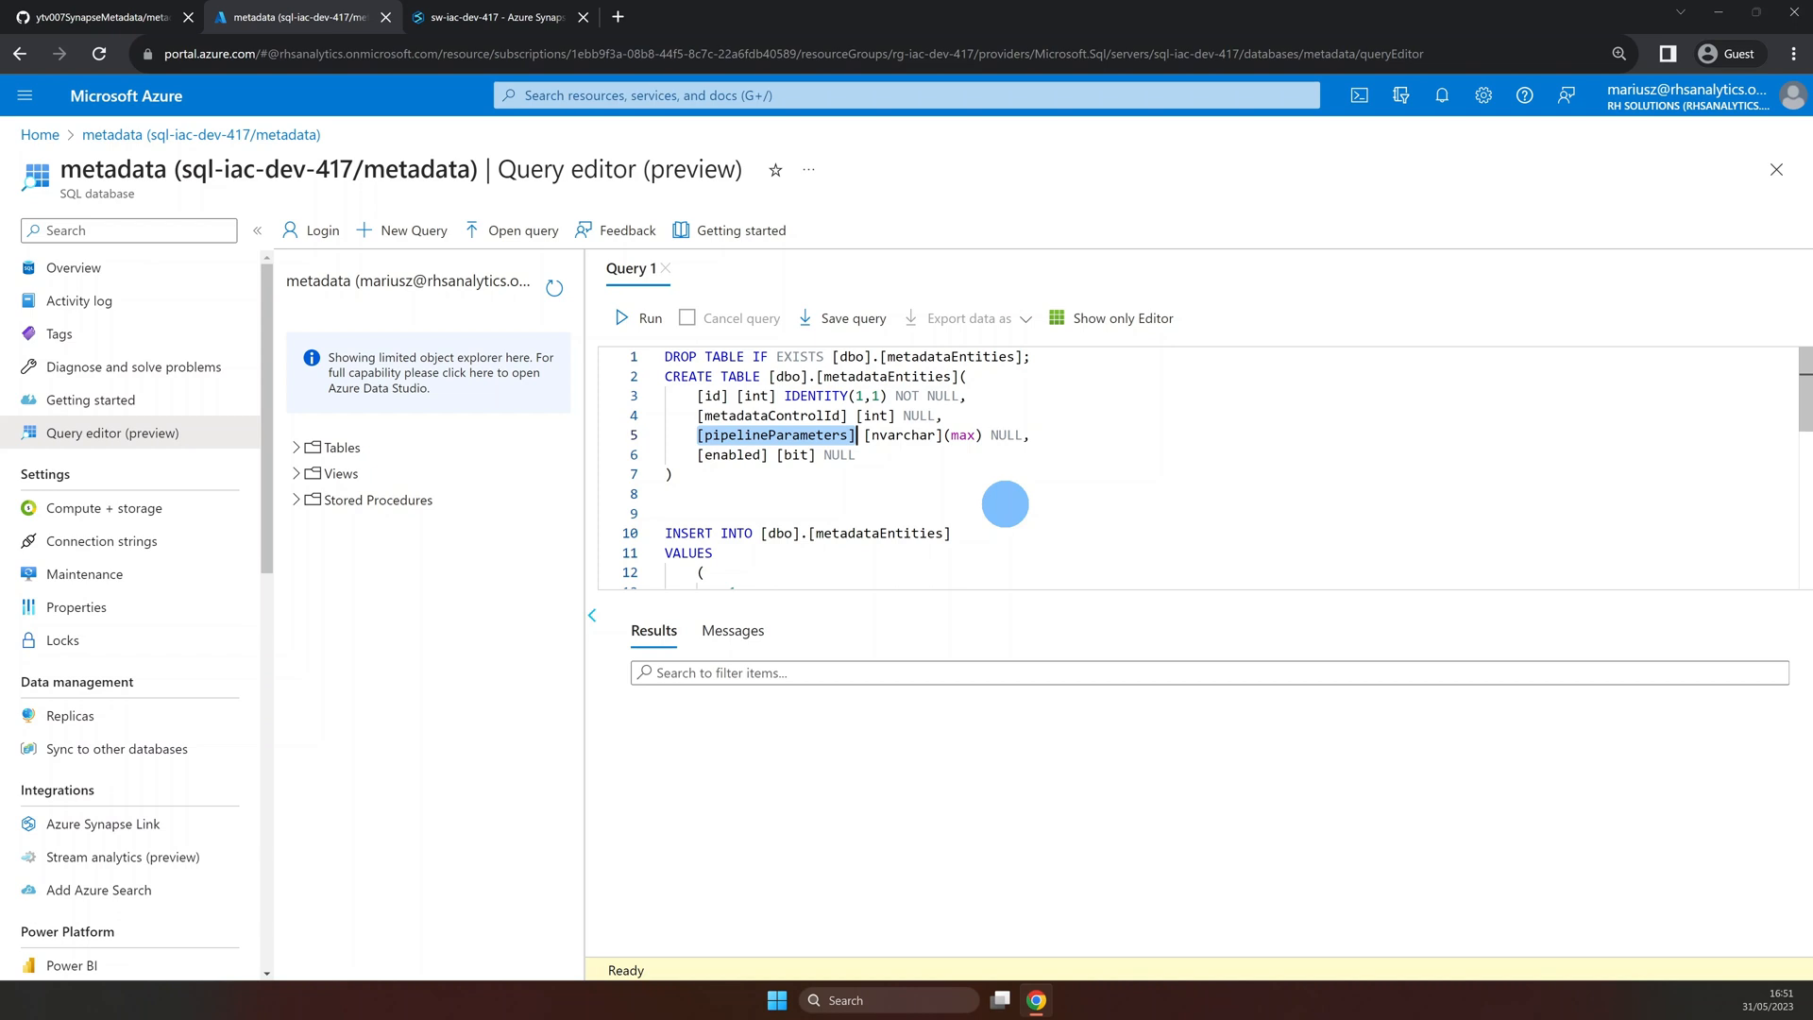
Review the inserted rows' pipeline parameter JSON for dboEmployees and dboOrders.
scroll(down, 3)
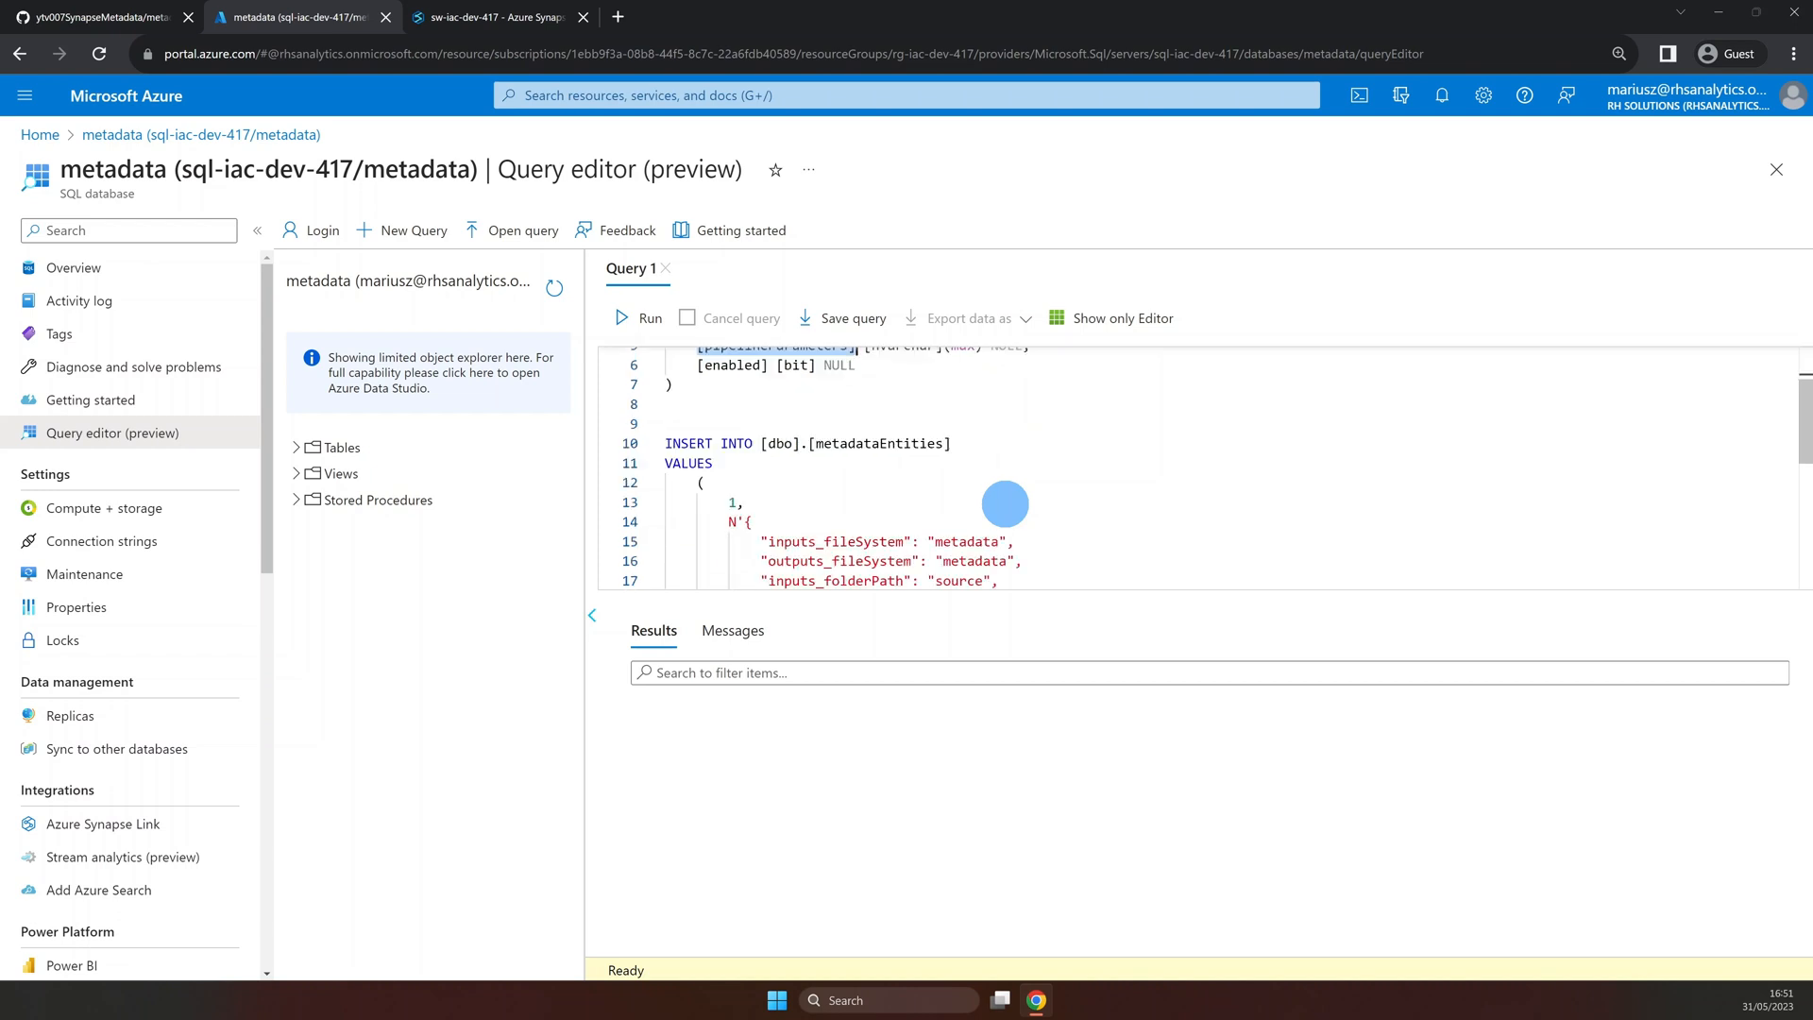
scroll(down, 3)
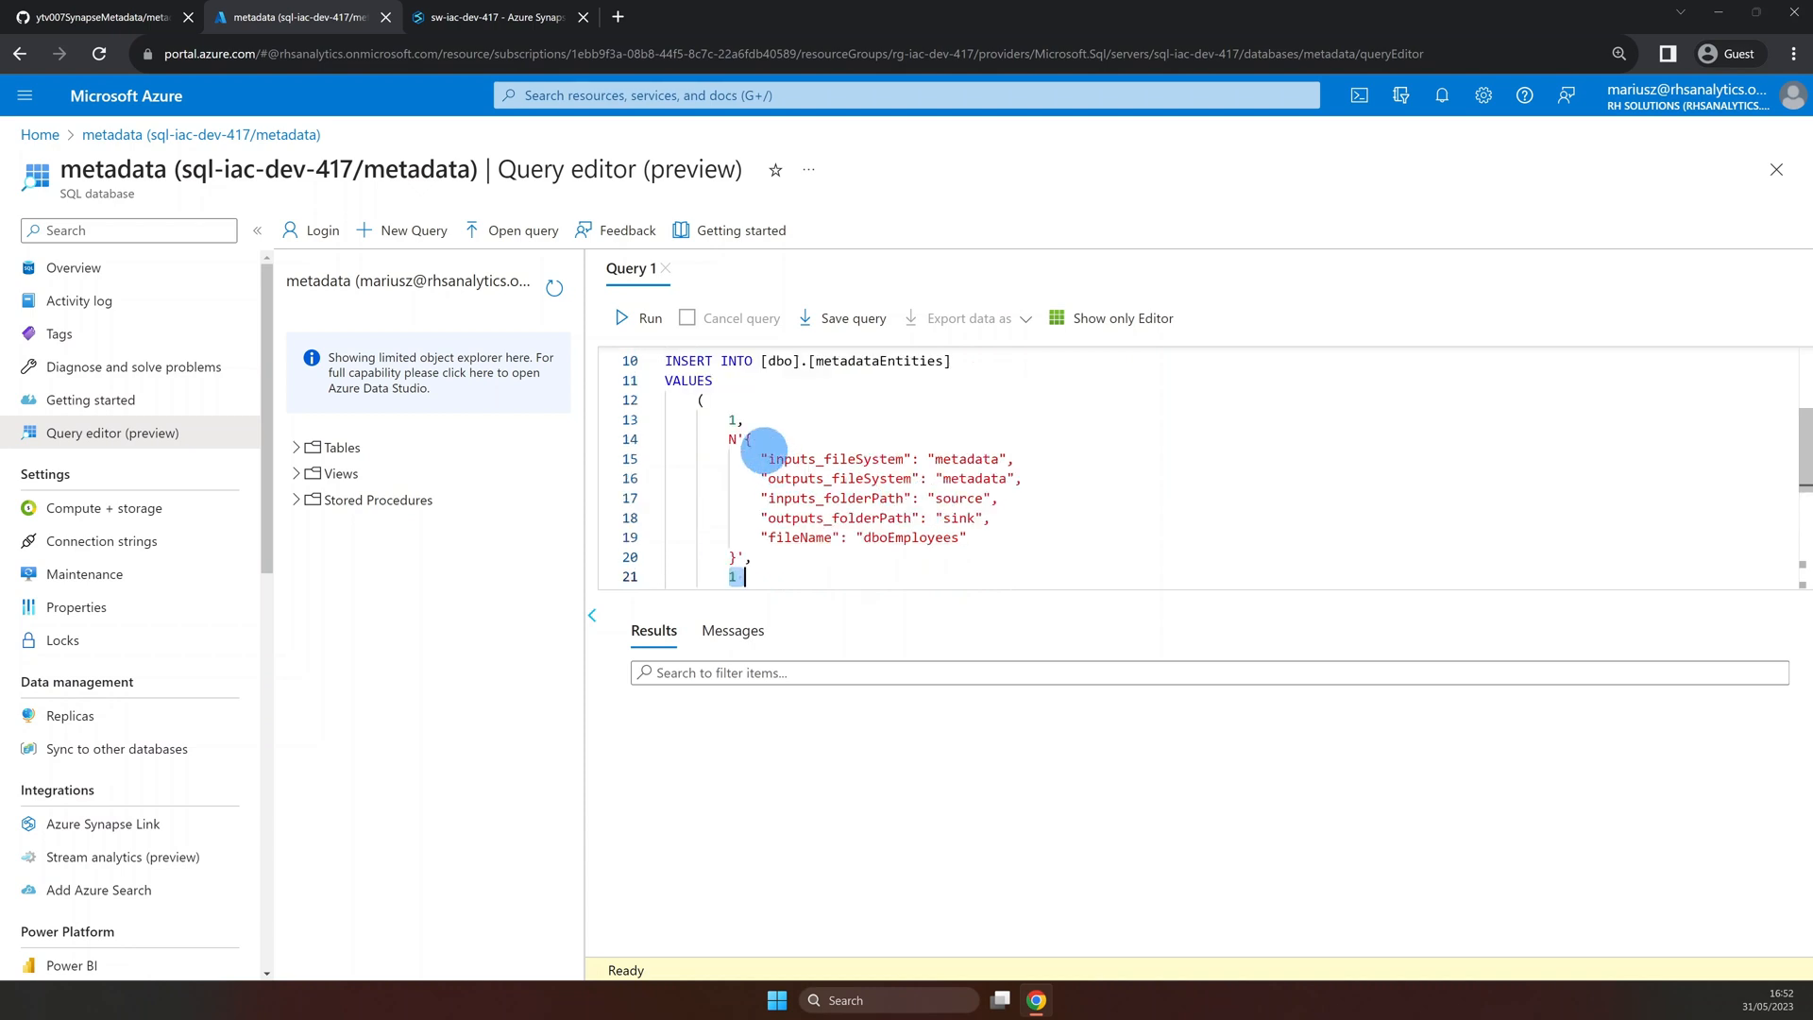
drag(730, 439, 761, 556)
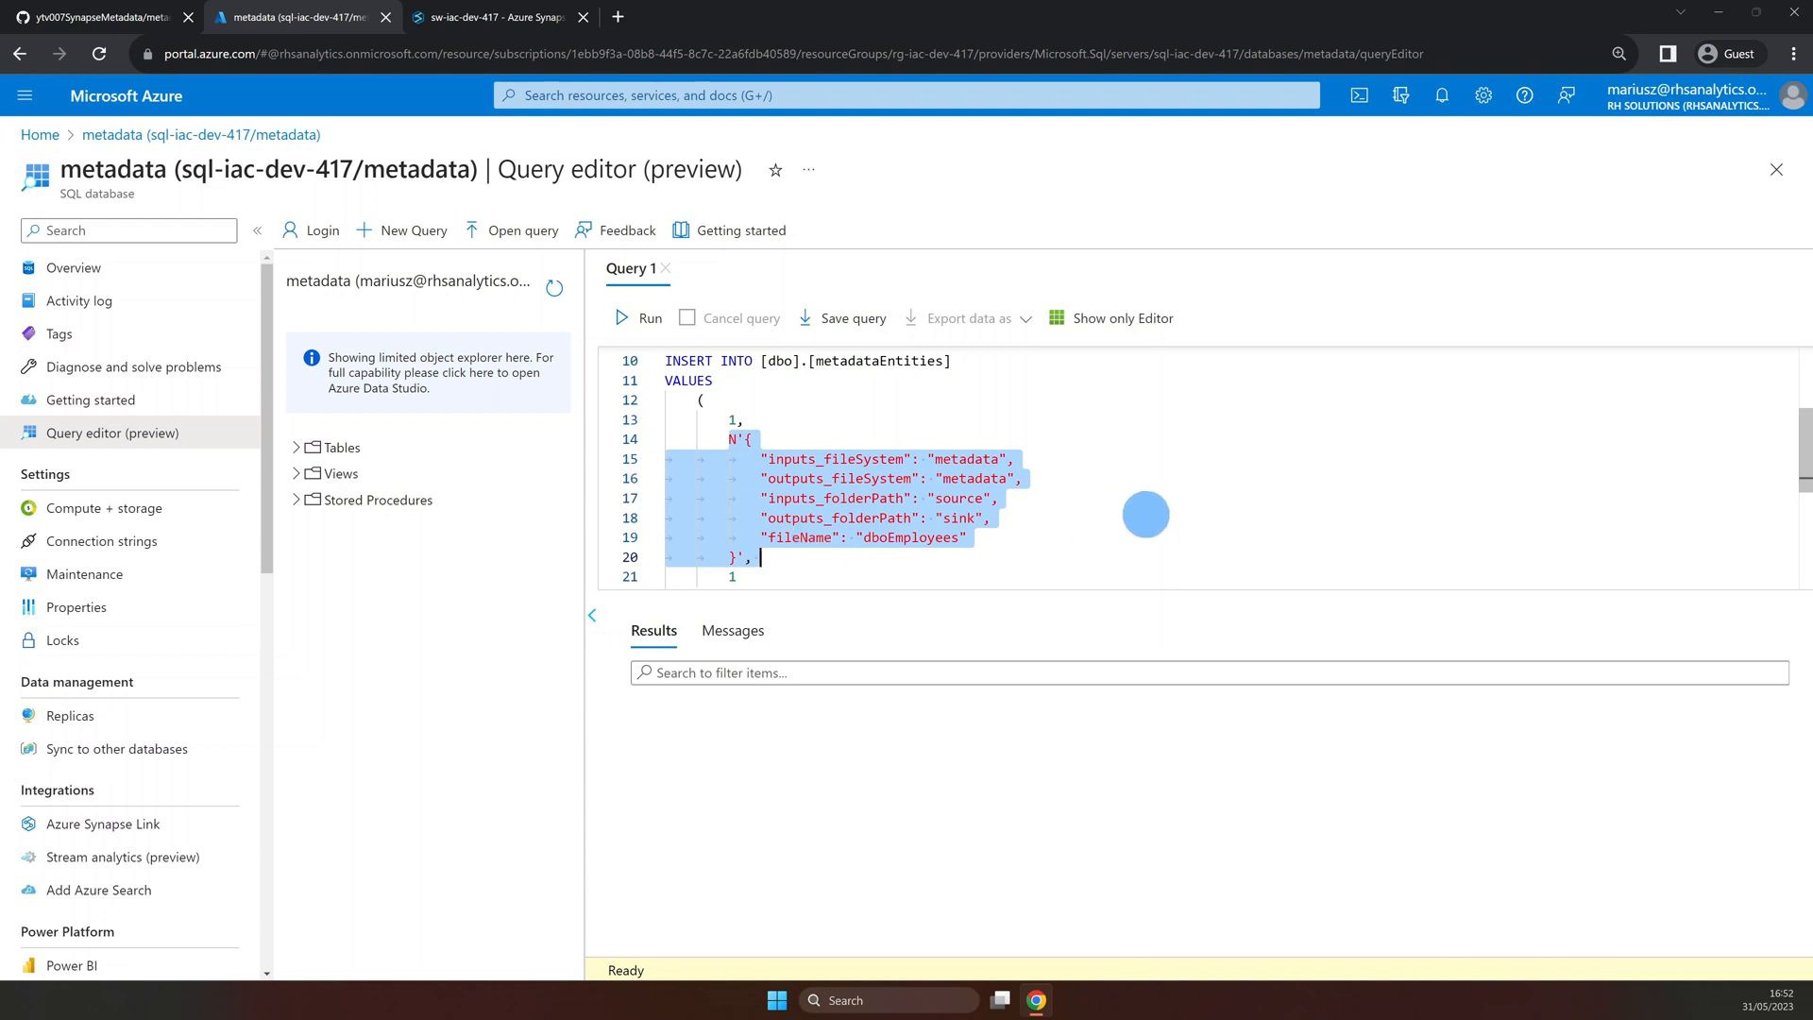
double_click(843, 459)
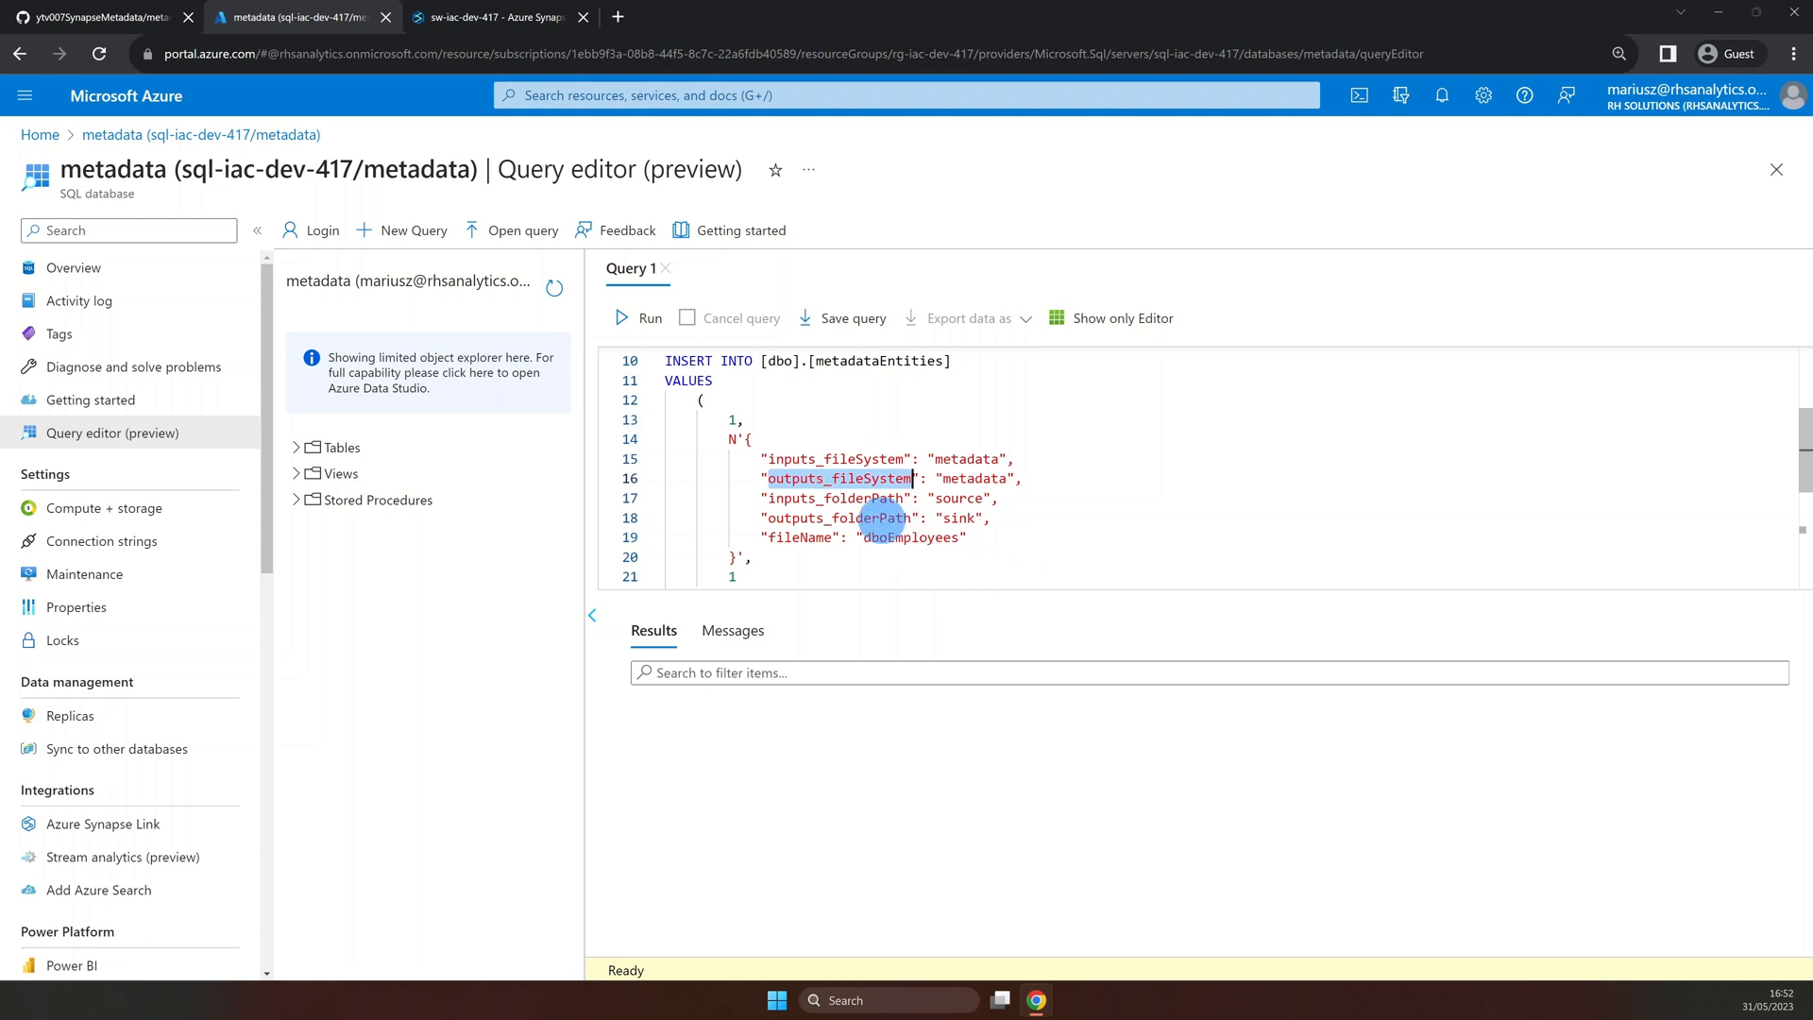
double_click(842, 499)
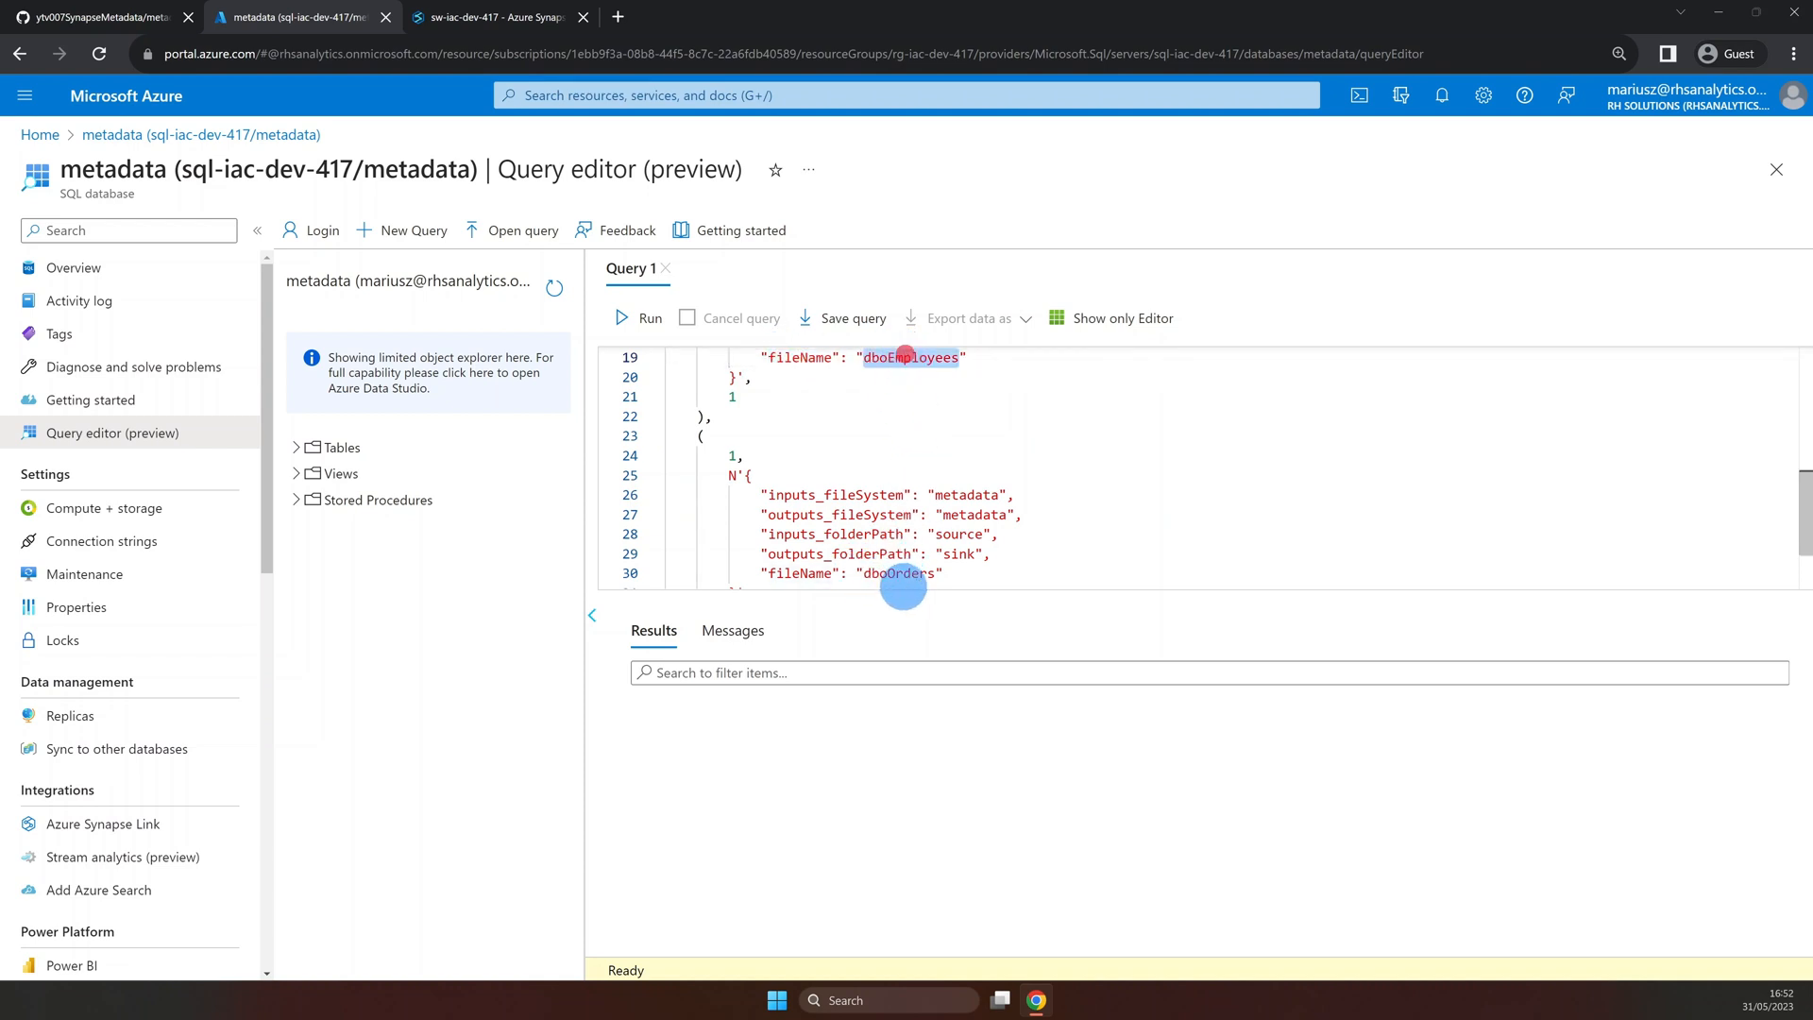
double_click(898, 481)
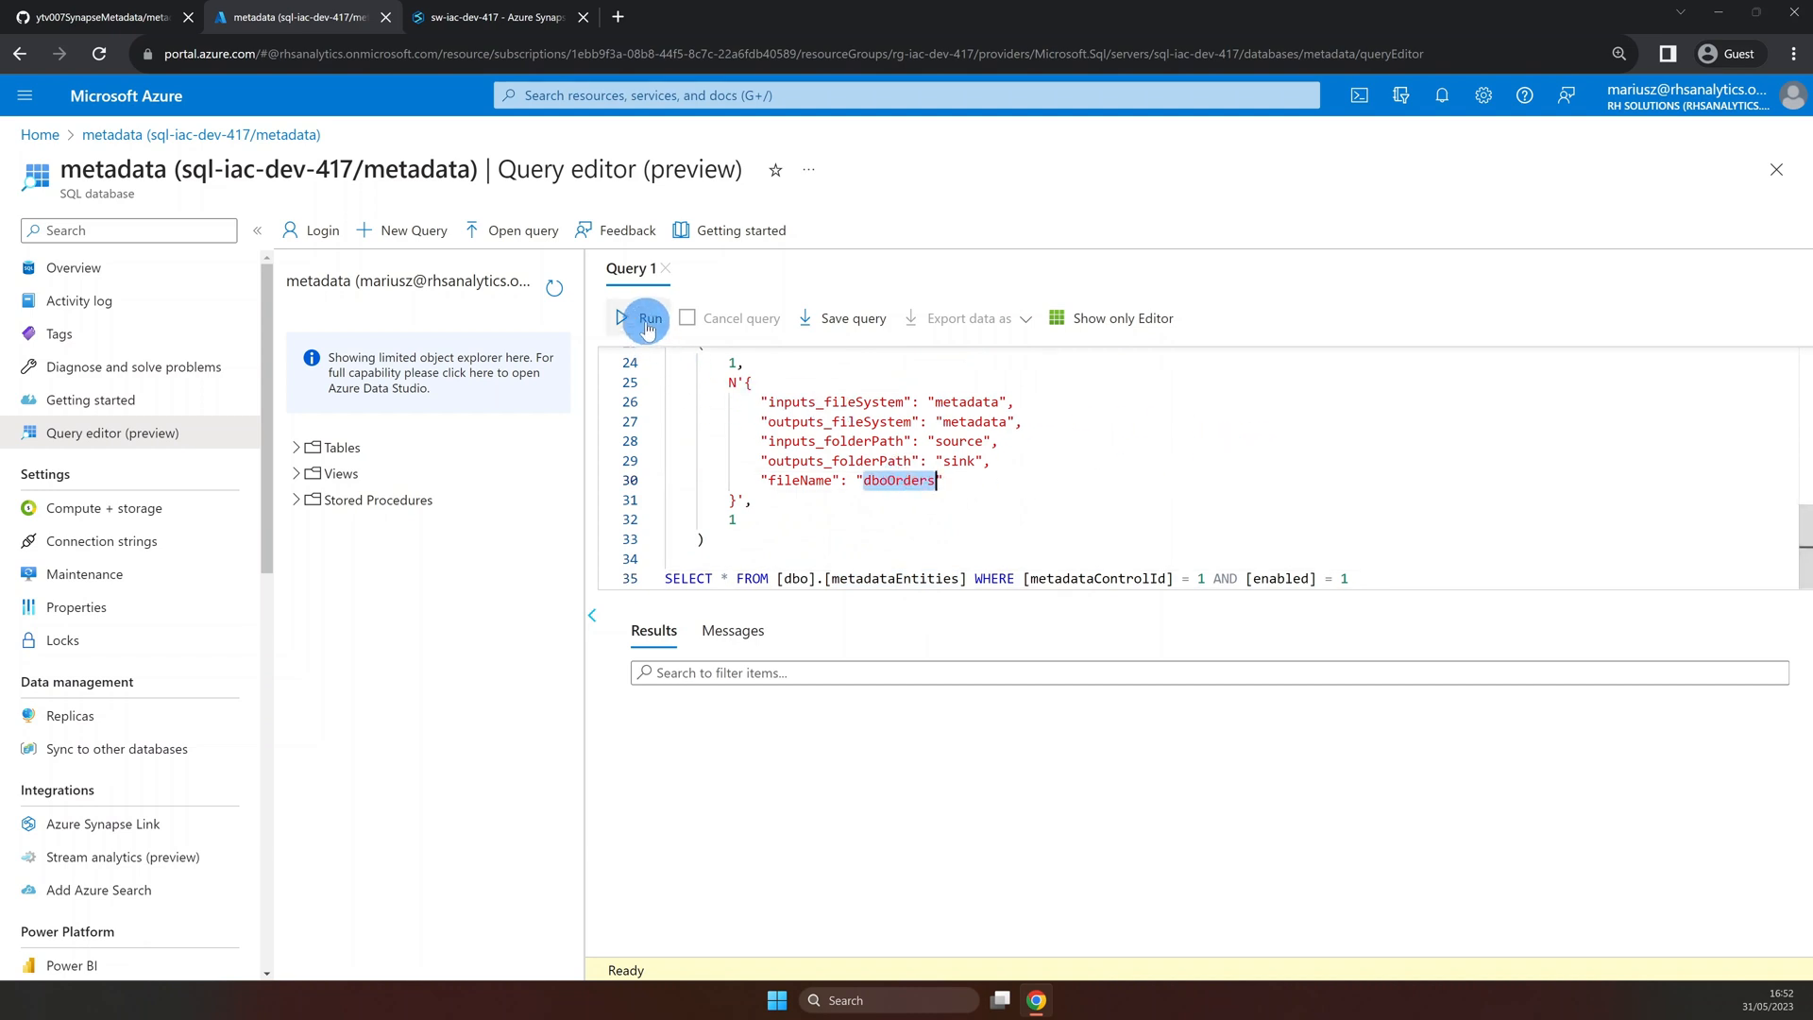
Run the script and check the two enabled rows returned for metadataControlId 1.
click(647, 318)
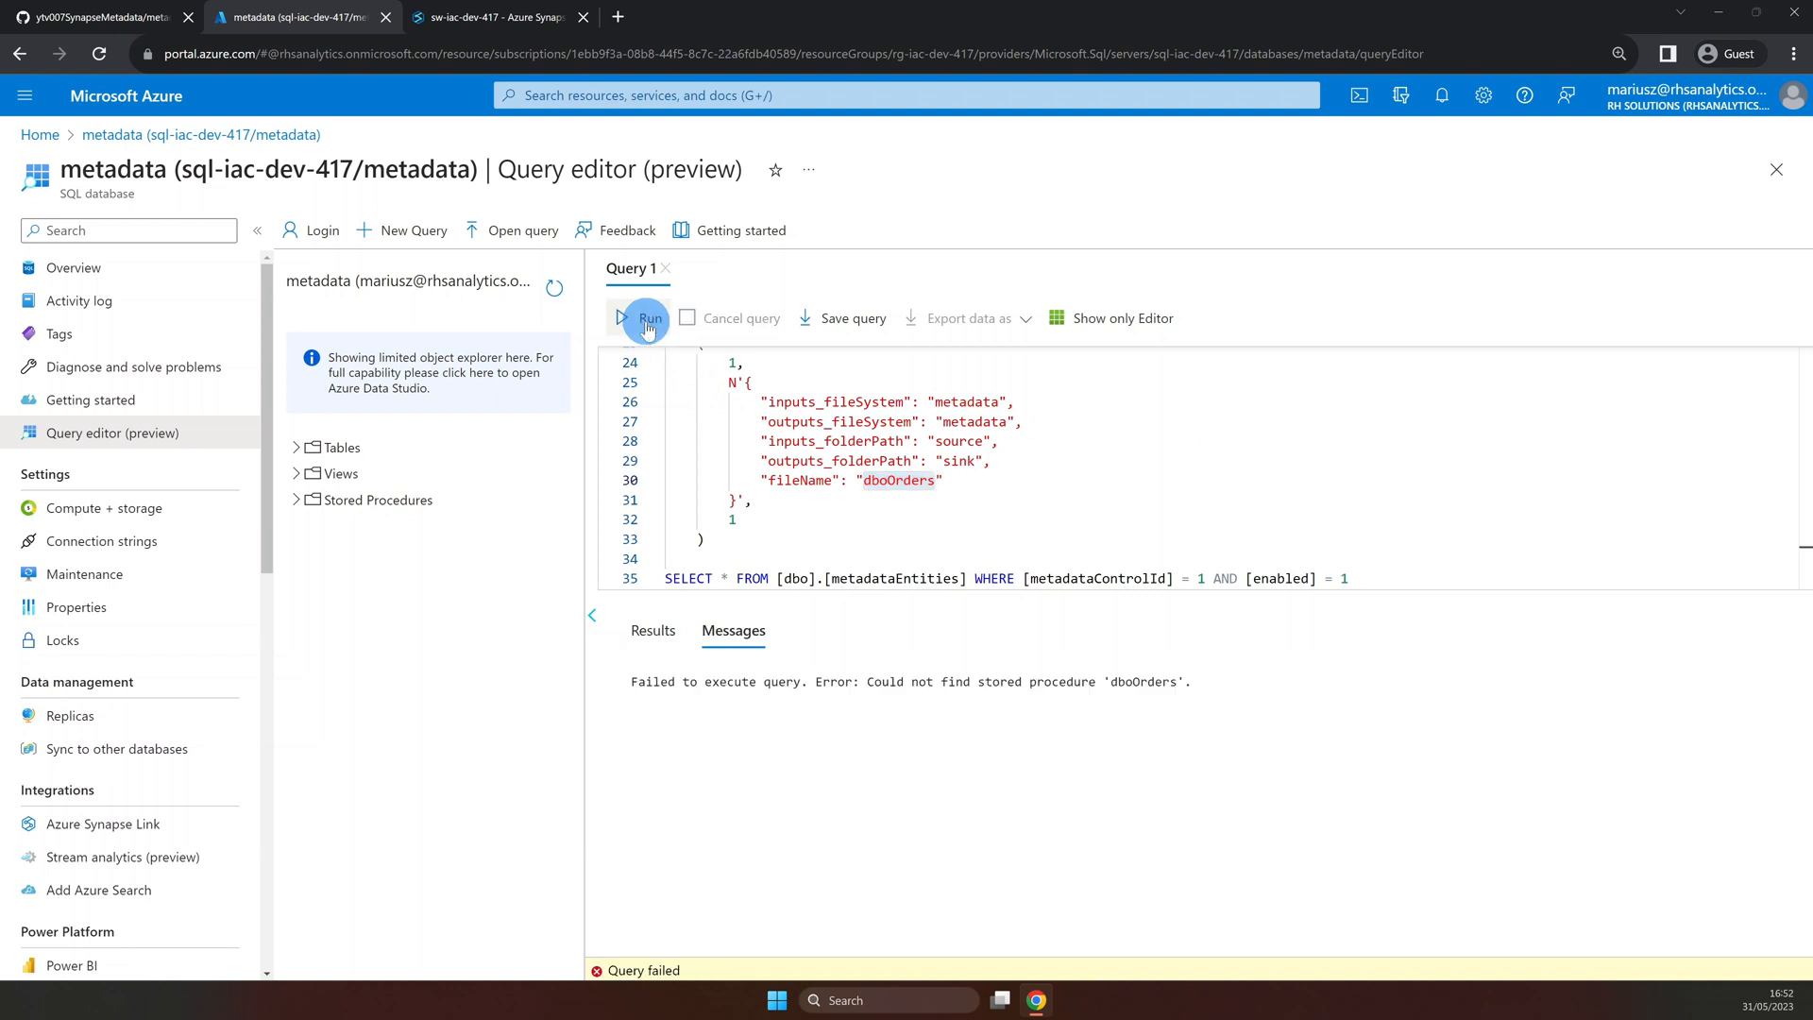
click(644, 318)
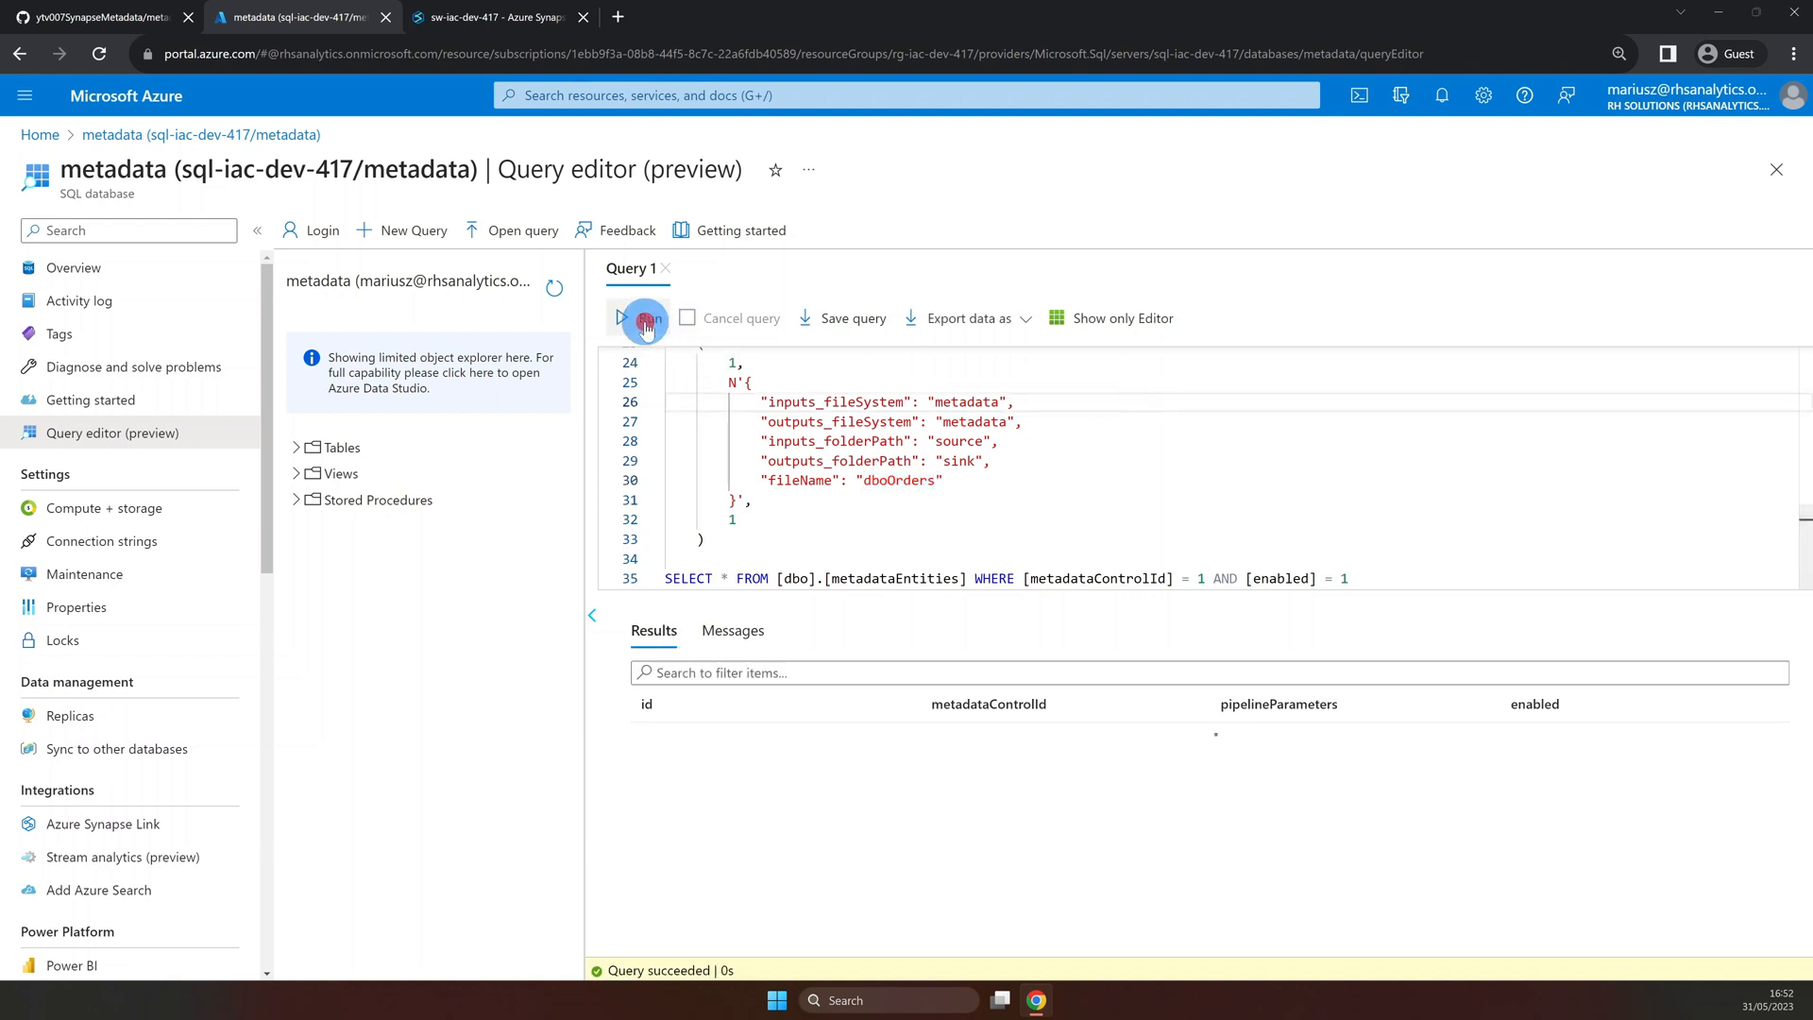
click(643, 318)
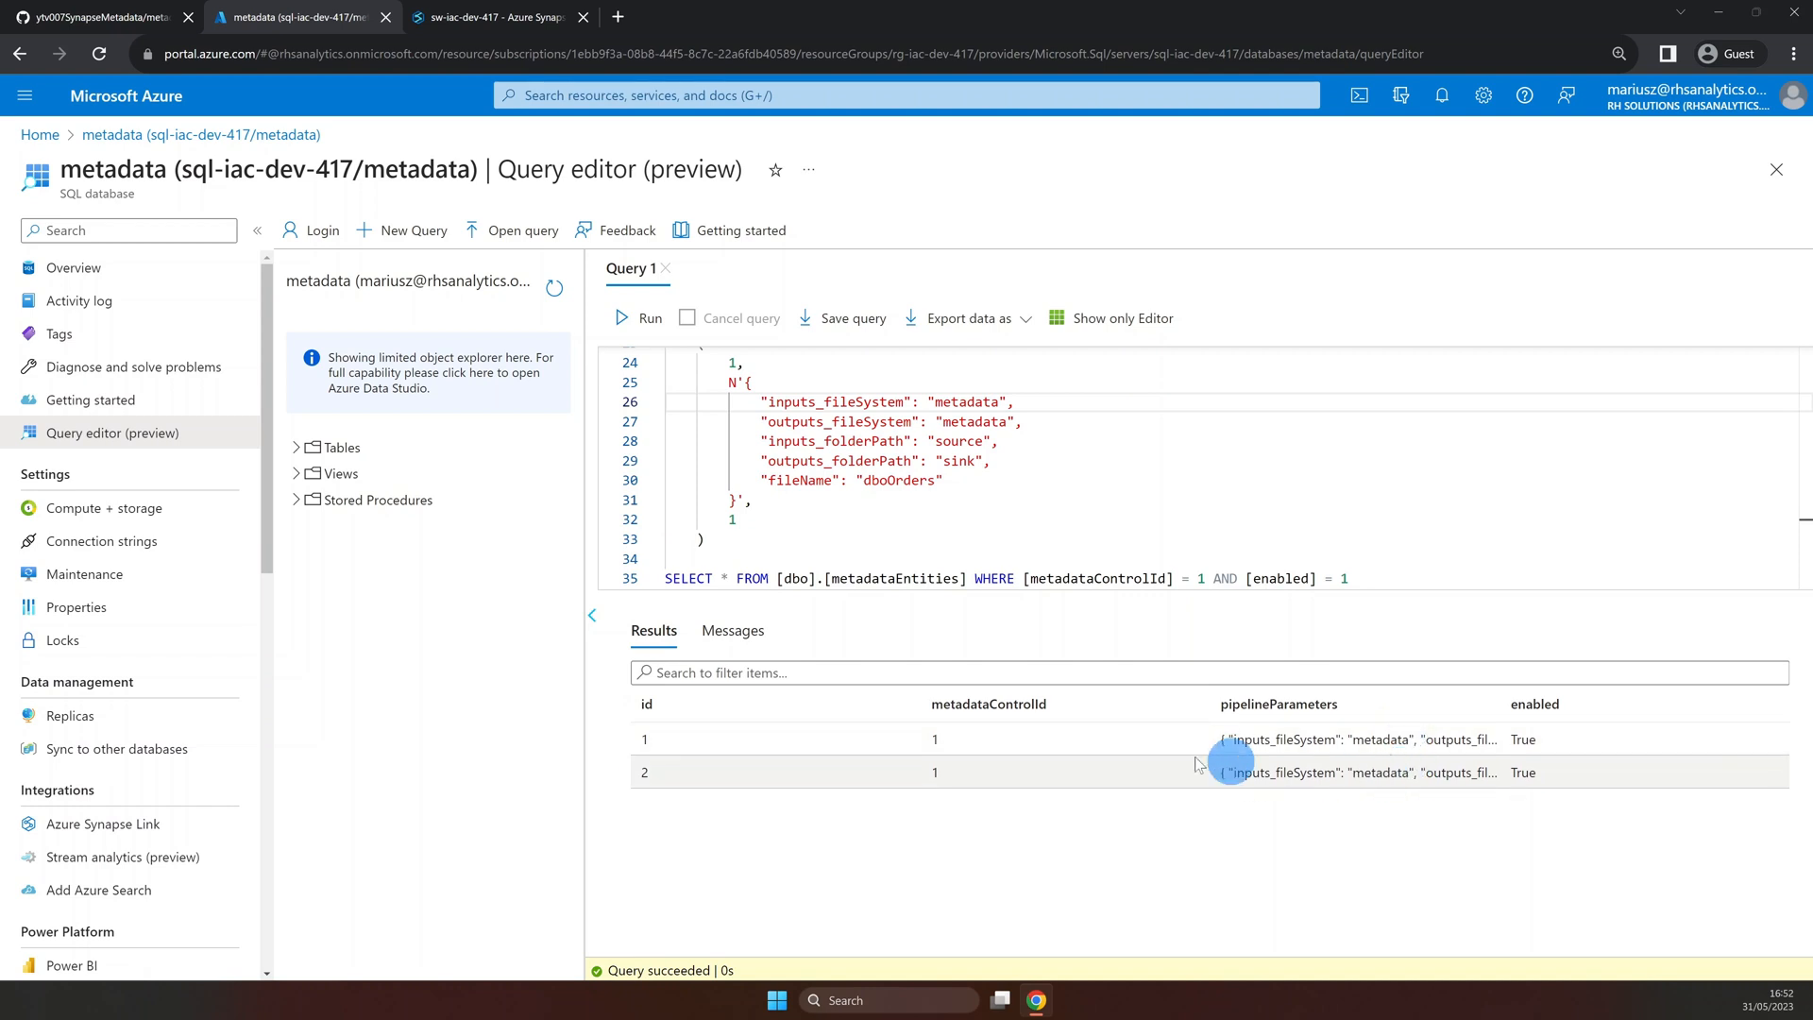
click(500, 17)
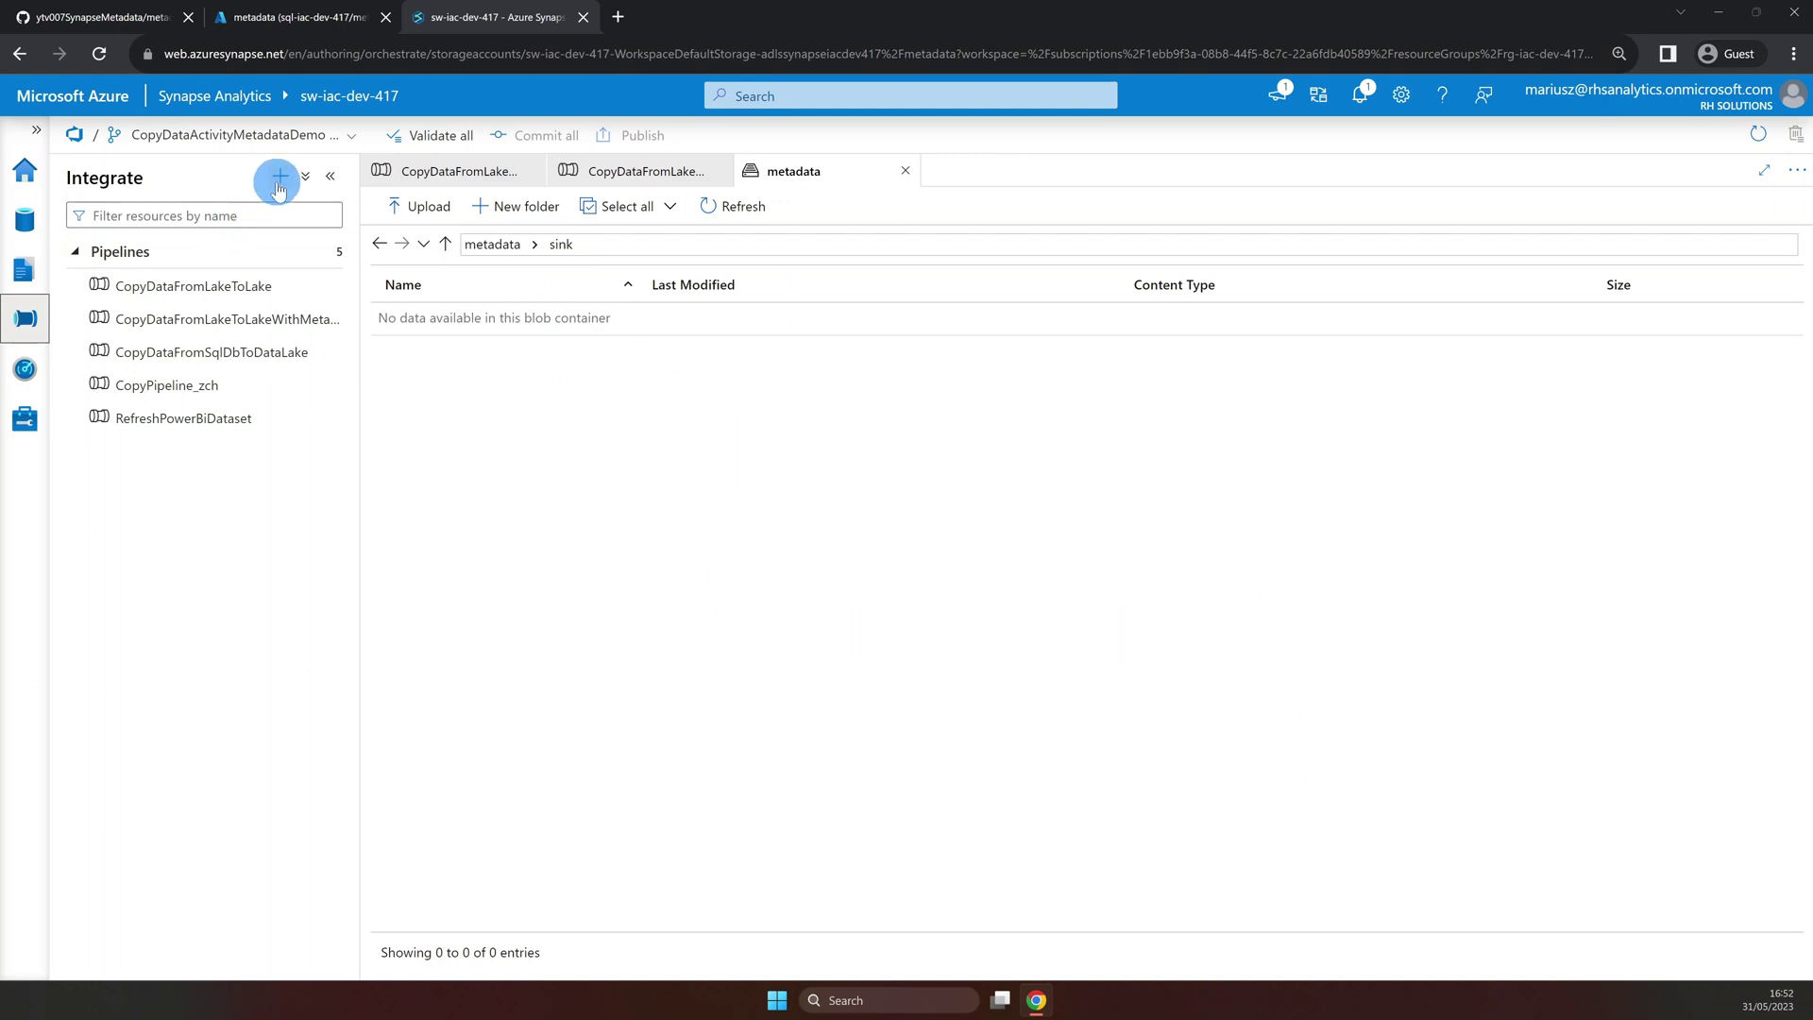
Create the new pipeline CopyDataFromLakeToLakeWithMetadata with an empty canvas.
click(278, 178)
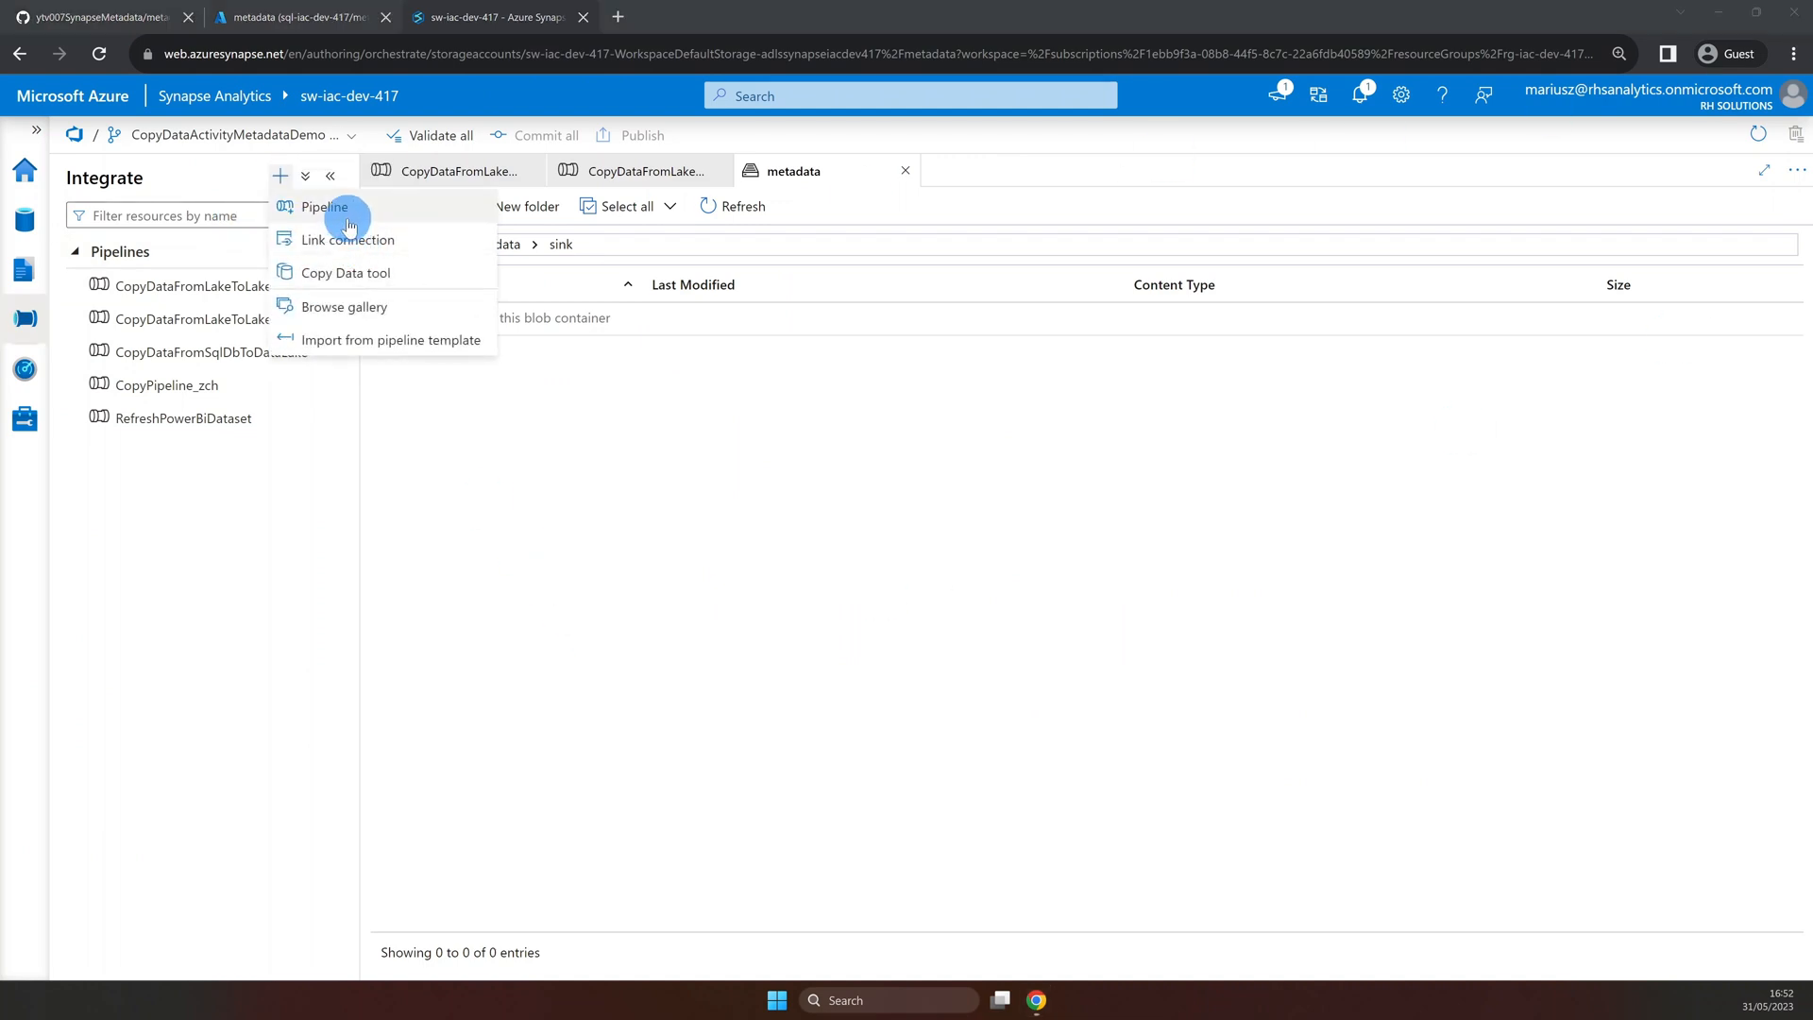
click(315, 206)
text(CopyDataFromLakeToLakeWithMetadata)
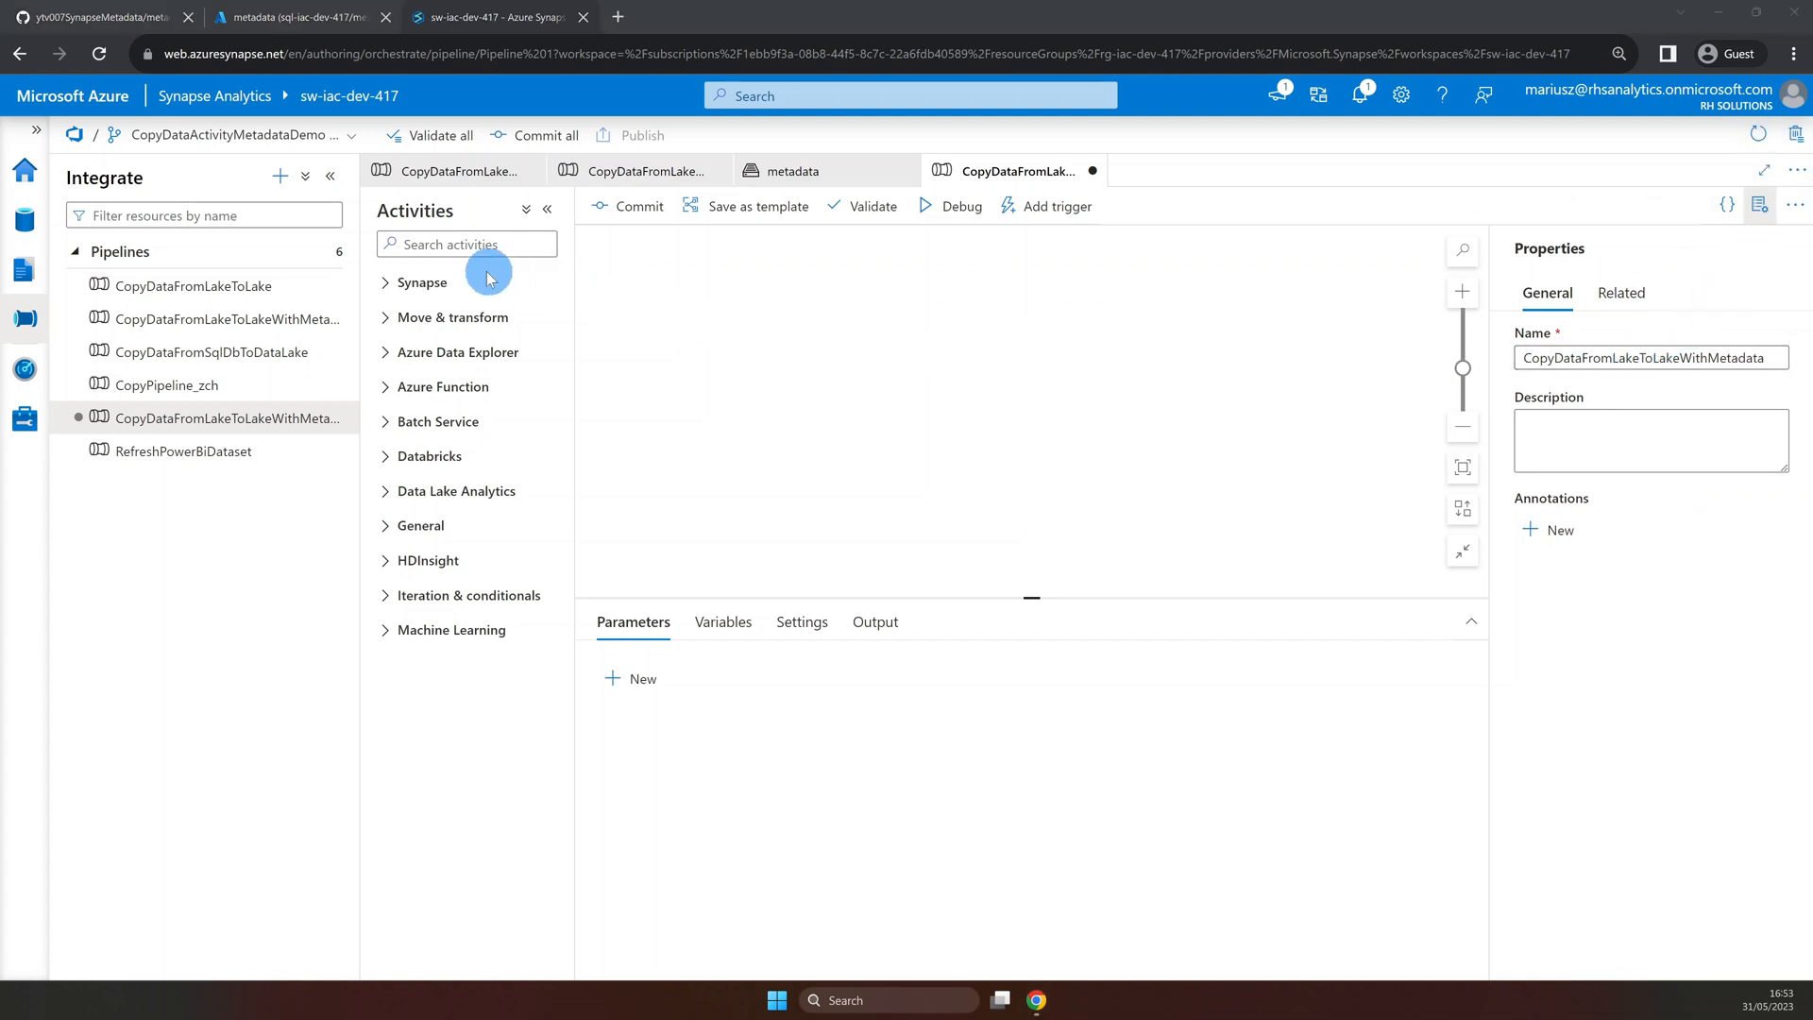
click(466, 244)
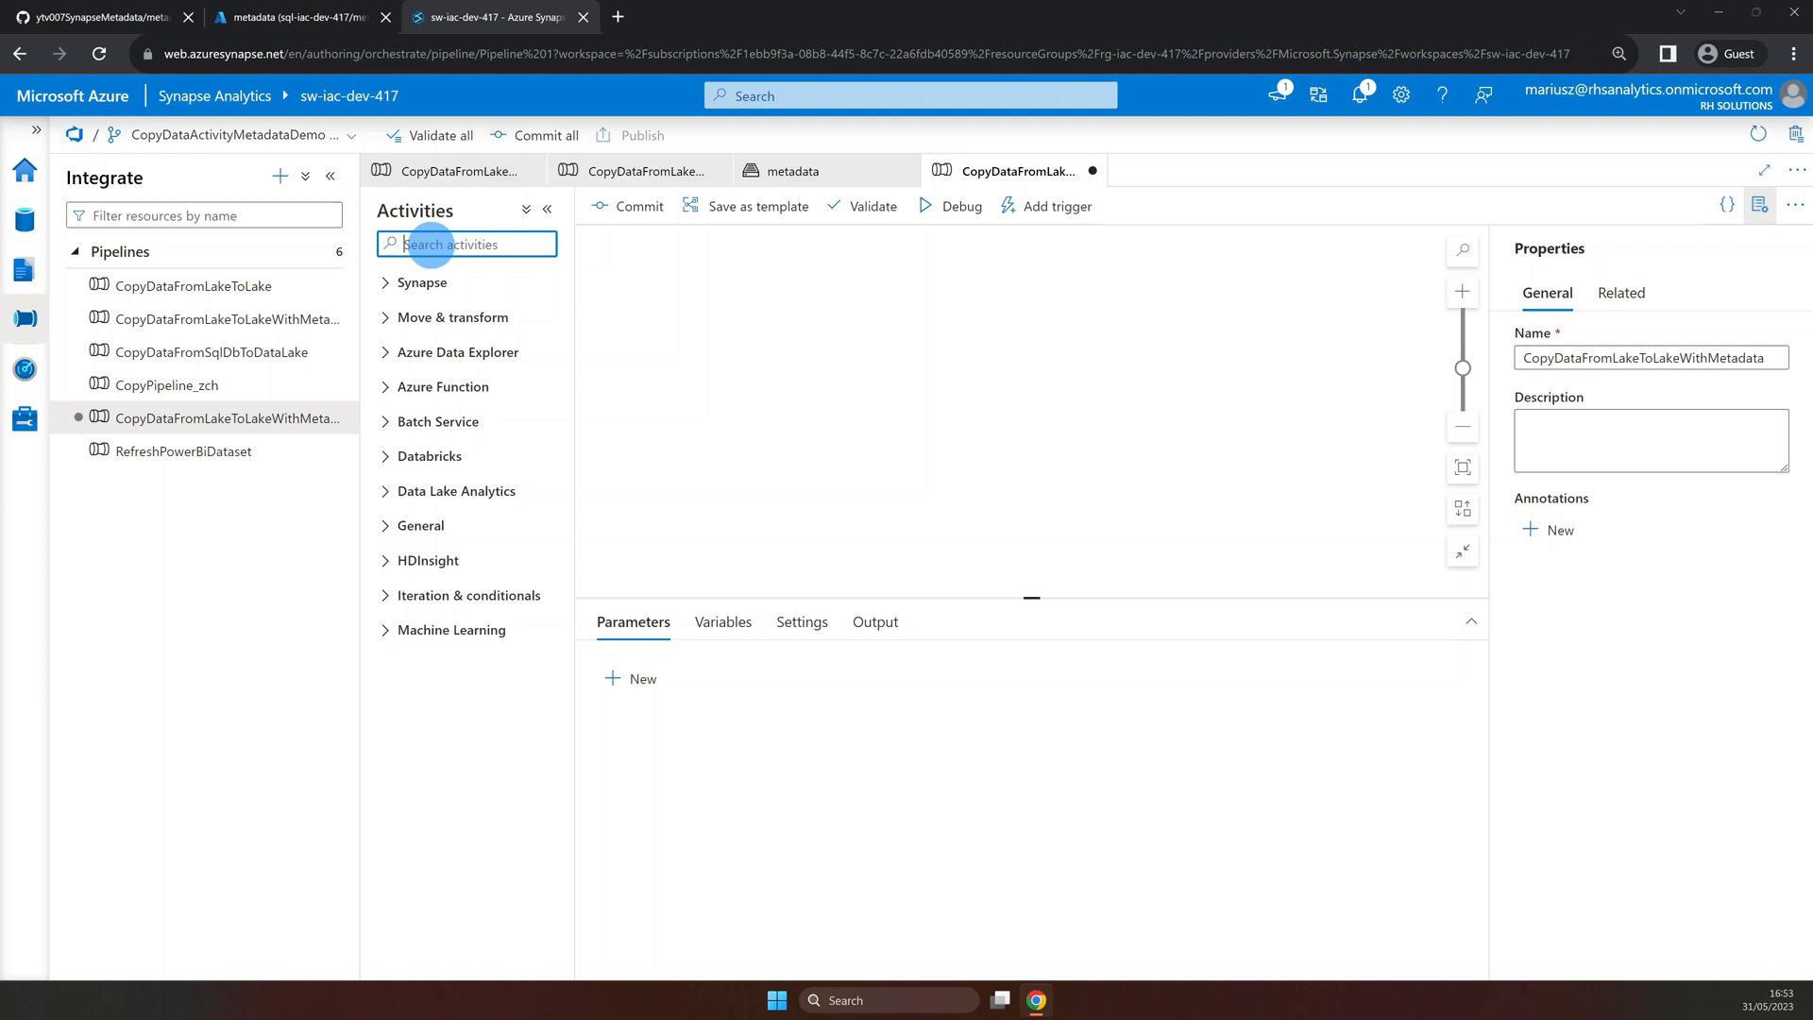
Add a Lookup activity named Lookup Metadata Entities to the canvas.
text(Loo)
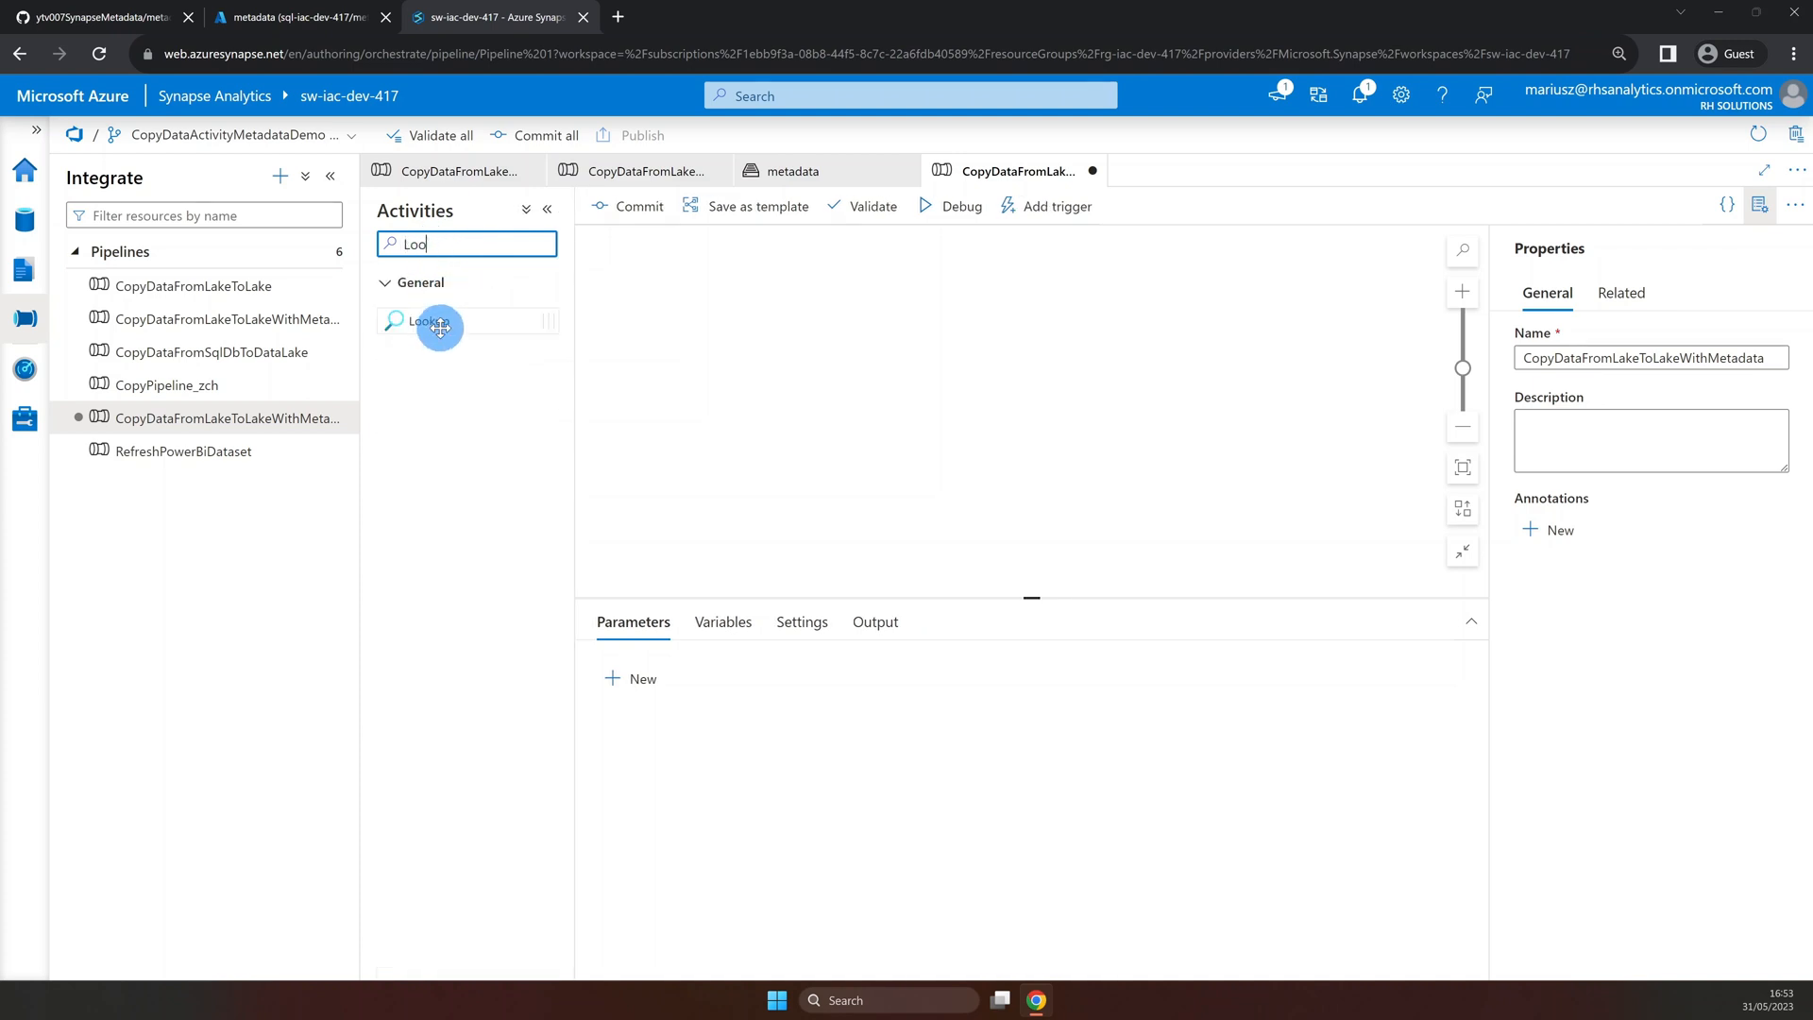
drag(428, 320, 931, 355)
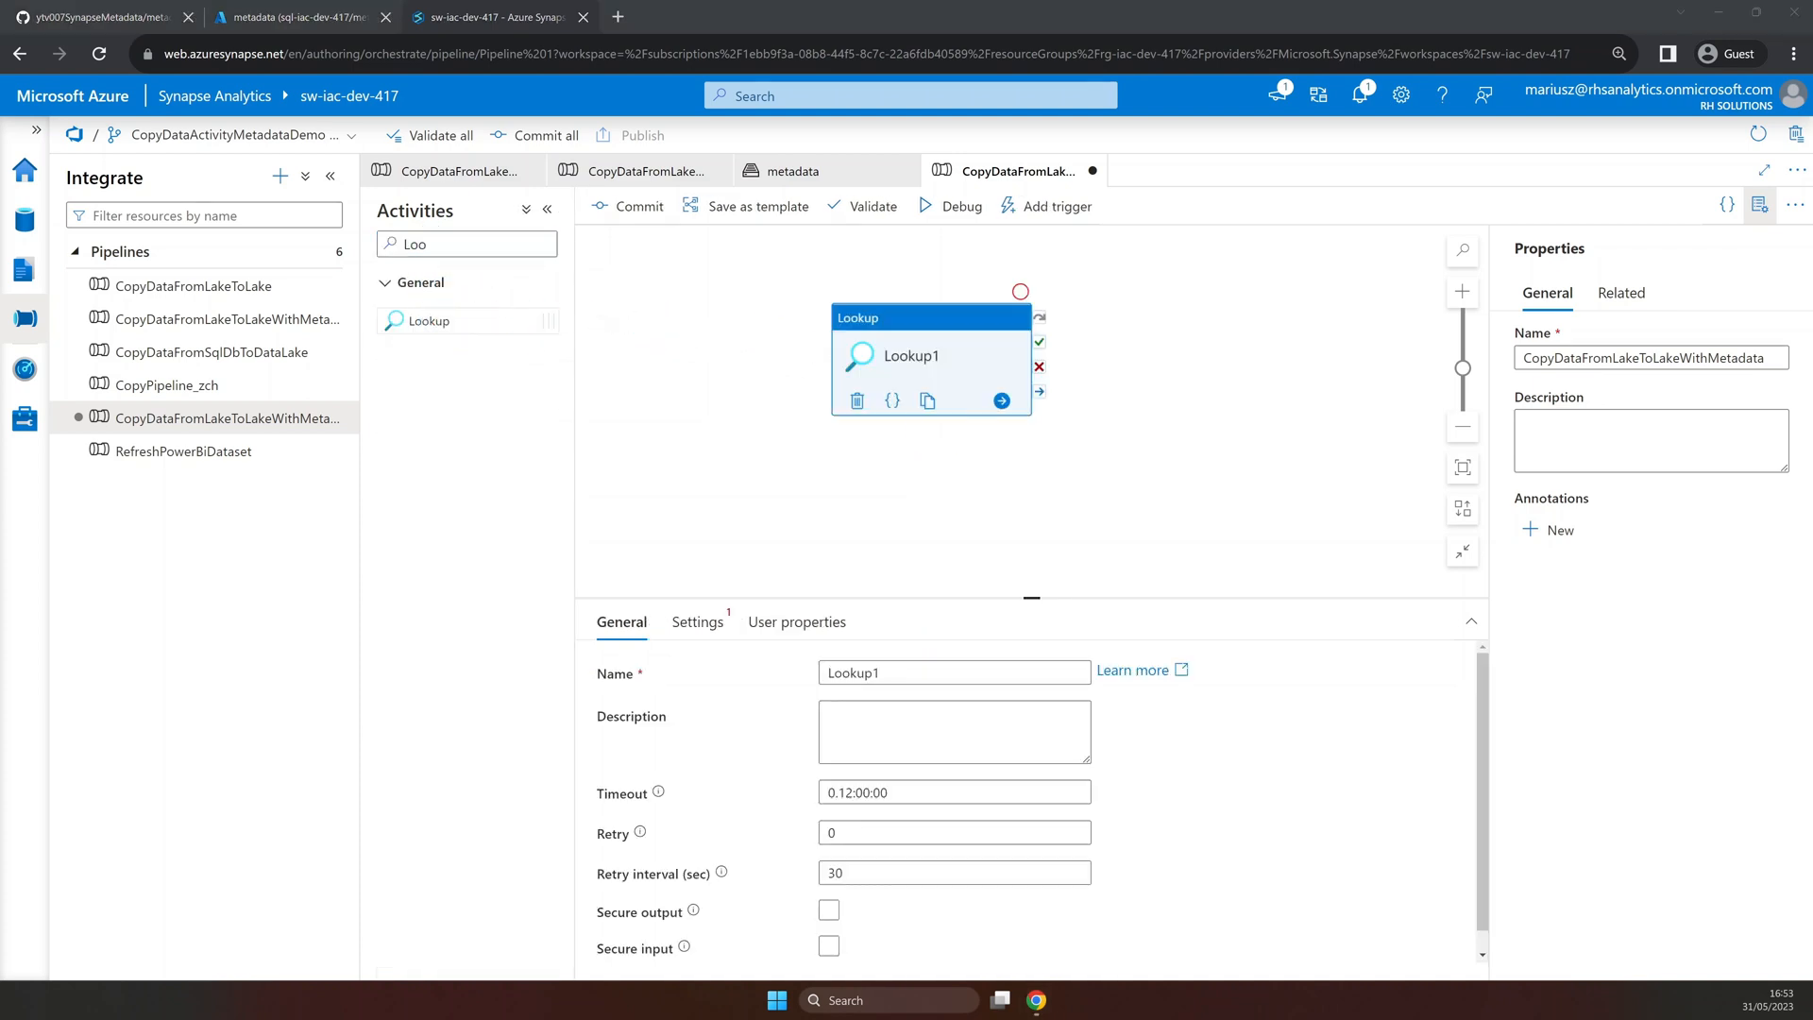
click(888, 672)
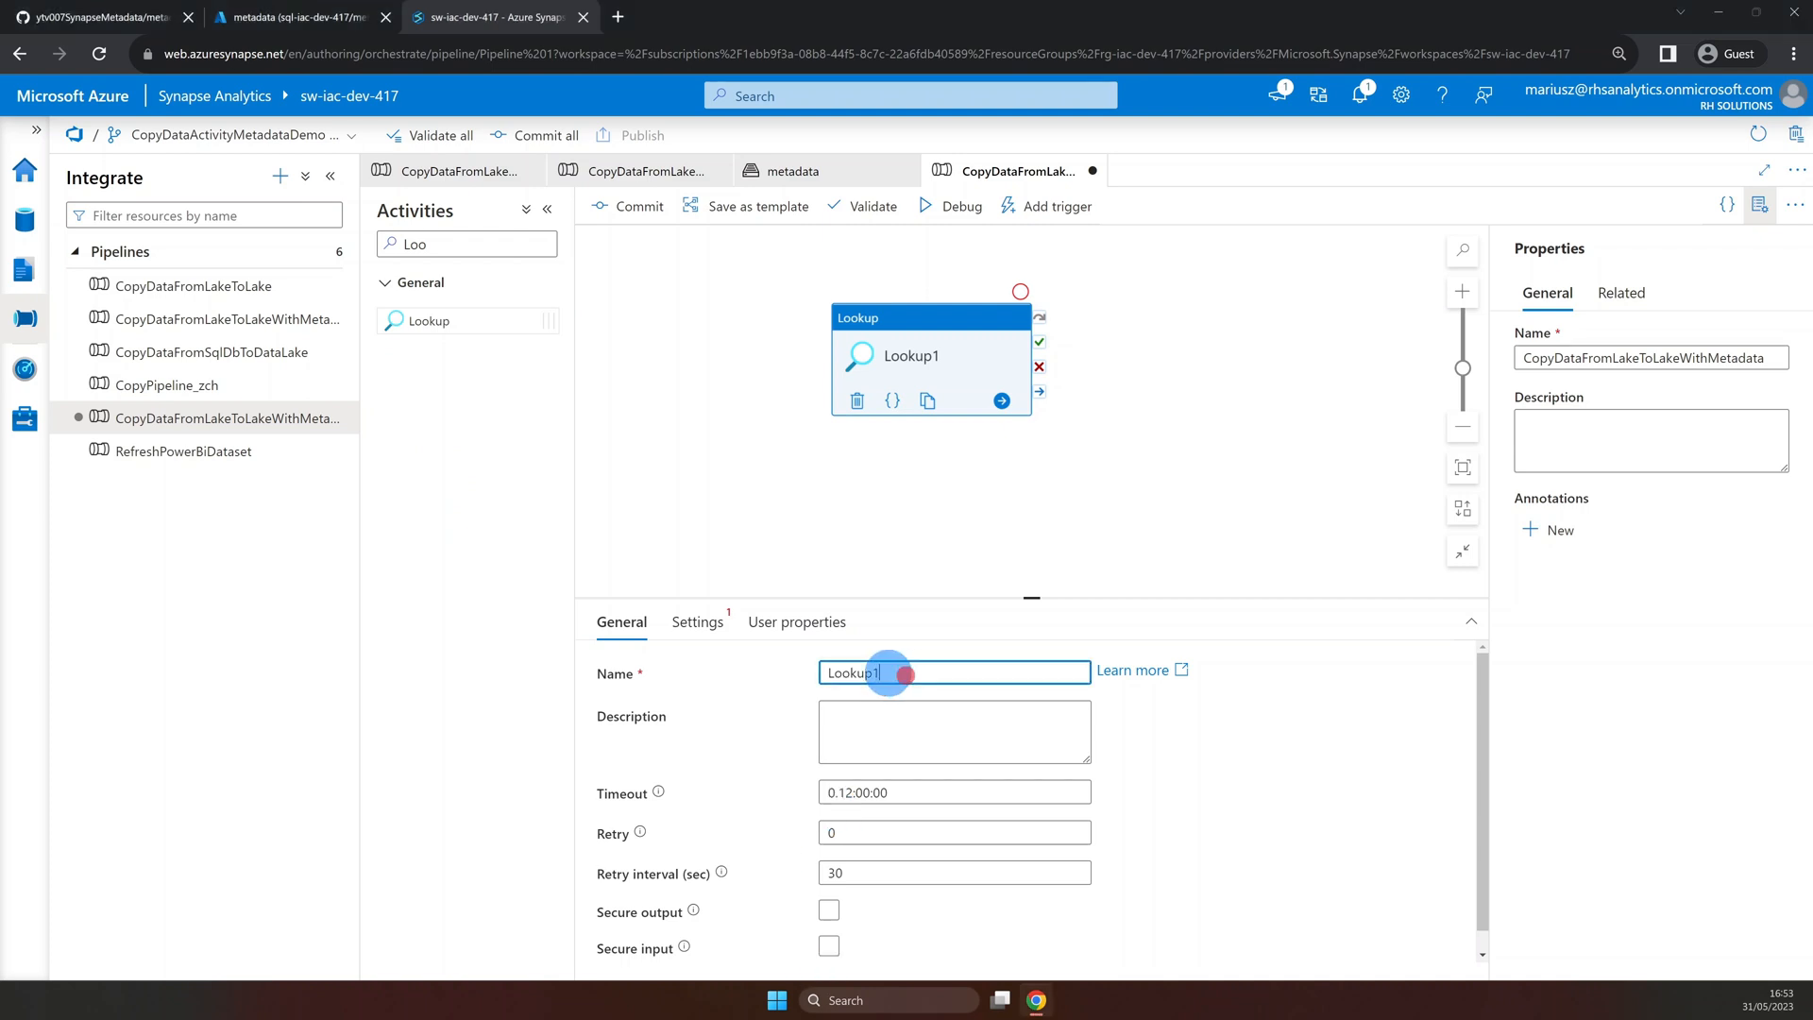
text(Lookup Metadata Entities)
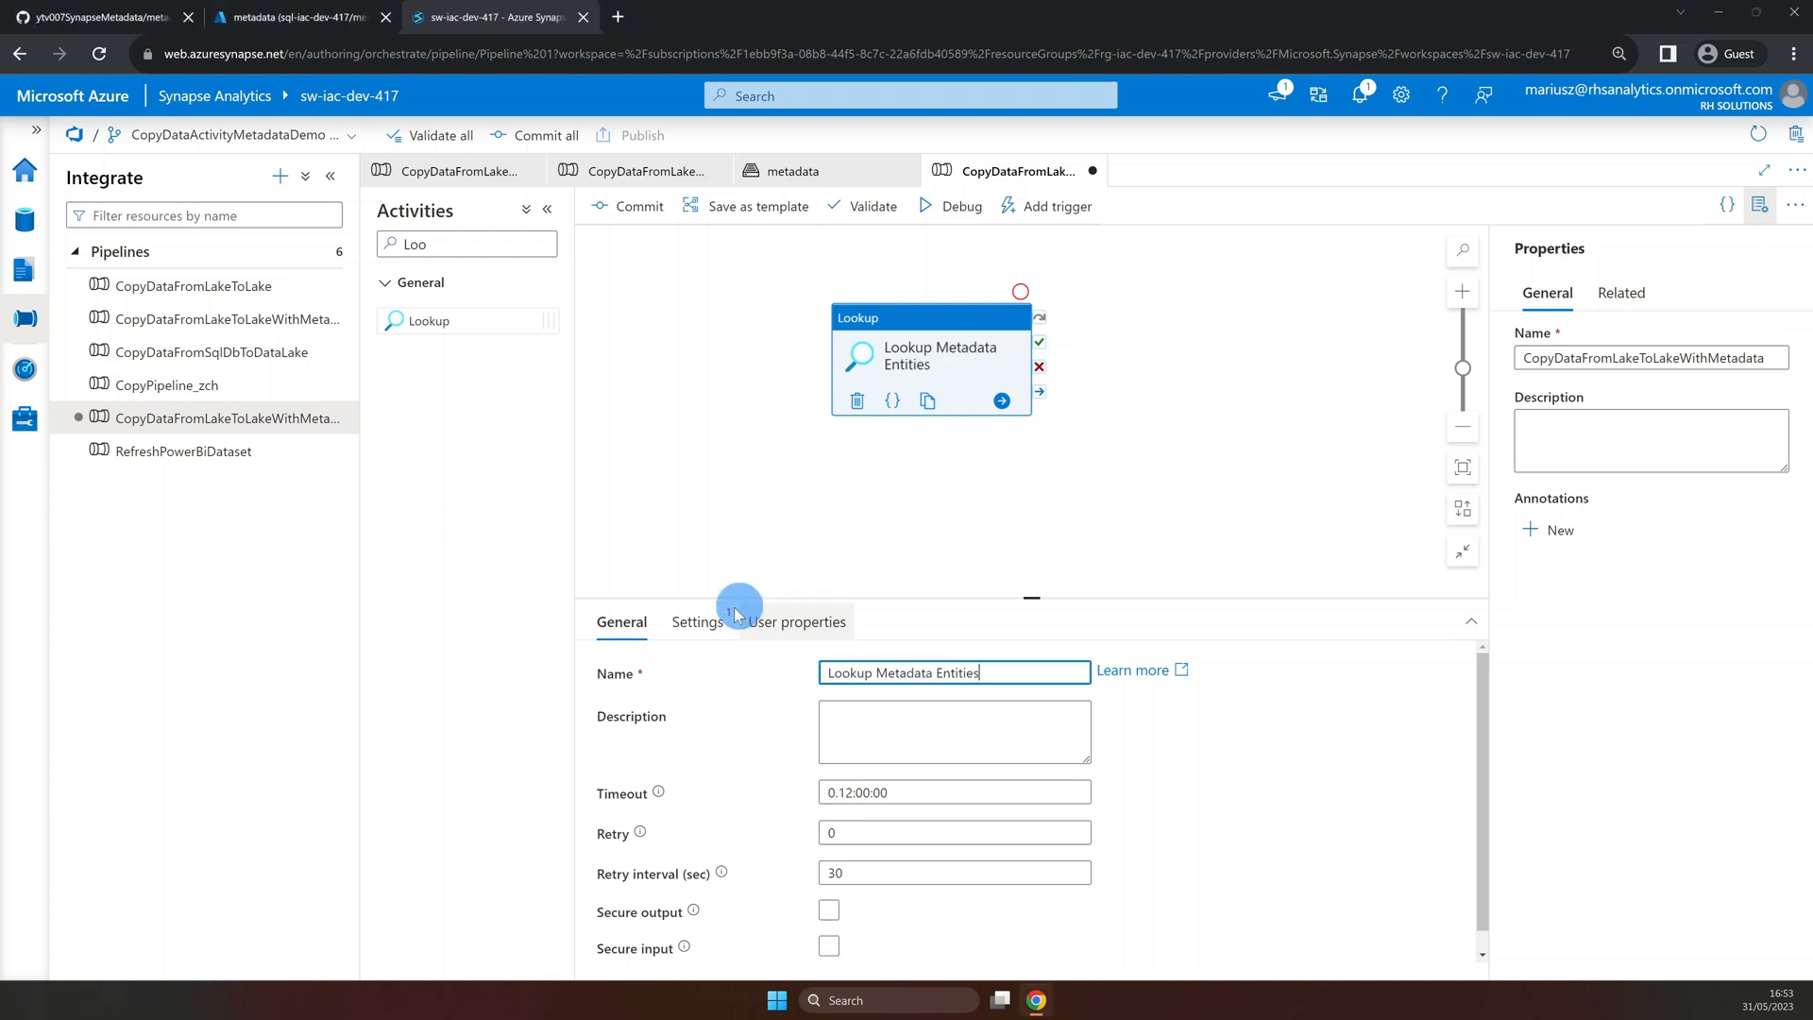
Set the Lookup's source dataset to AzureSqlTable1 and untick First row only.
click(696, 622)
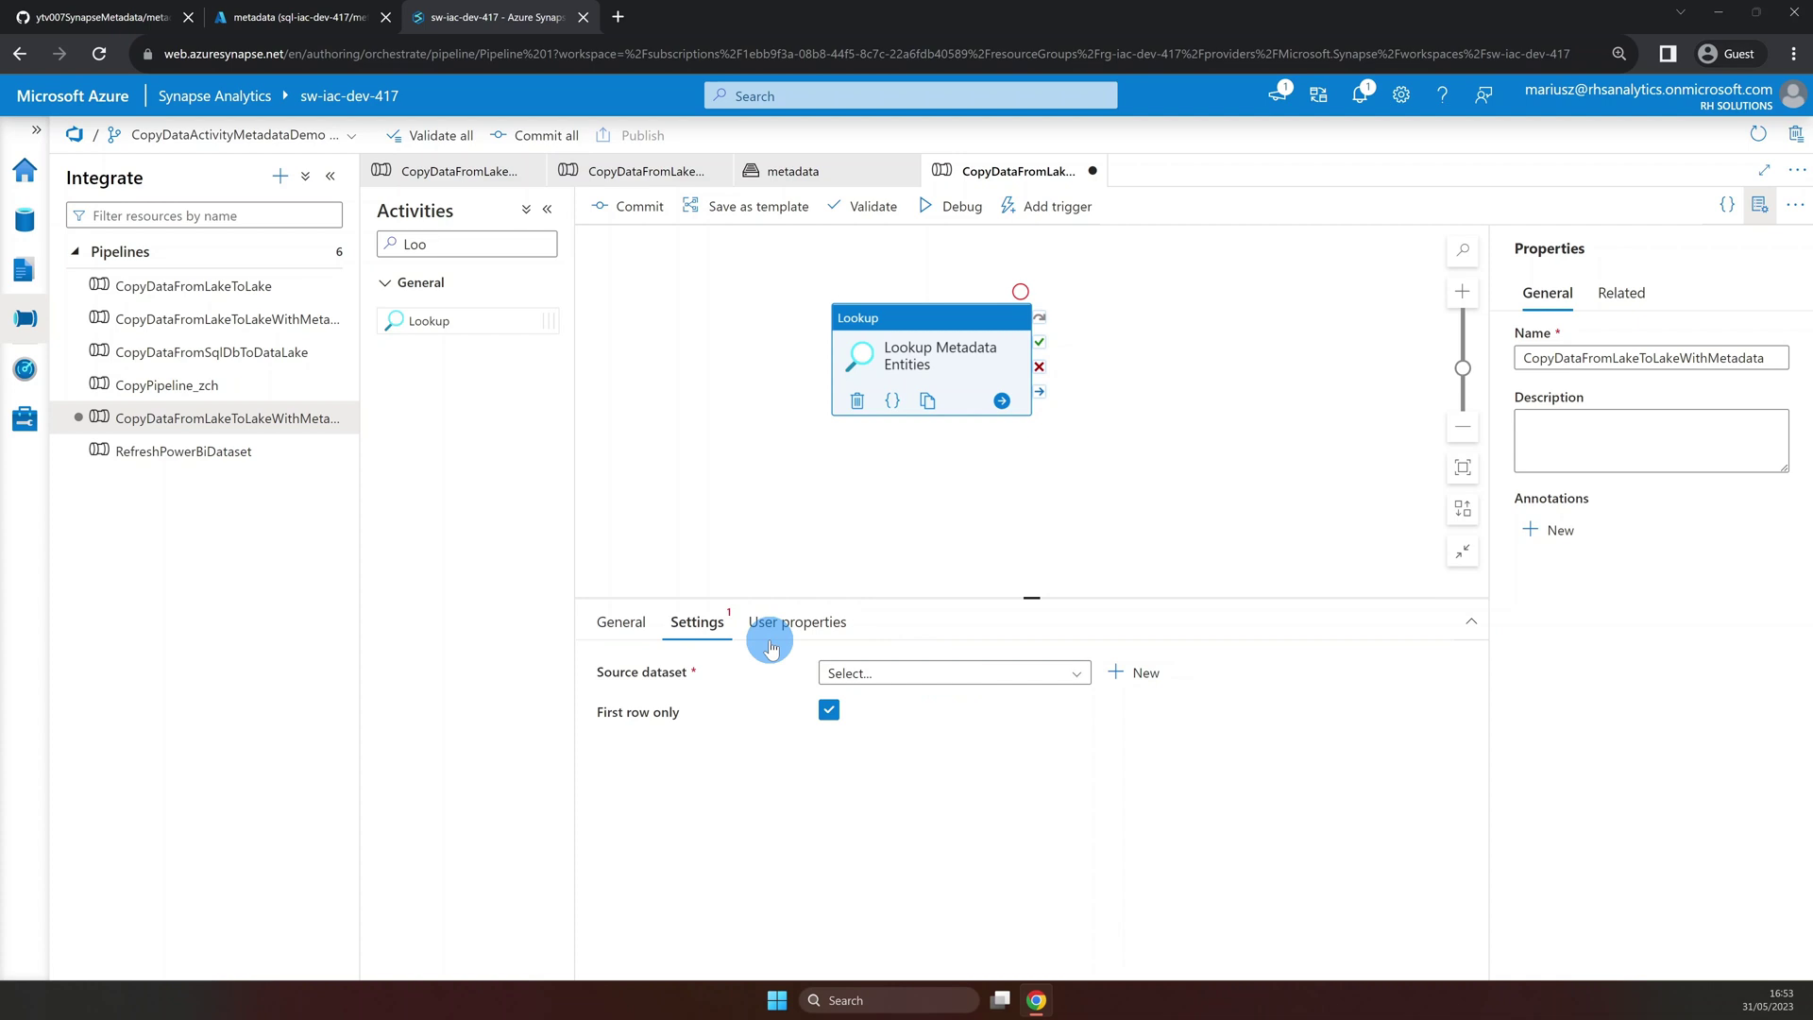
click(953, 673)
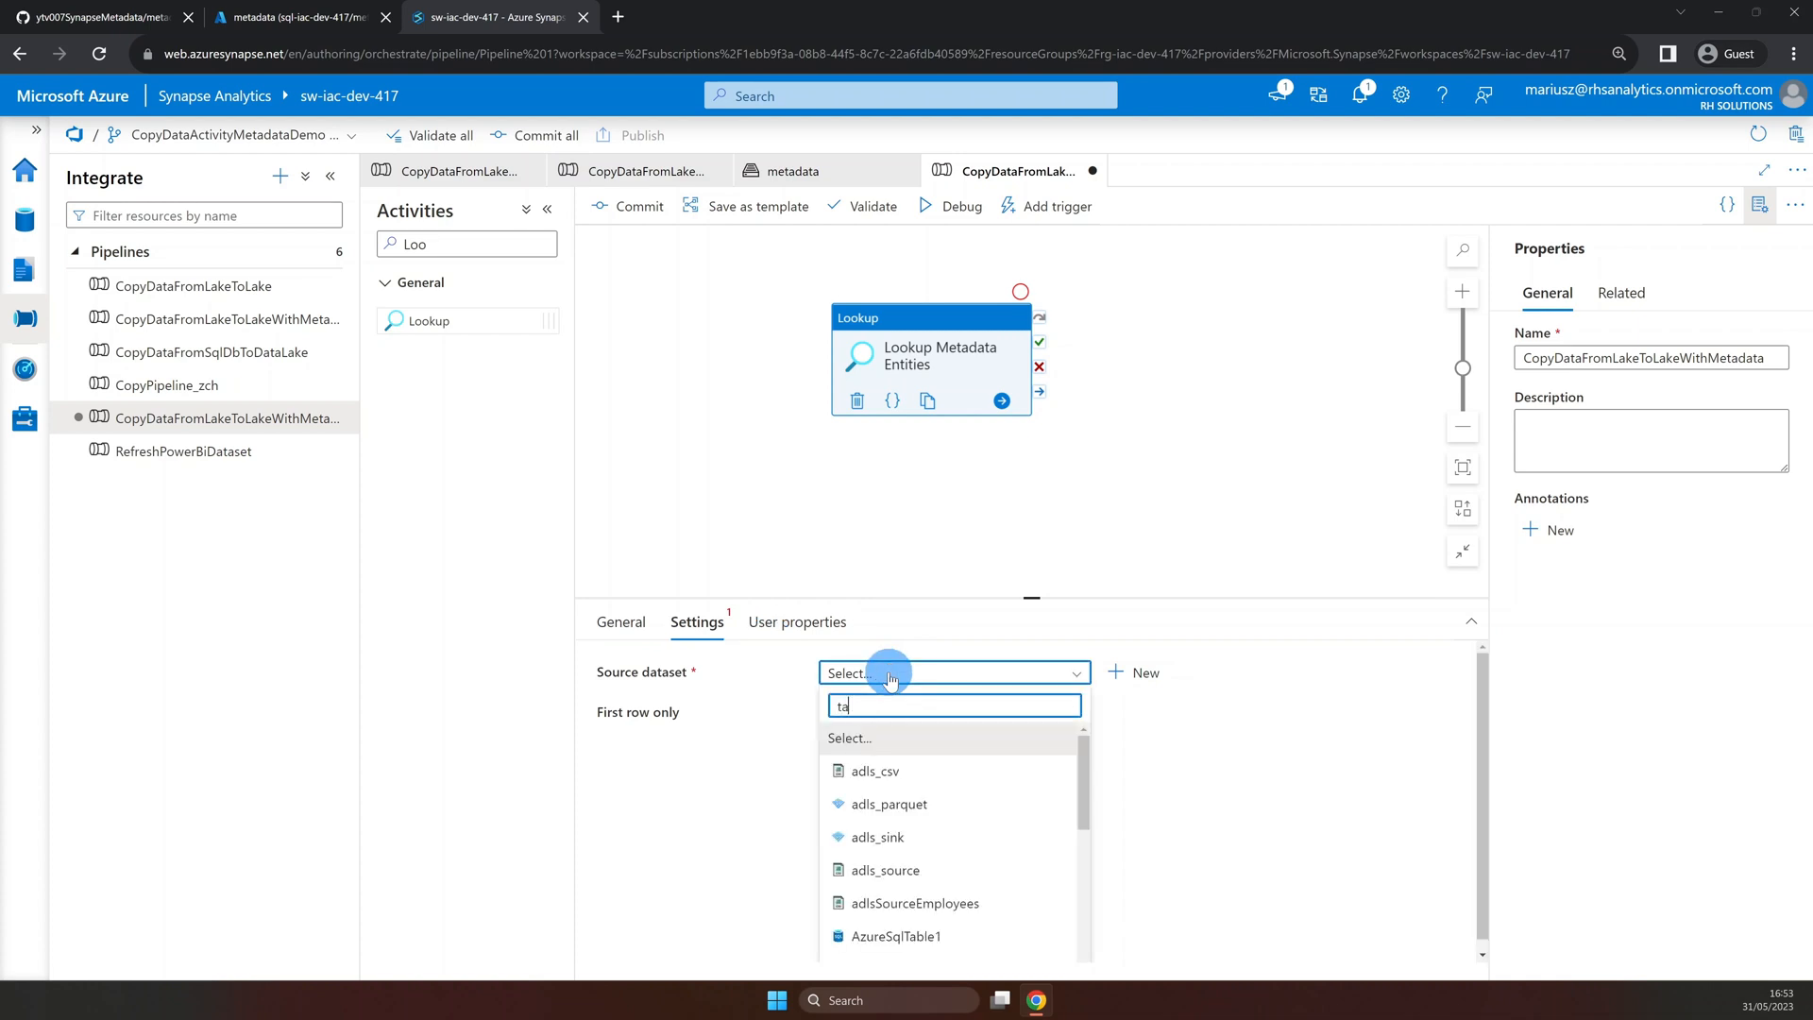
click(901, 936)
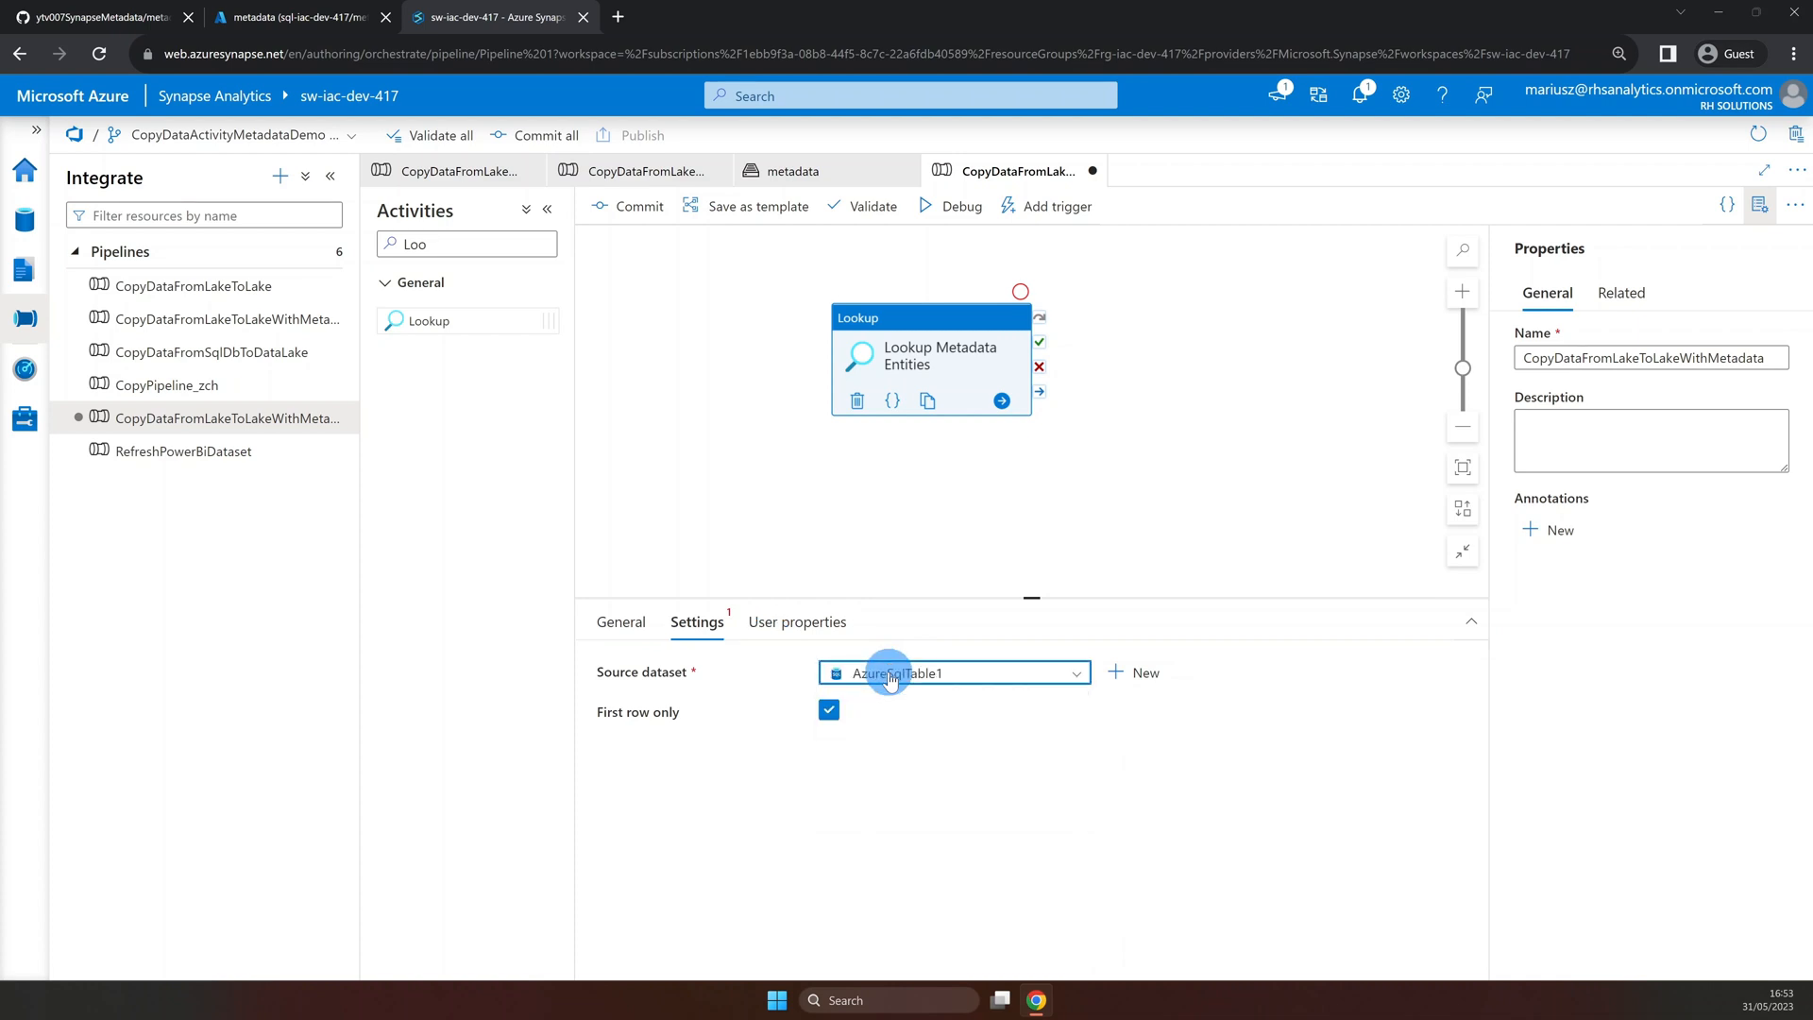
click(890, 674)
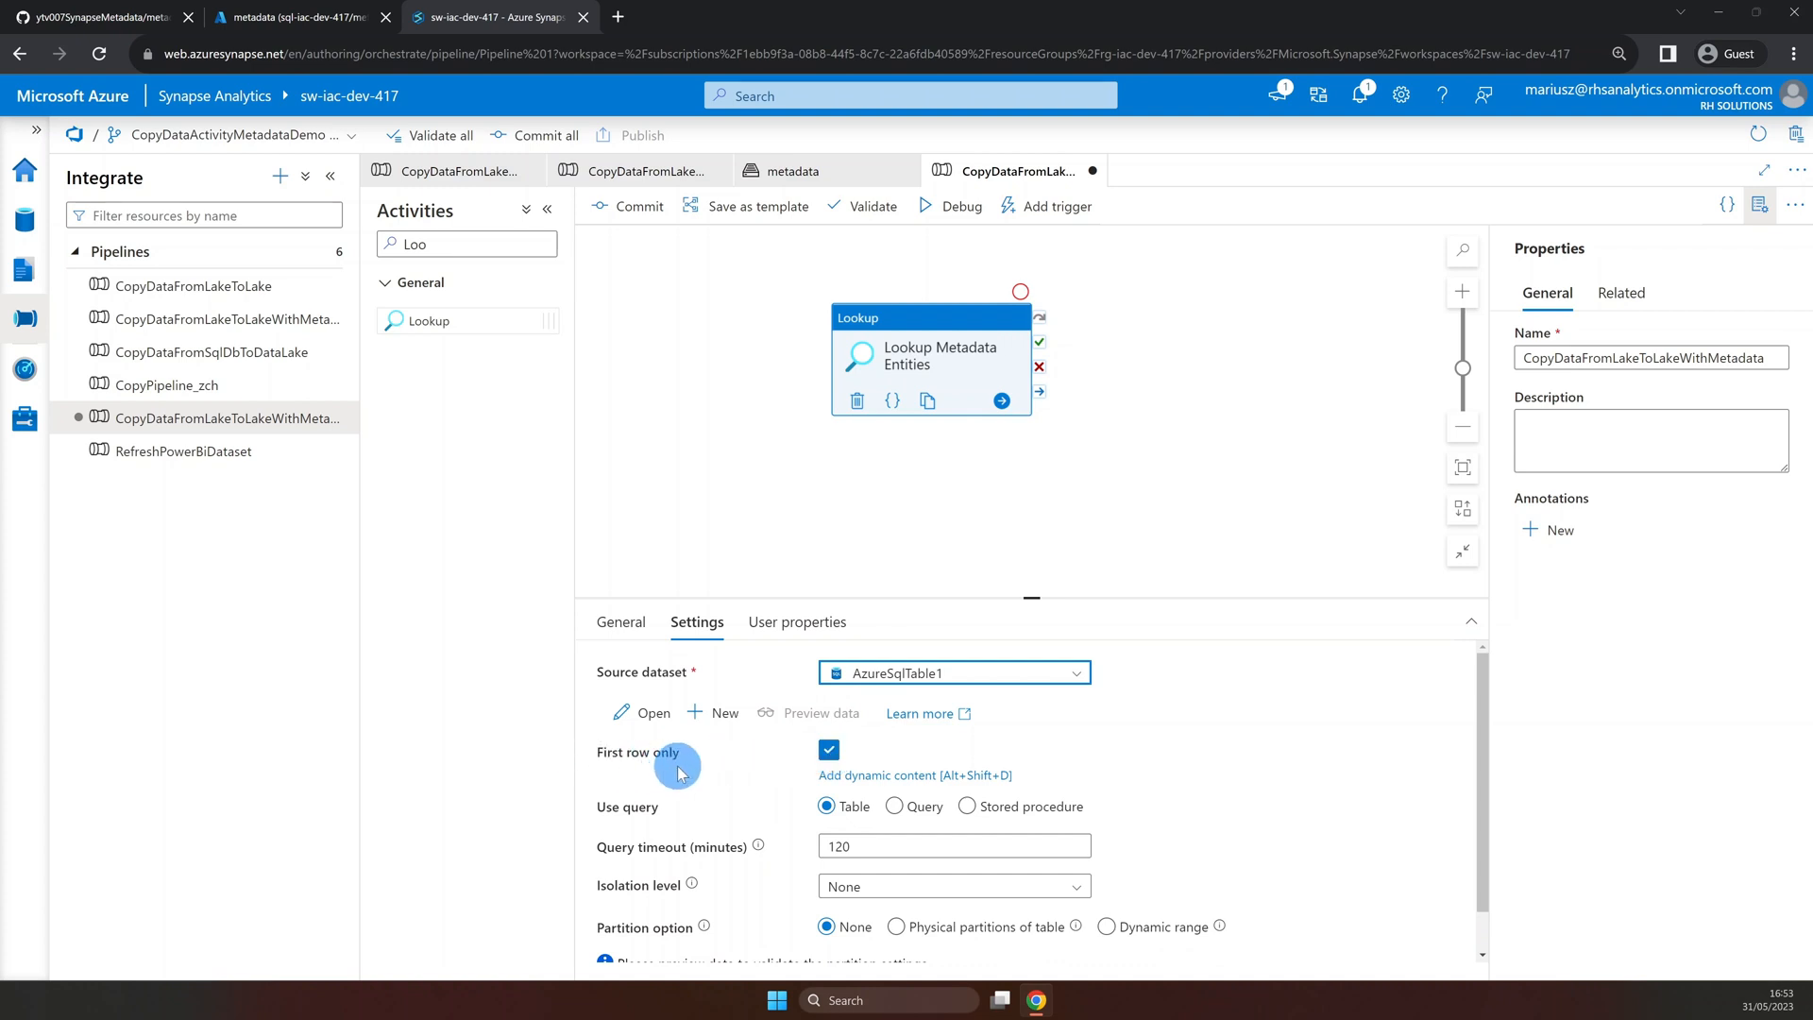
click(829, 750)
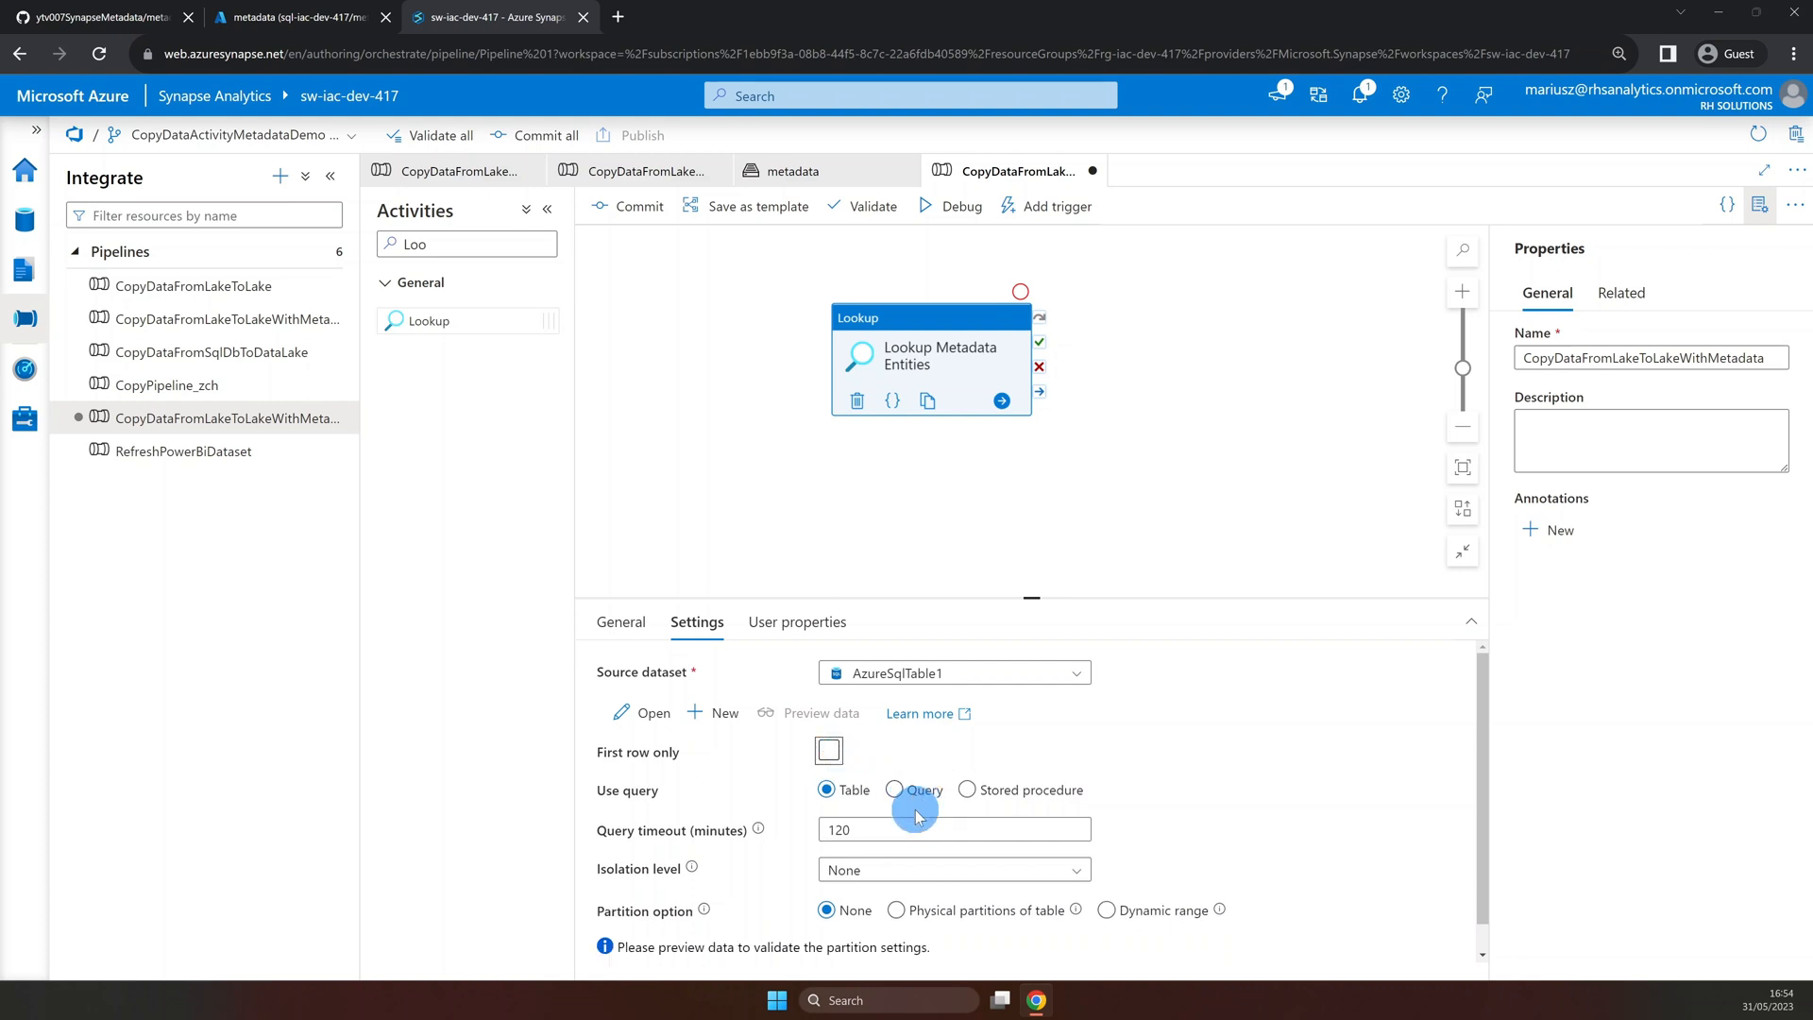
Give the Lookup a query selecting enabled metadataEntities rows with metadataControlId 1.
click(894, 790)
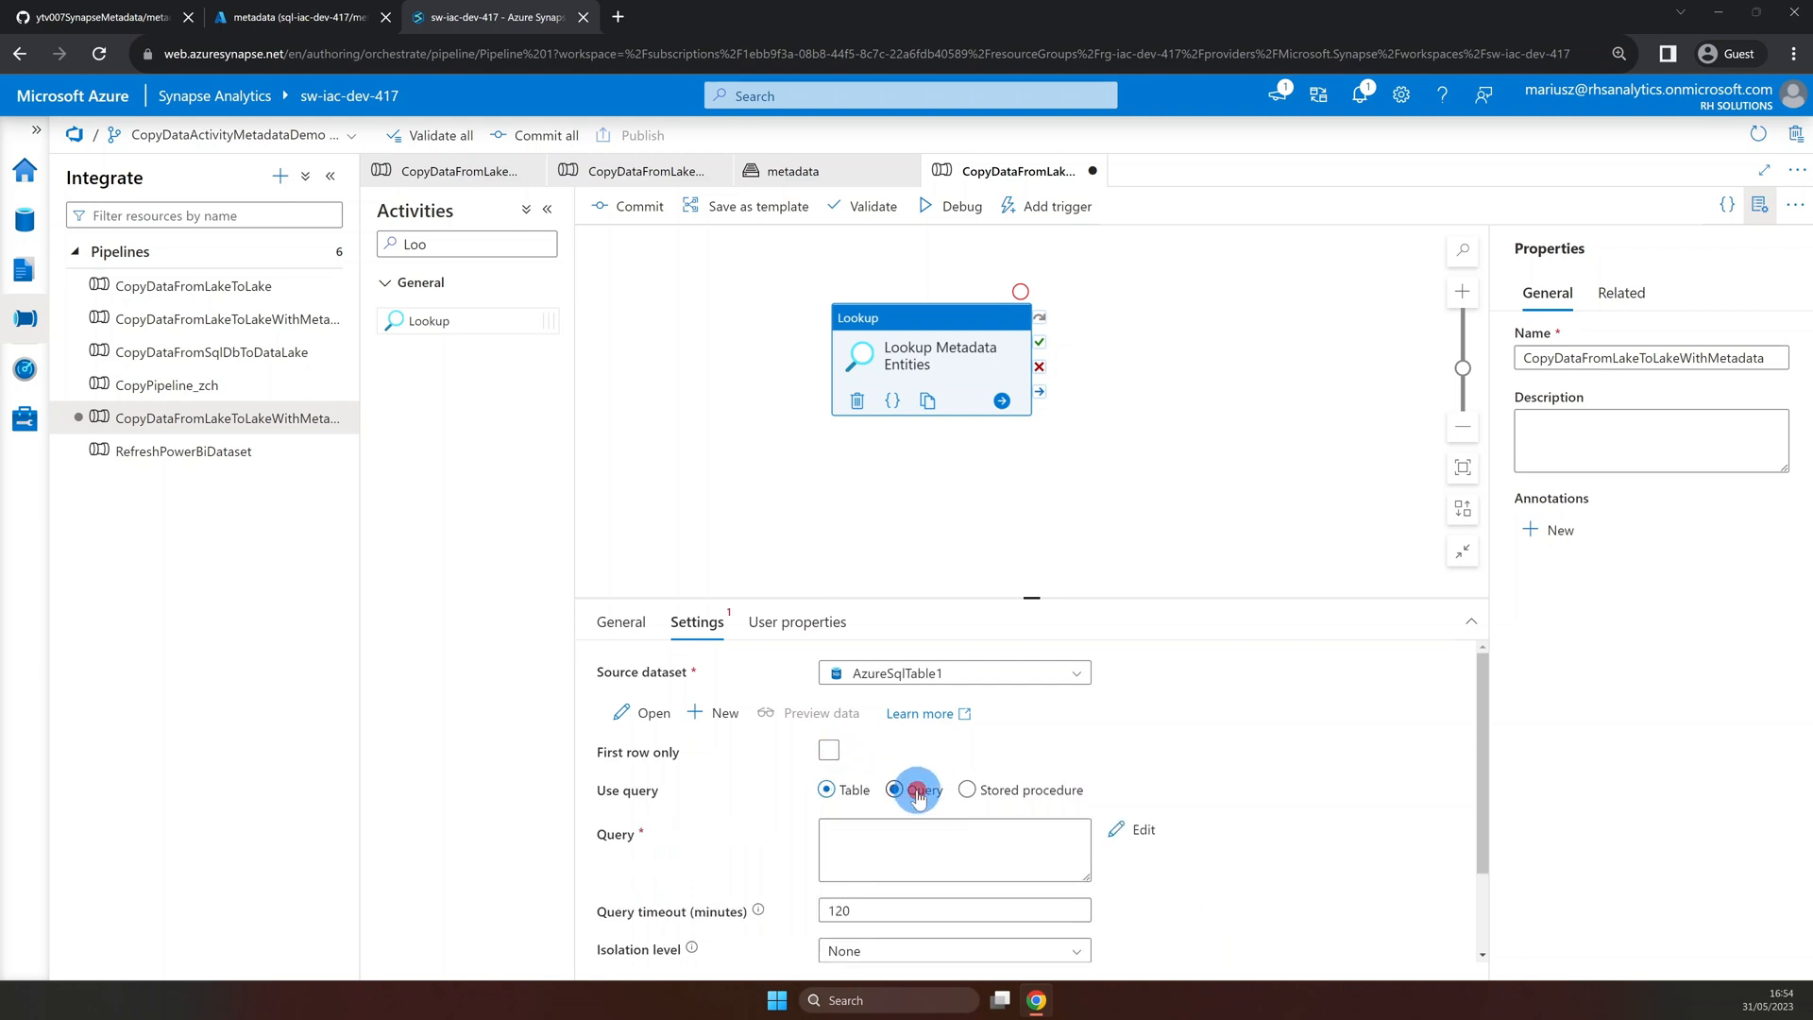
click(89, 13)
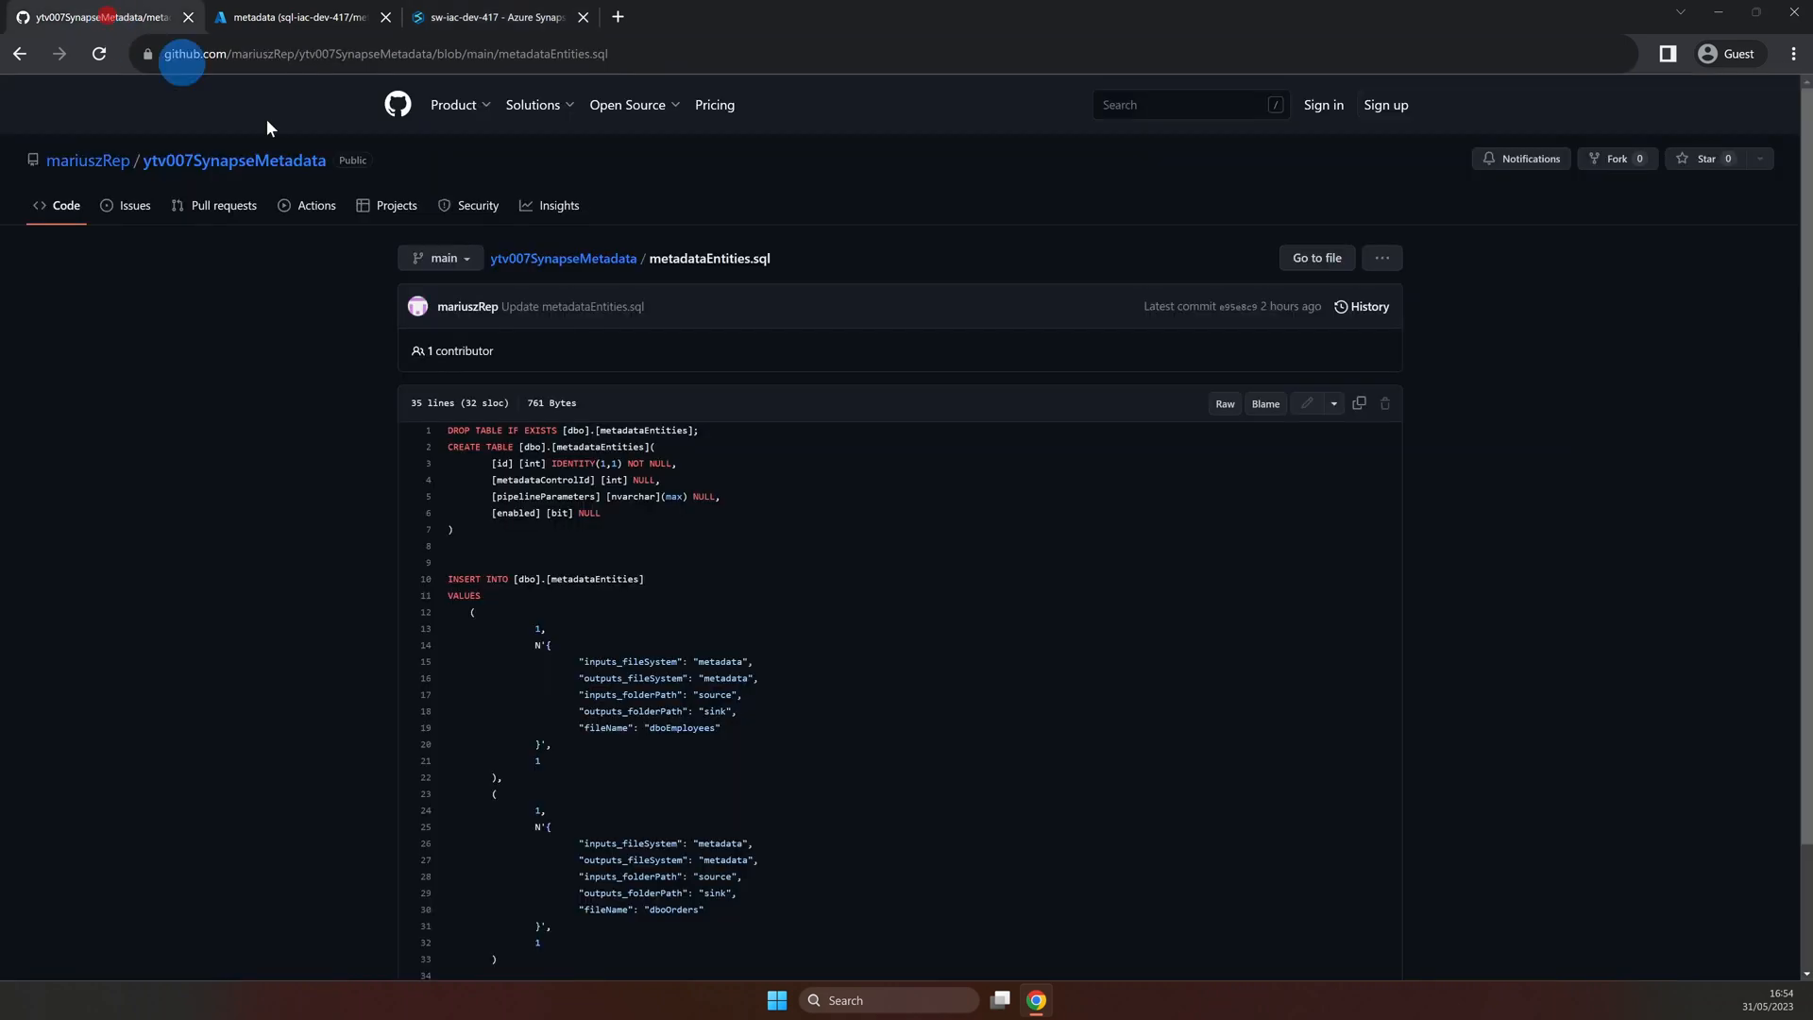
scroll(down, 3)
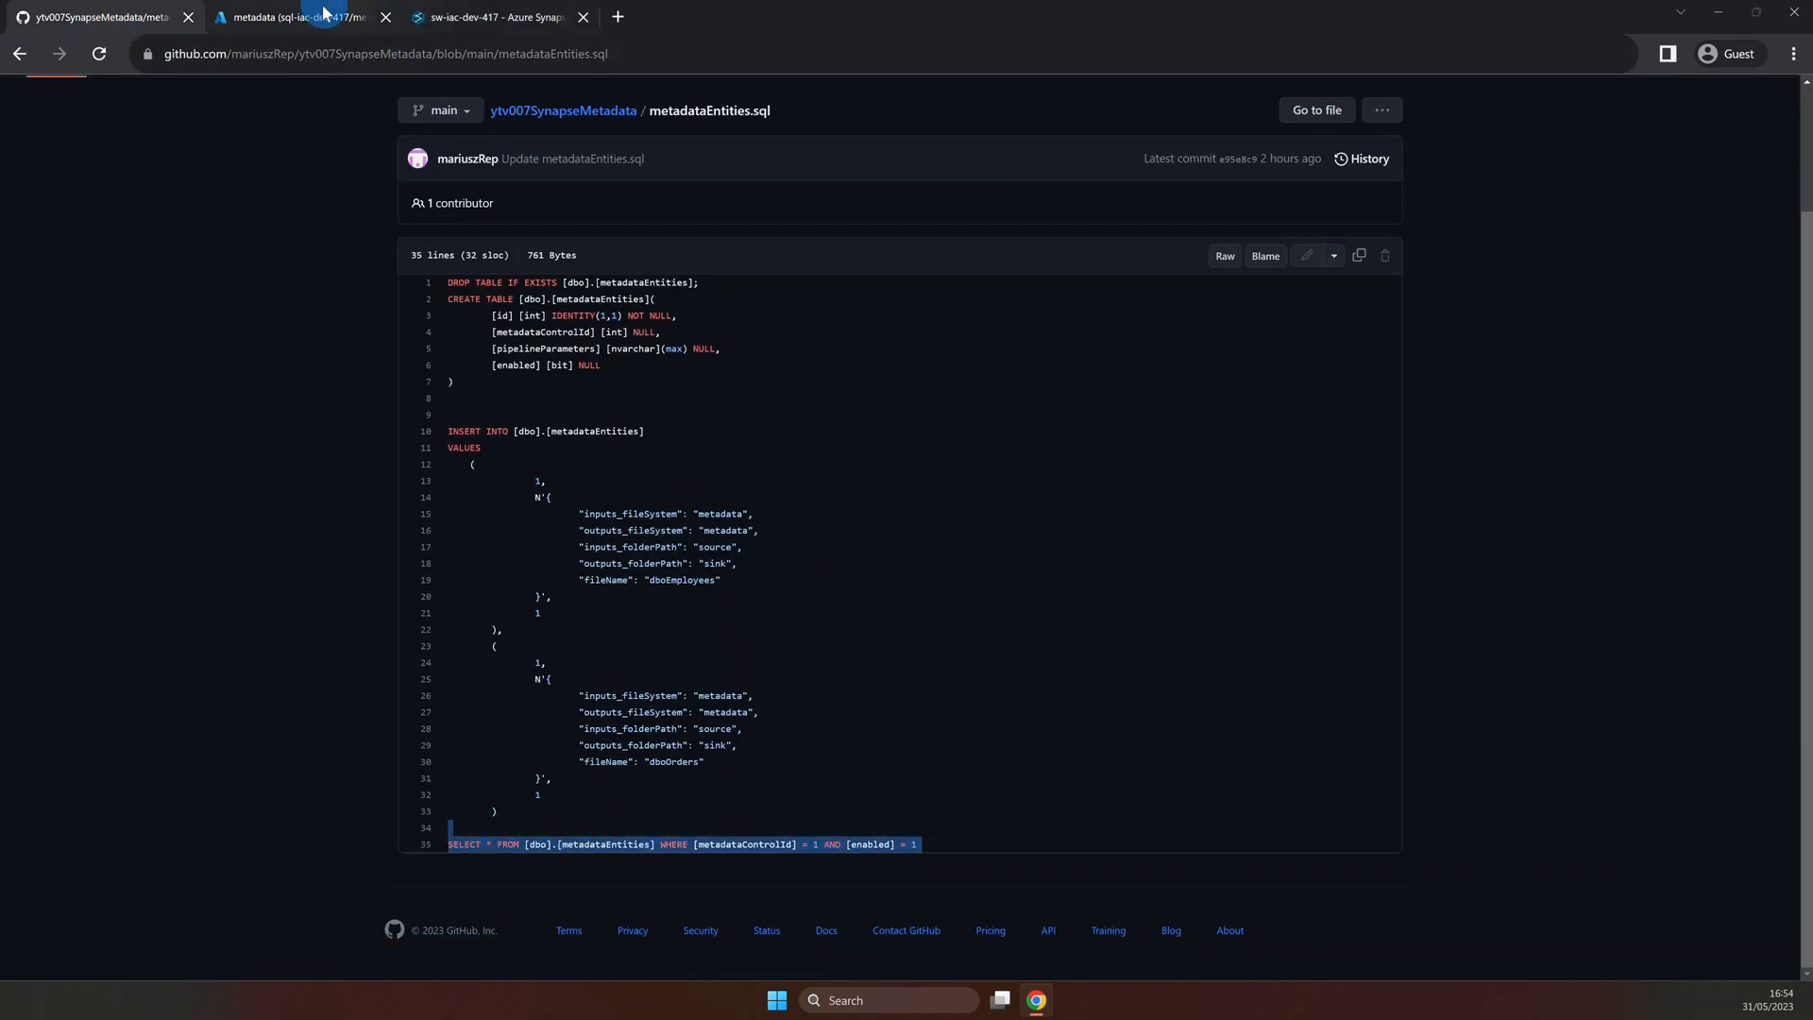
click(499, 17)
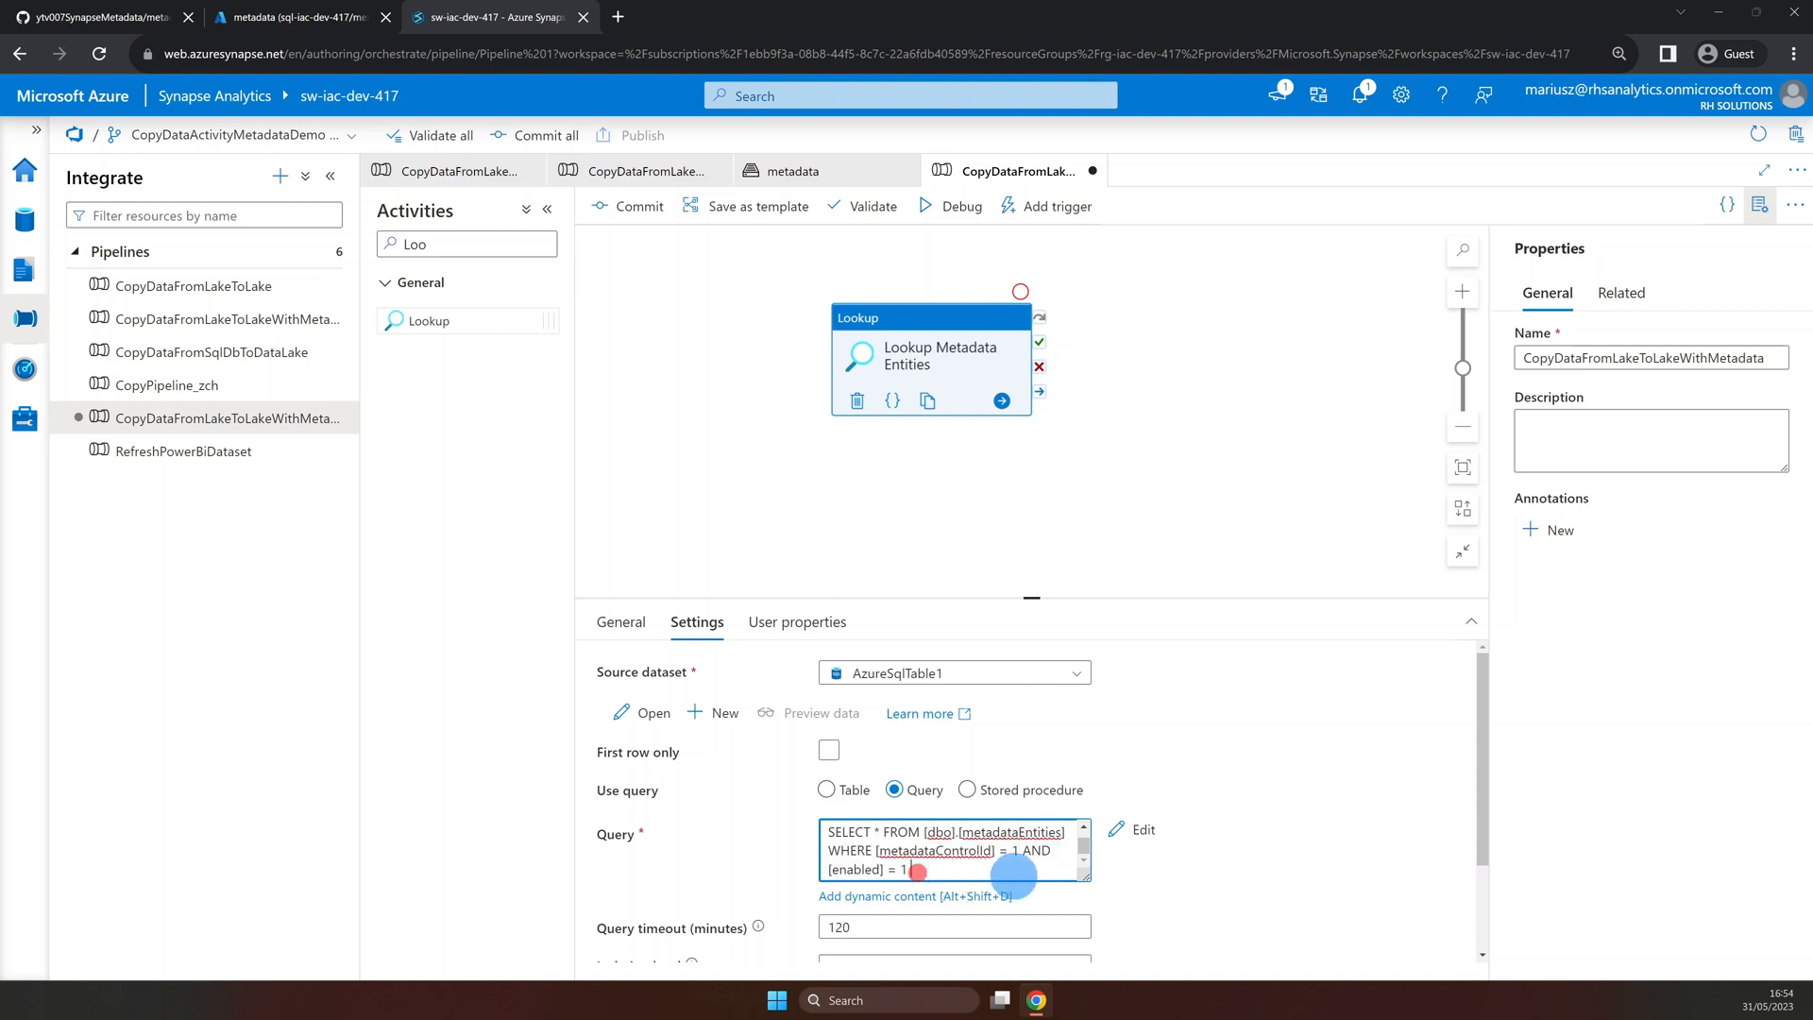
mouse_move(1054, 620)
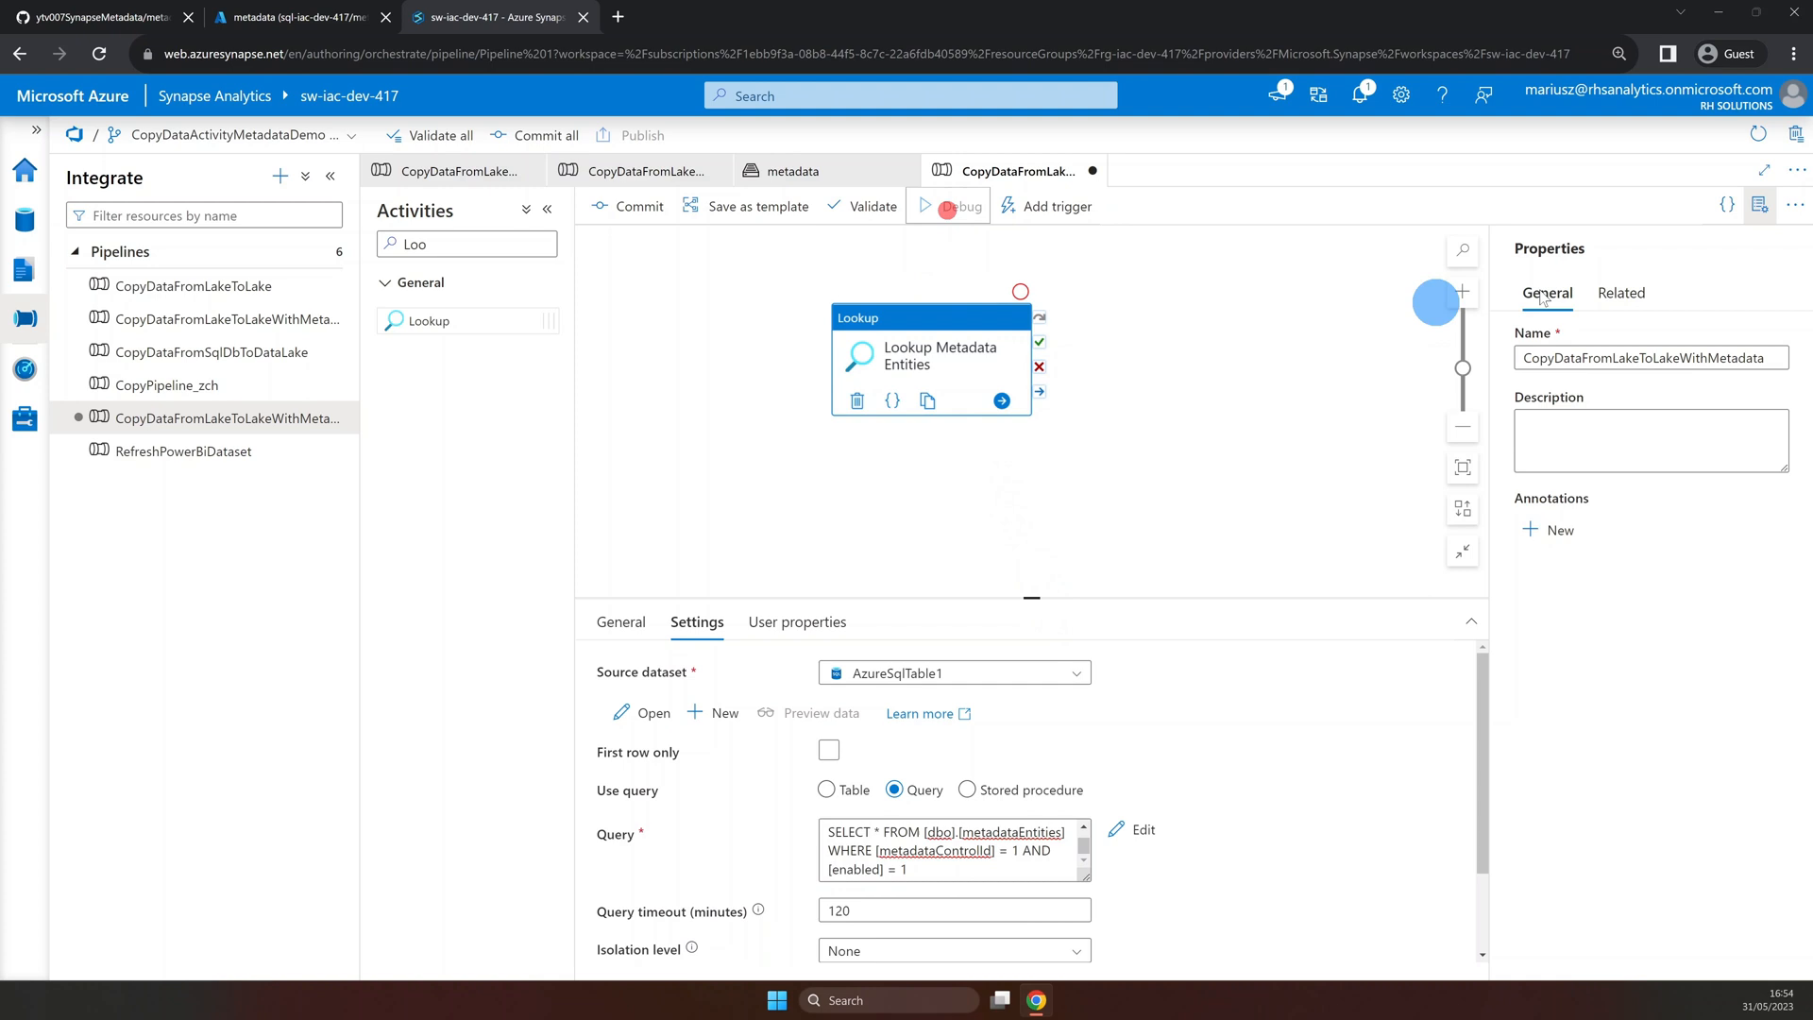
Debug-run the pipeline and inspect the Lookup output showing count 2 metadata rows.
click(960, 206)
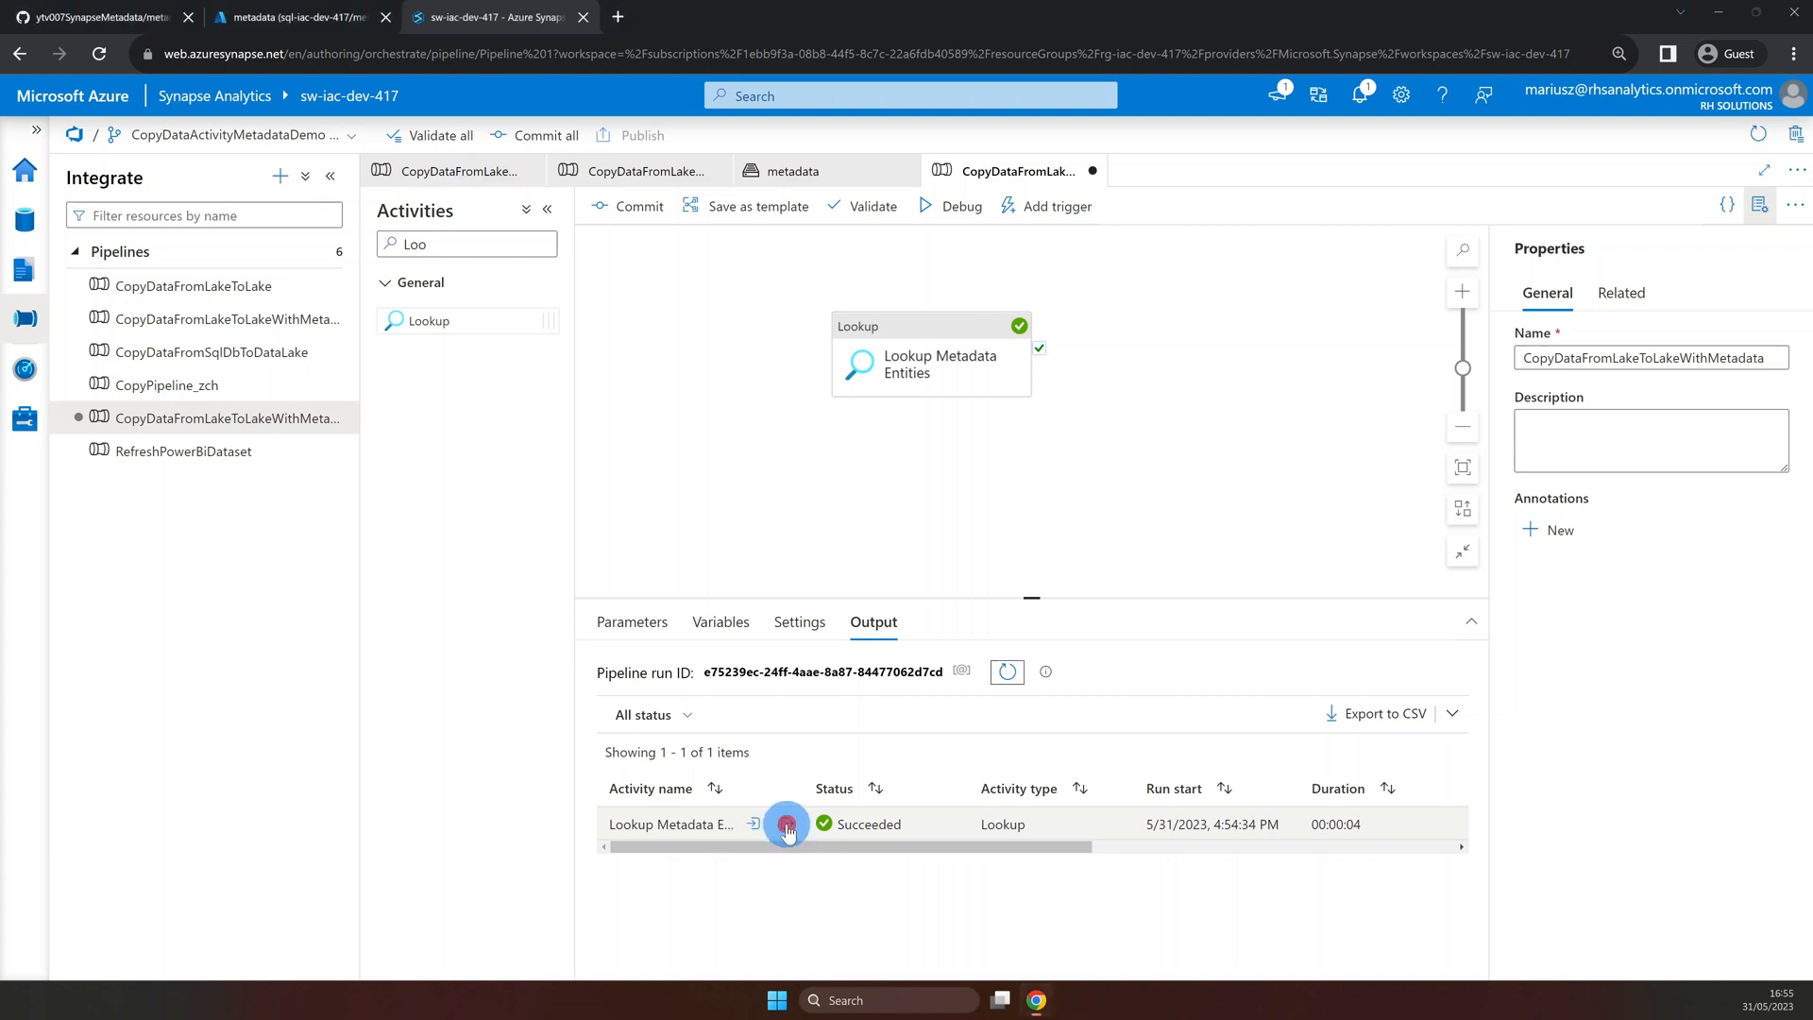
click(785, 823)
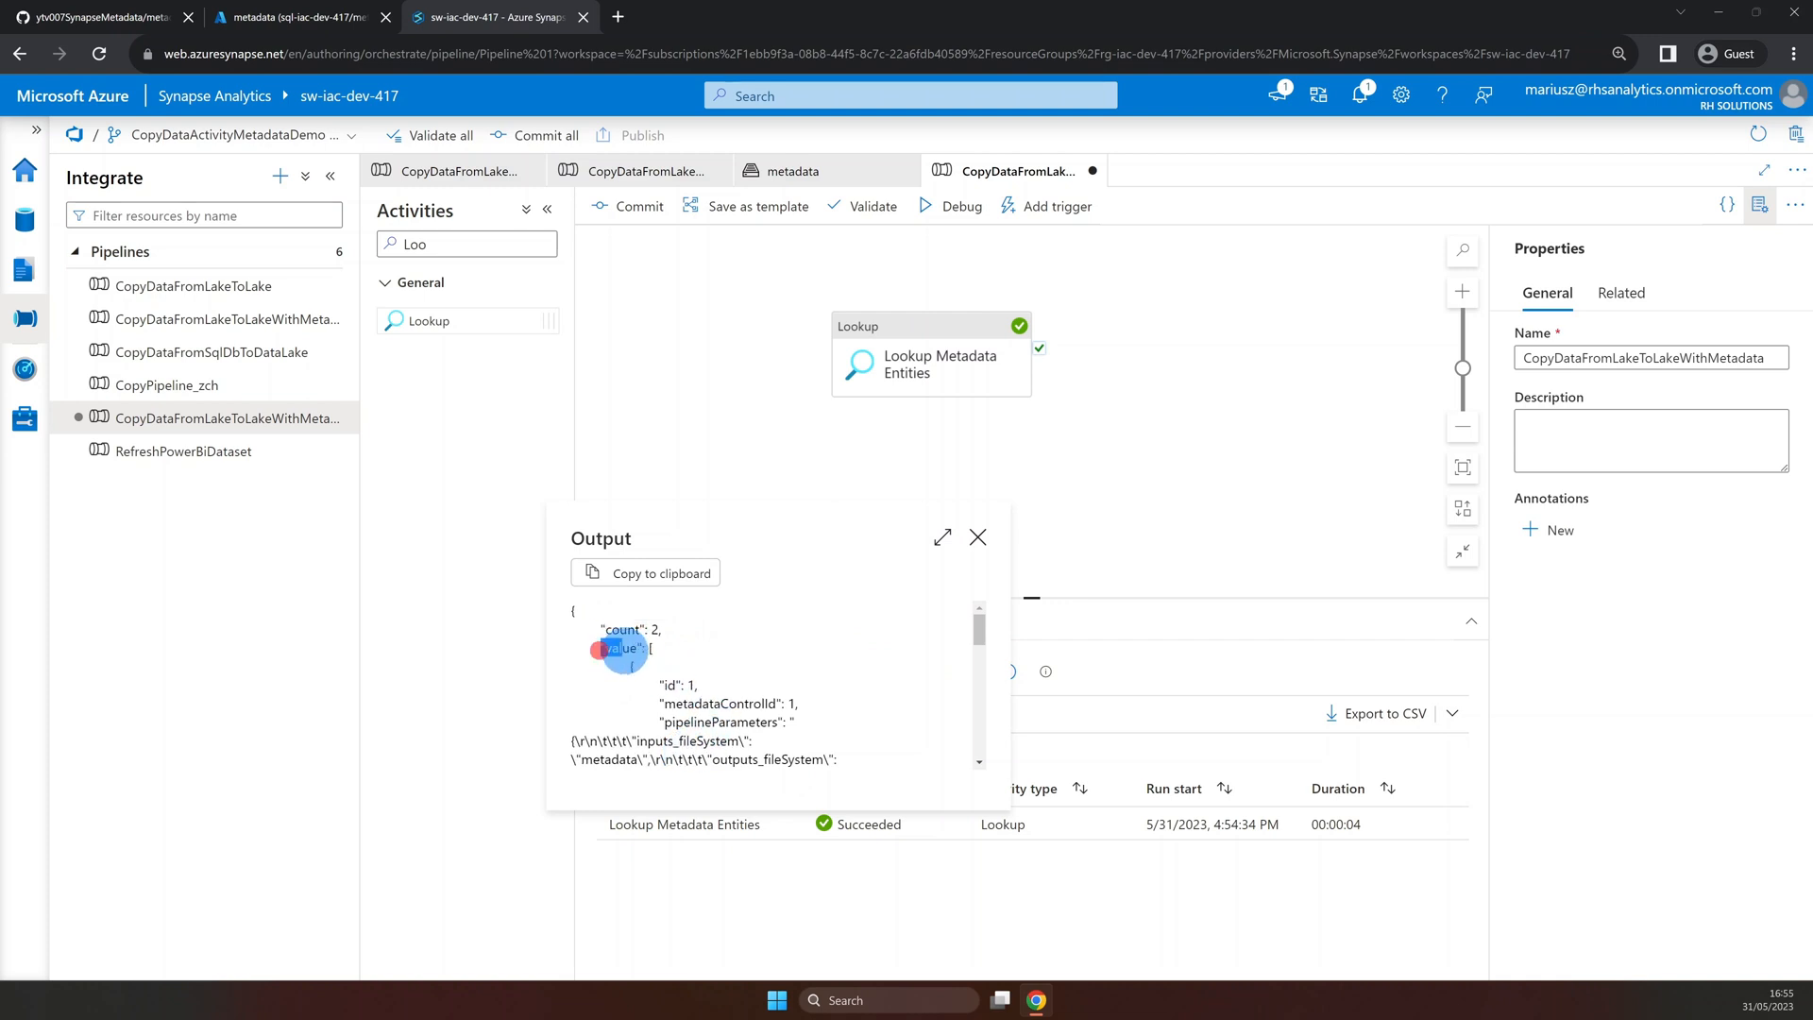
double_click(620, 648)
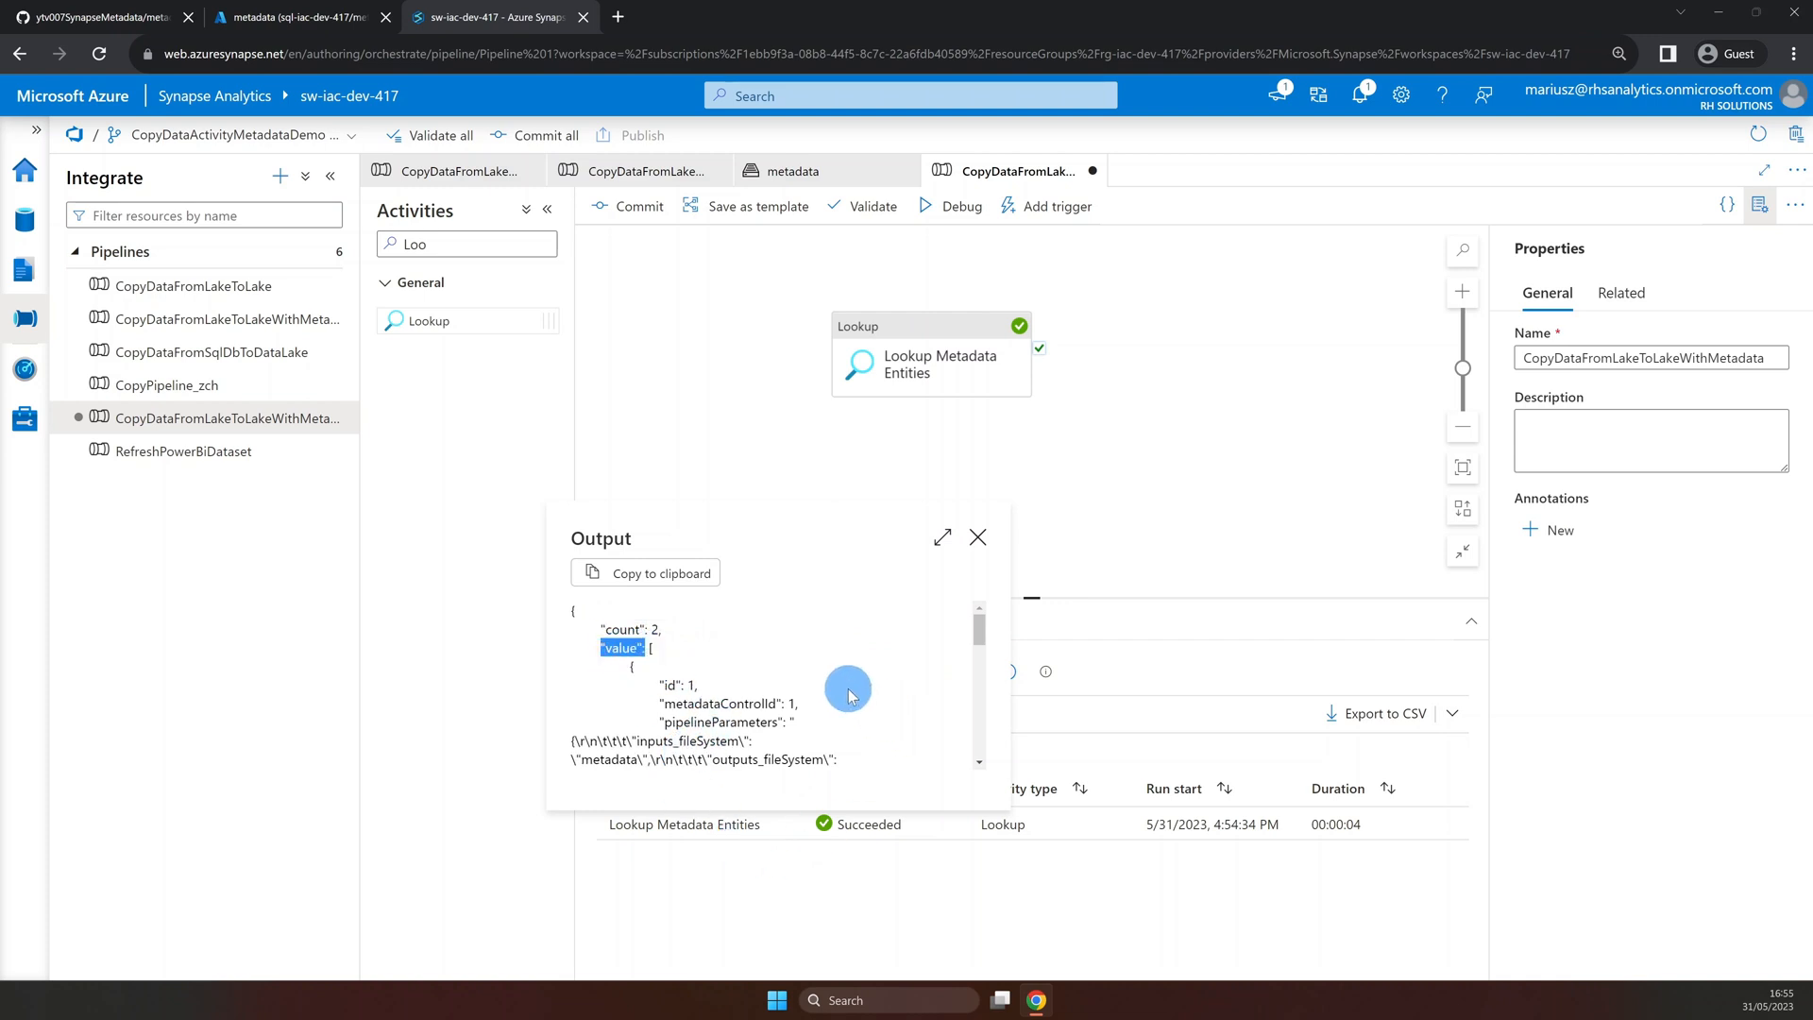
mouse_move(745, 680)
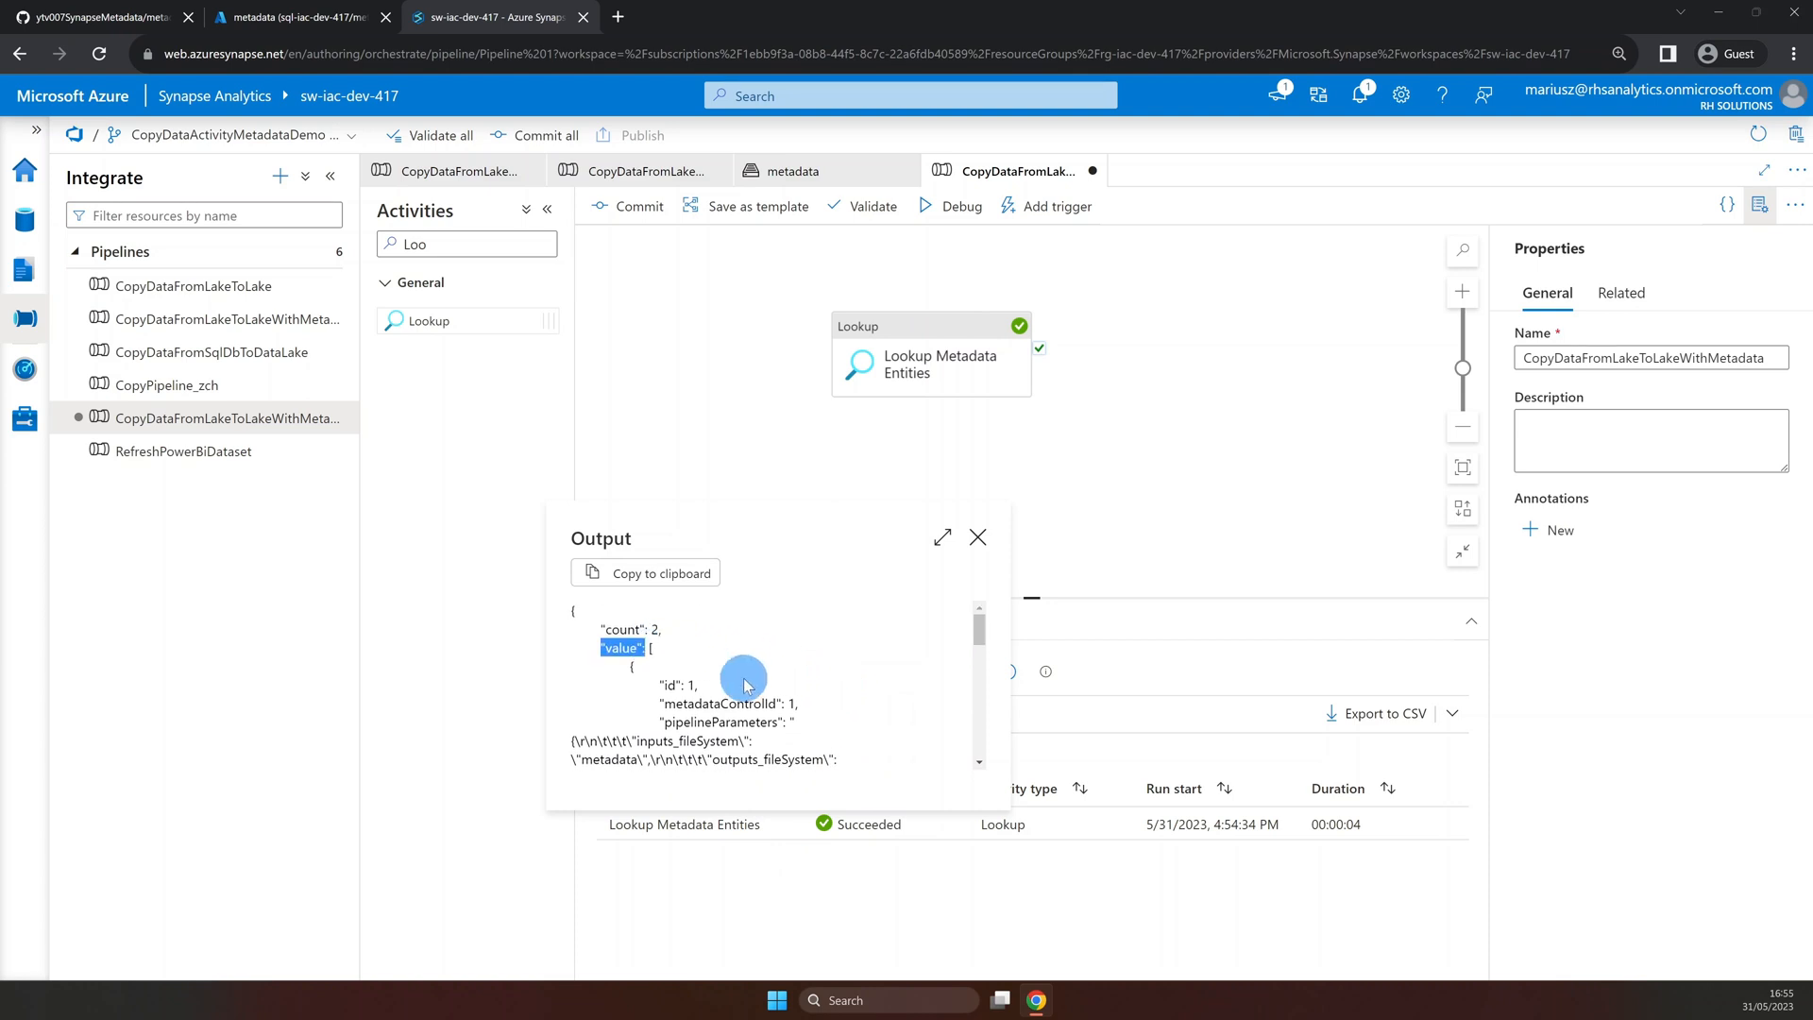
scroll(down, 3)
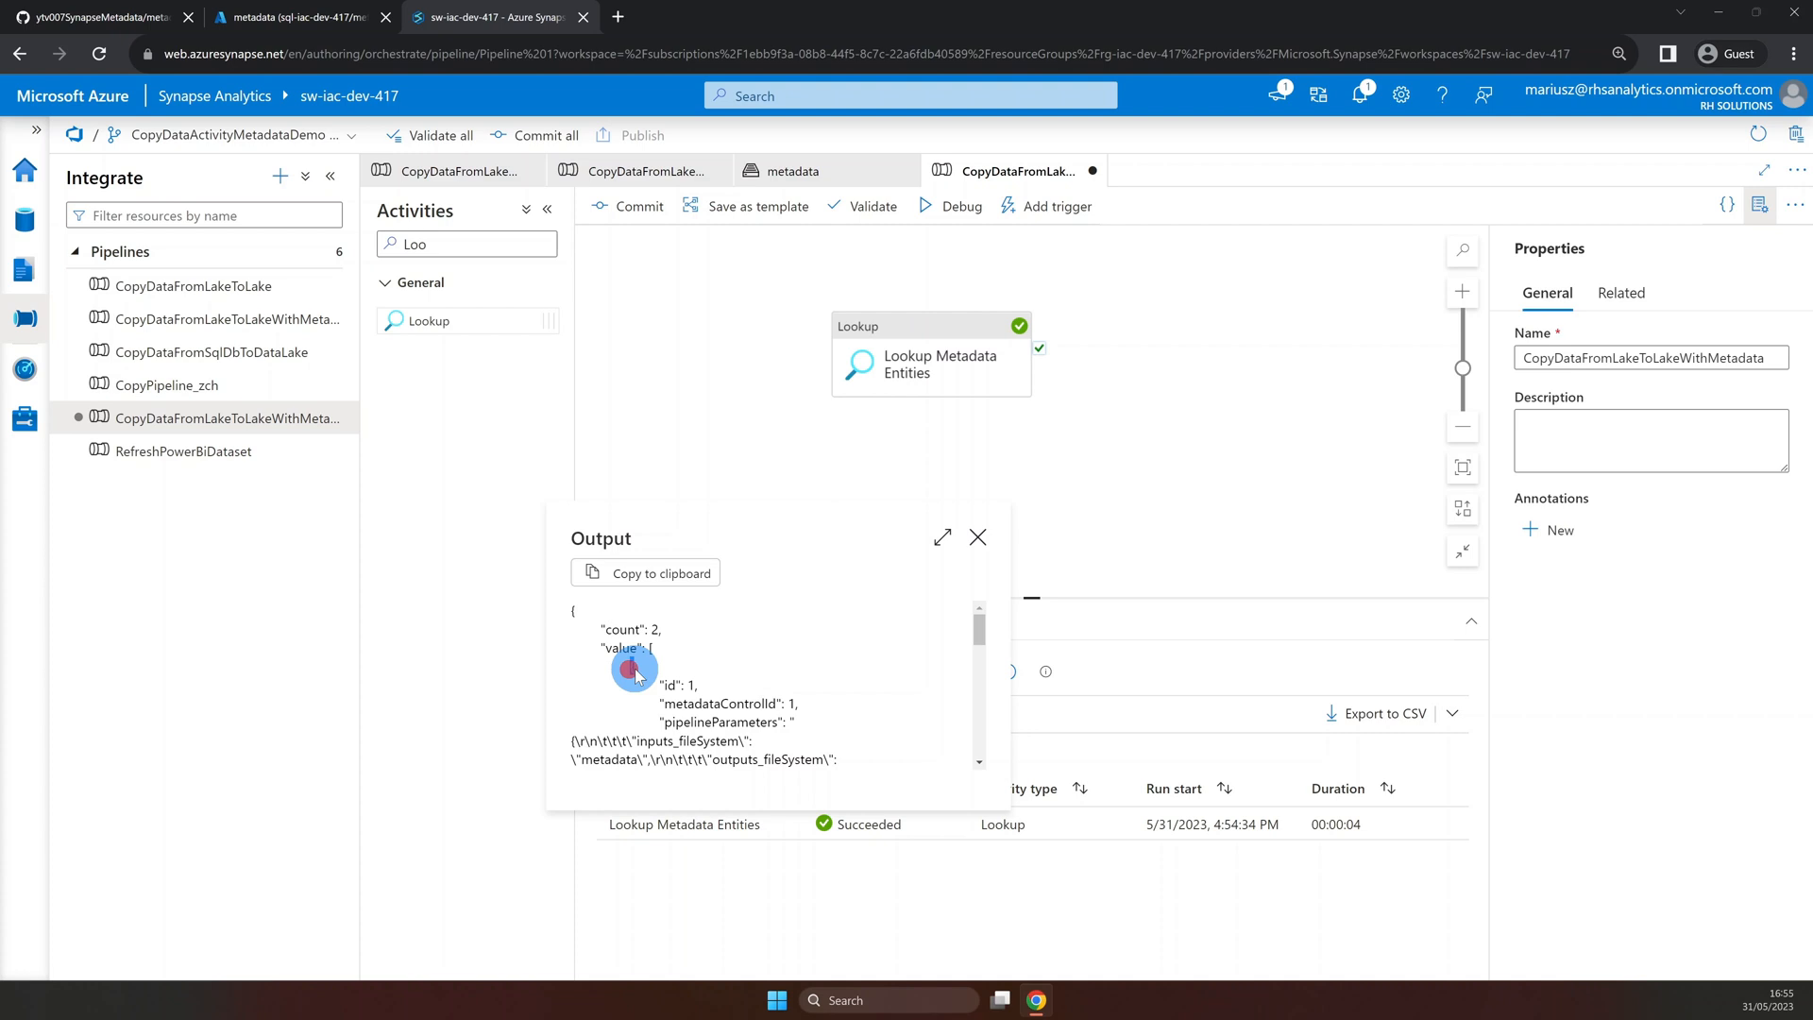
mouse_move(797, 694)
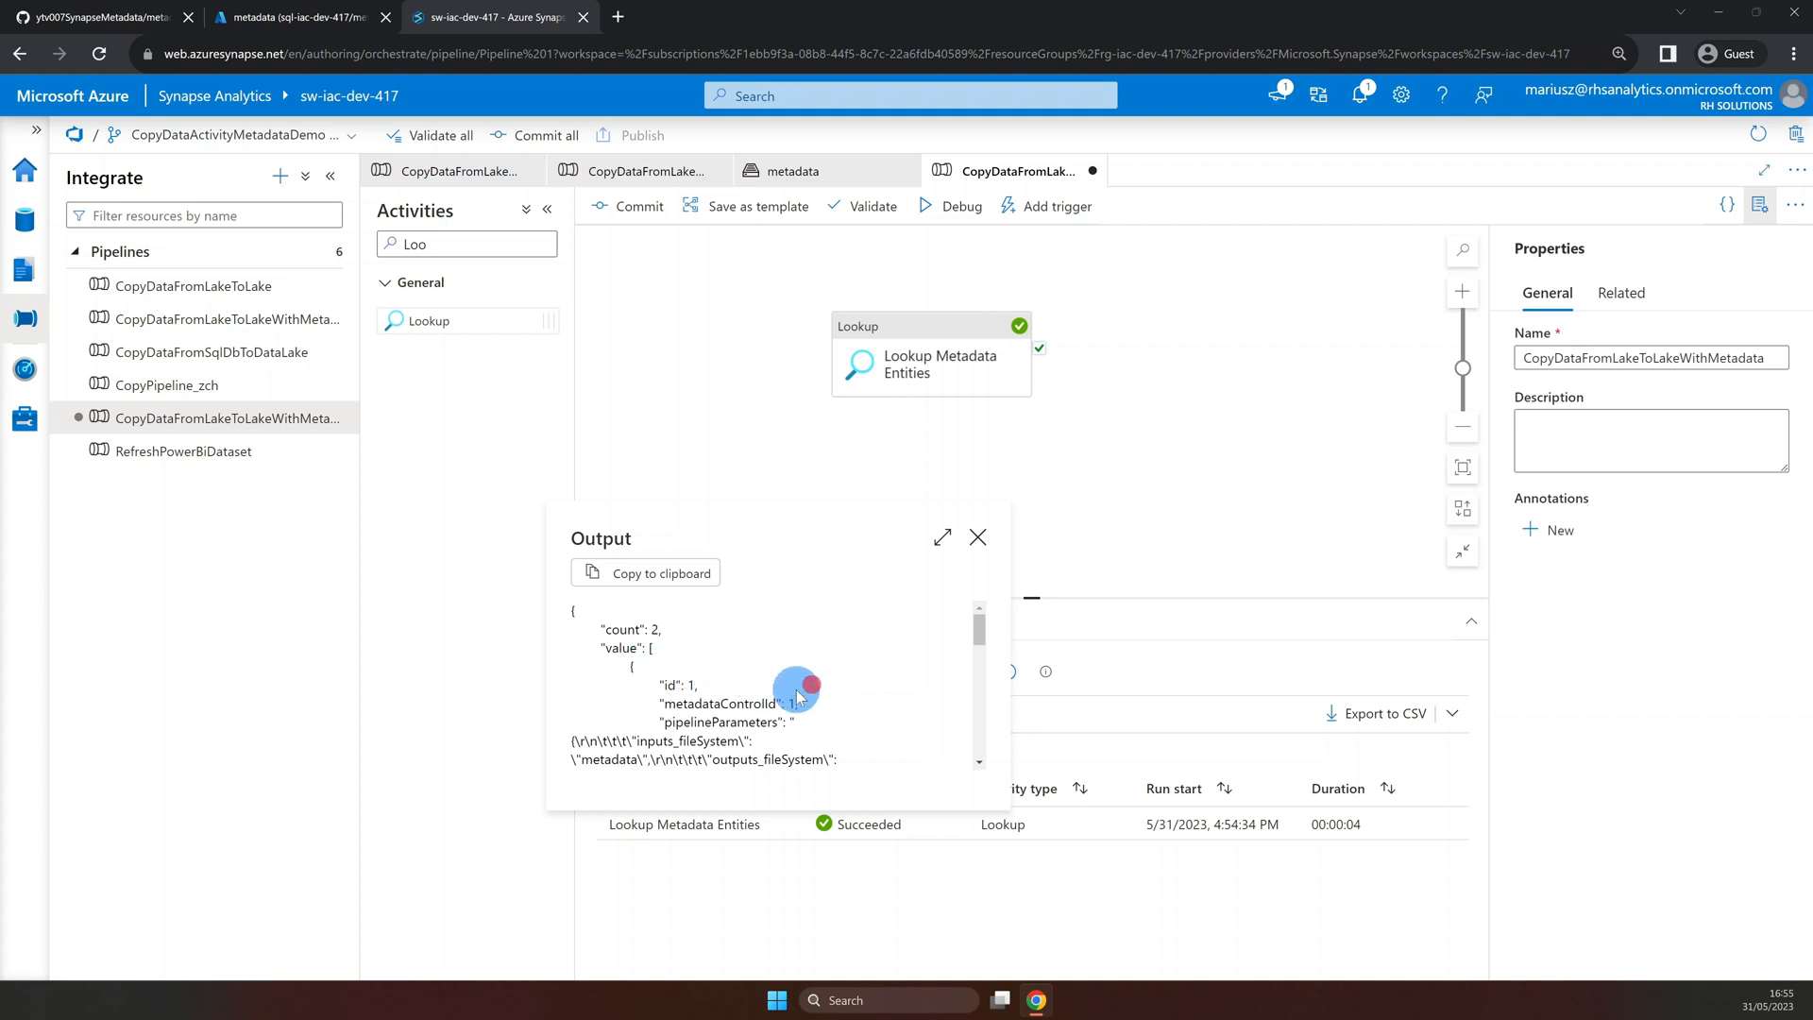
scroll(down, 3)
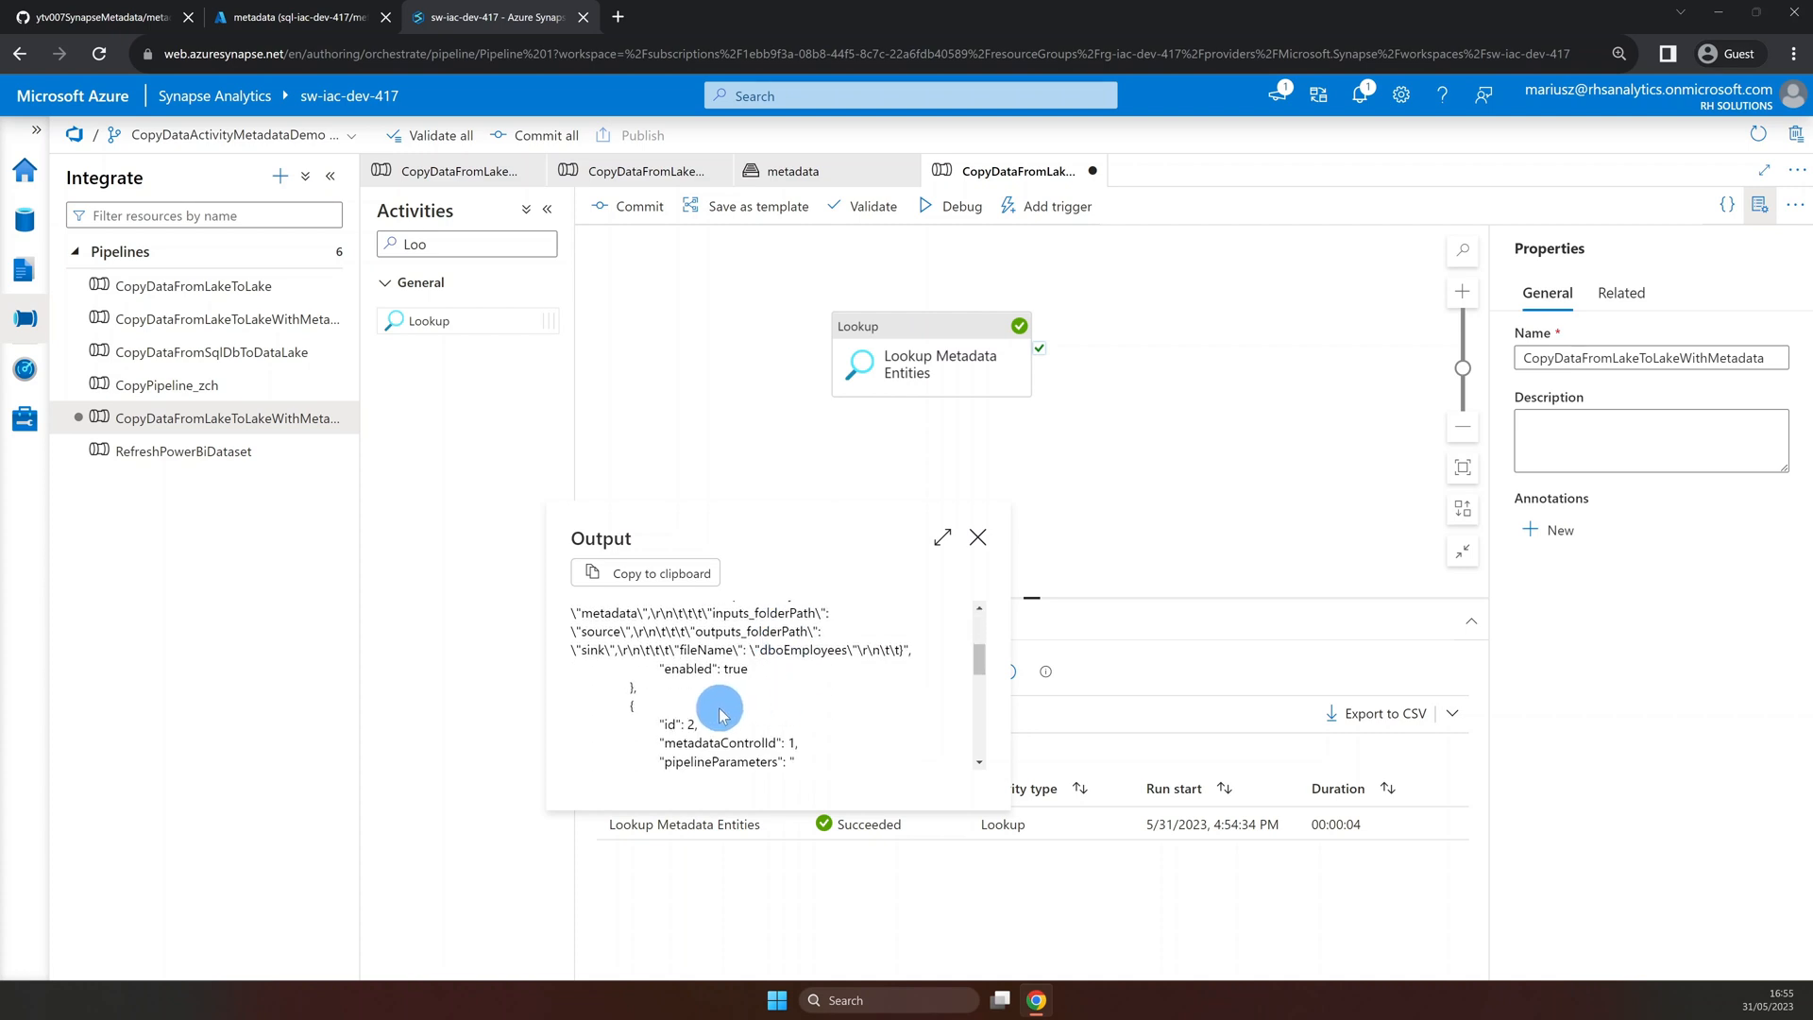
scroll(down, 3)
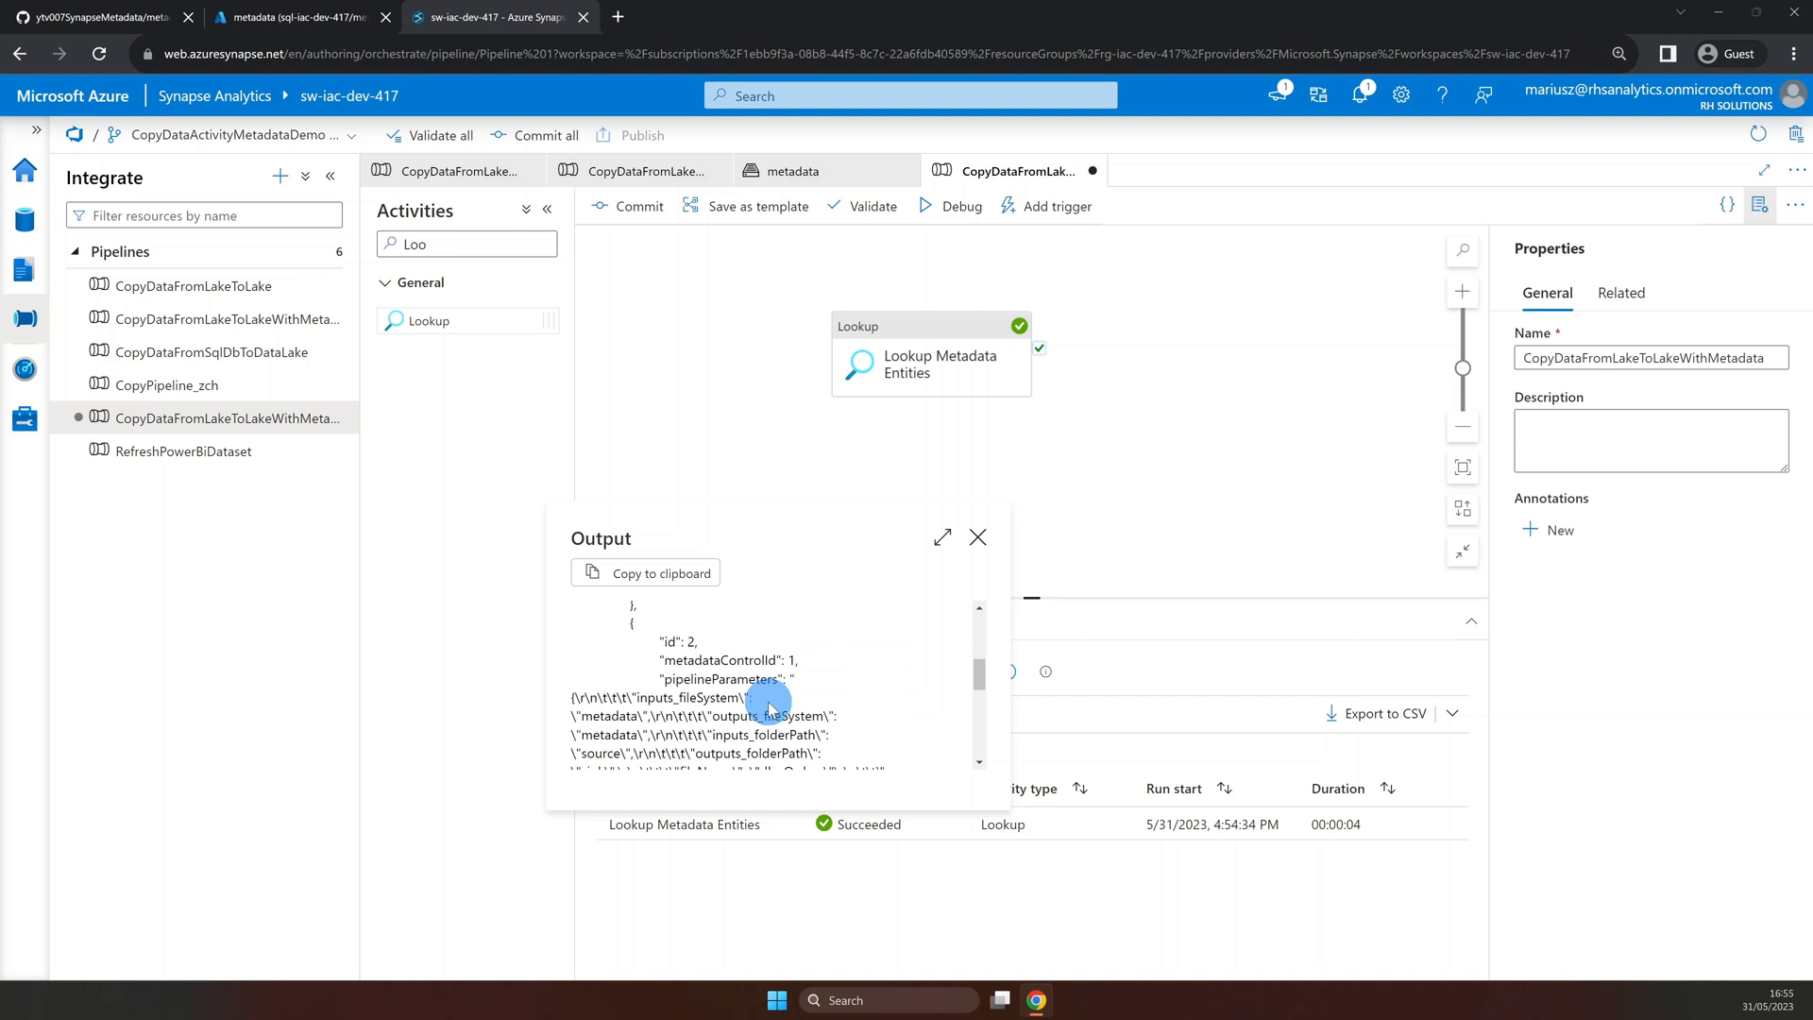
click(977, 538)
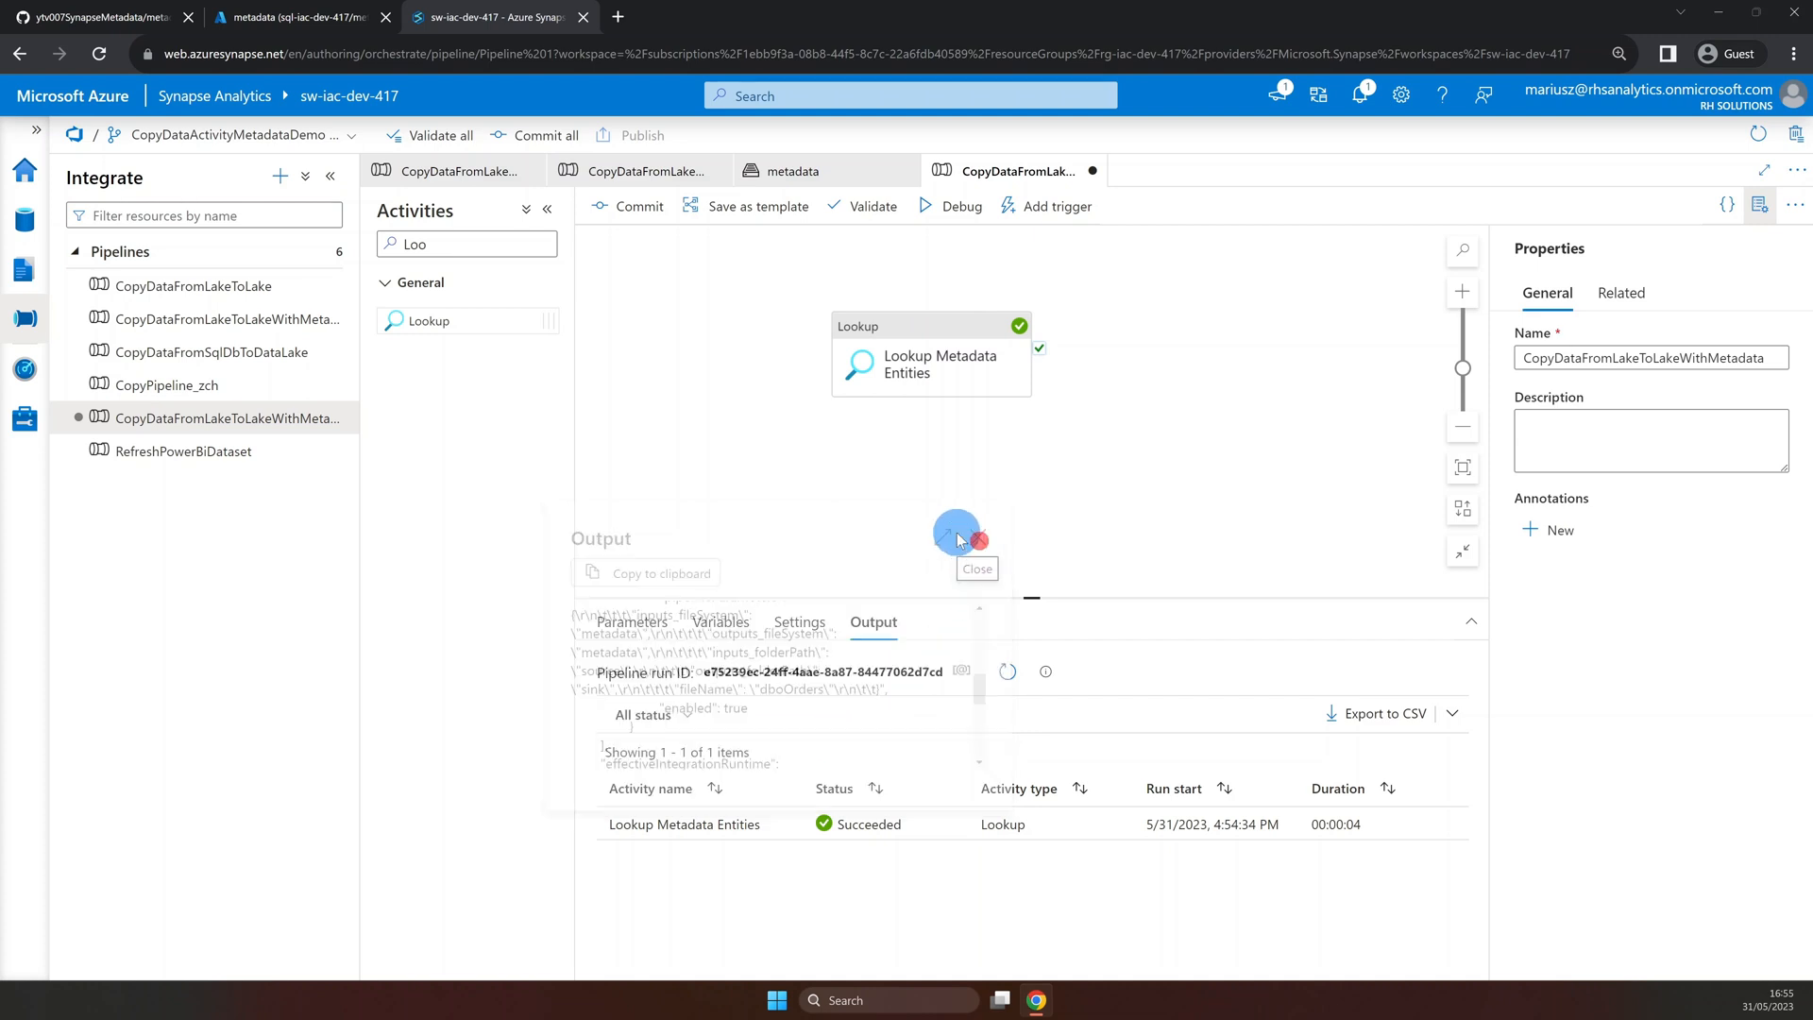
Add ForEach 'For Each Row in Metadata Entities' and connect it to the Lookup's success output.
text(for)
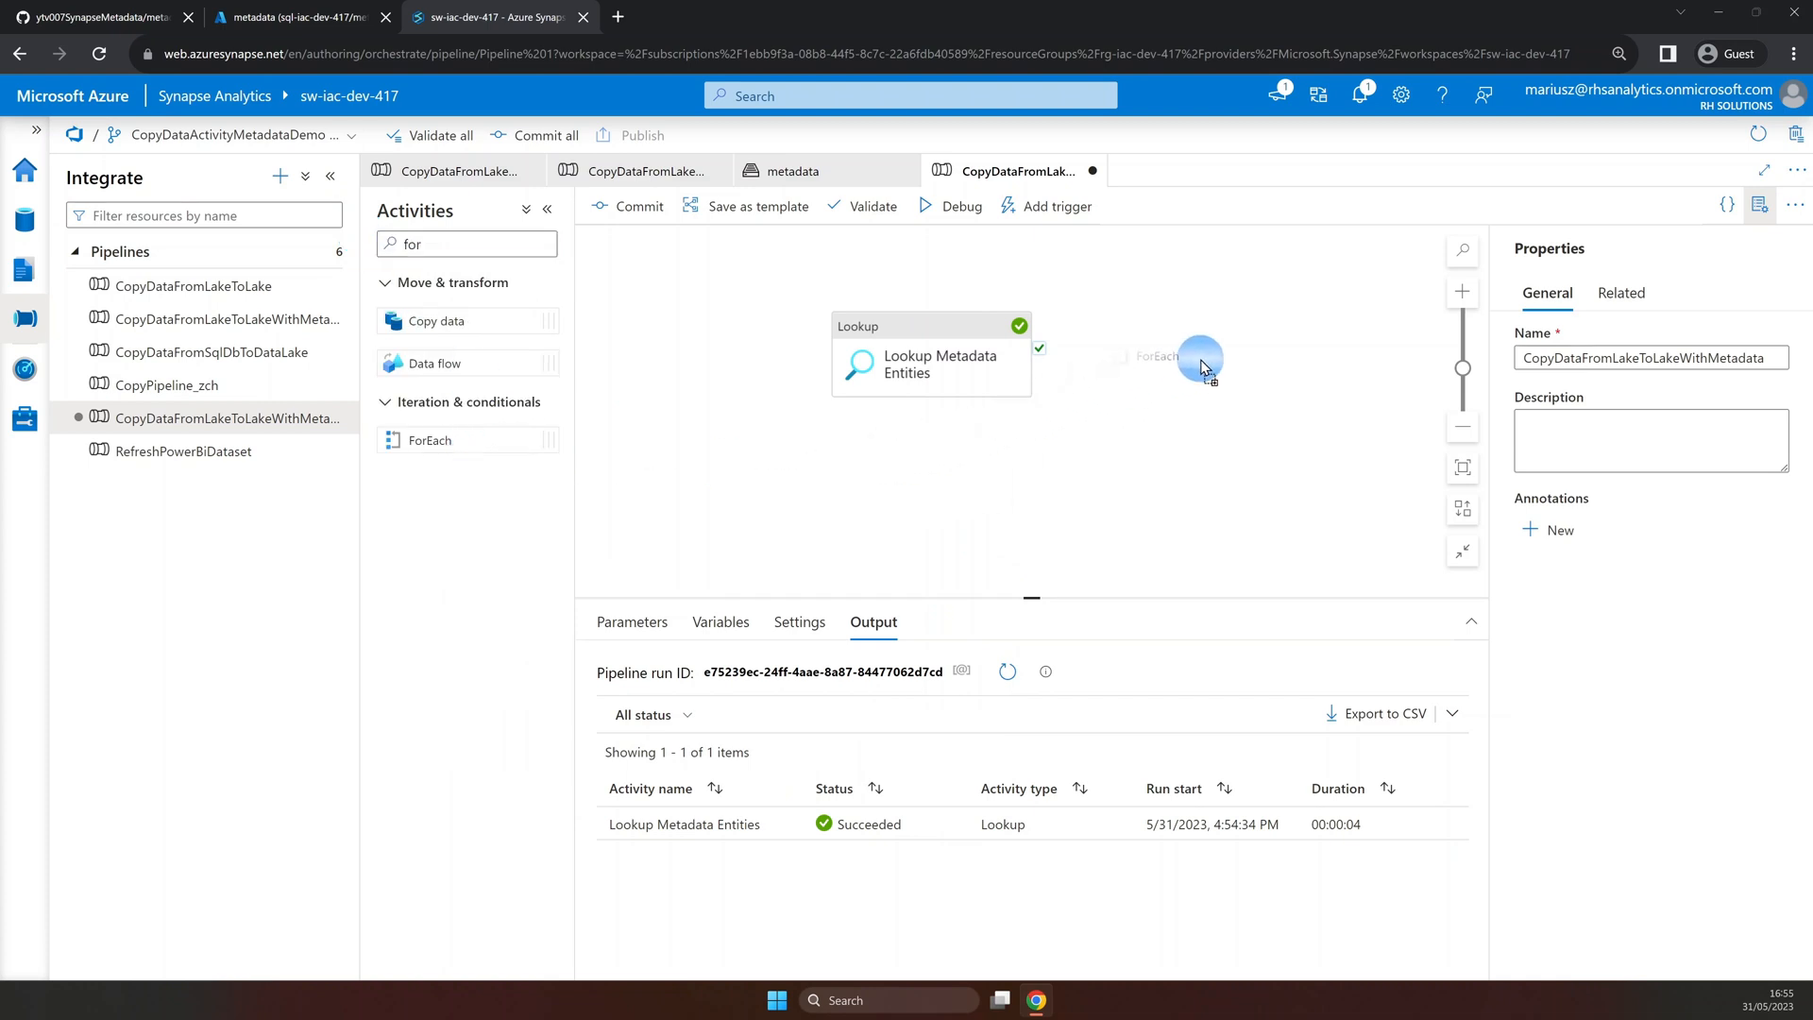
click(1201, 356)
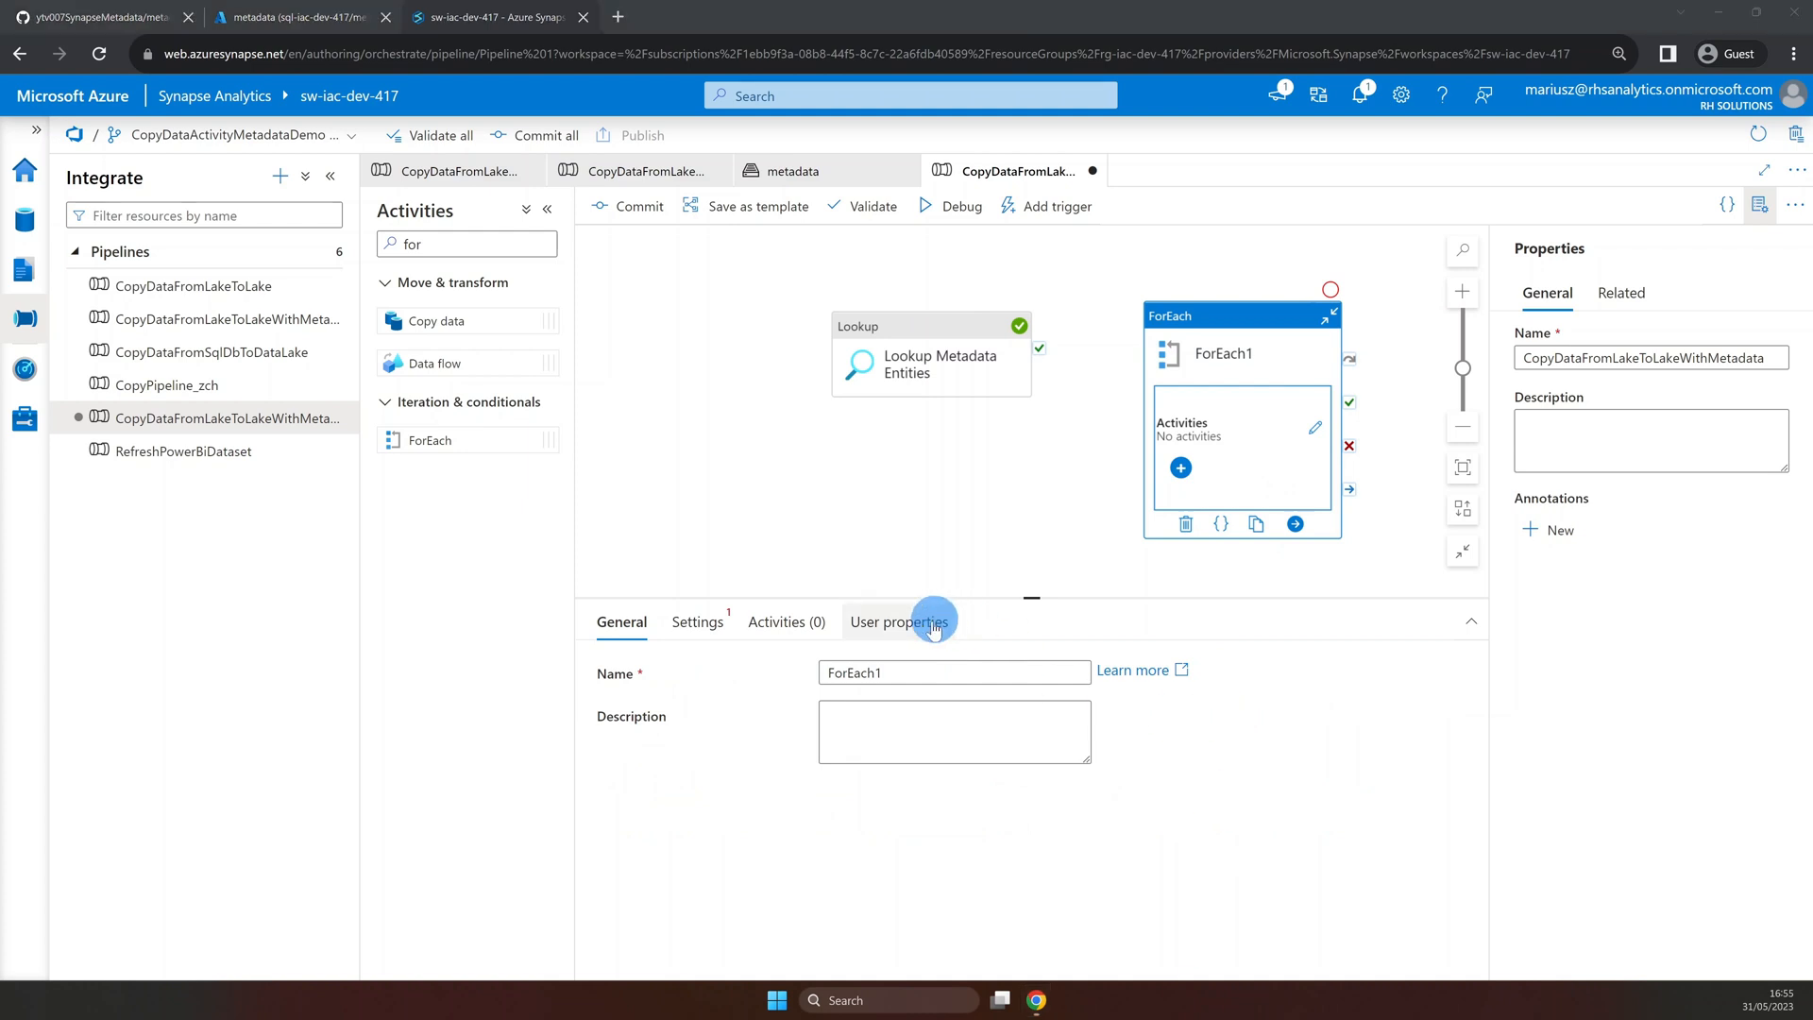
text(For Each Row in Metadata Entities)
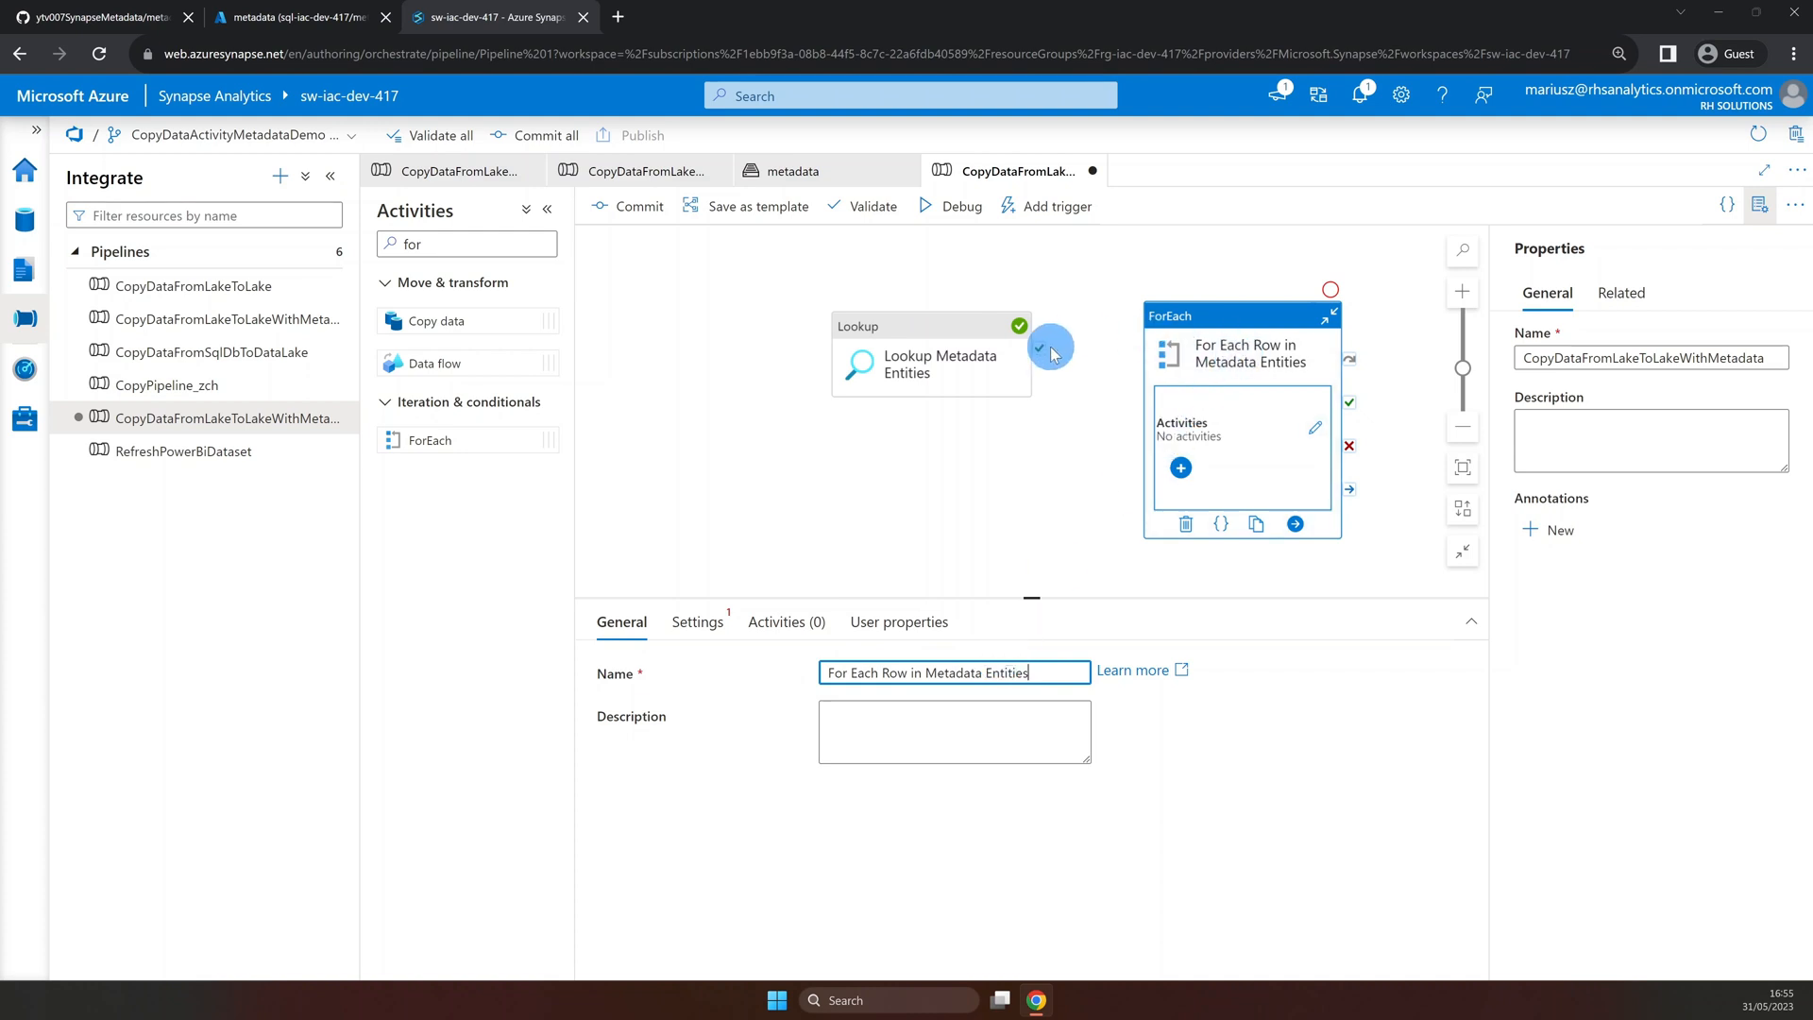
drag(1037, 346, 1156, 434)
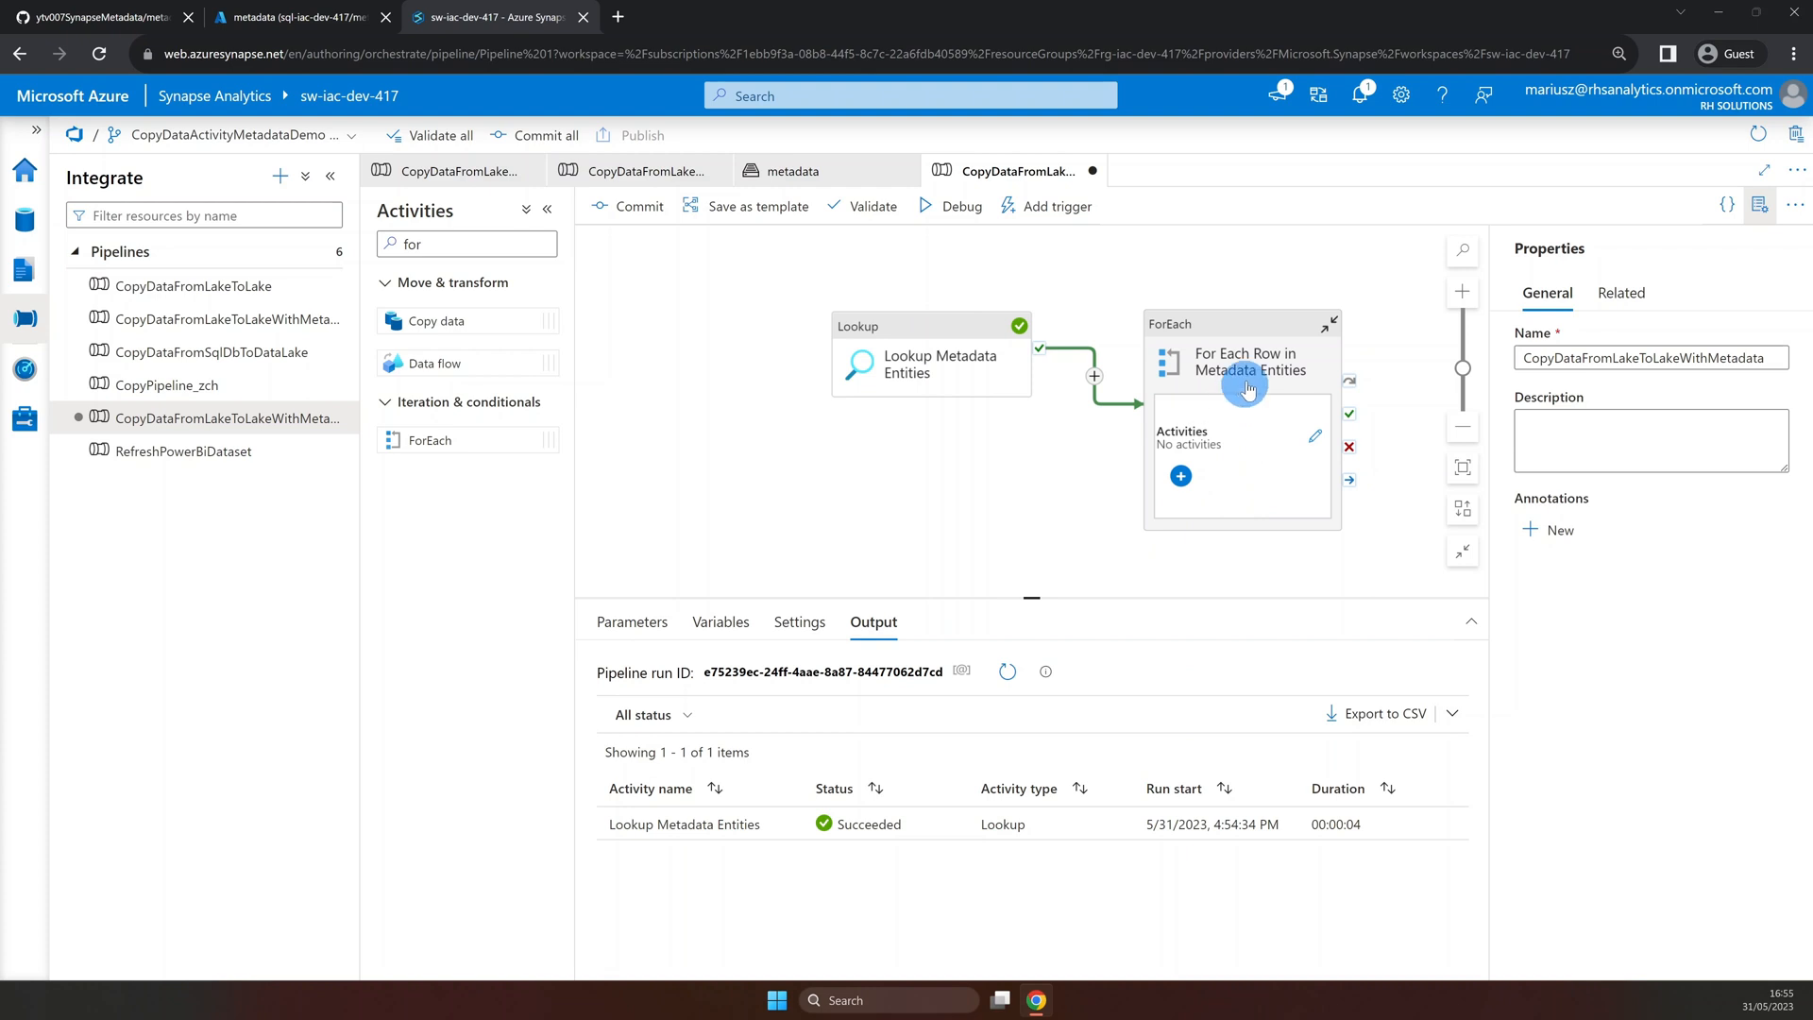
mouse_move(1252, 443)
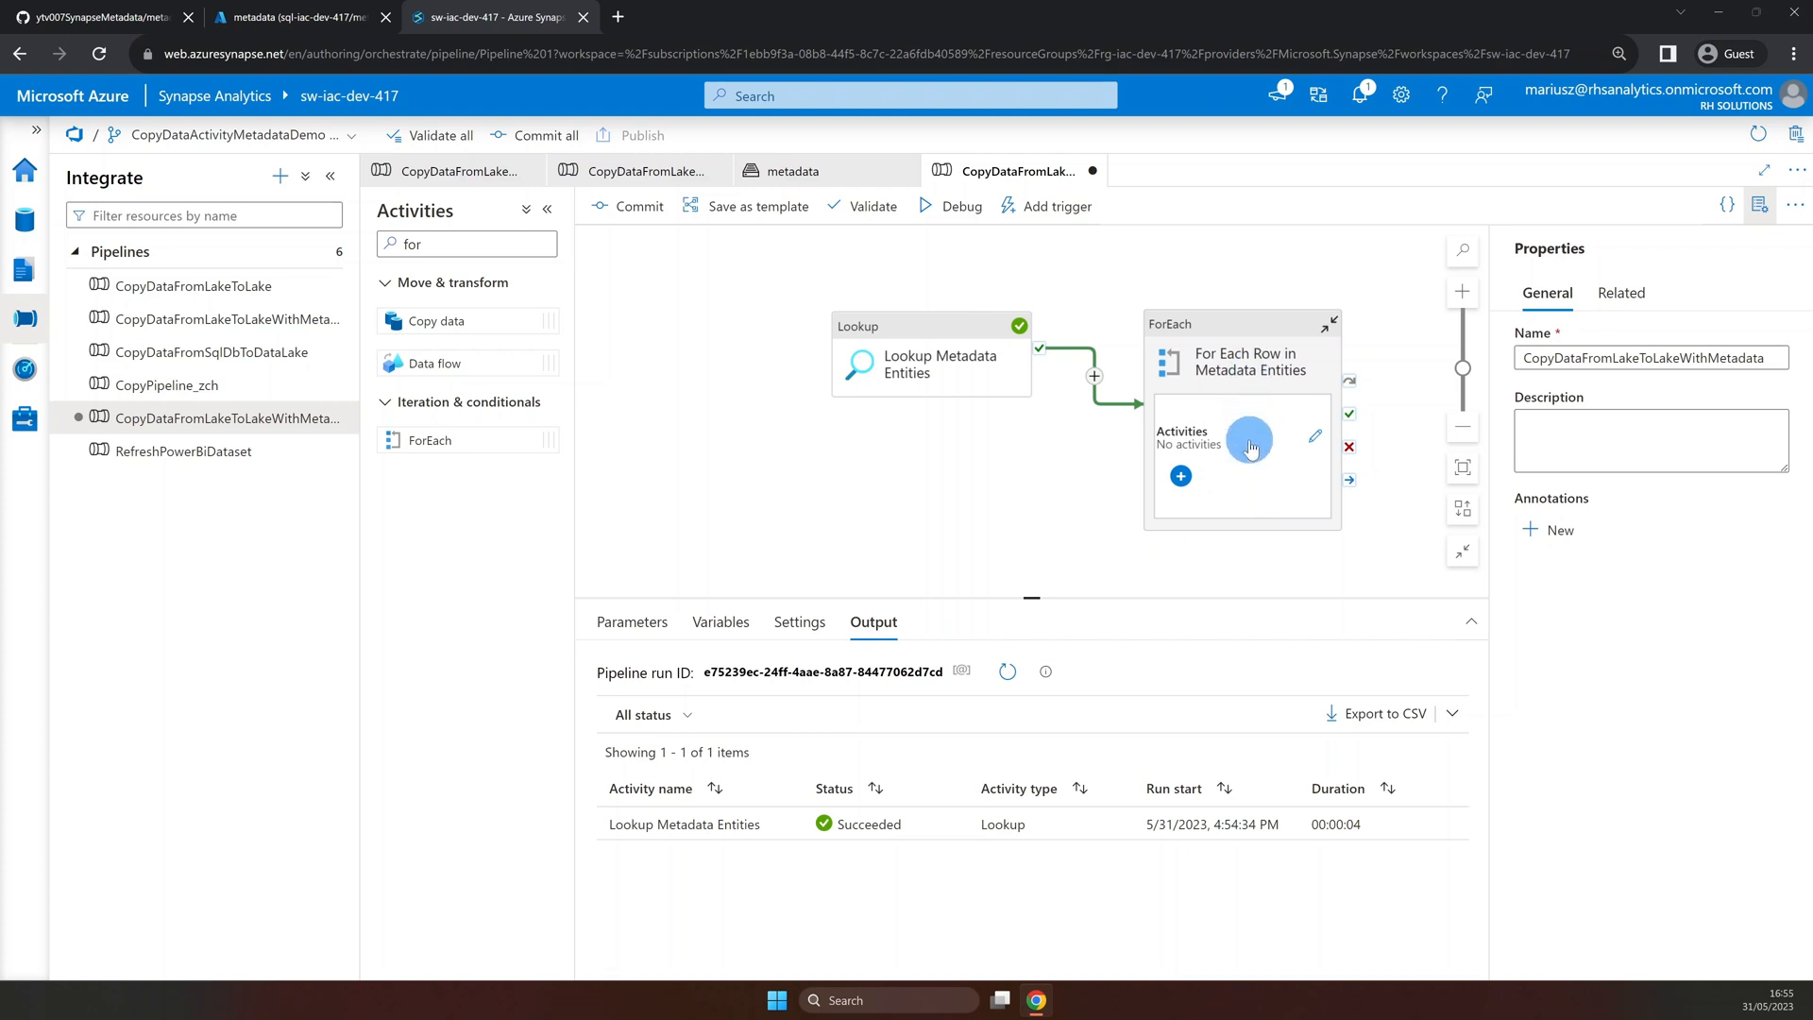
mouse_move(700, 646)
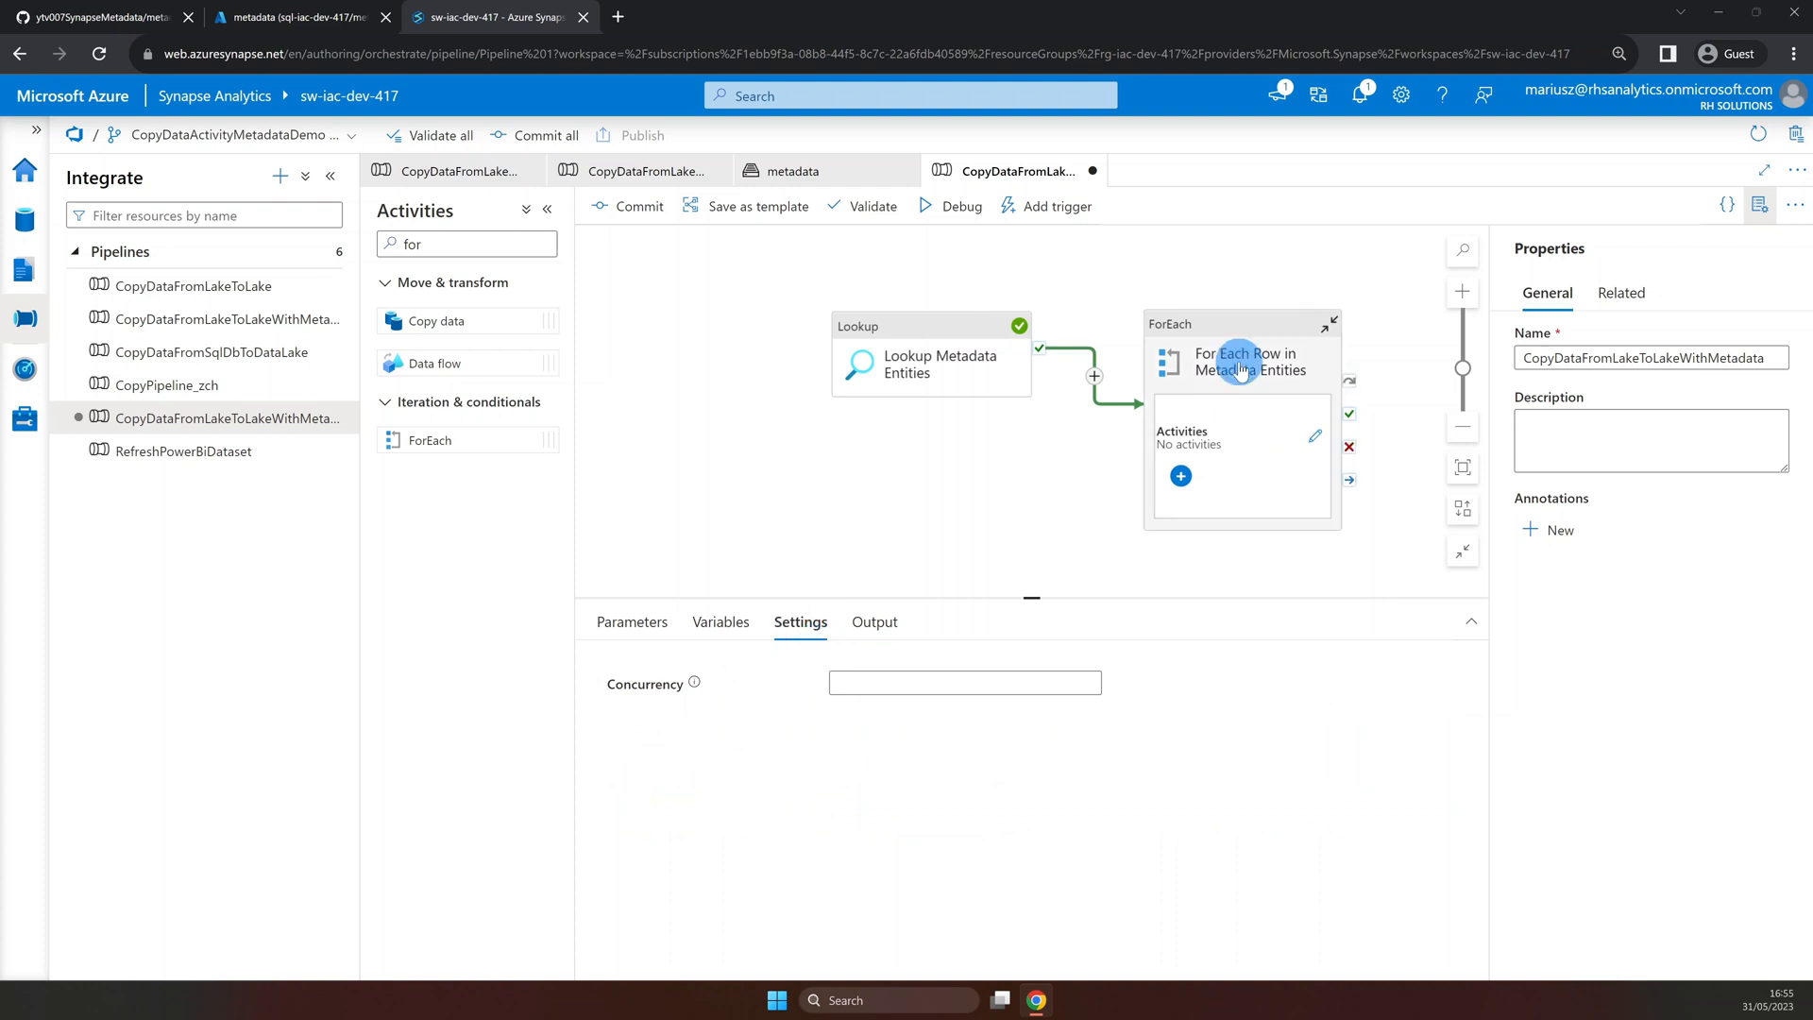
click(1242, 362)
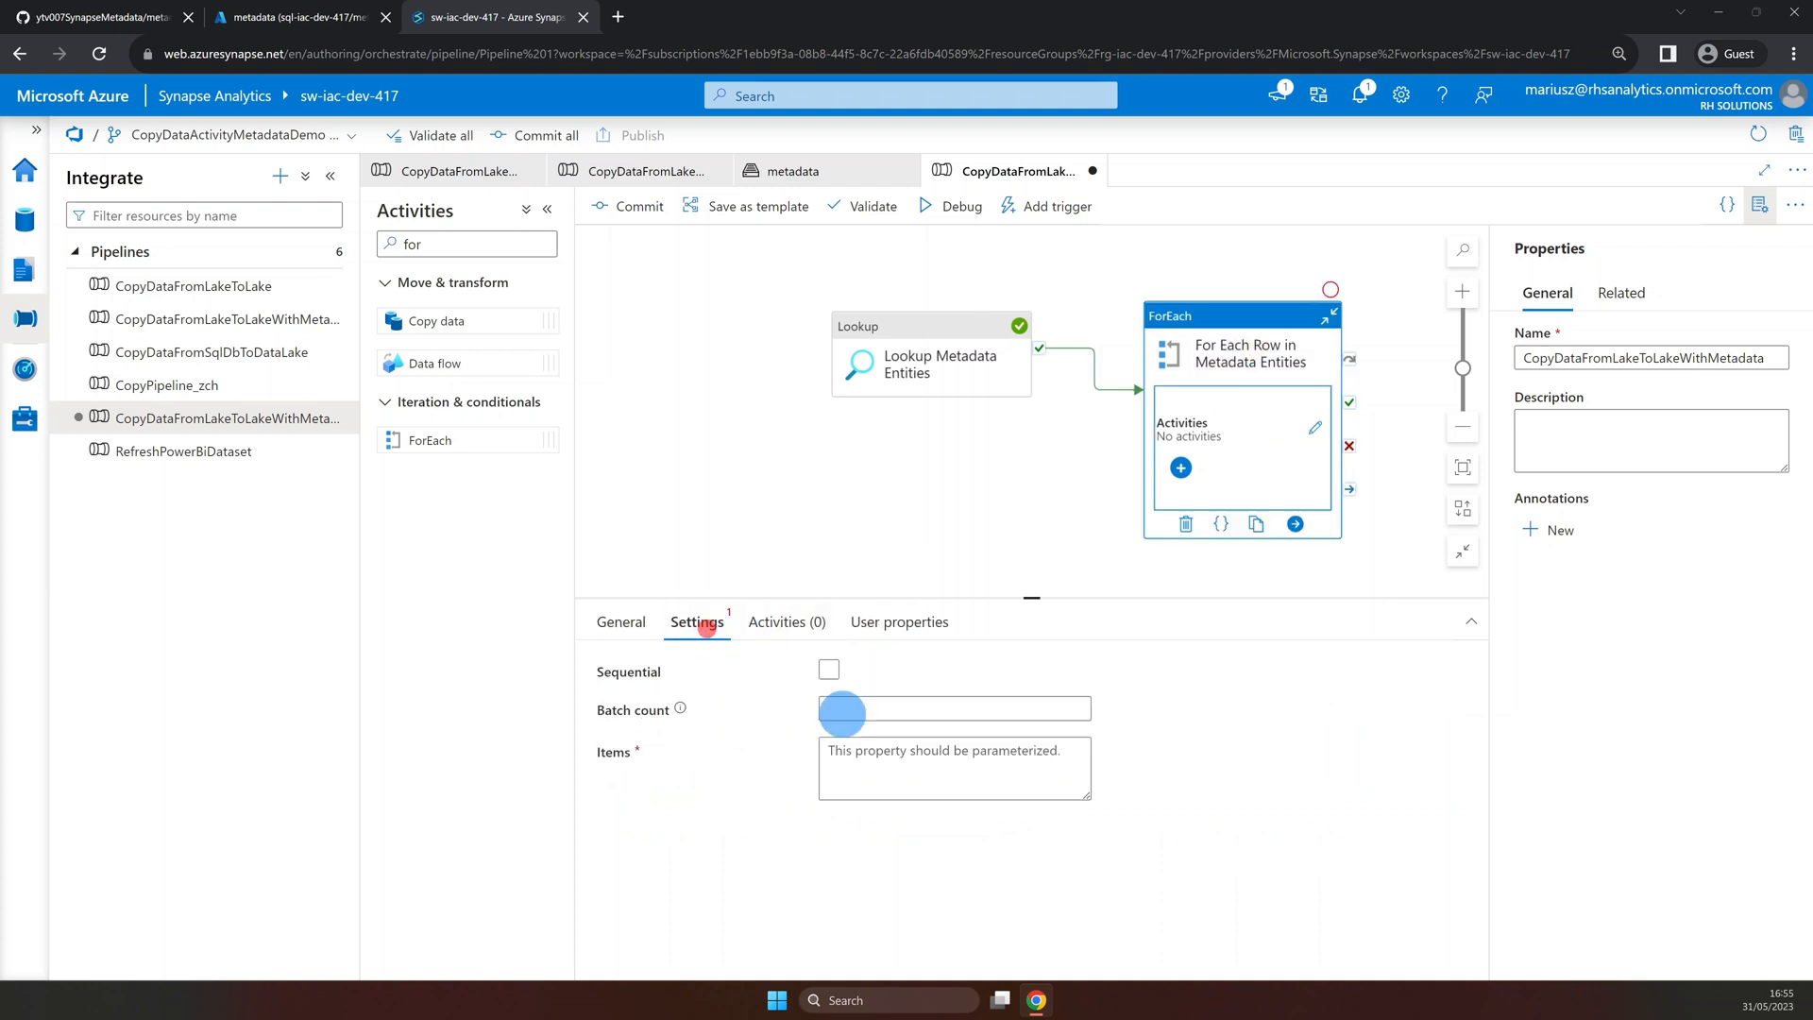
click(955, 768)
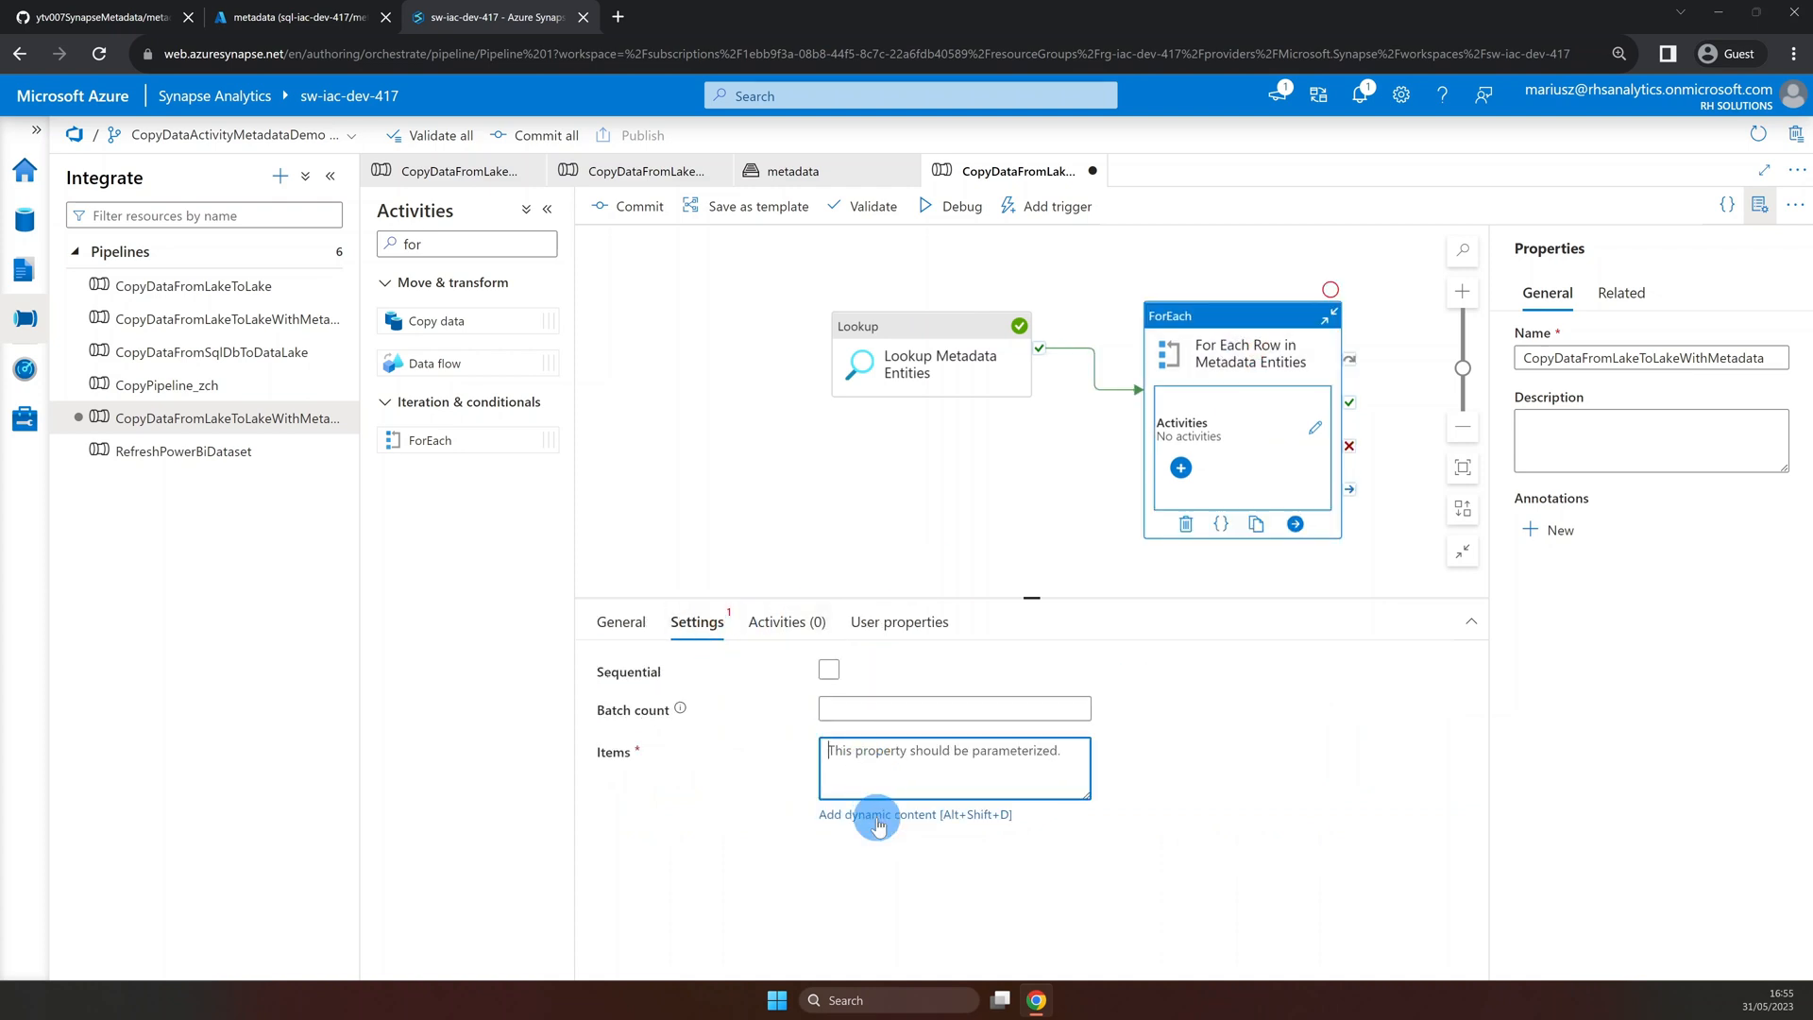
click(878, 815)
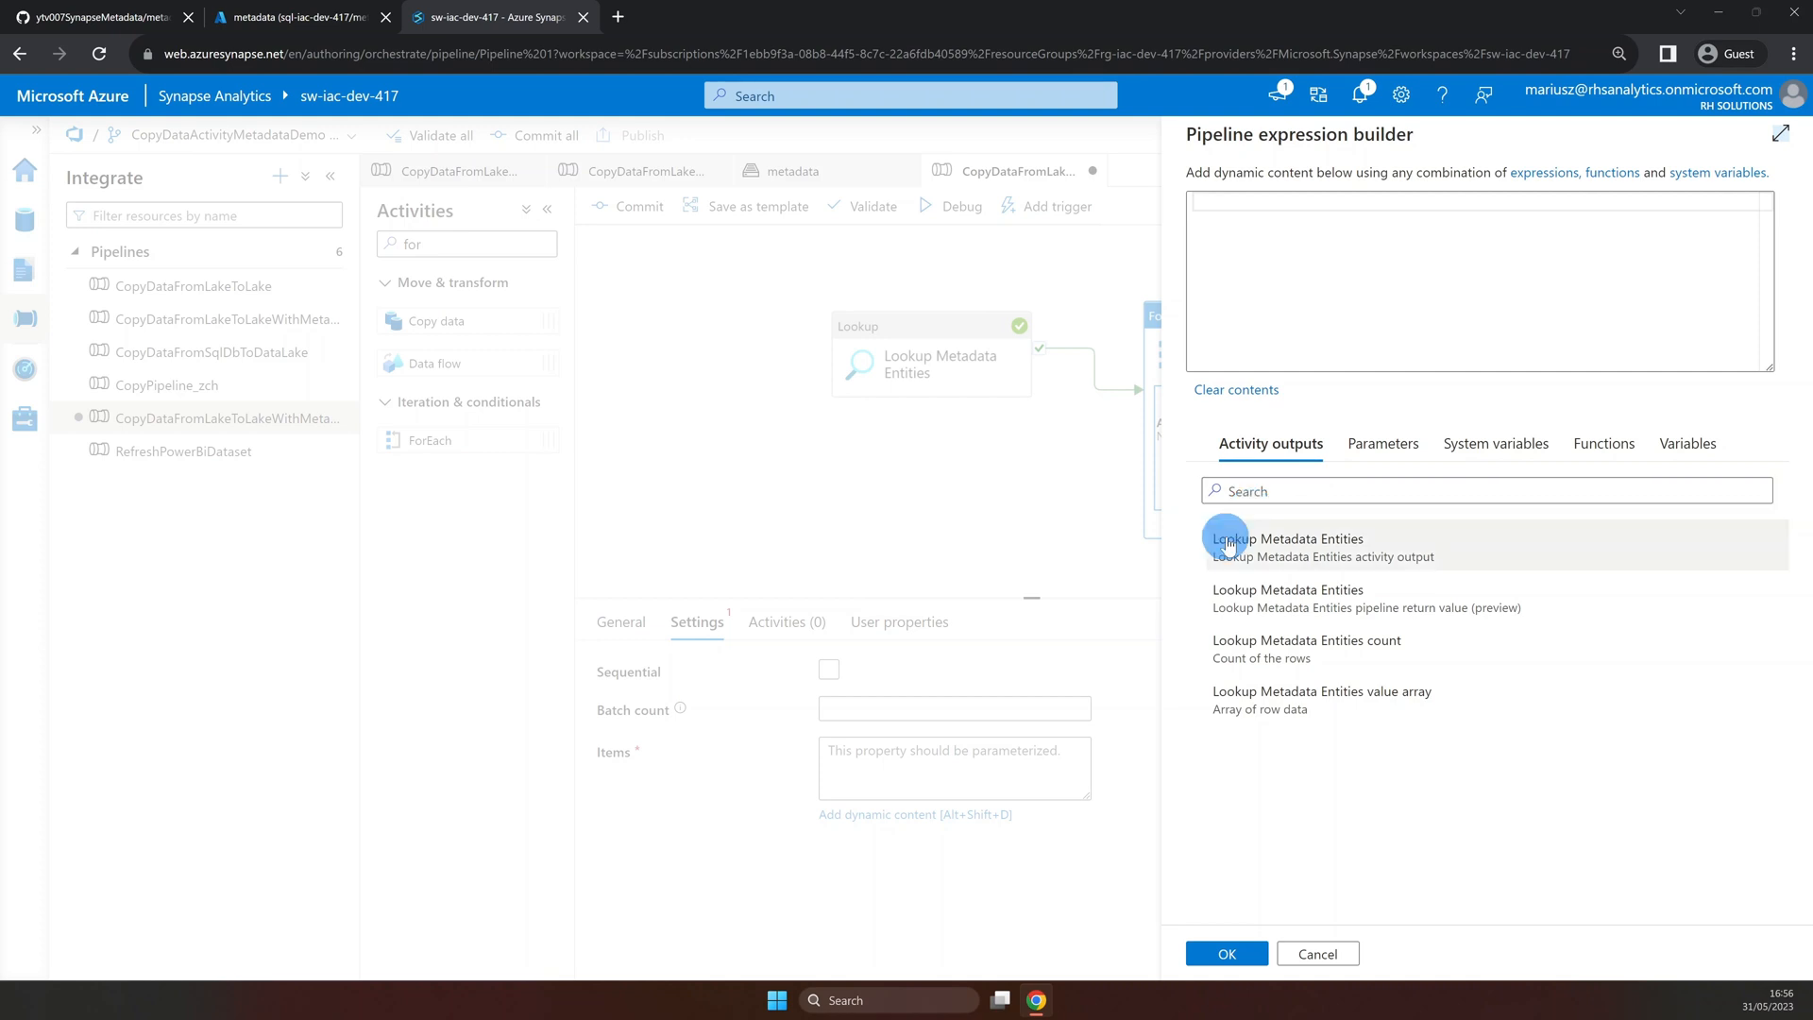
mouse_move(1347, 543)
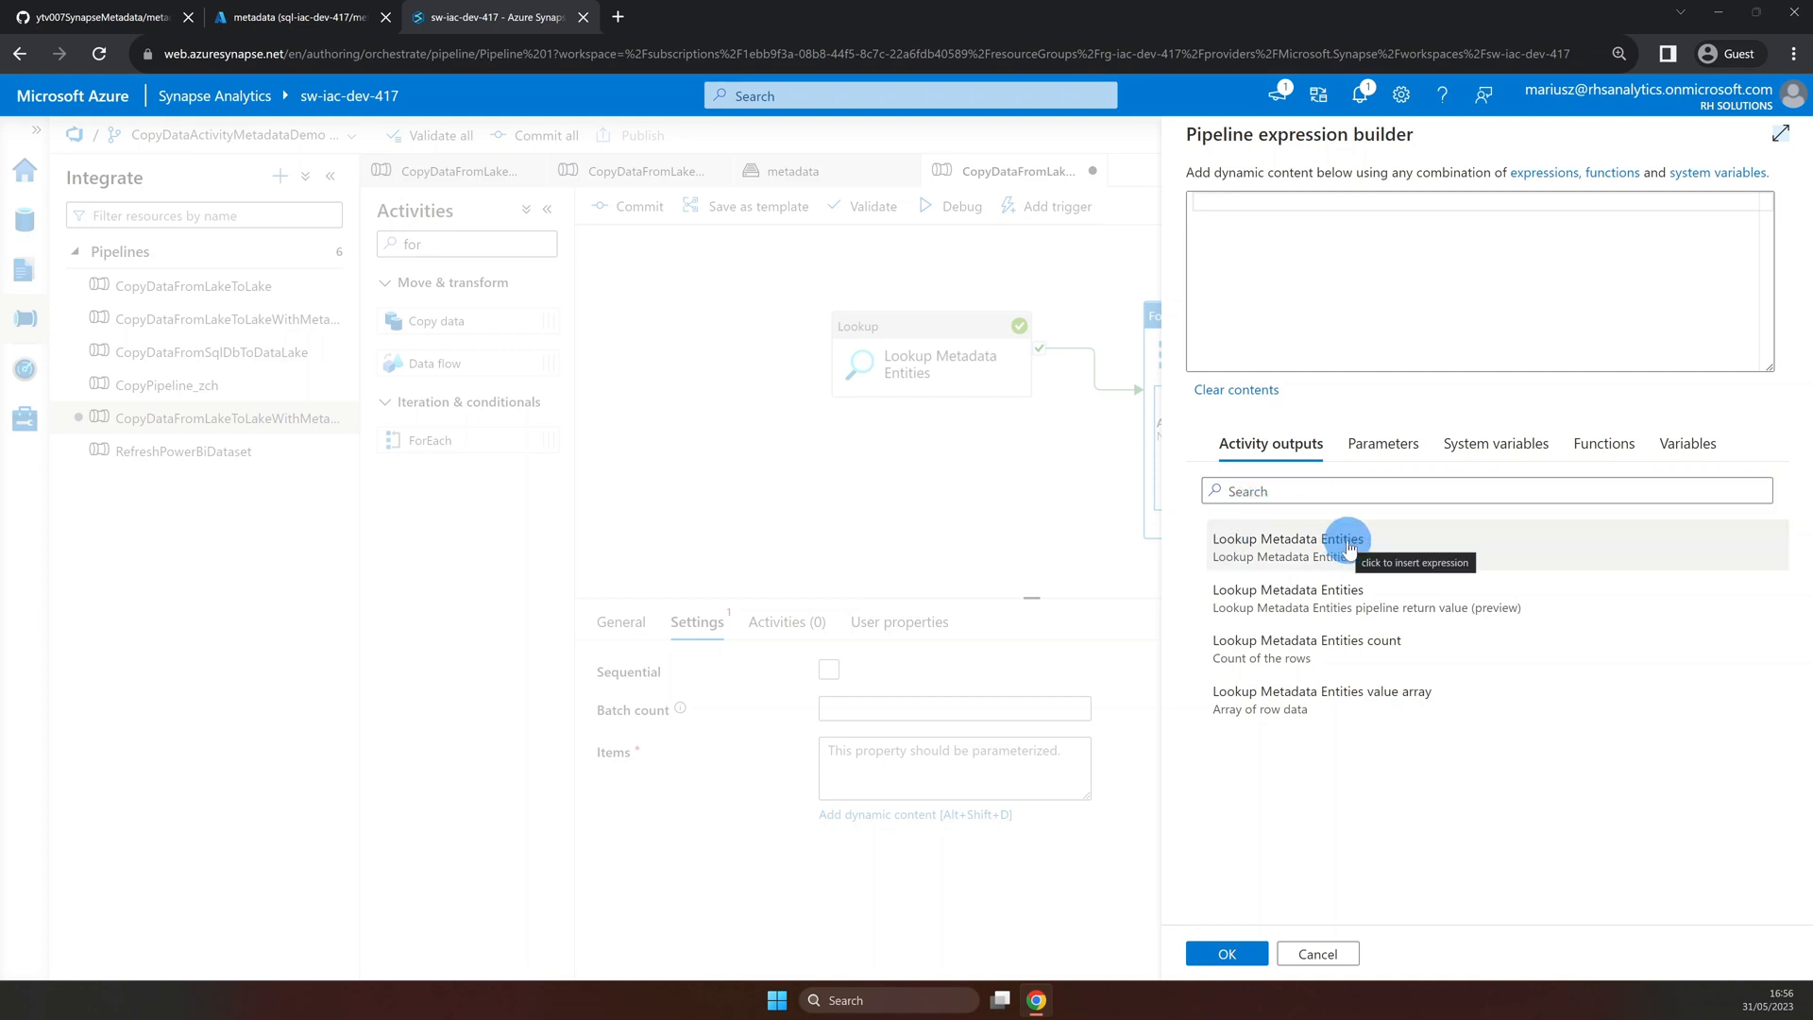
mouse_move(1427, 583)
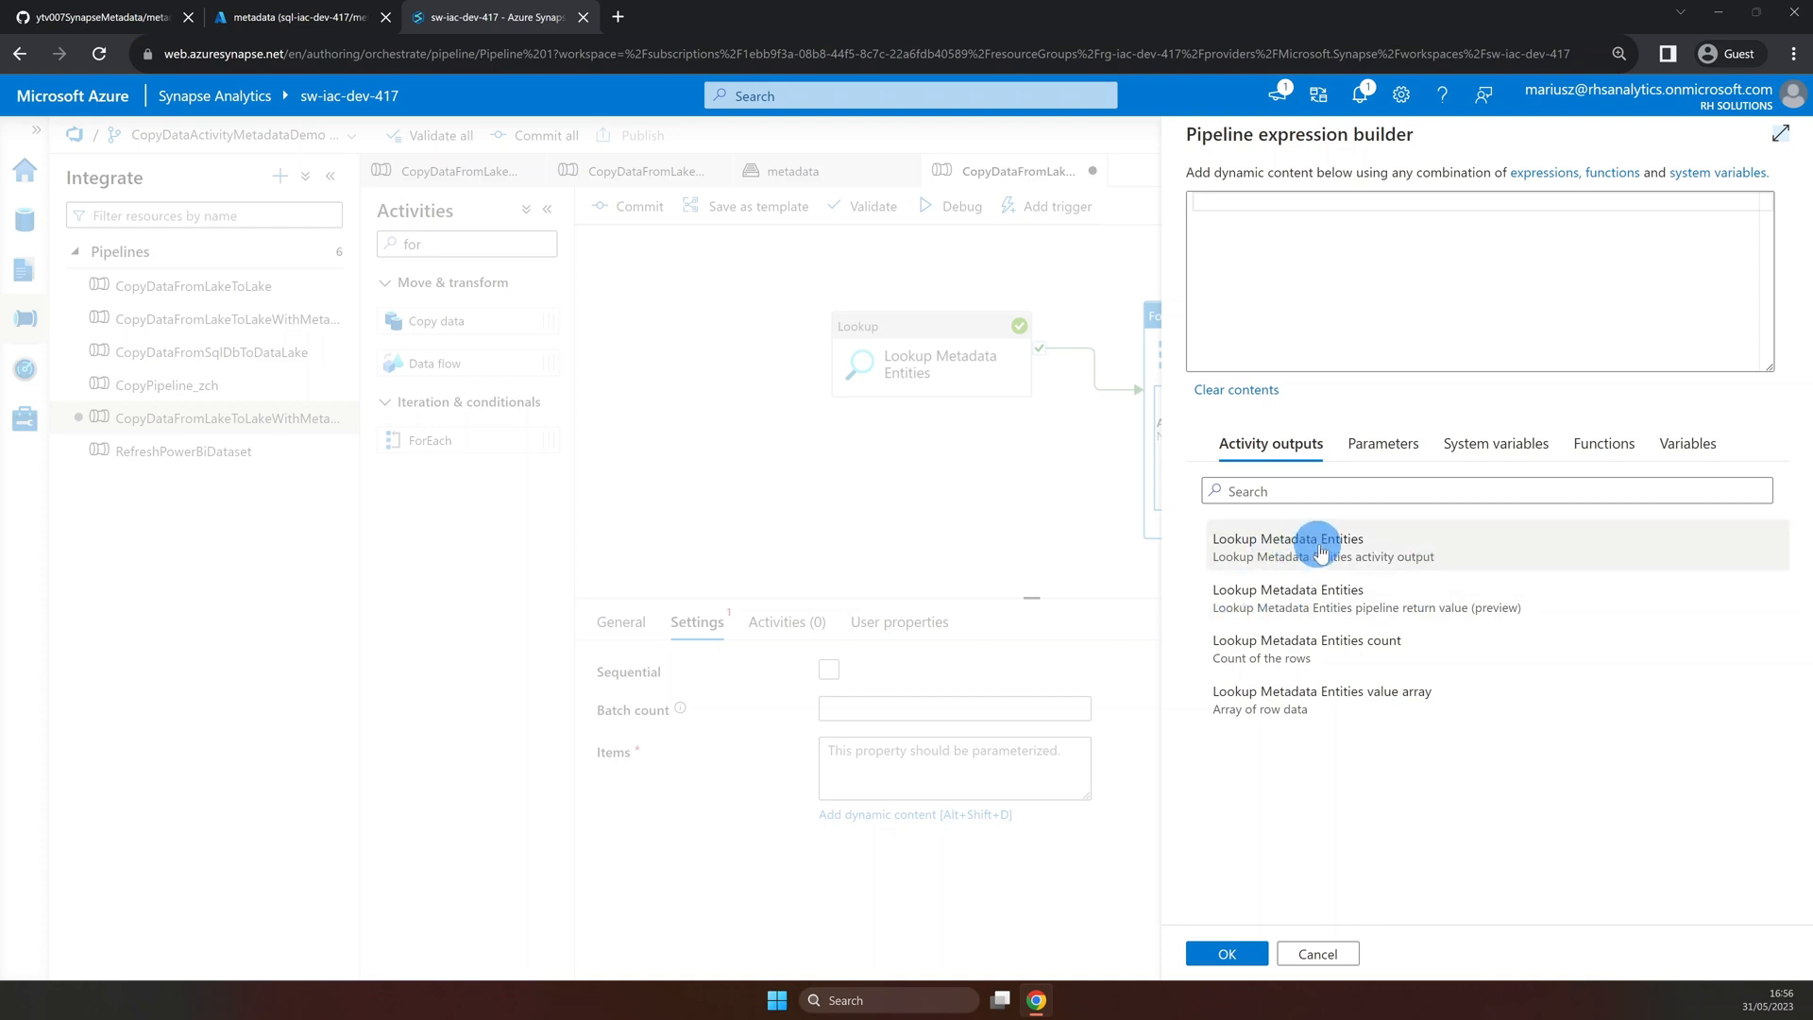
mouse_move(1342, 545)
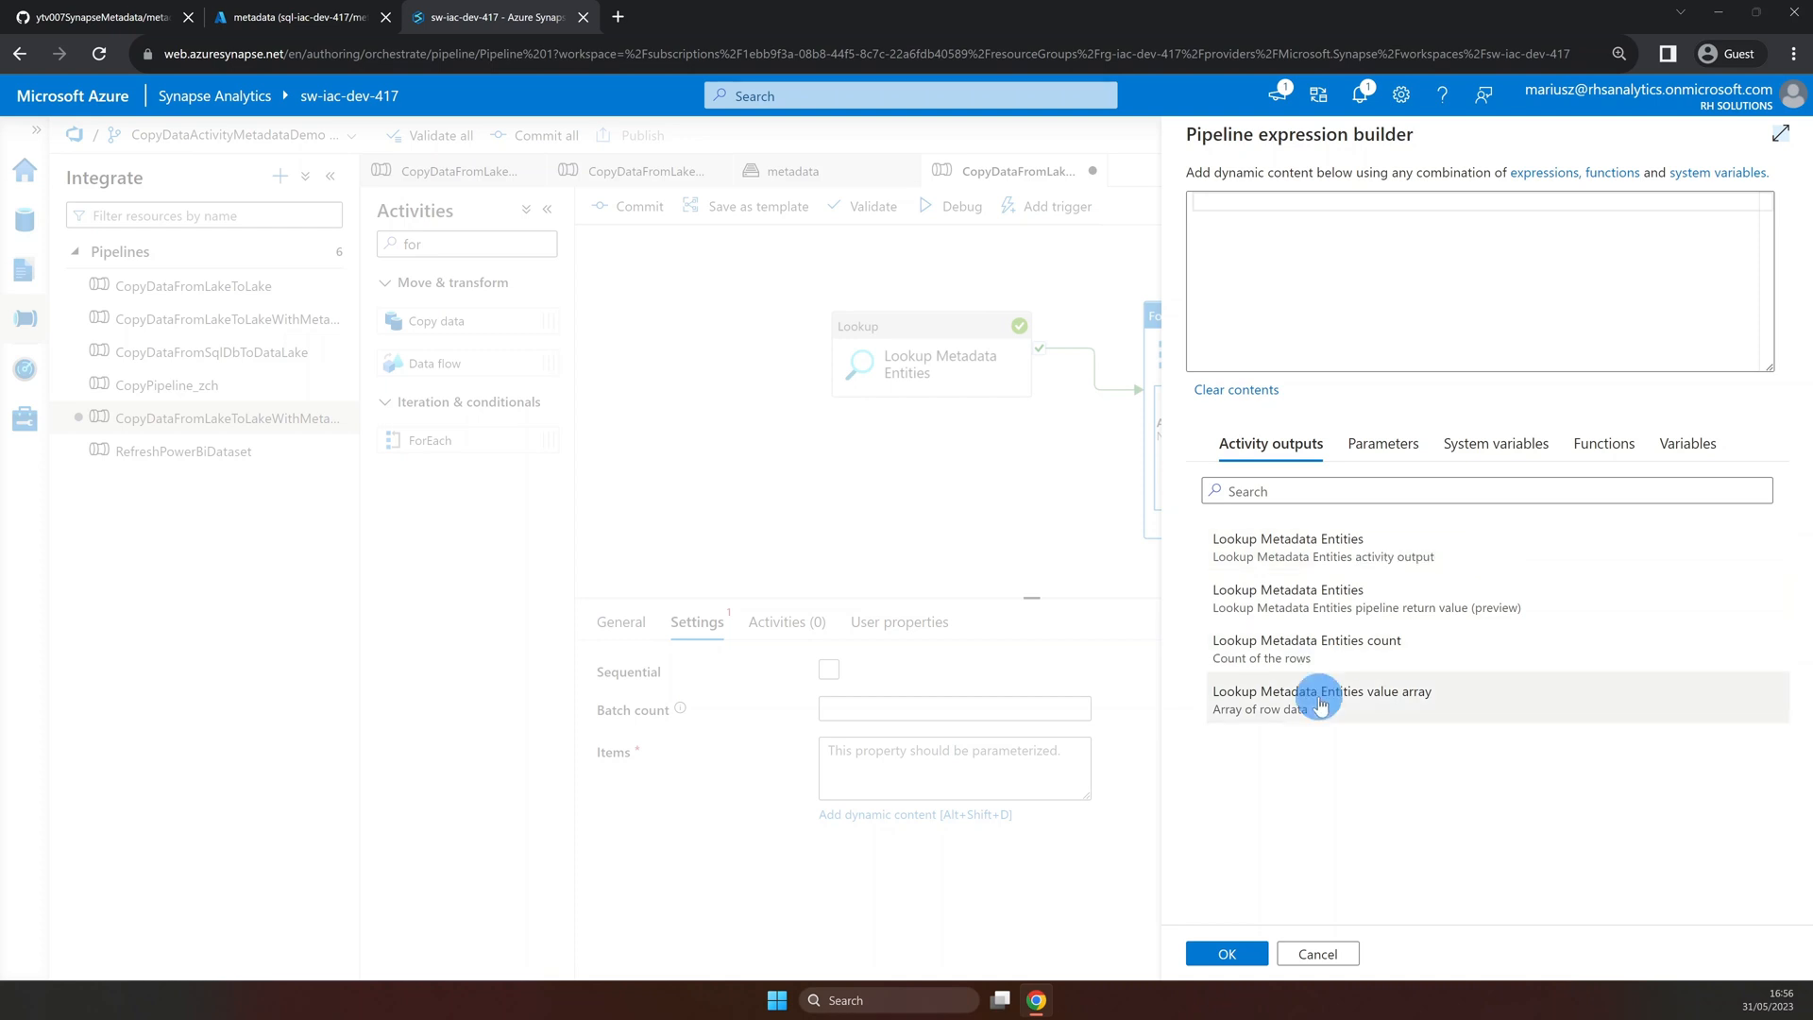
mouse_move(1299, 716)
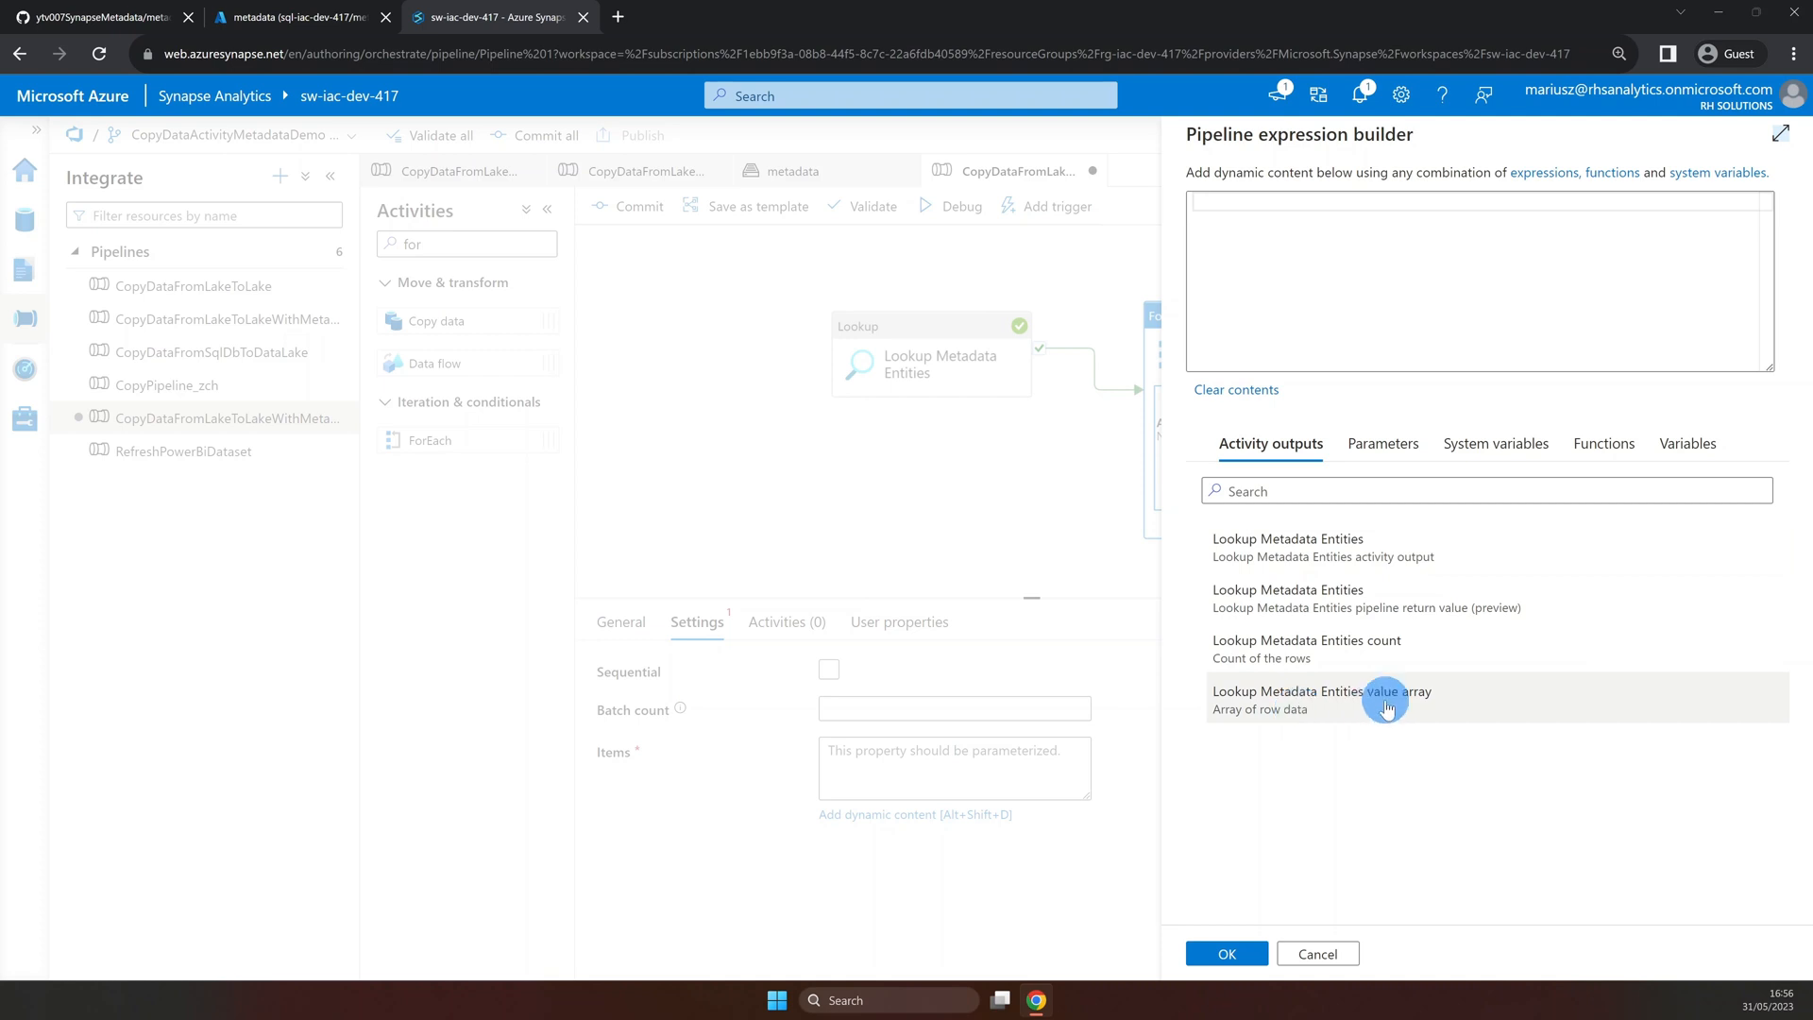
mouse_move(1389, 704)
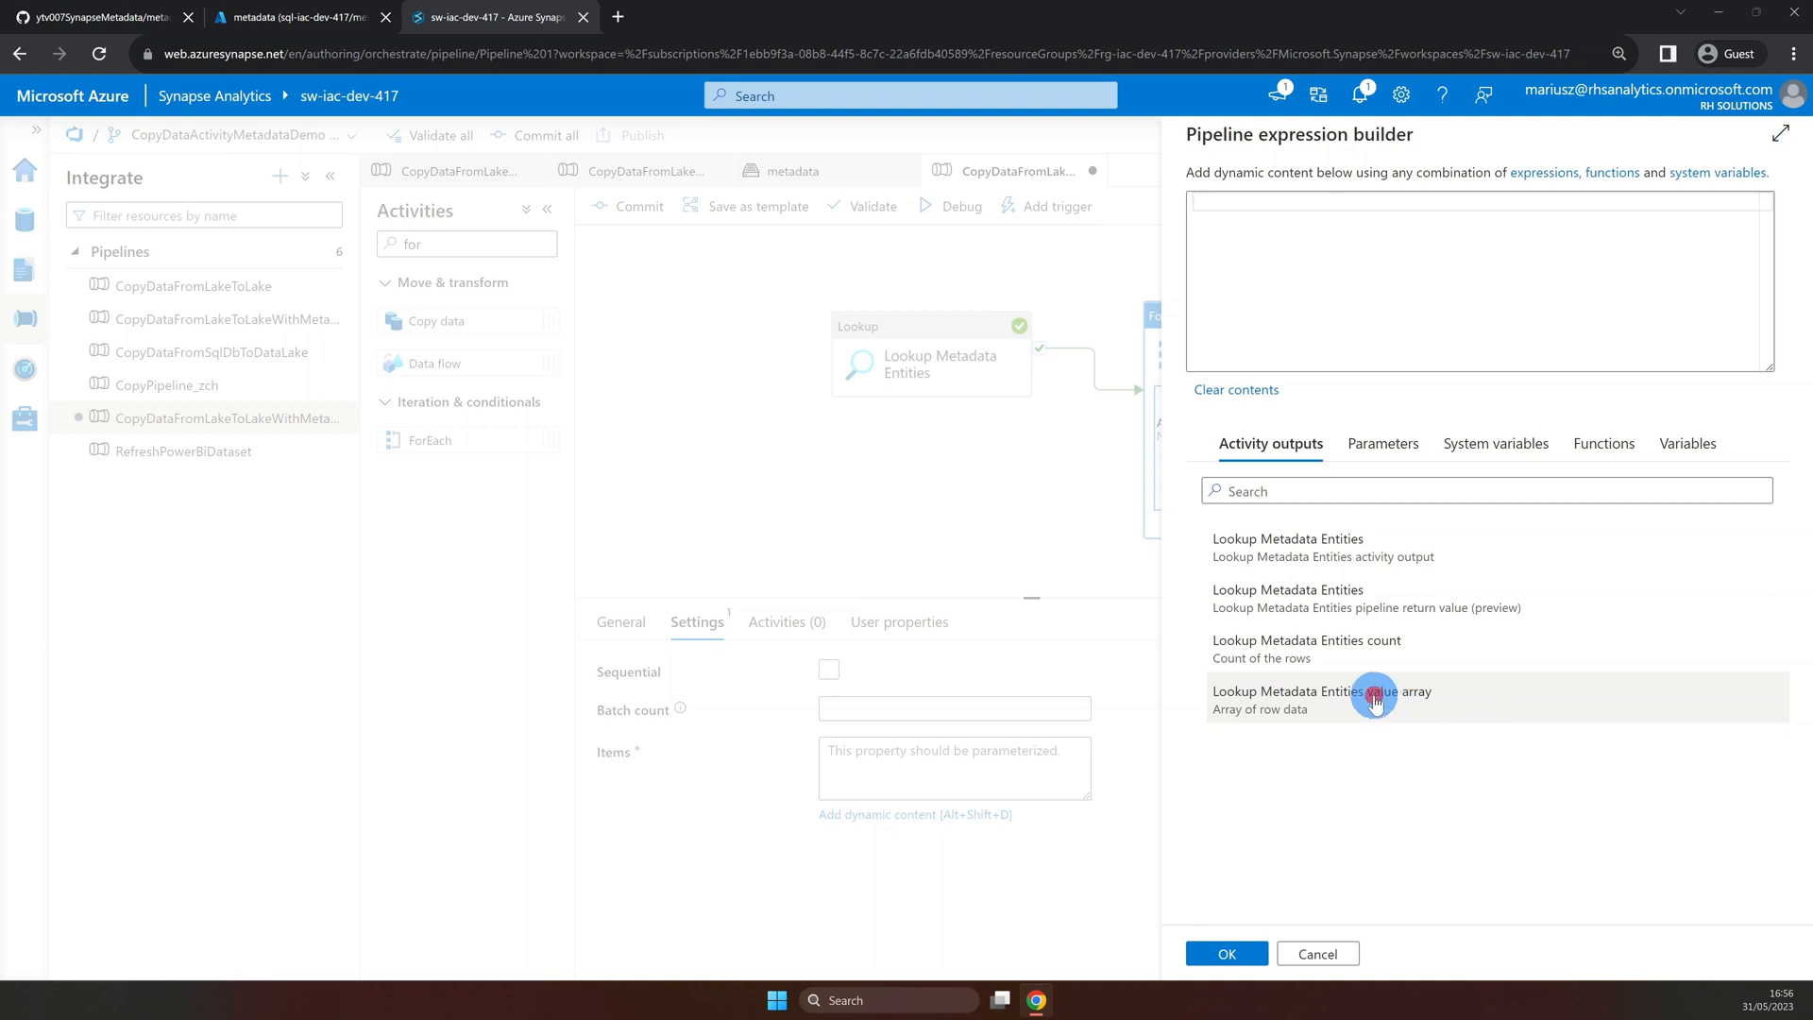
click(1374, 699)
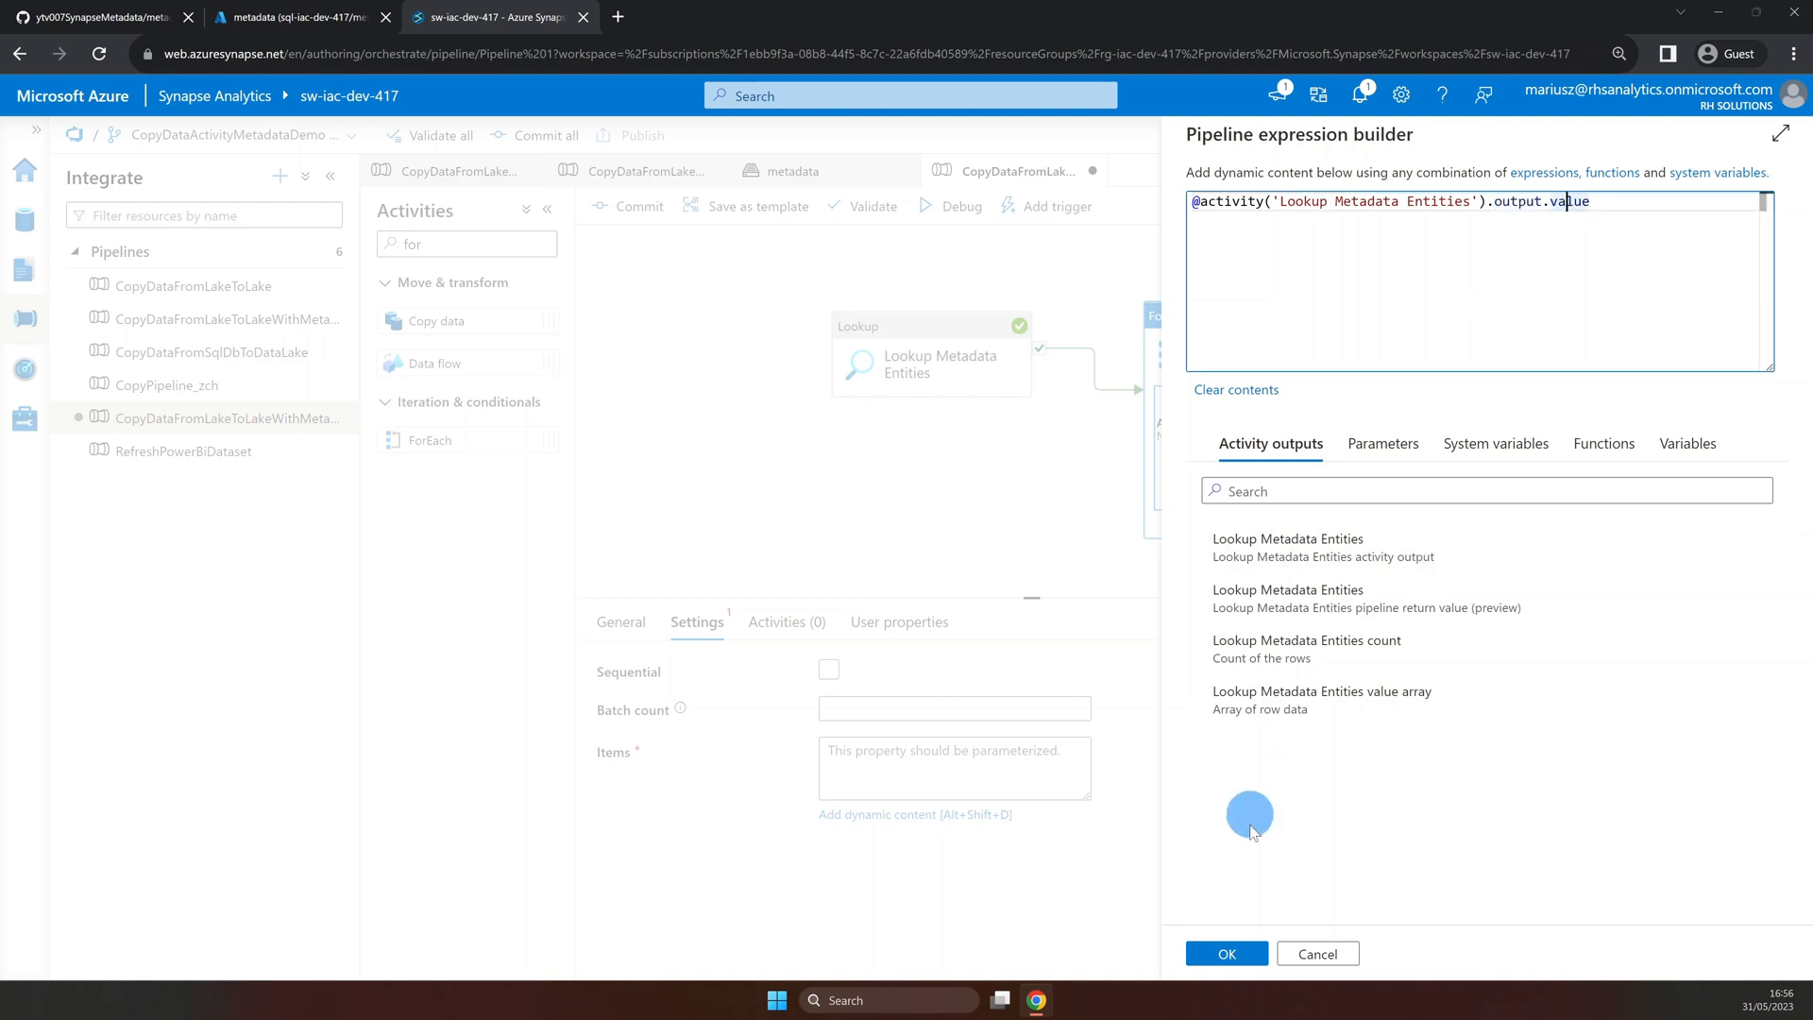
click(1226, 953)
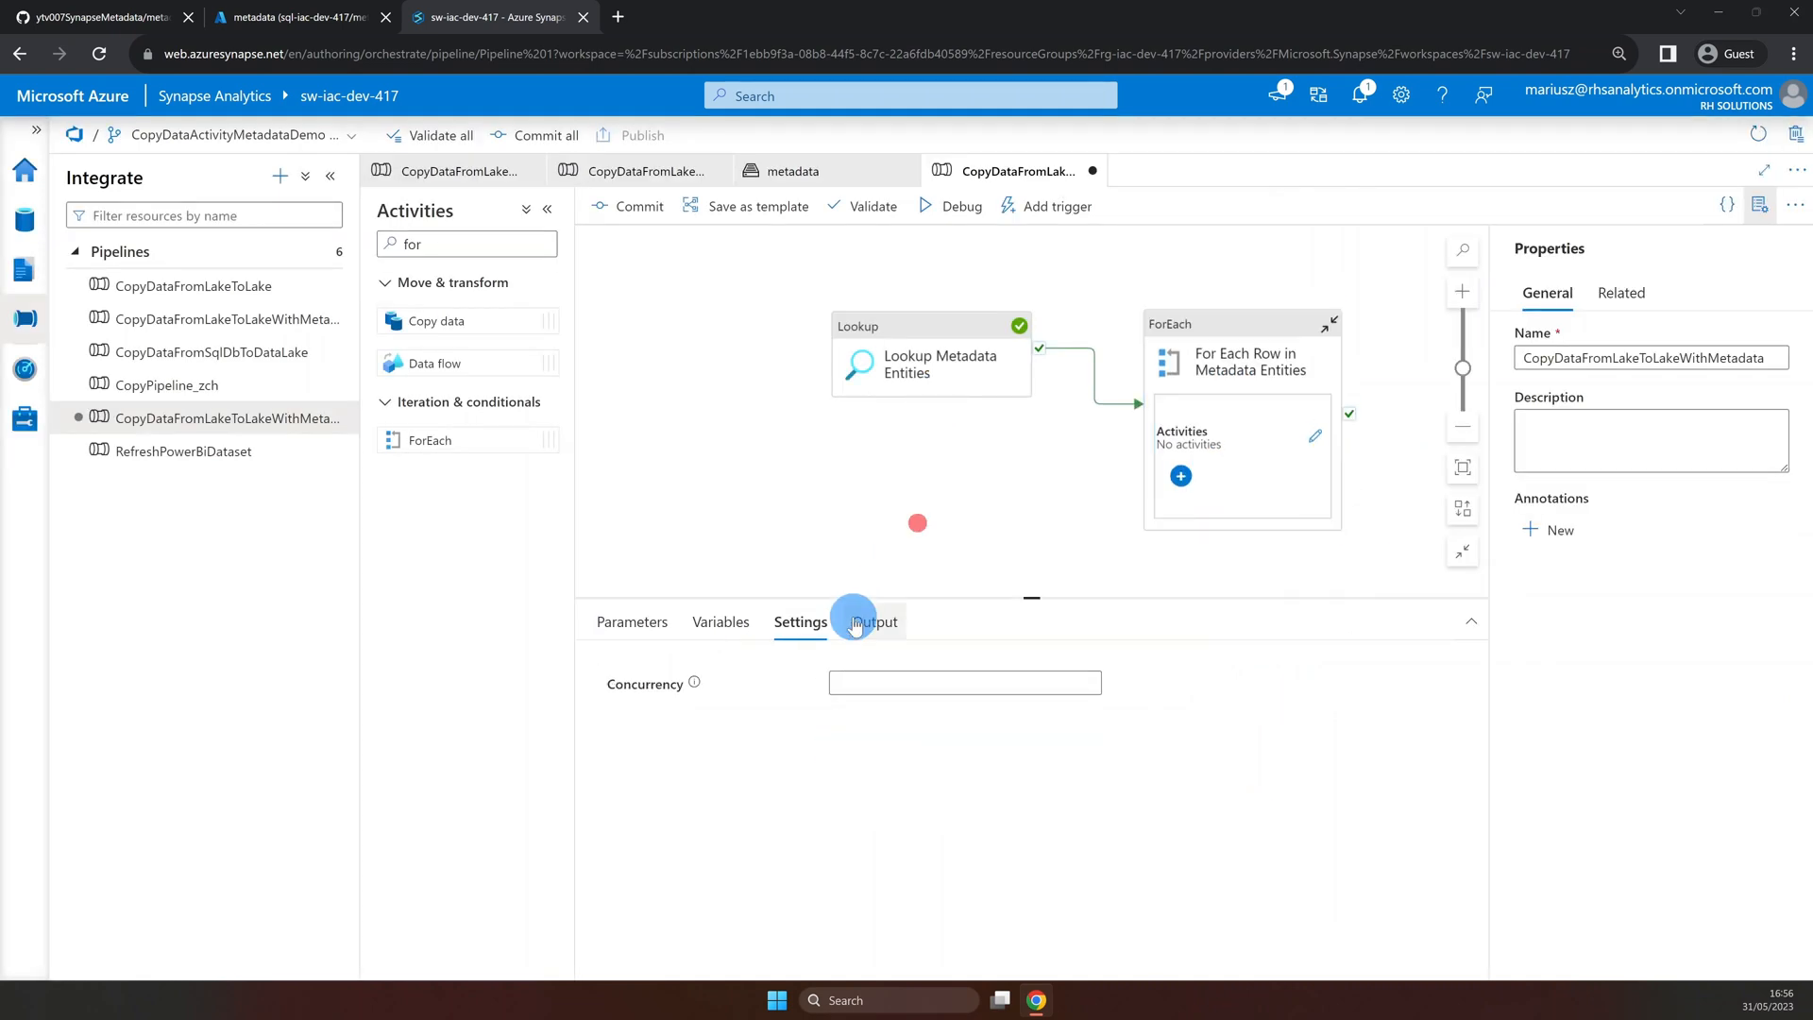
click(873, 623)
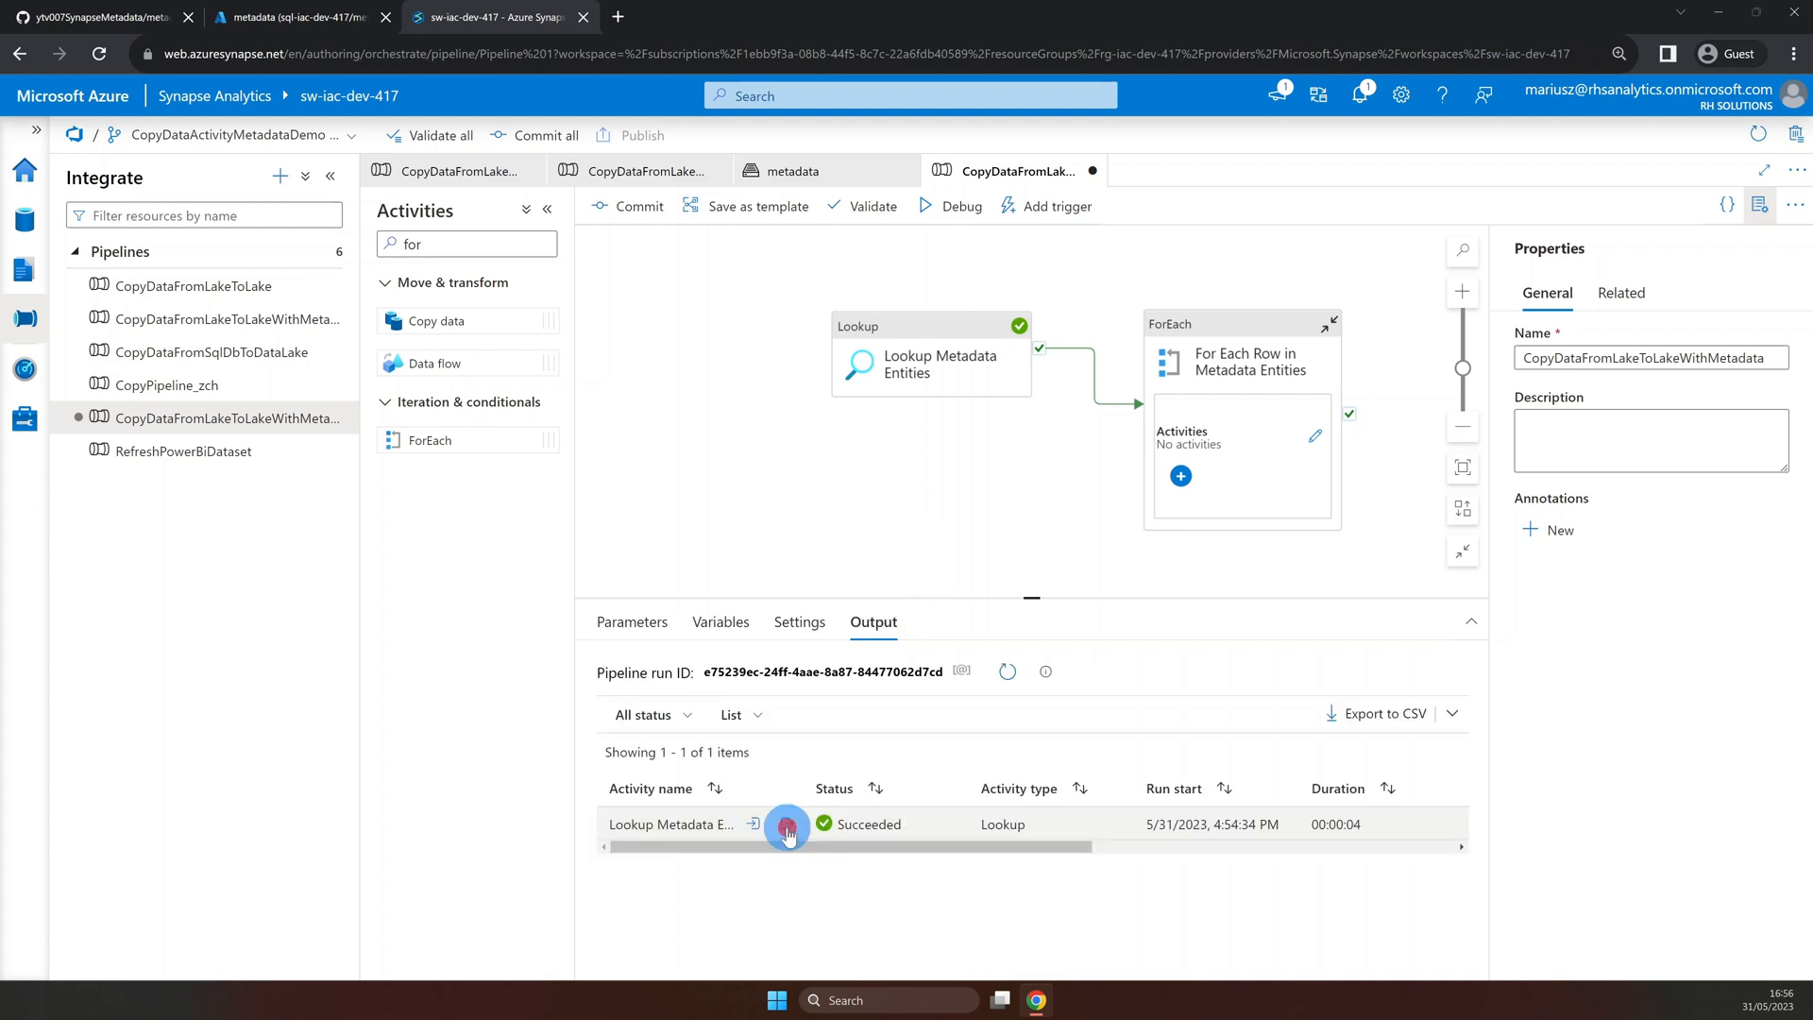
click(752, 824)
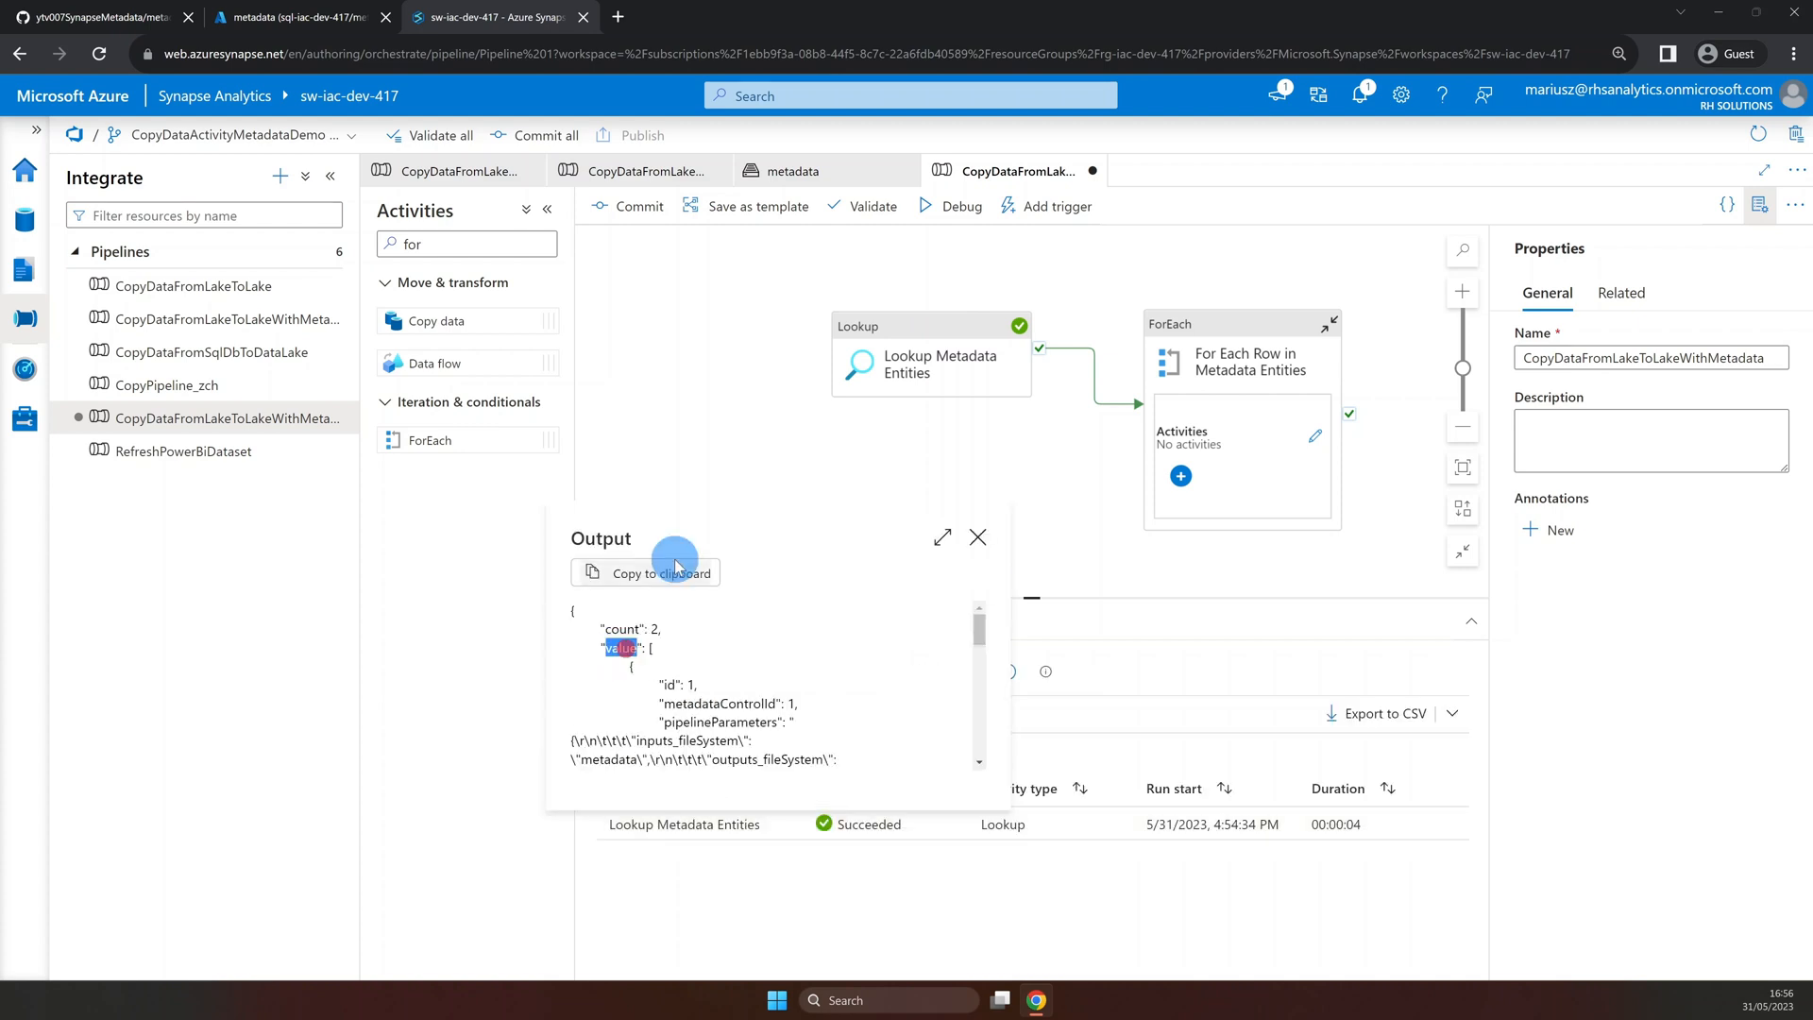
click(977, 536)
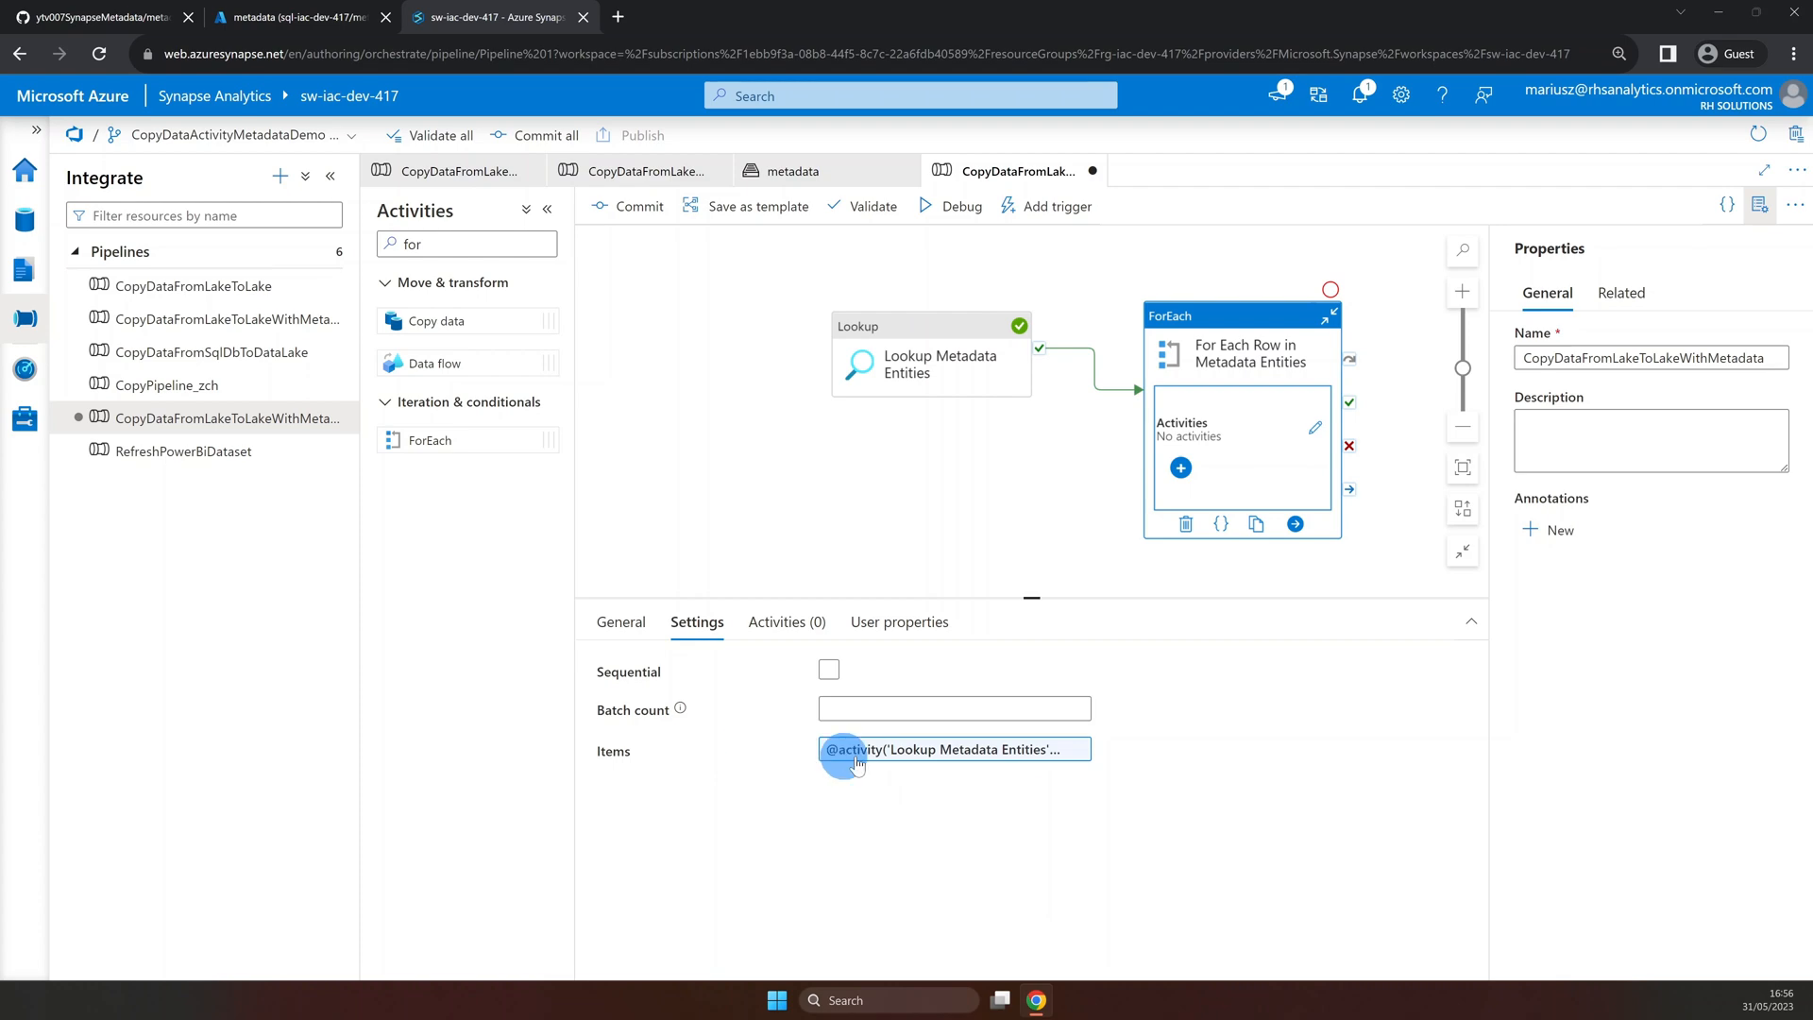
click(954, 749)
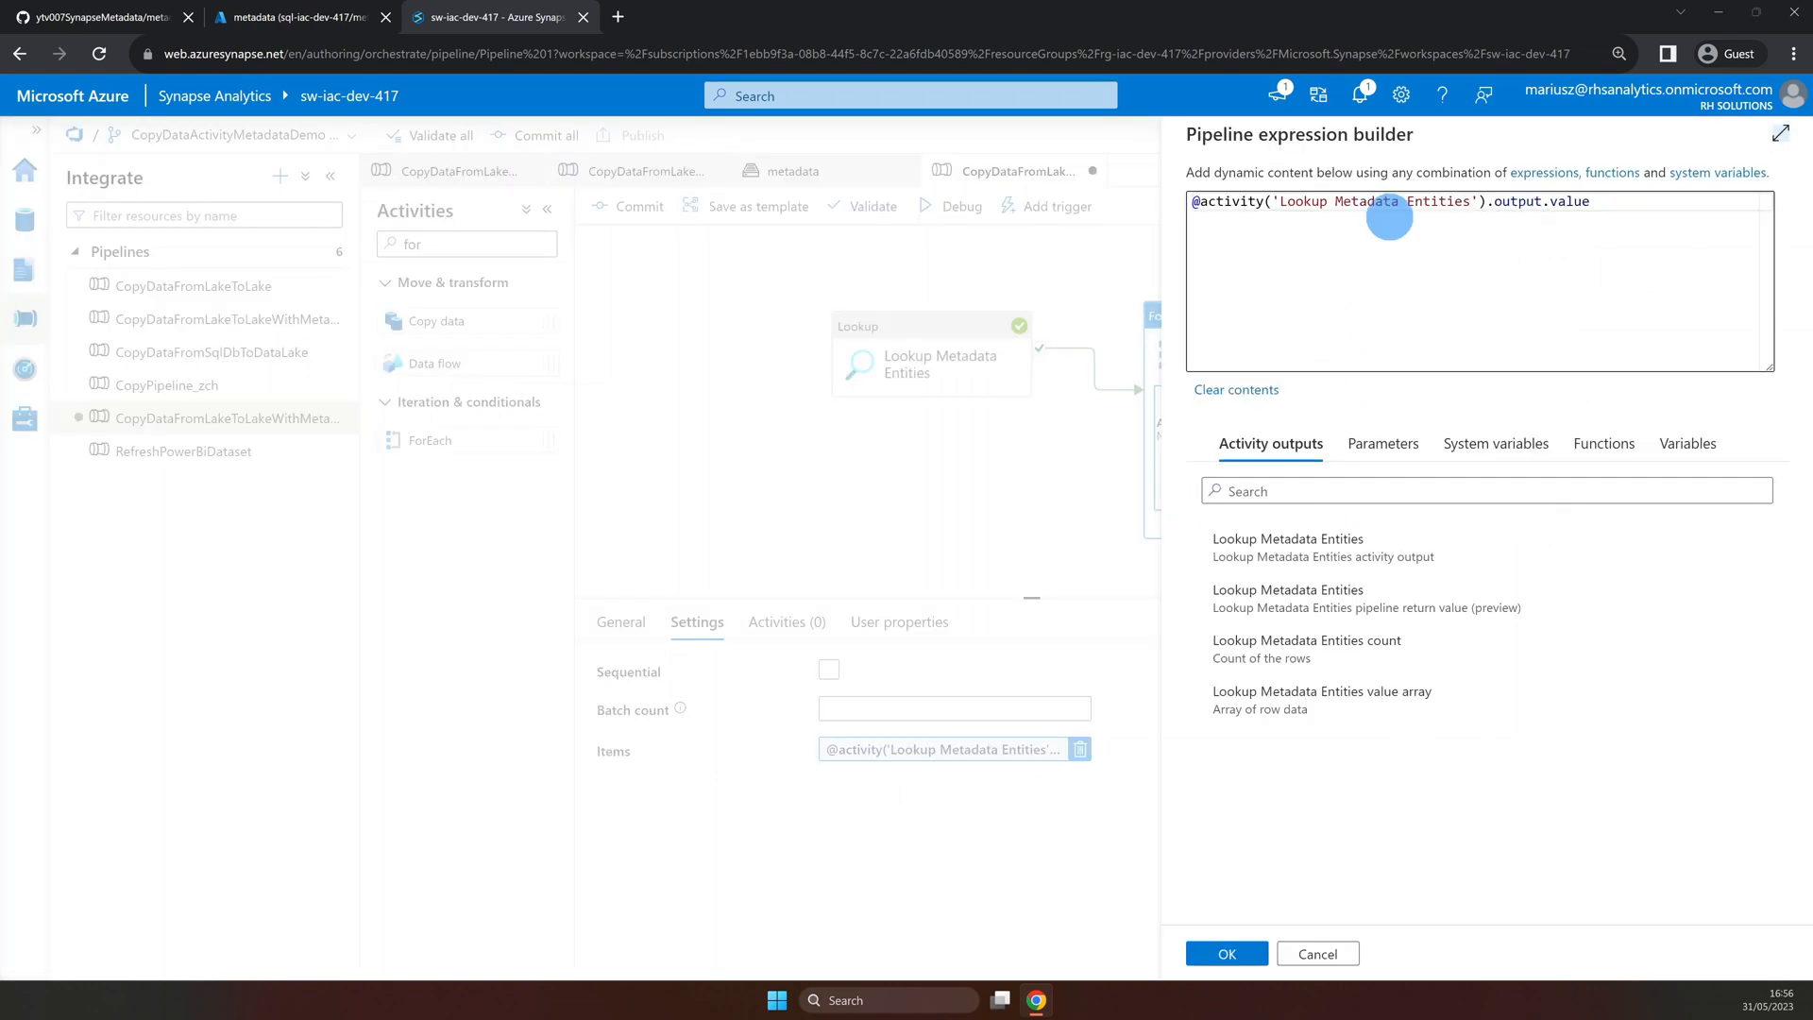
click(1226, 953)
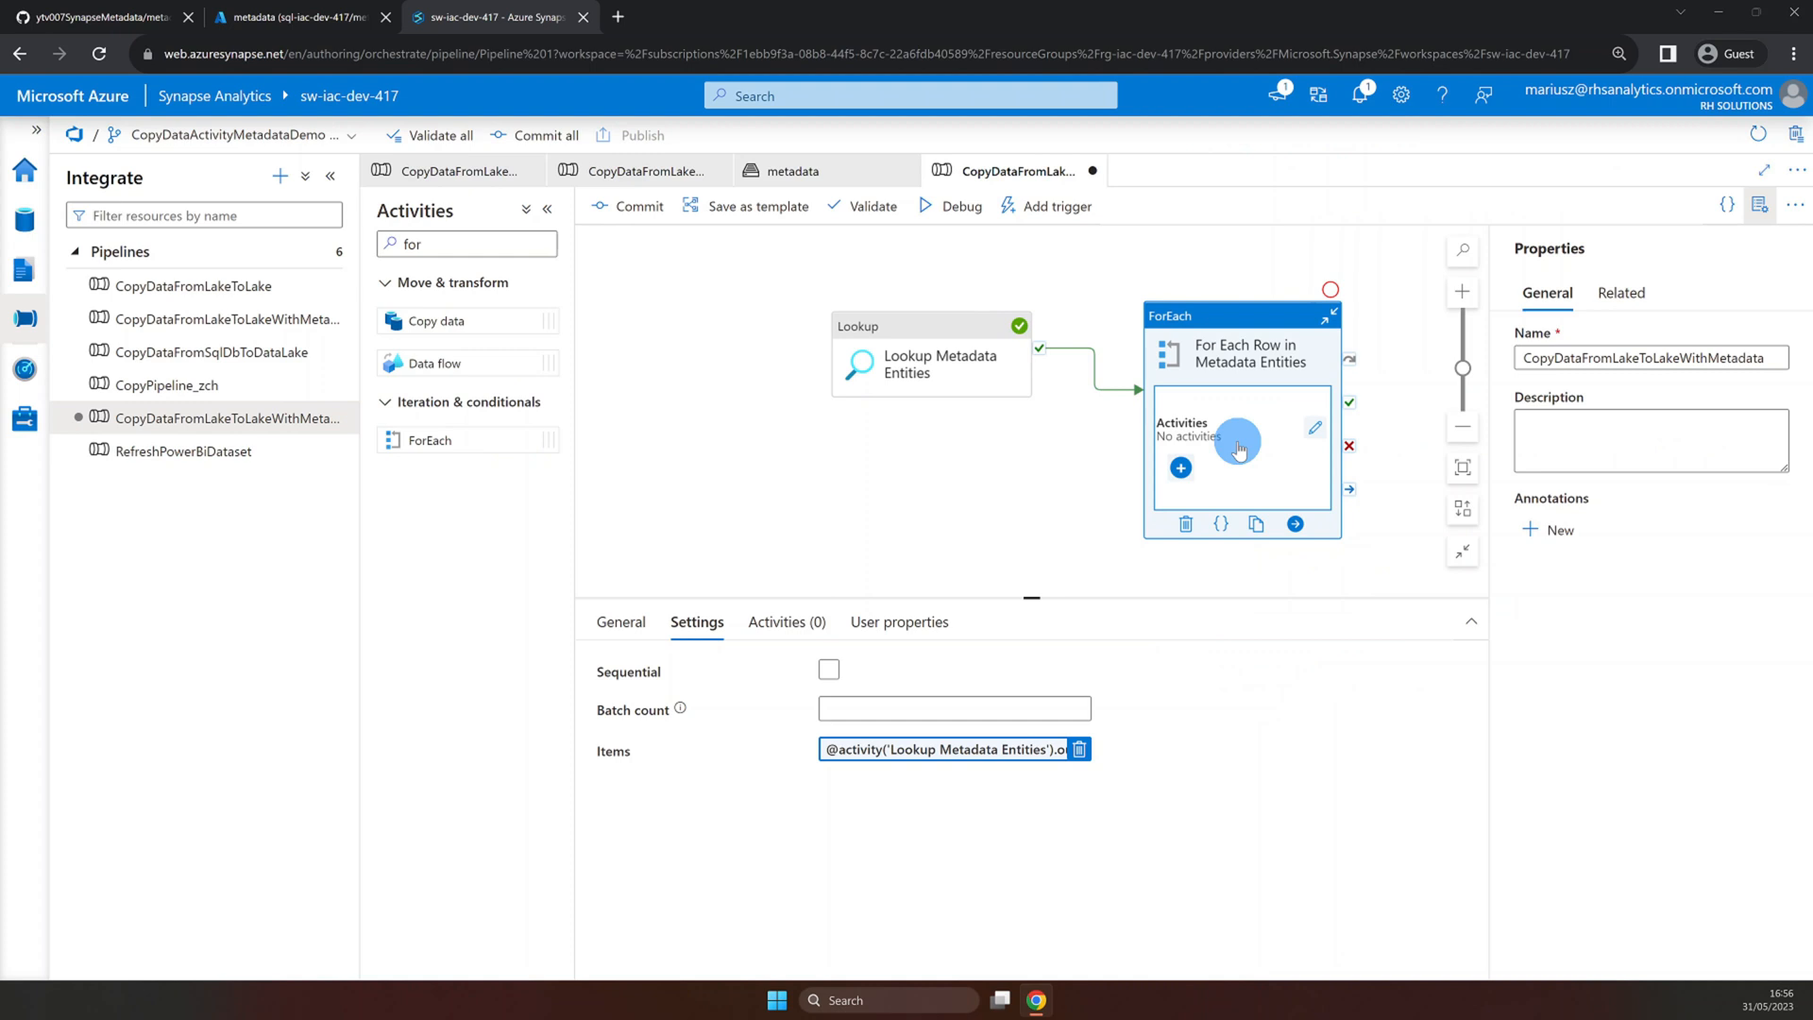
Inside the ForEach, add an Execute Pipeline activity running CopyDataFromLakeToLake.
click(787, 621)
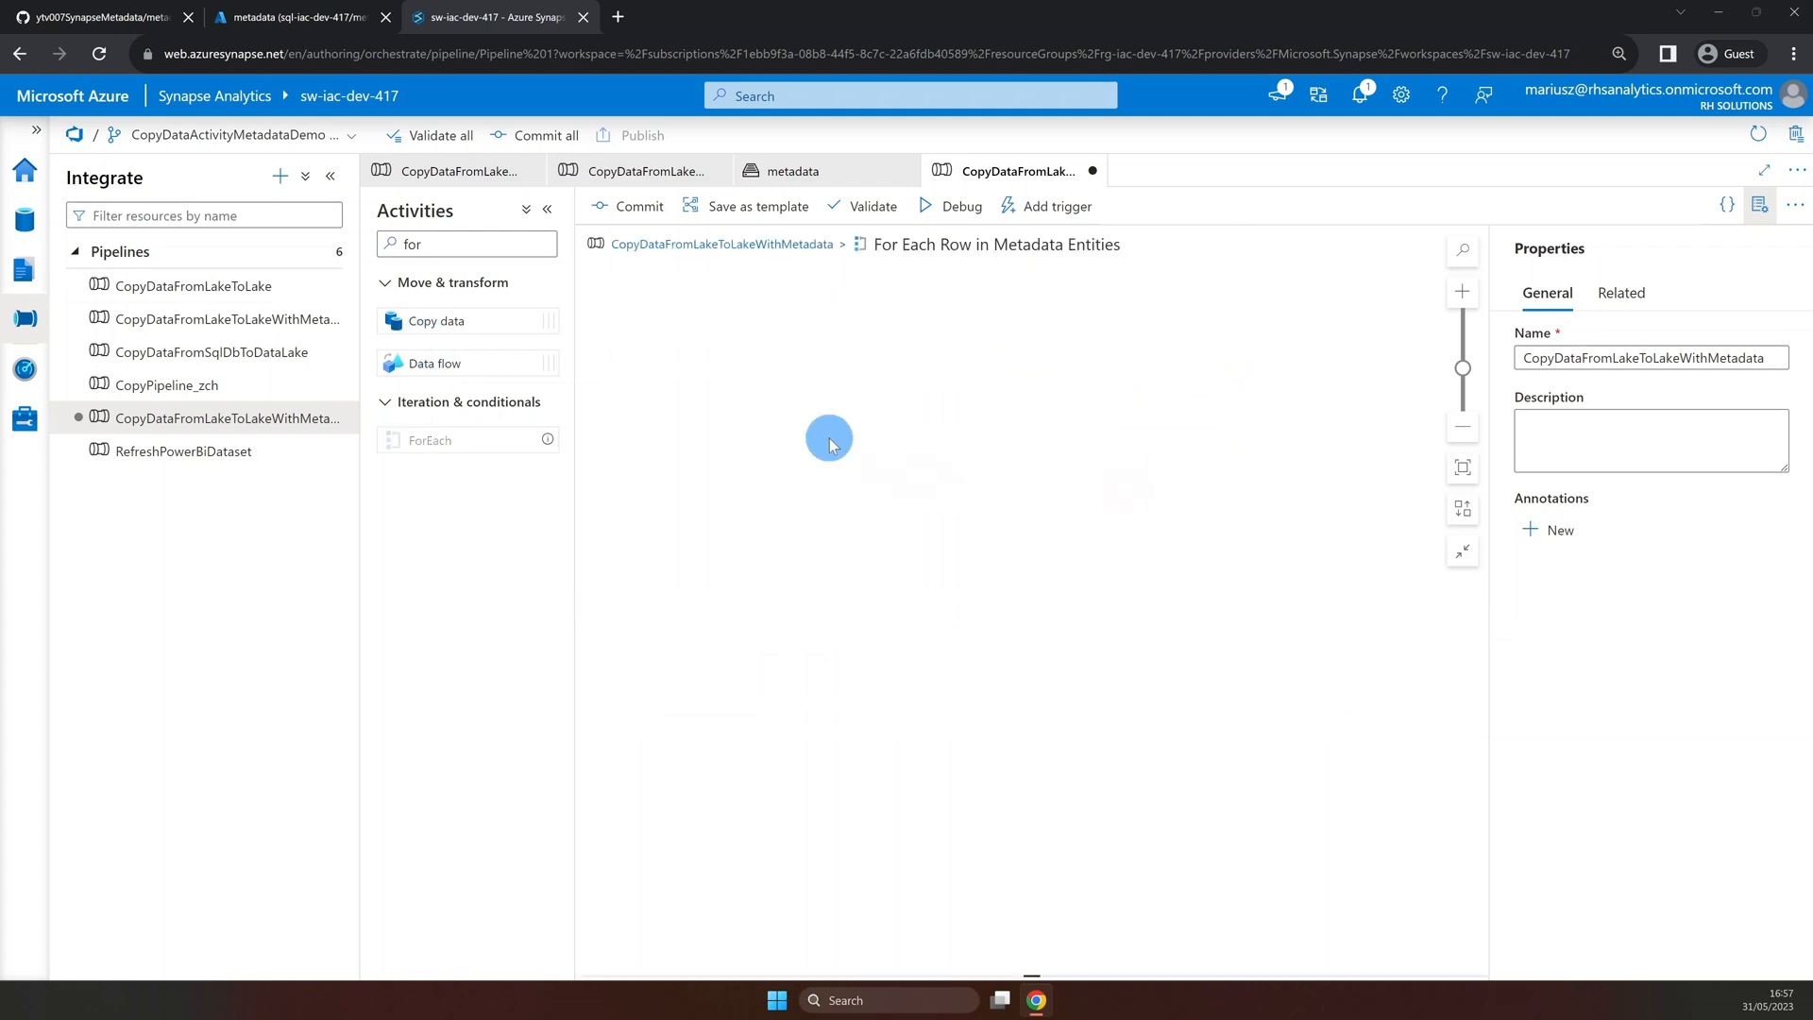
mouse_move(167, 297)
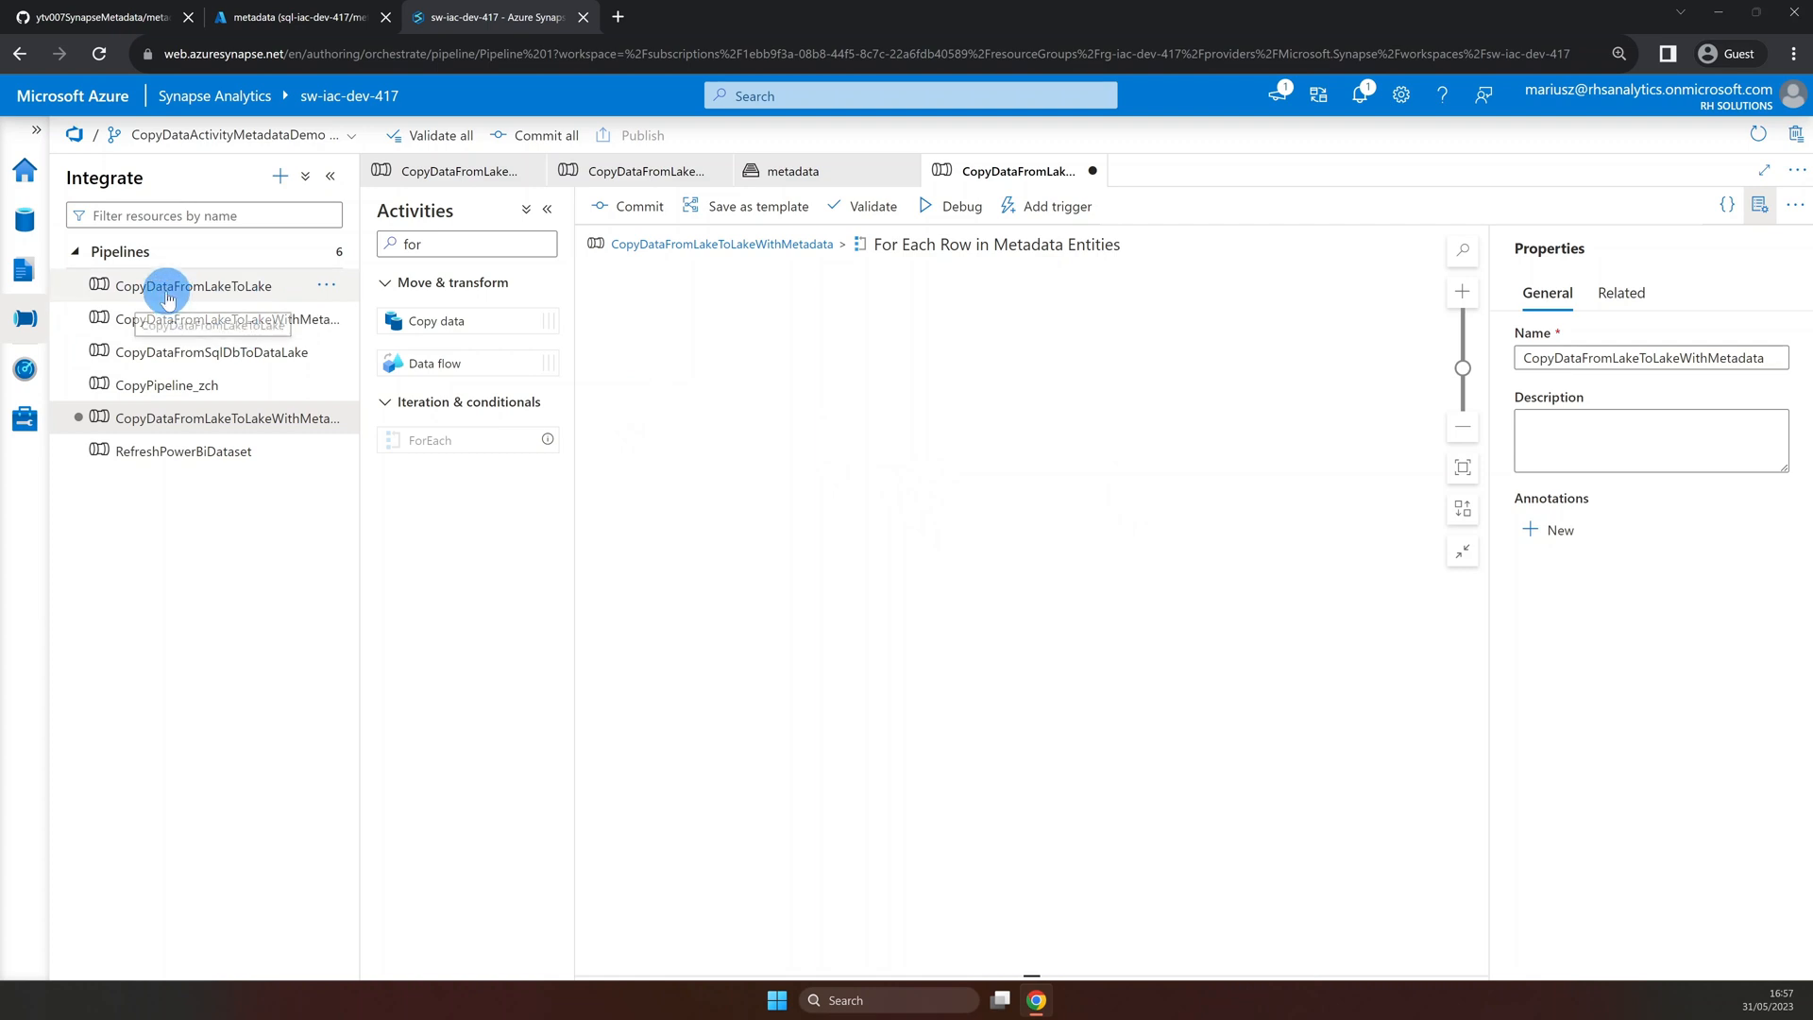
drag(194, 285, 862, 451)
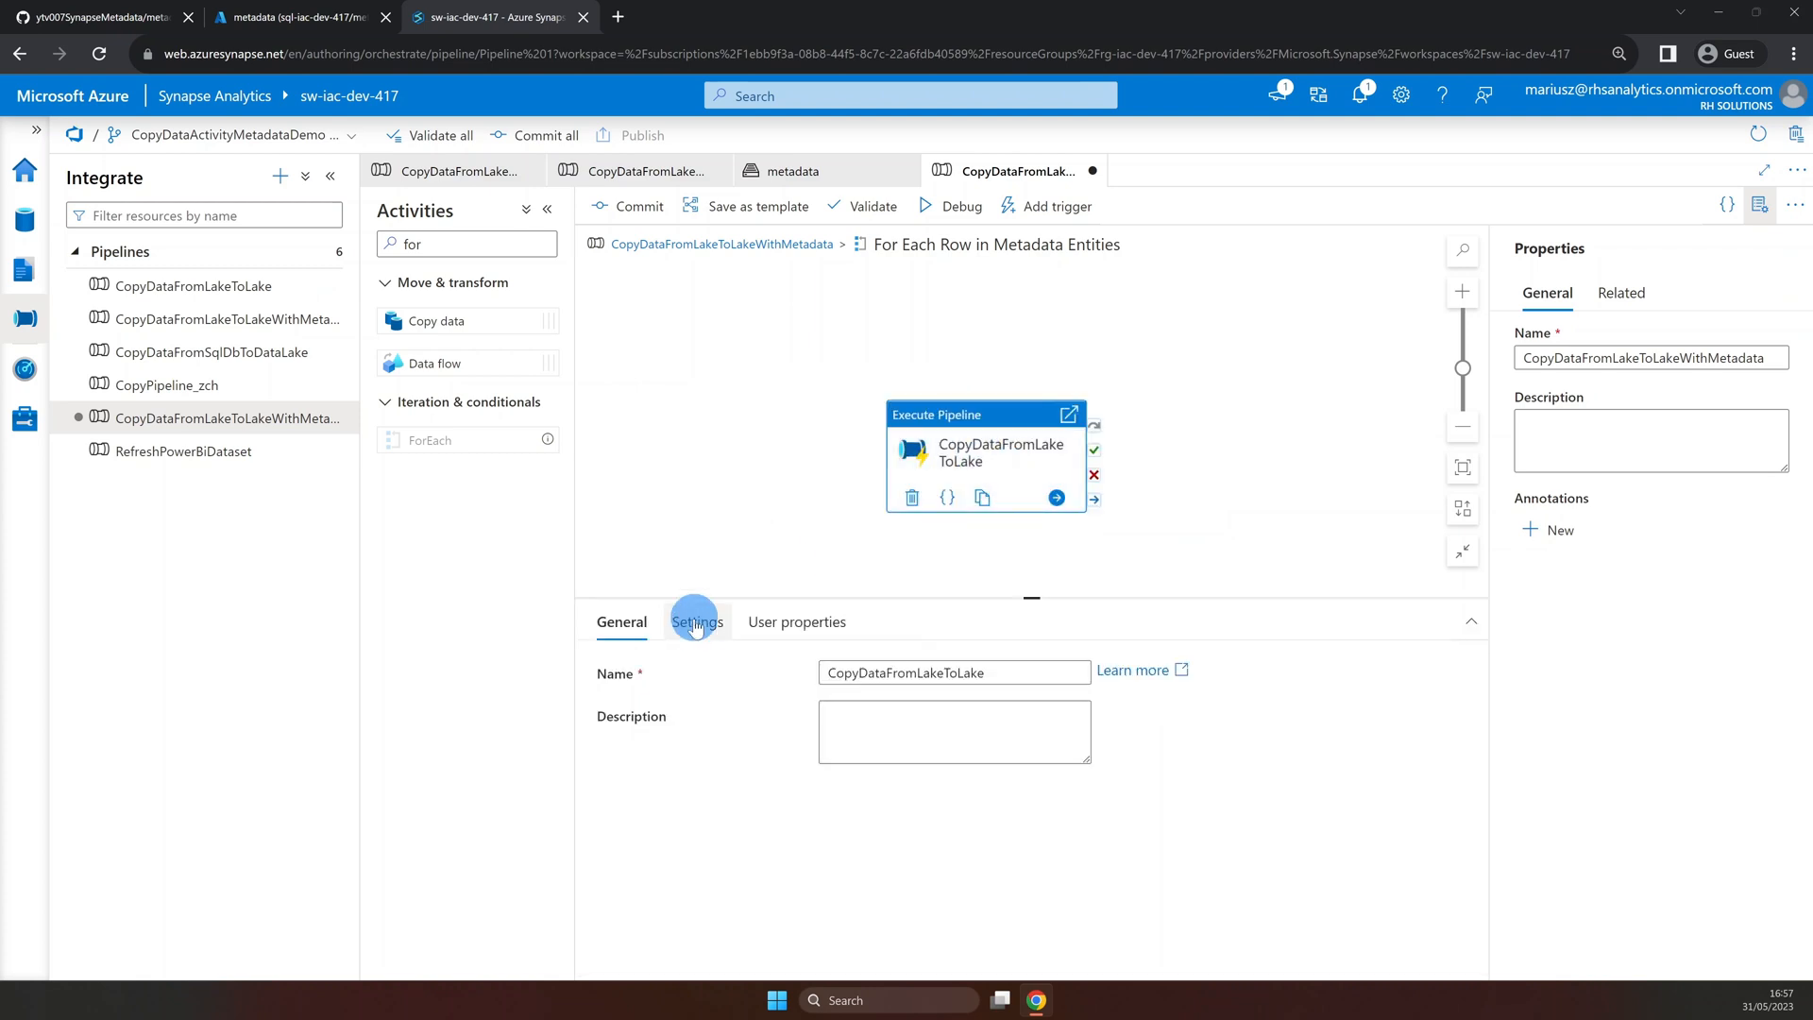
Review the Execute Pipeline's five empty parameters against the GitHub metadata script.
click(698, 621)
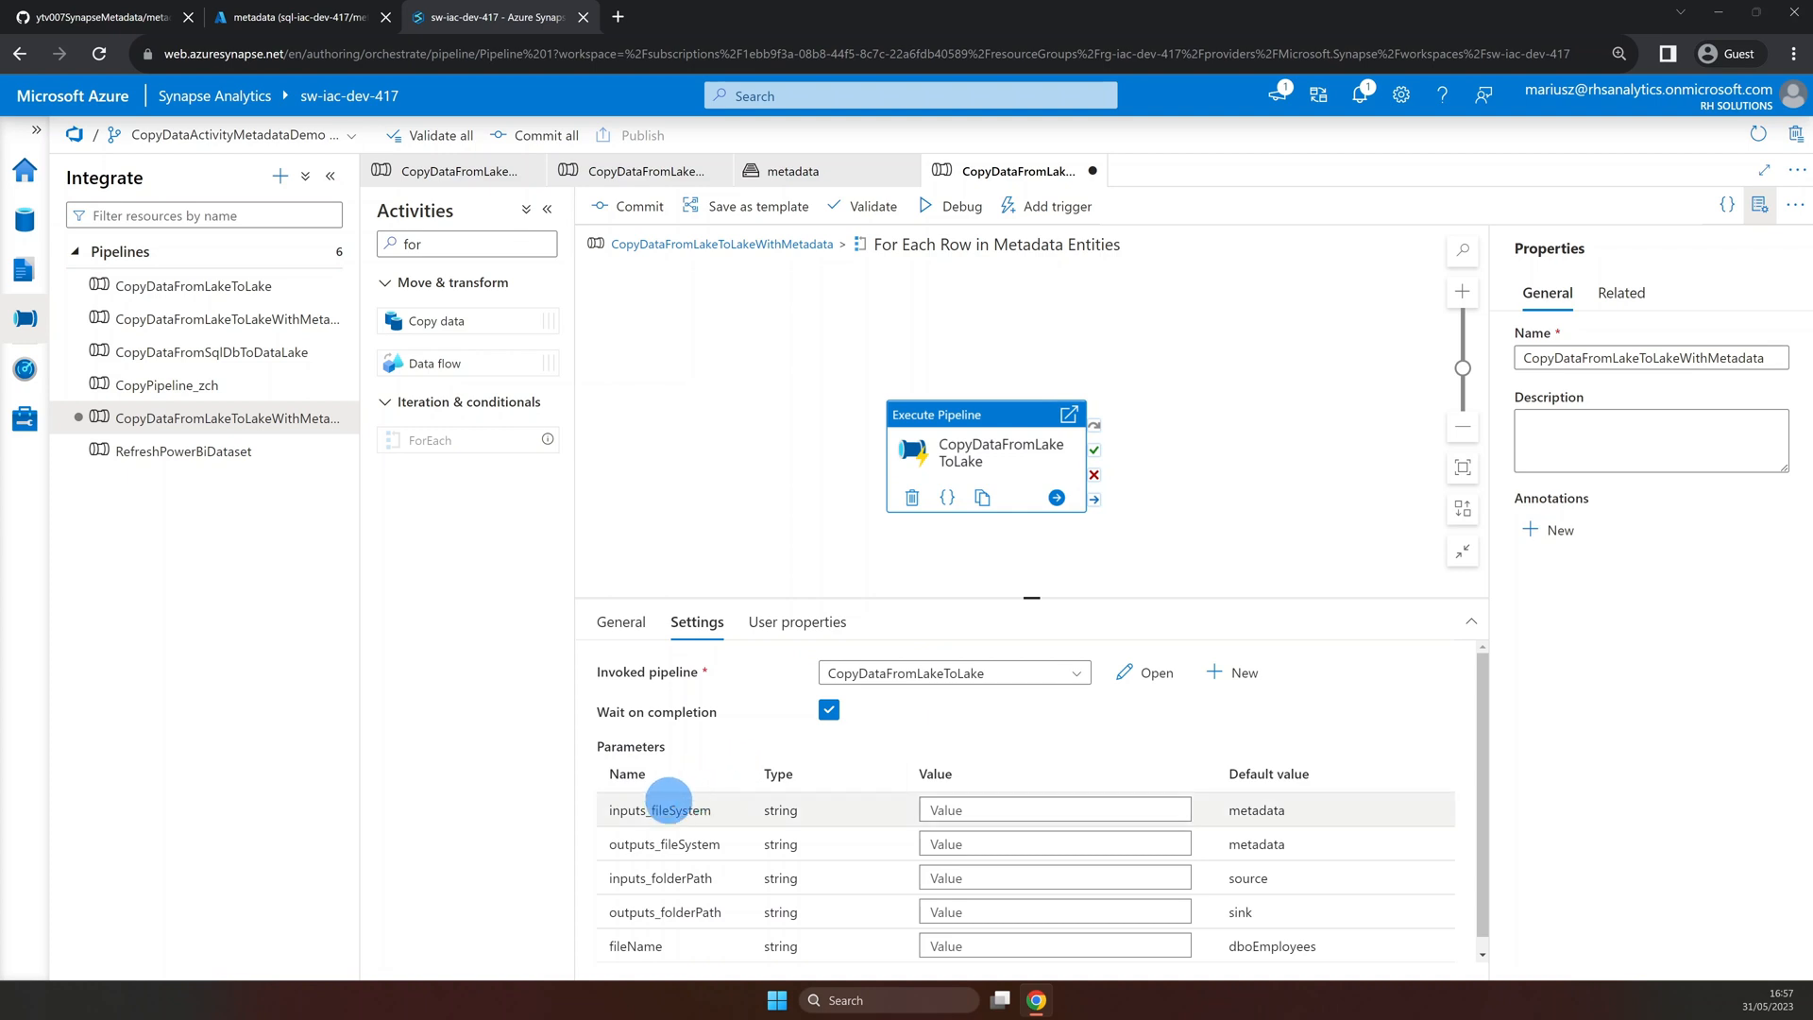
mouse_move(664, 956)
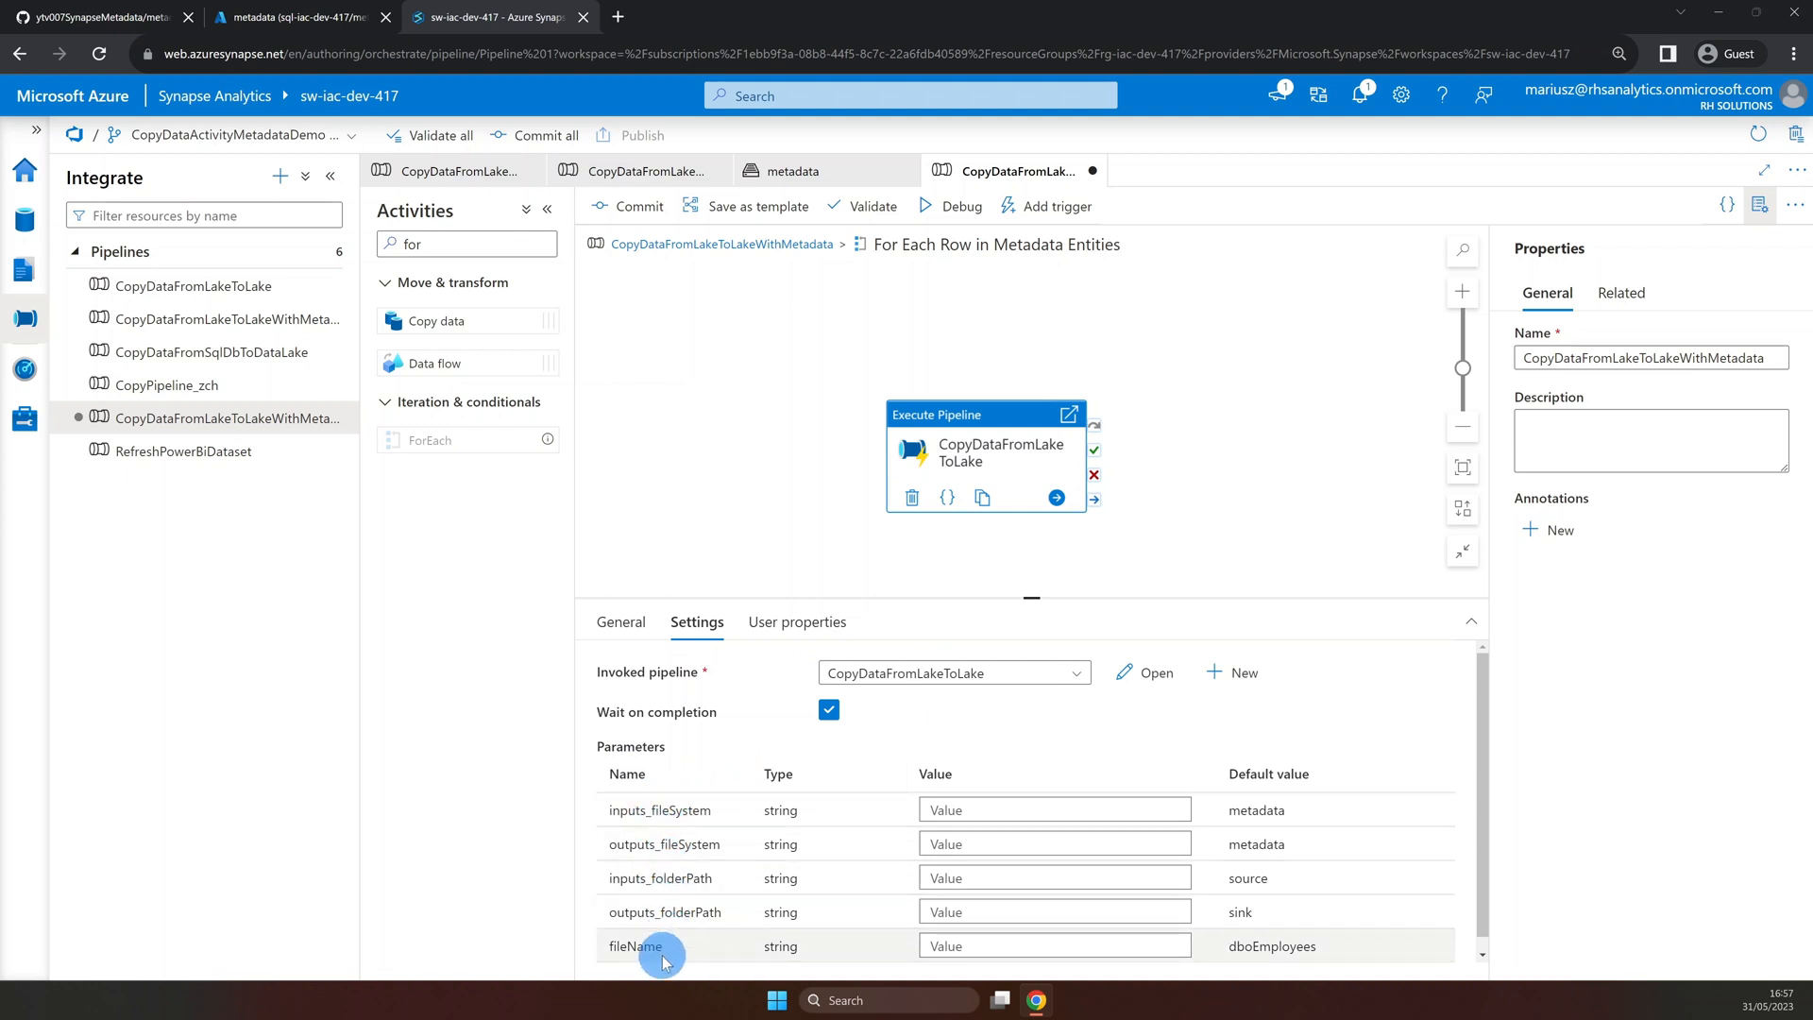
mouse_move(675, 948)
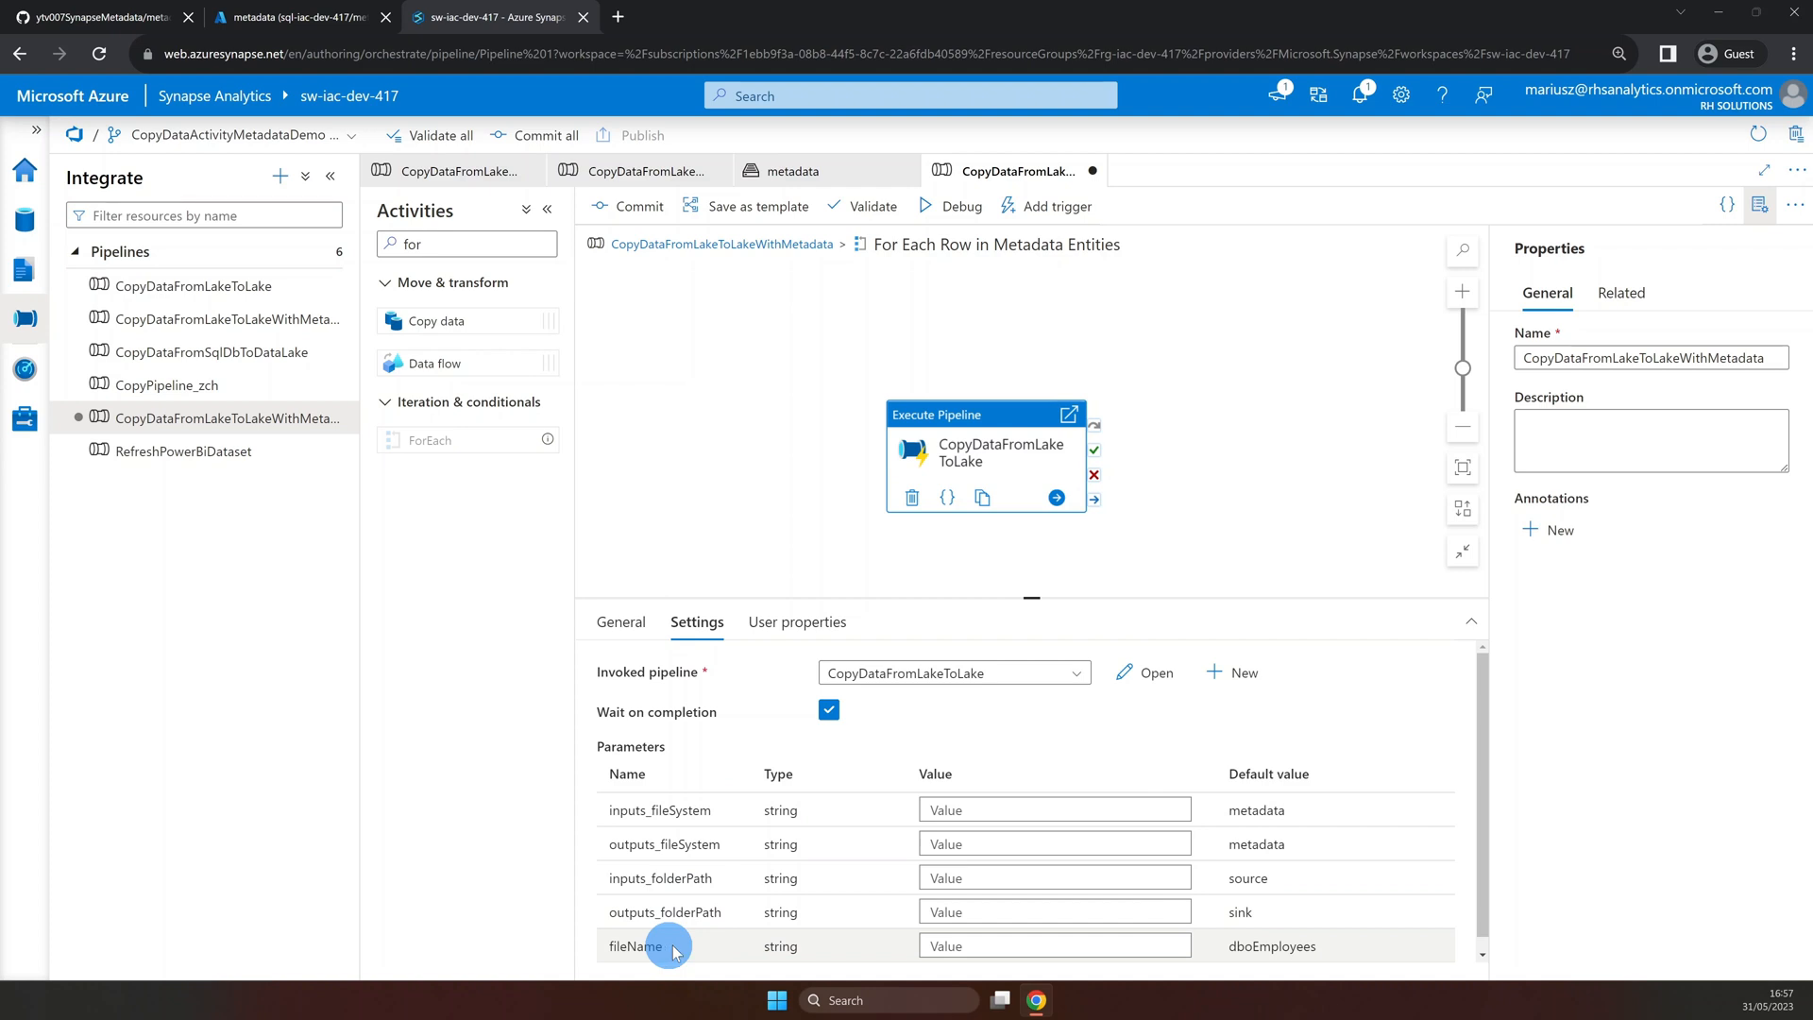
click(85, 15)
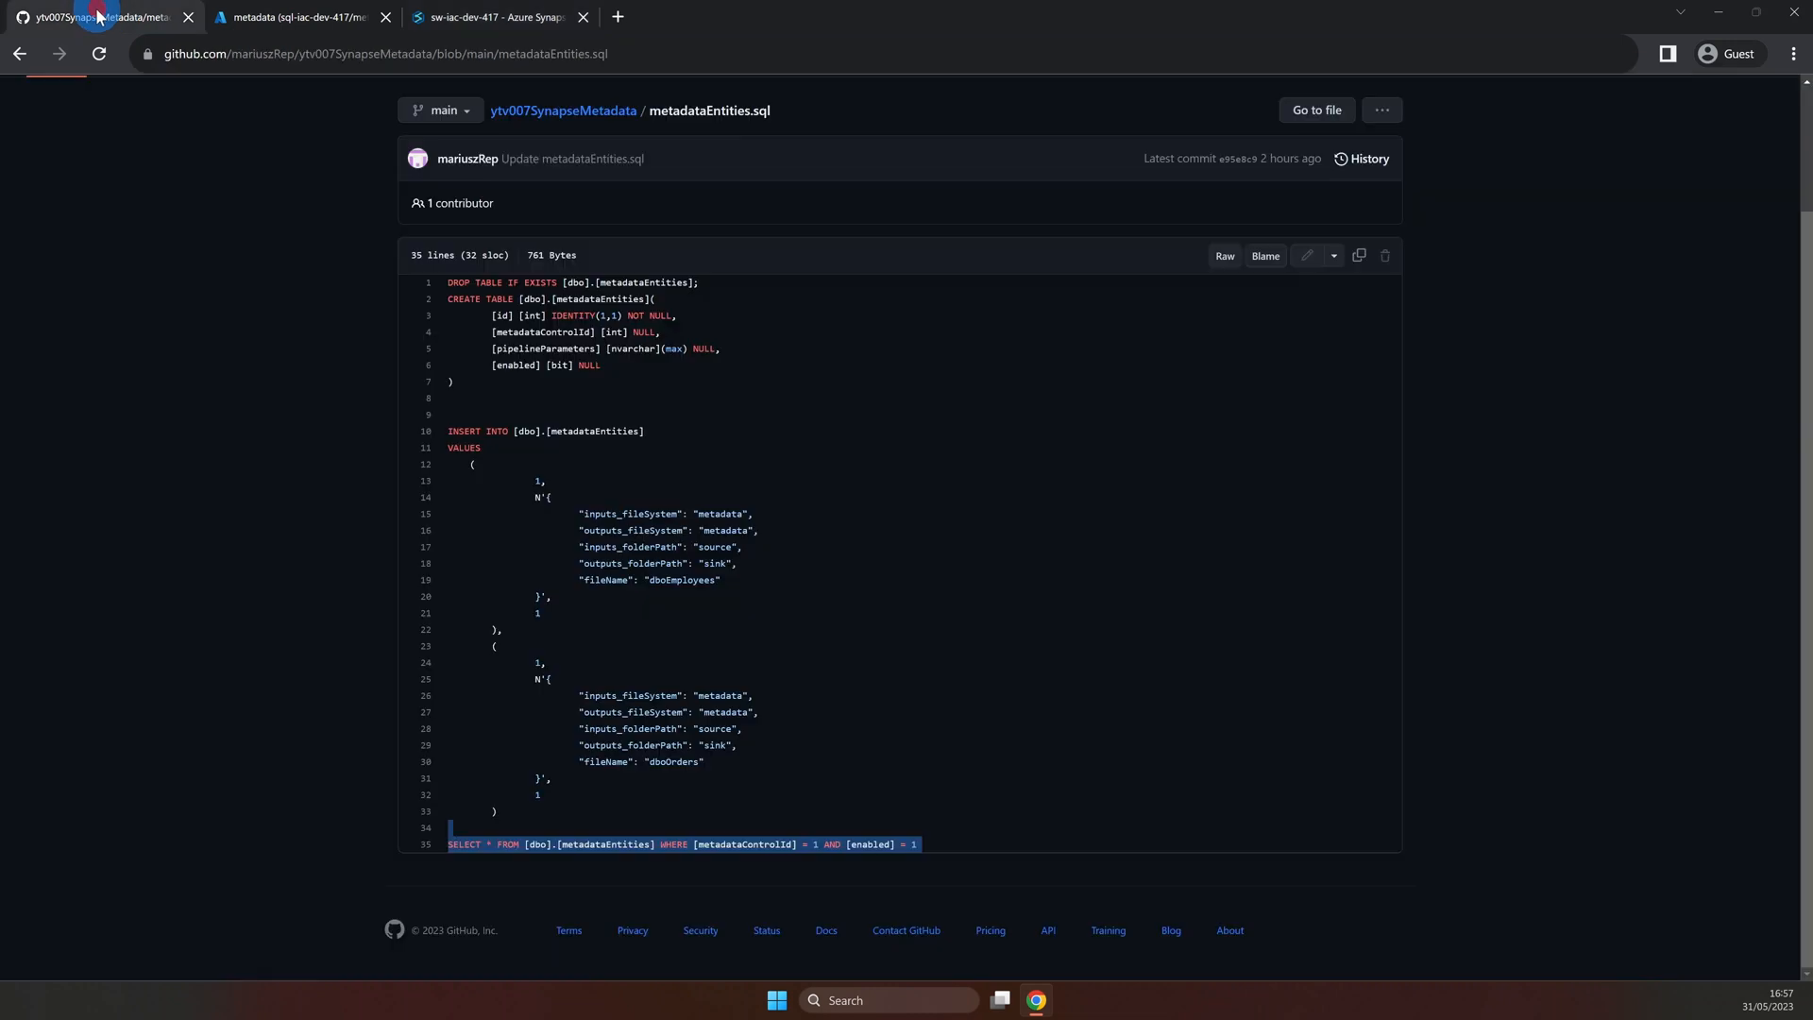
drag(582, 514, 740, 567)
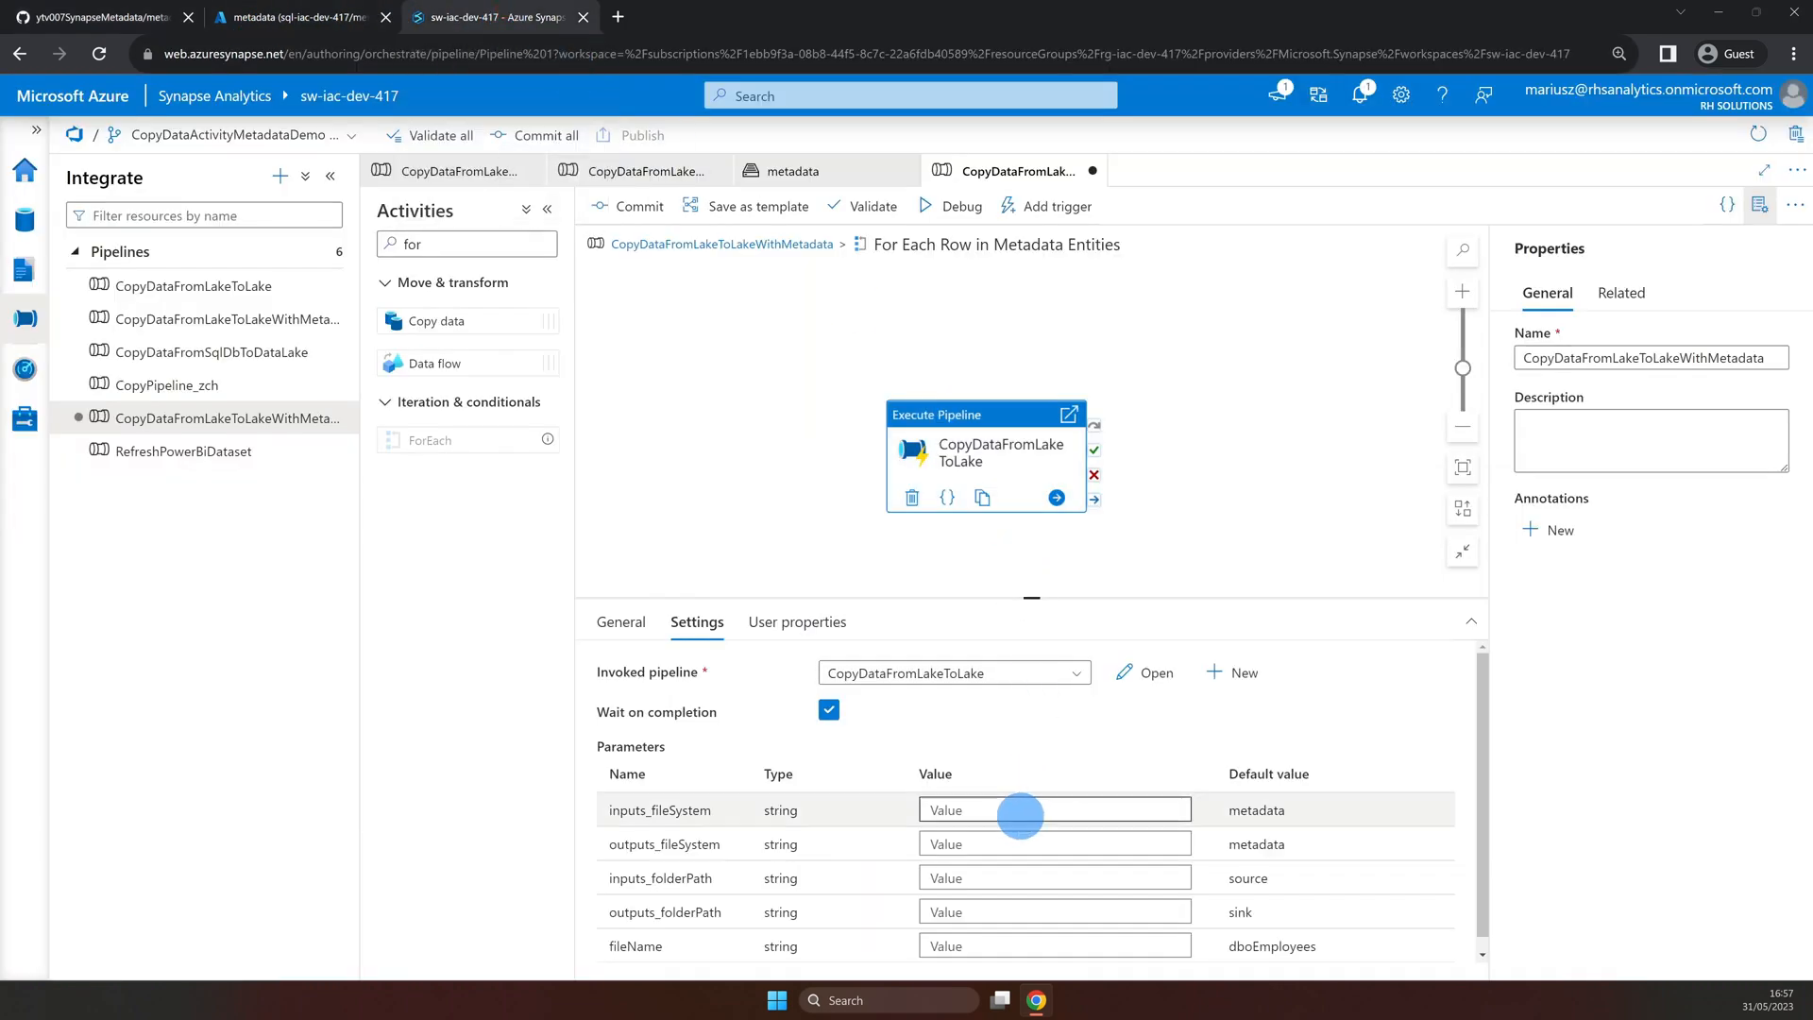
Start the inputs_fileSystem expression as item().pipelineParameters, checking the column name in query results.
click(1055, 809)
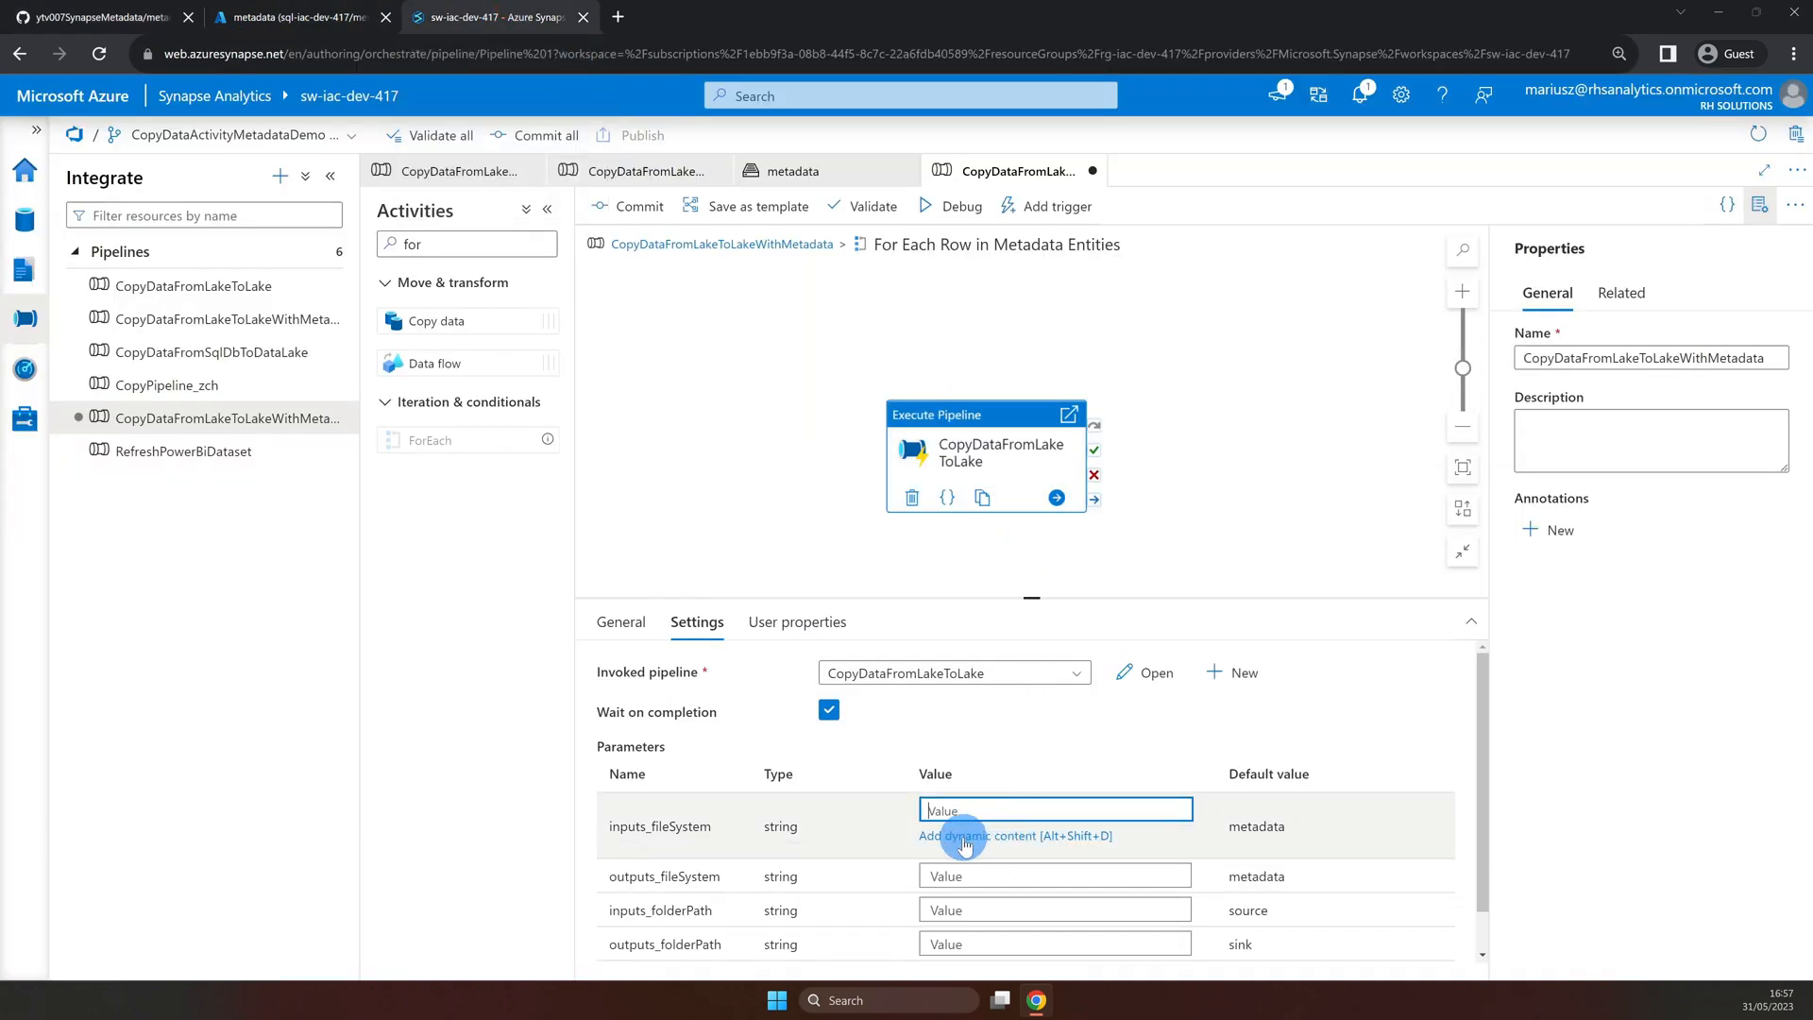
mouse_move(612, 844)
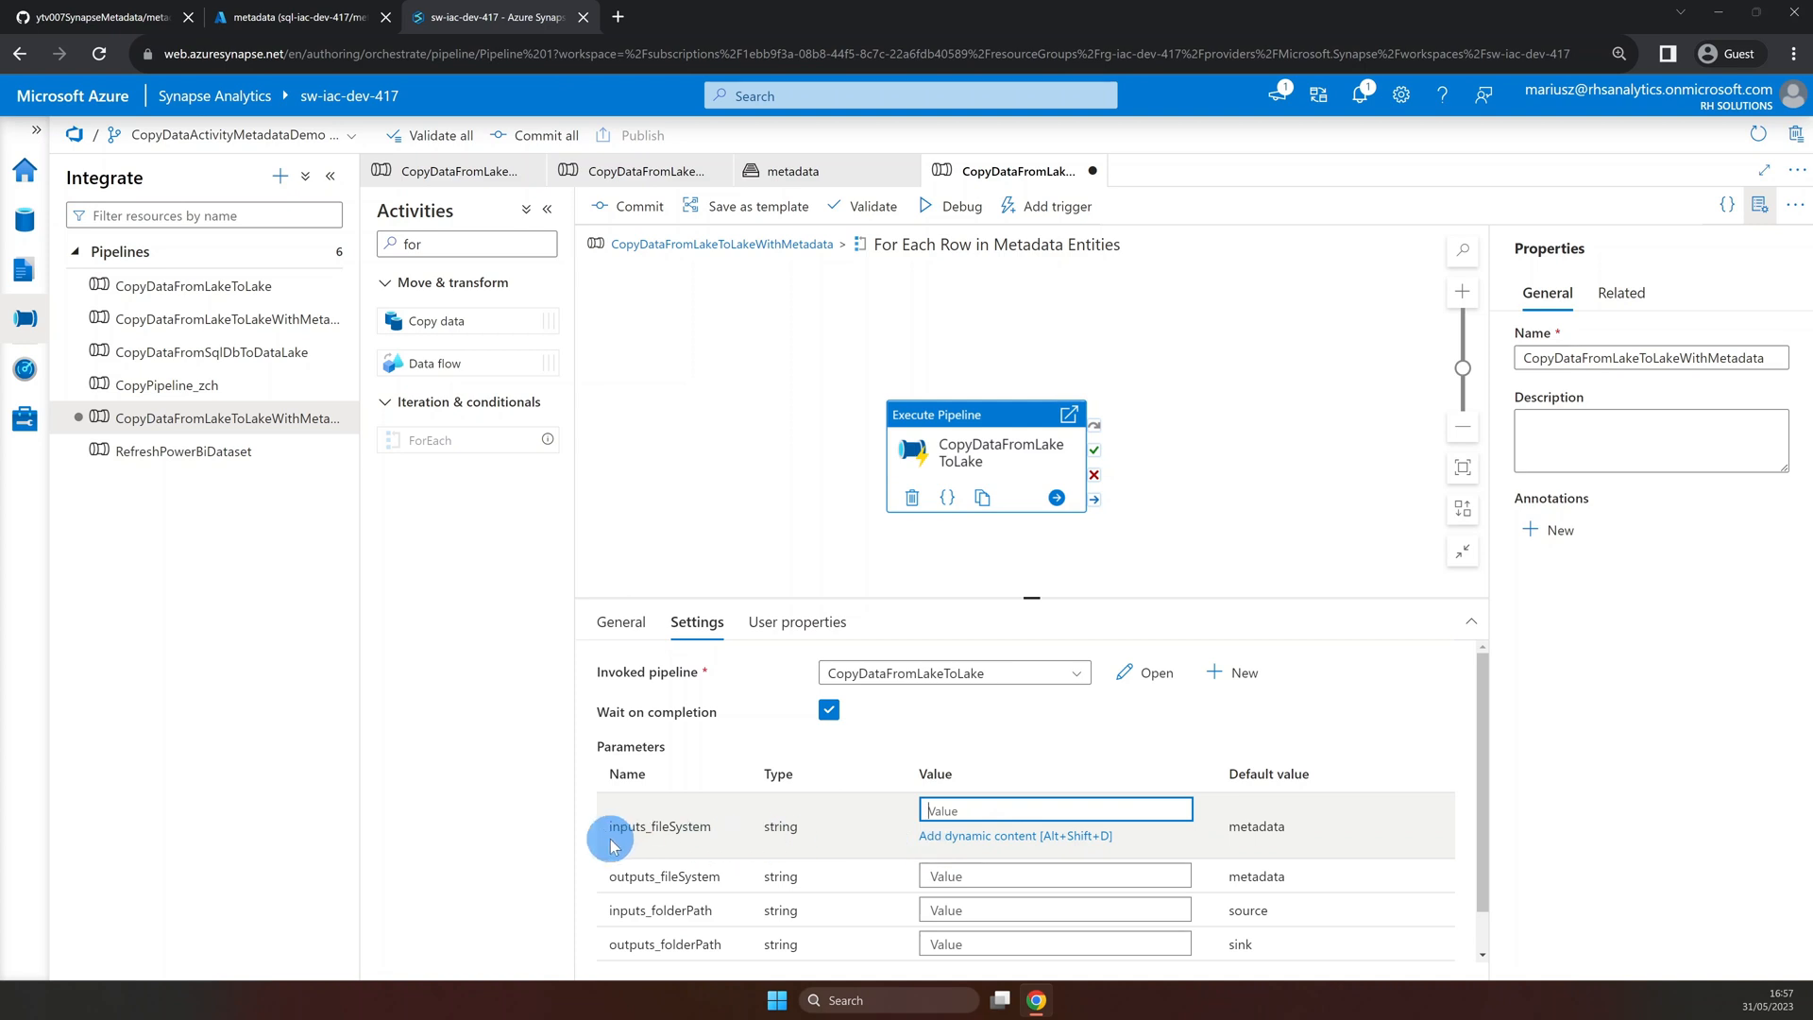
mouse_move(1005, 845)
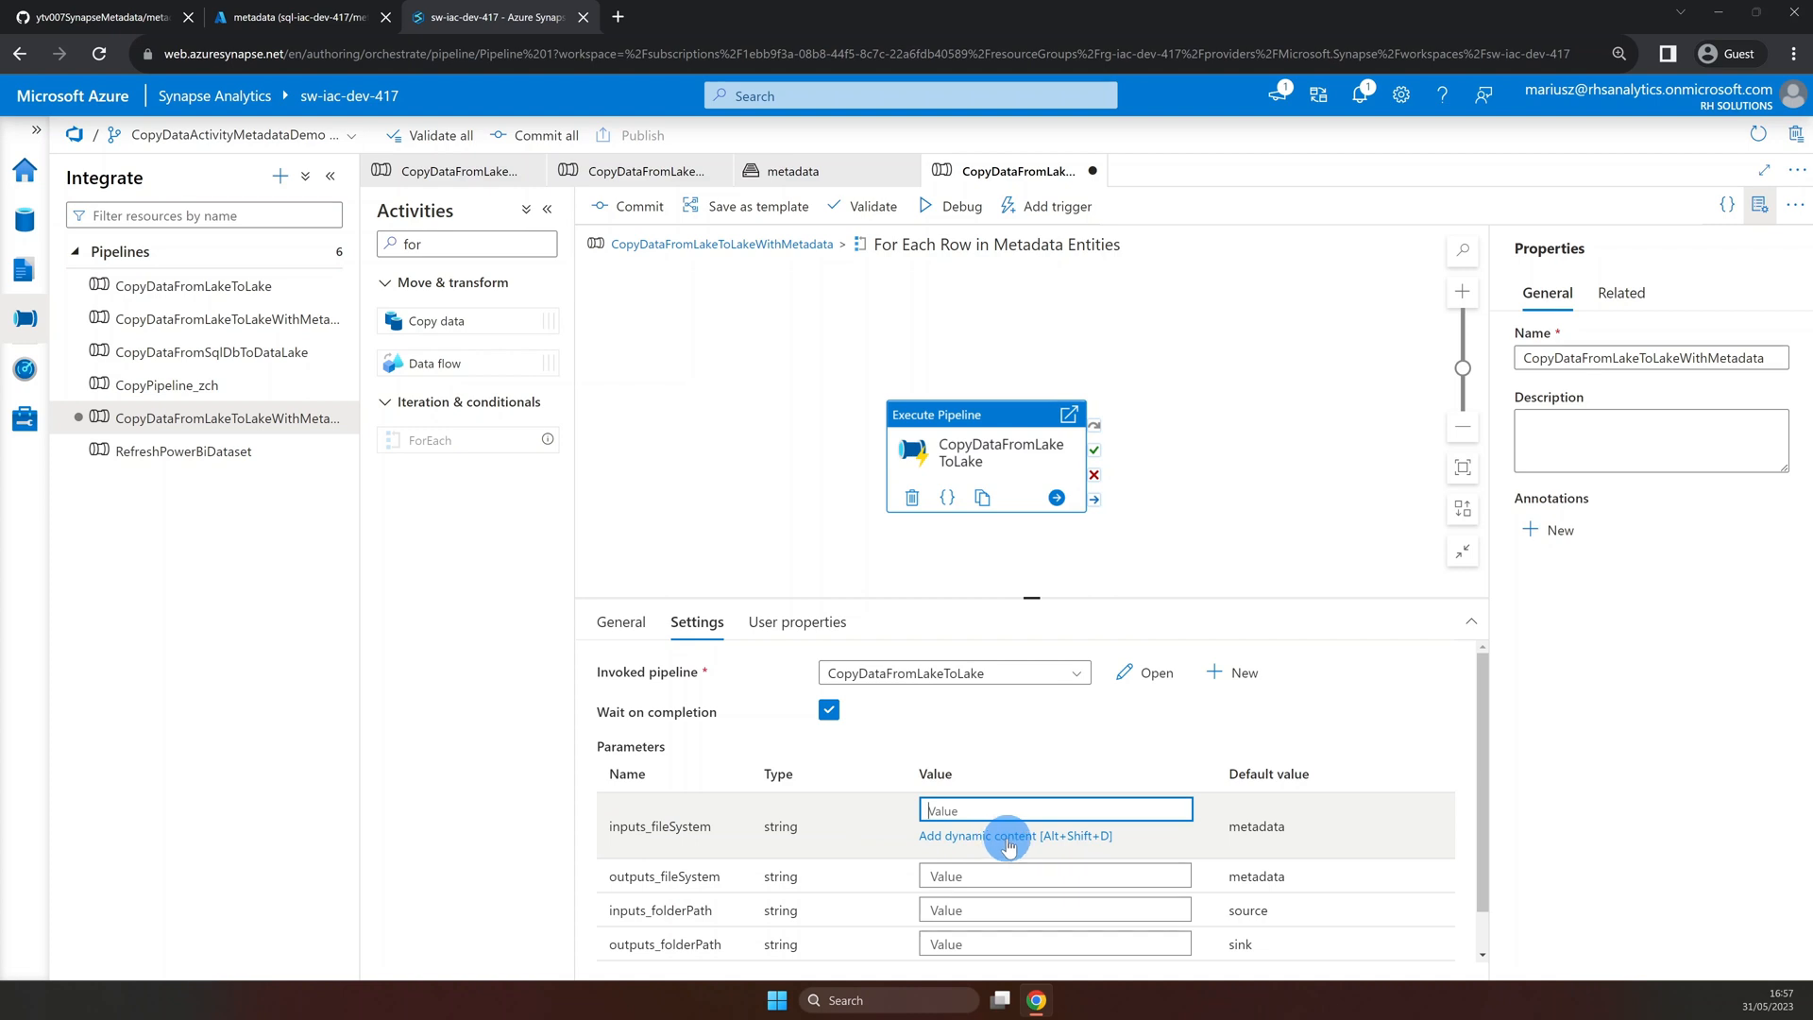
click(978, 836)
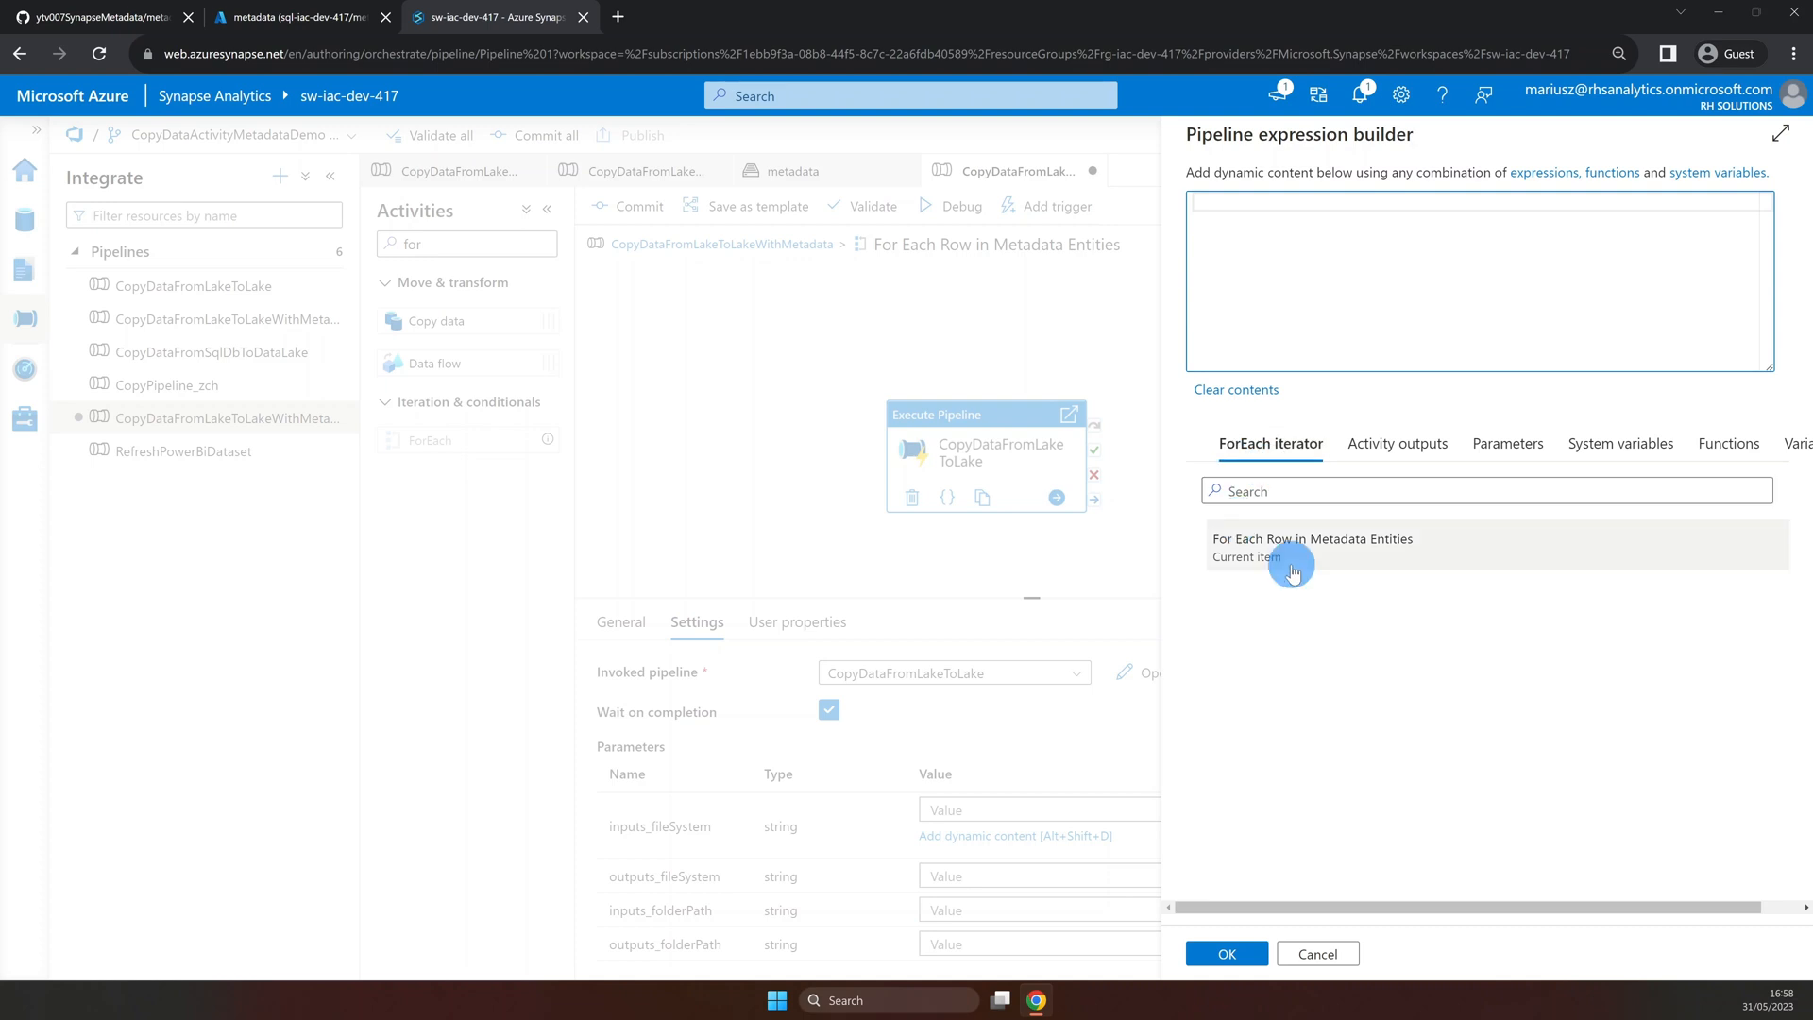
click(1247, 557)
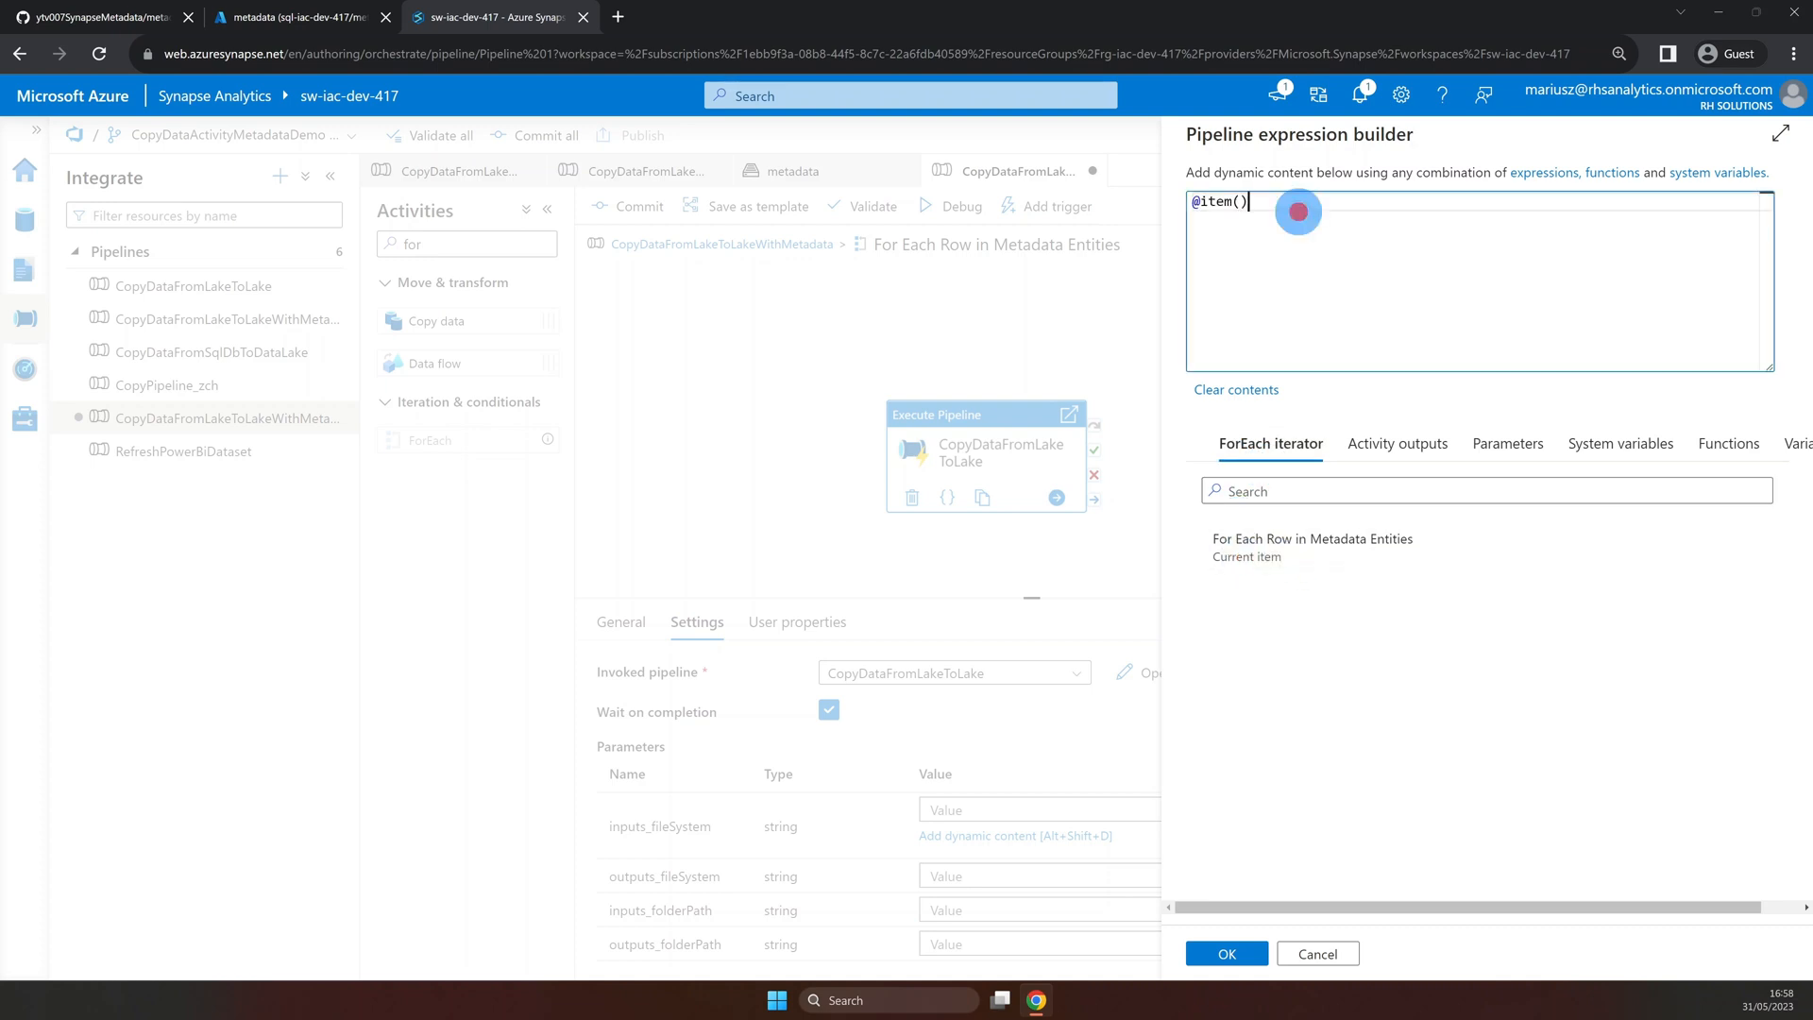
text(.)
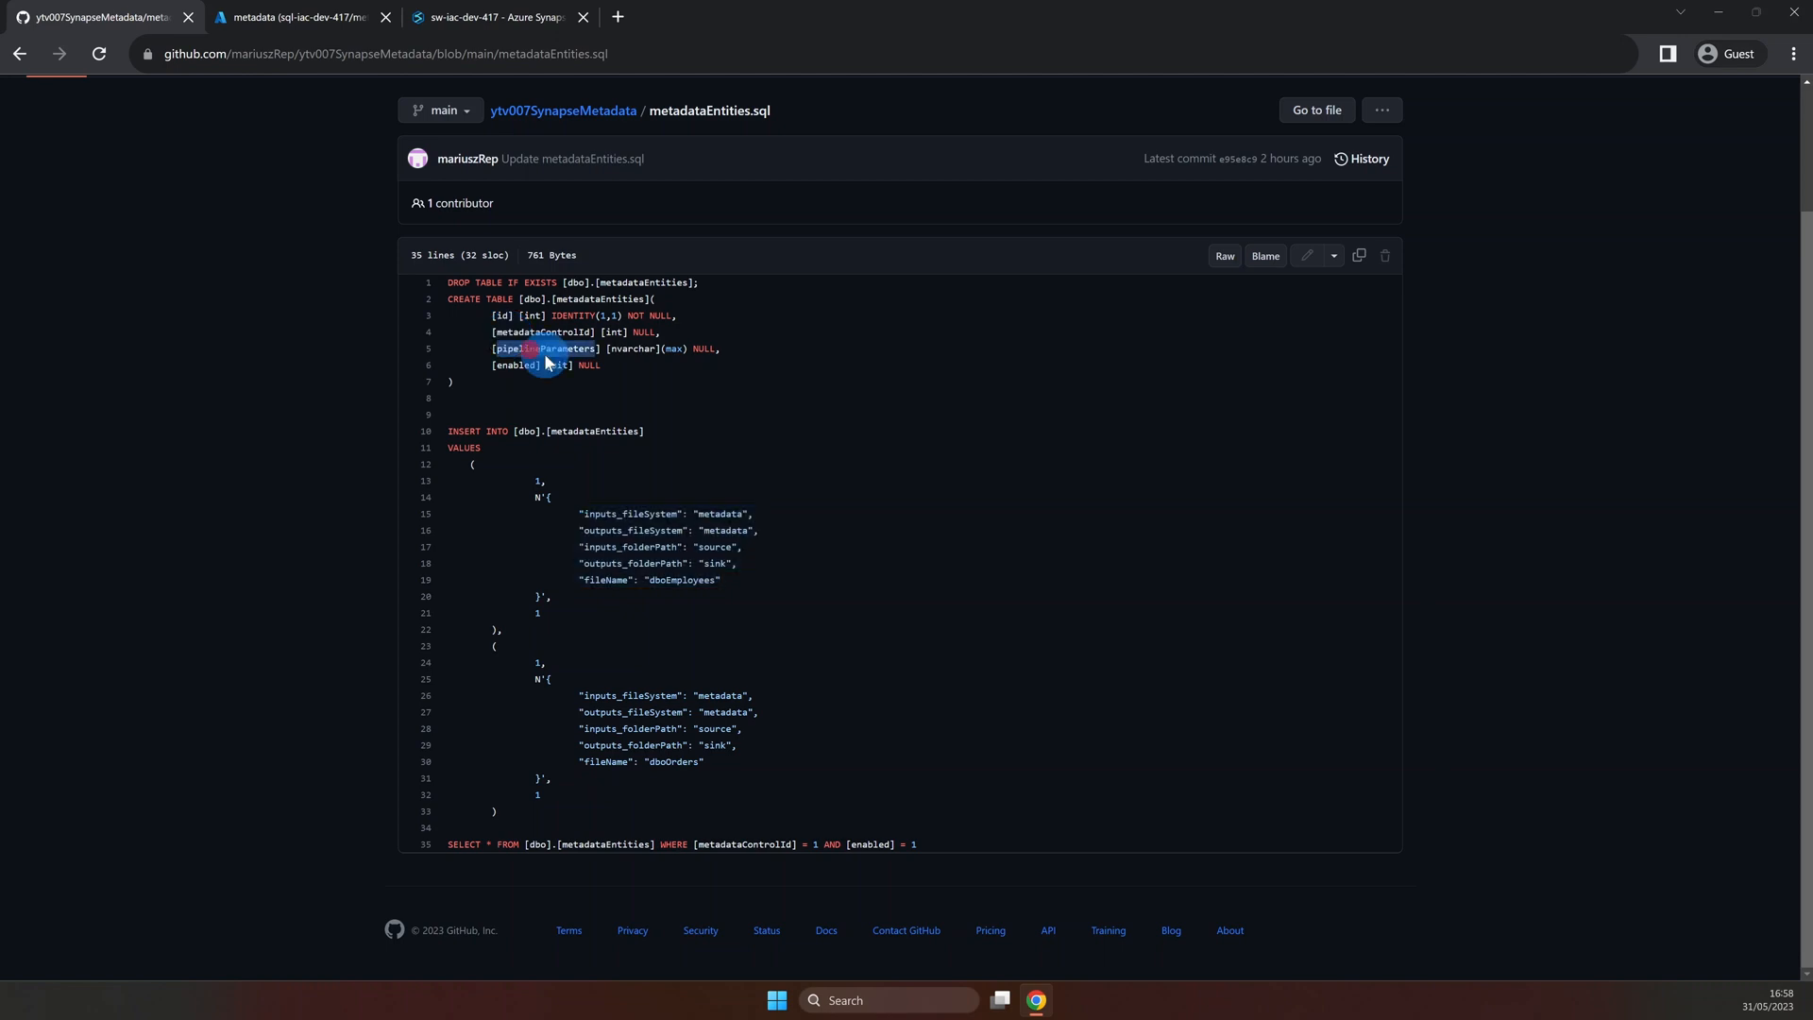
drag(544, 352, 509, 365)
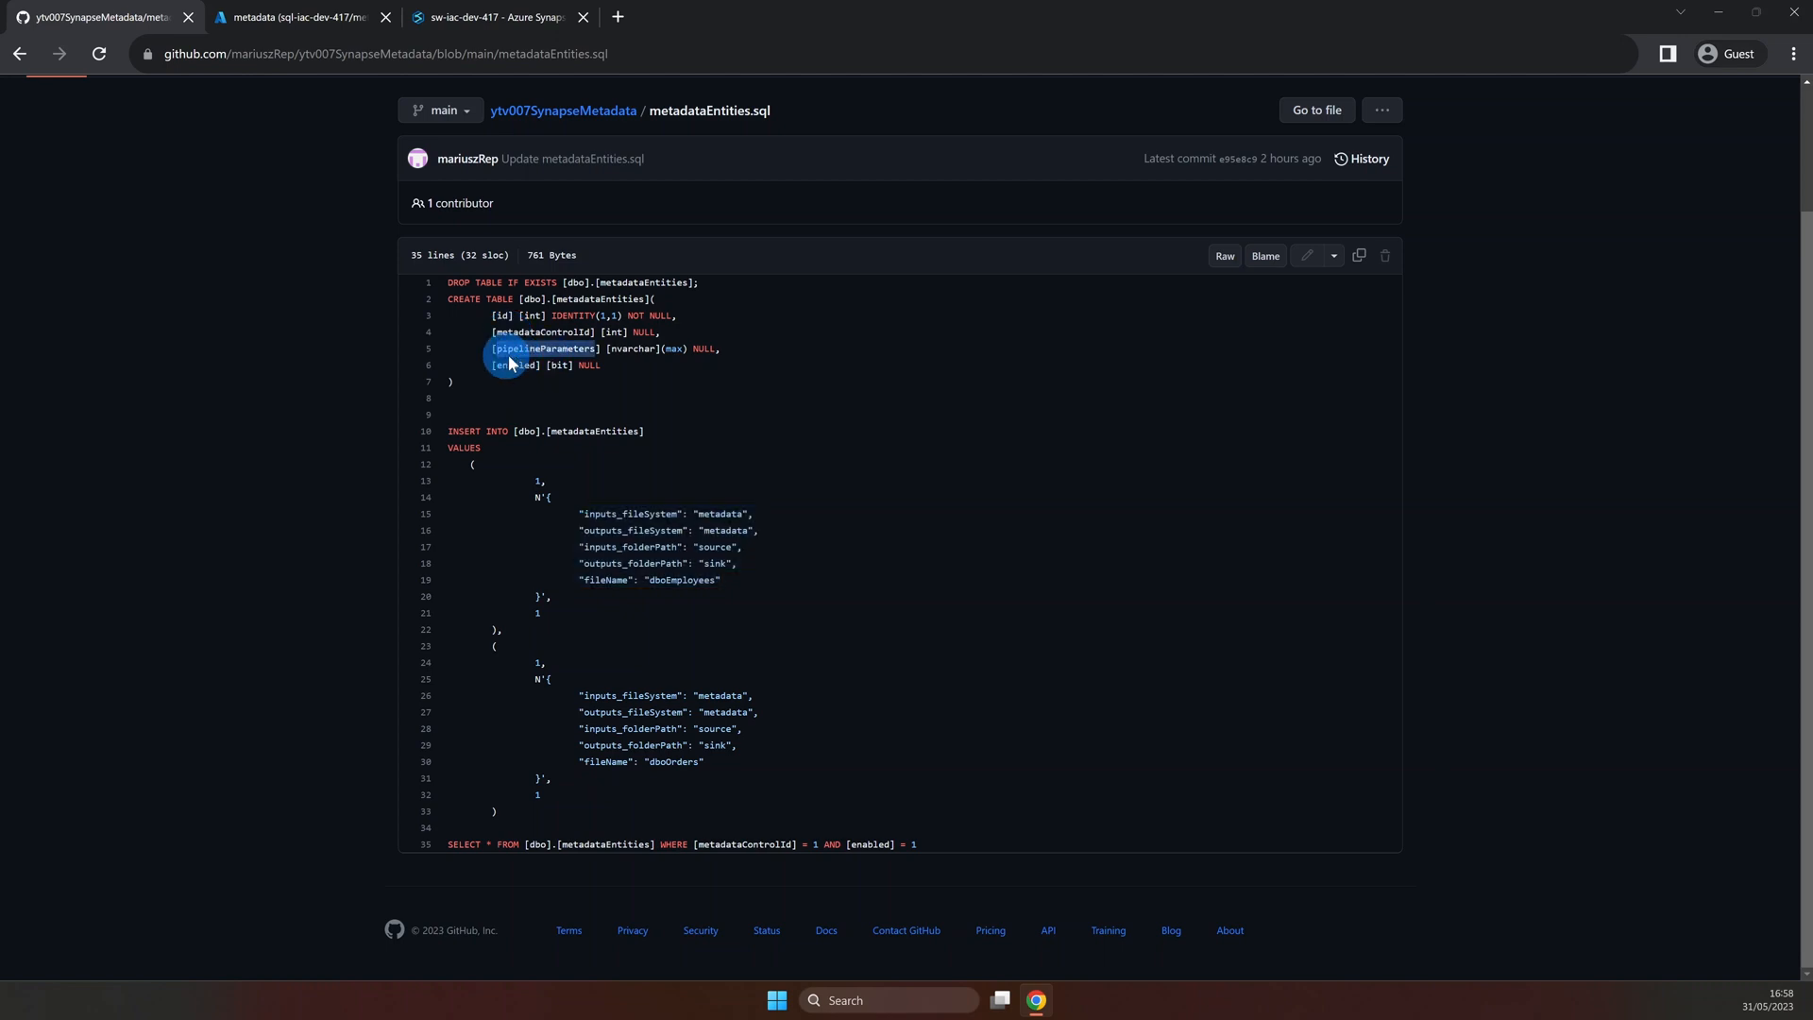
click(300, 17)
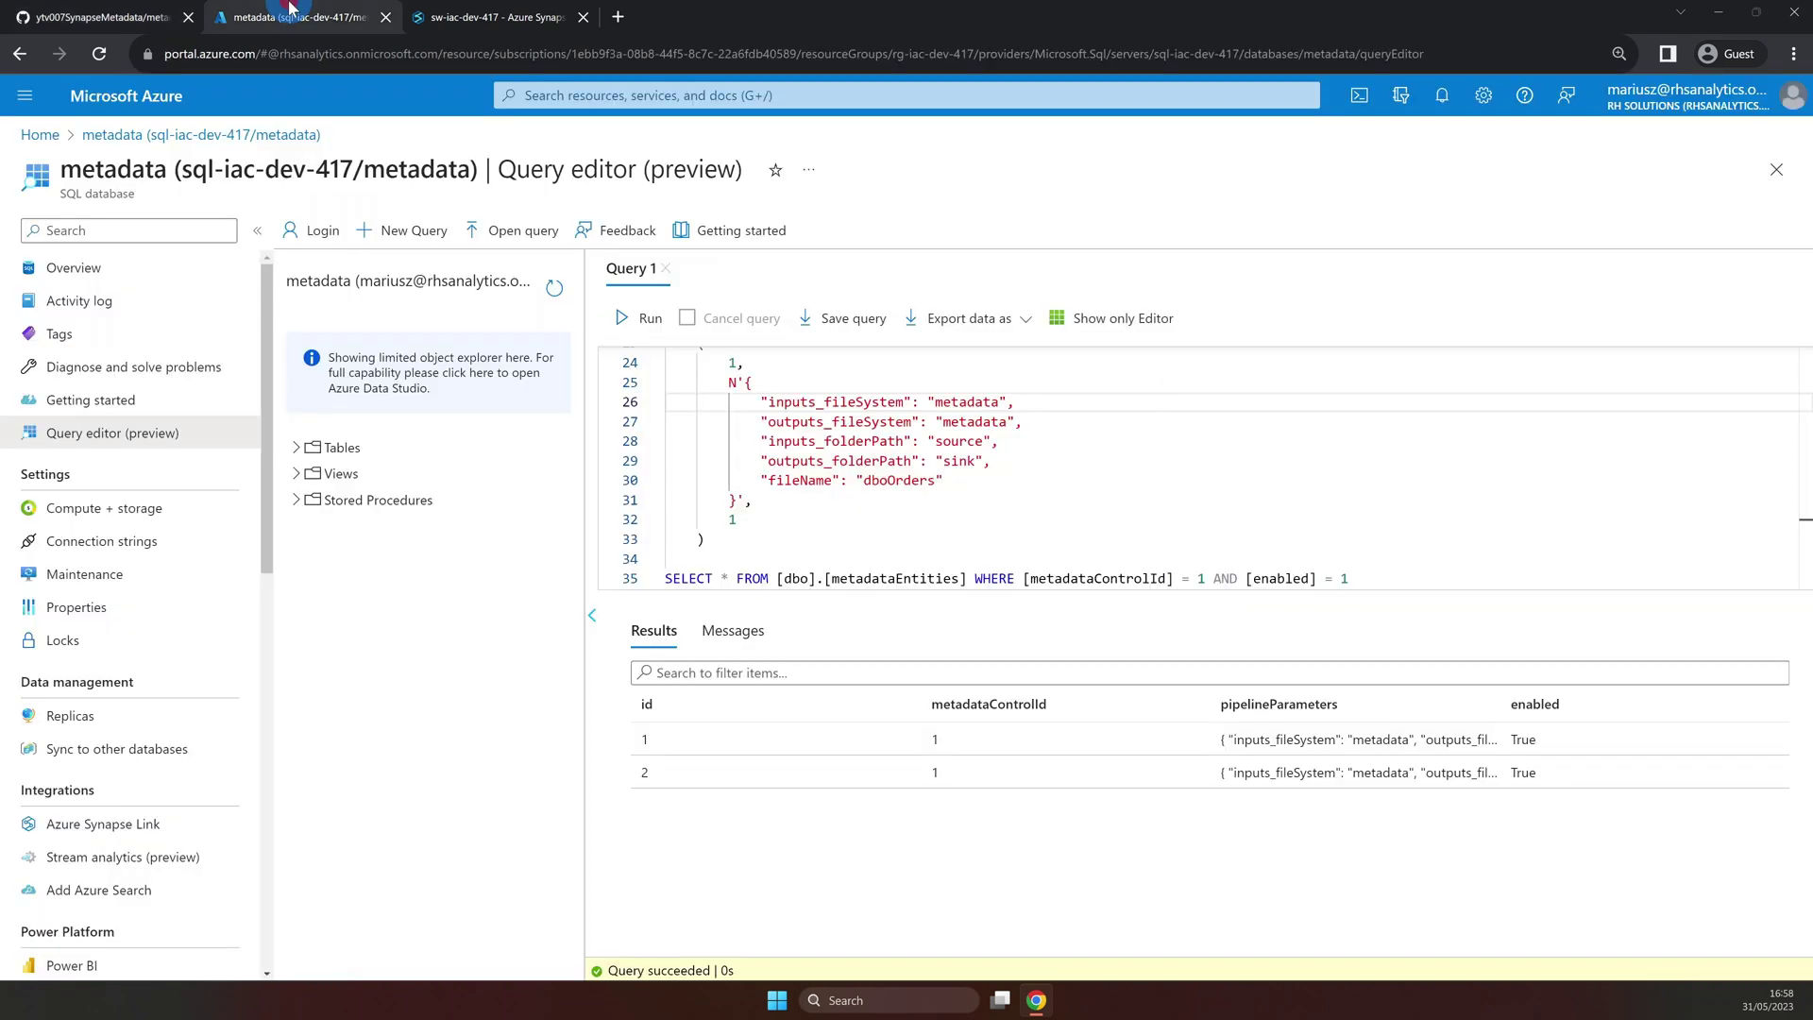
click(499, 17)
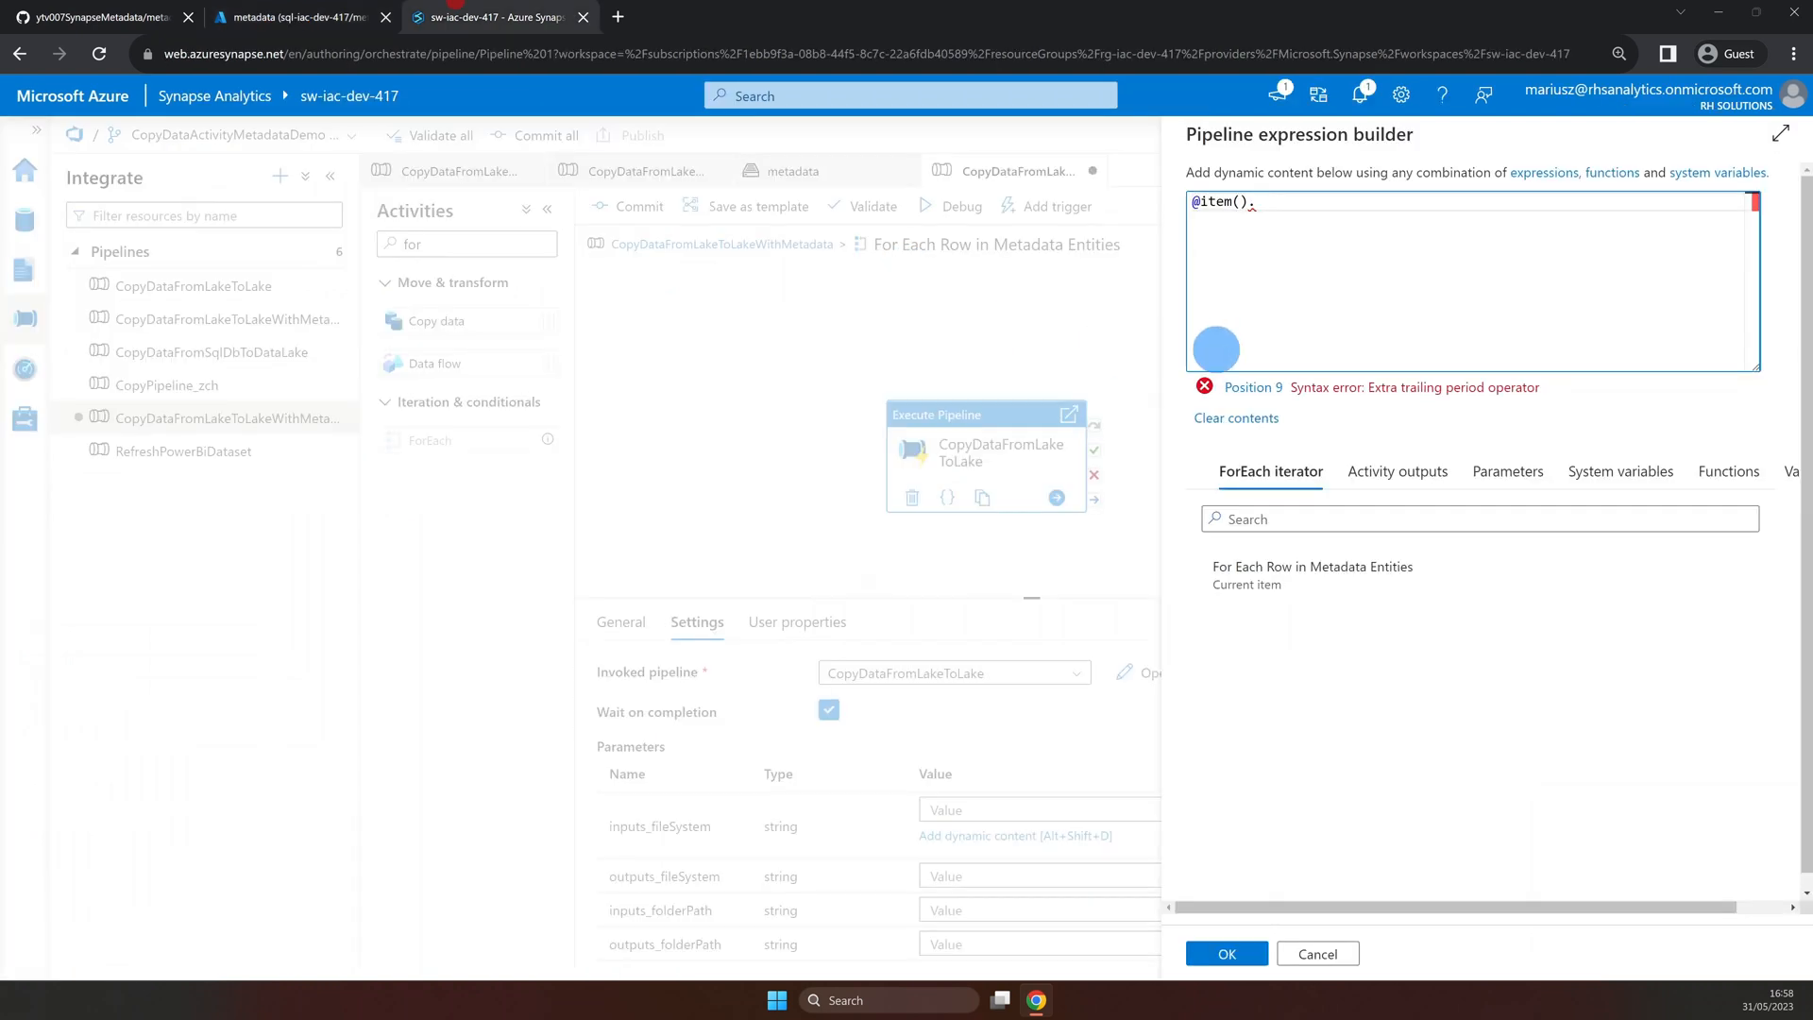
text(pipelineParameters)
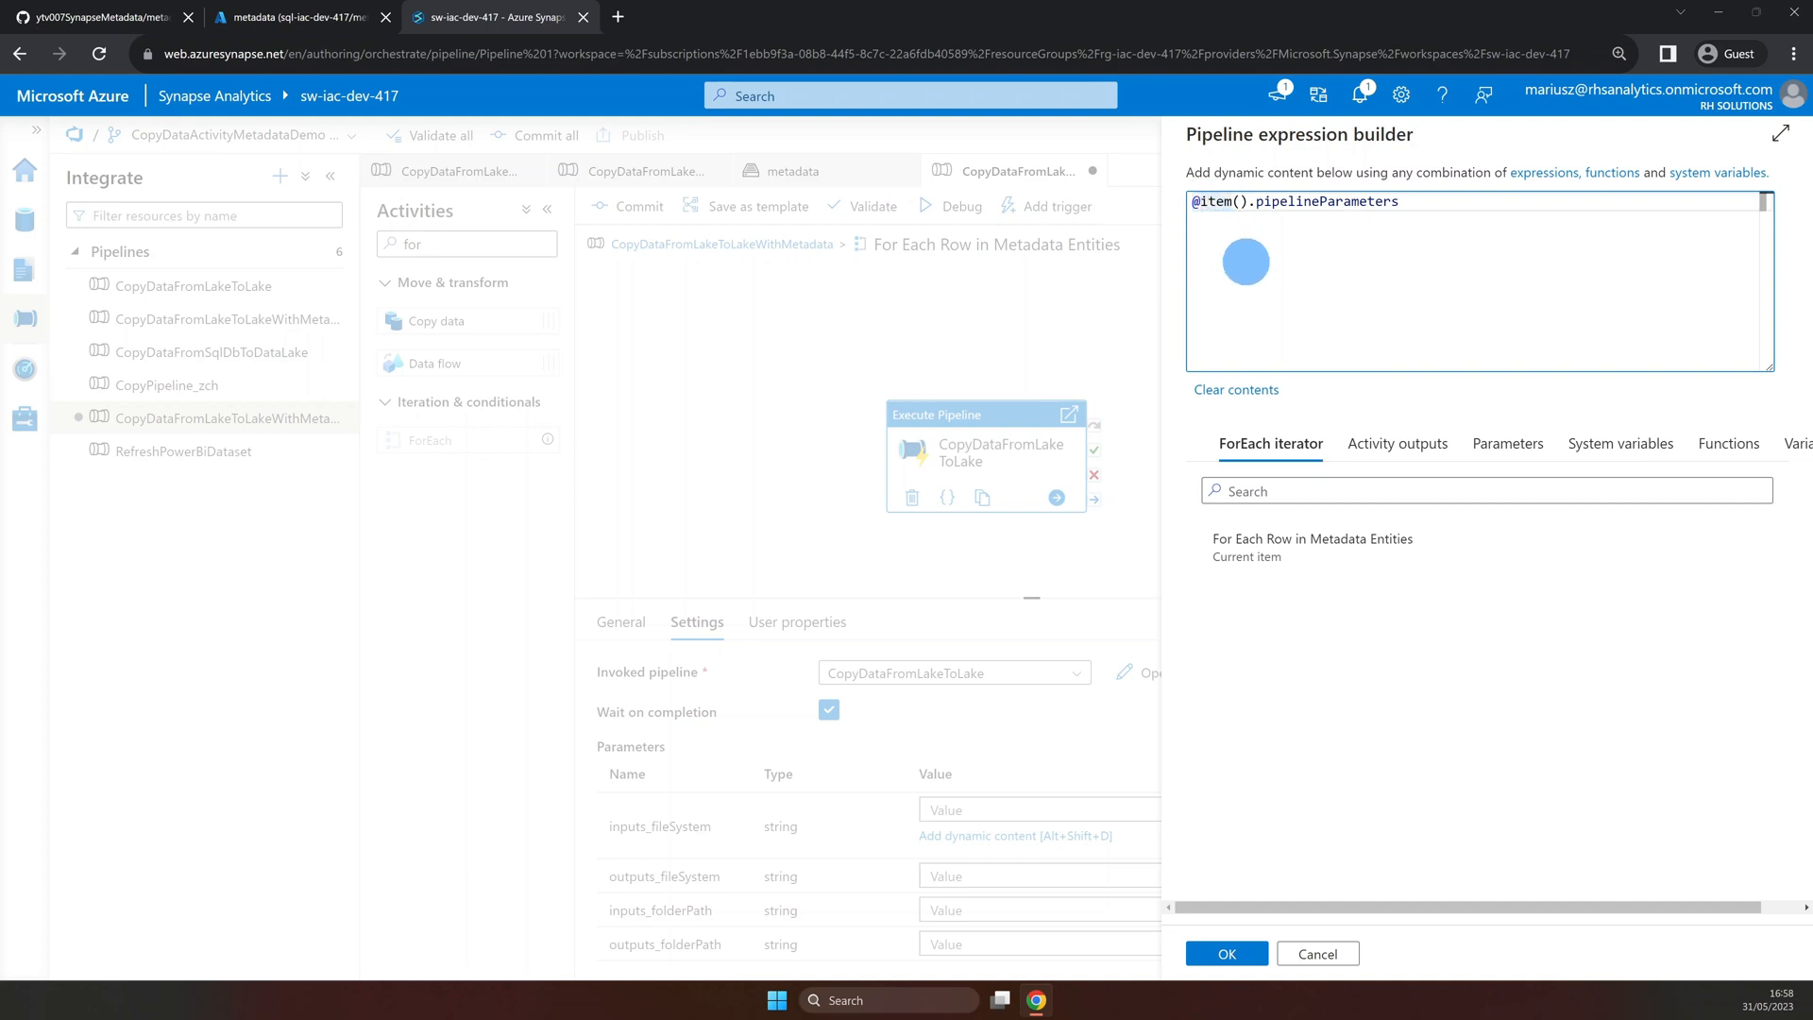
click(1203, 202)
text(json()
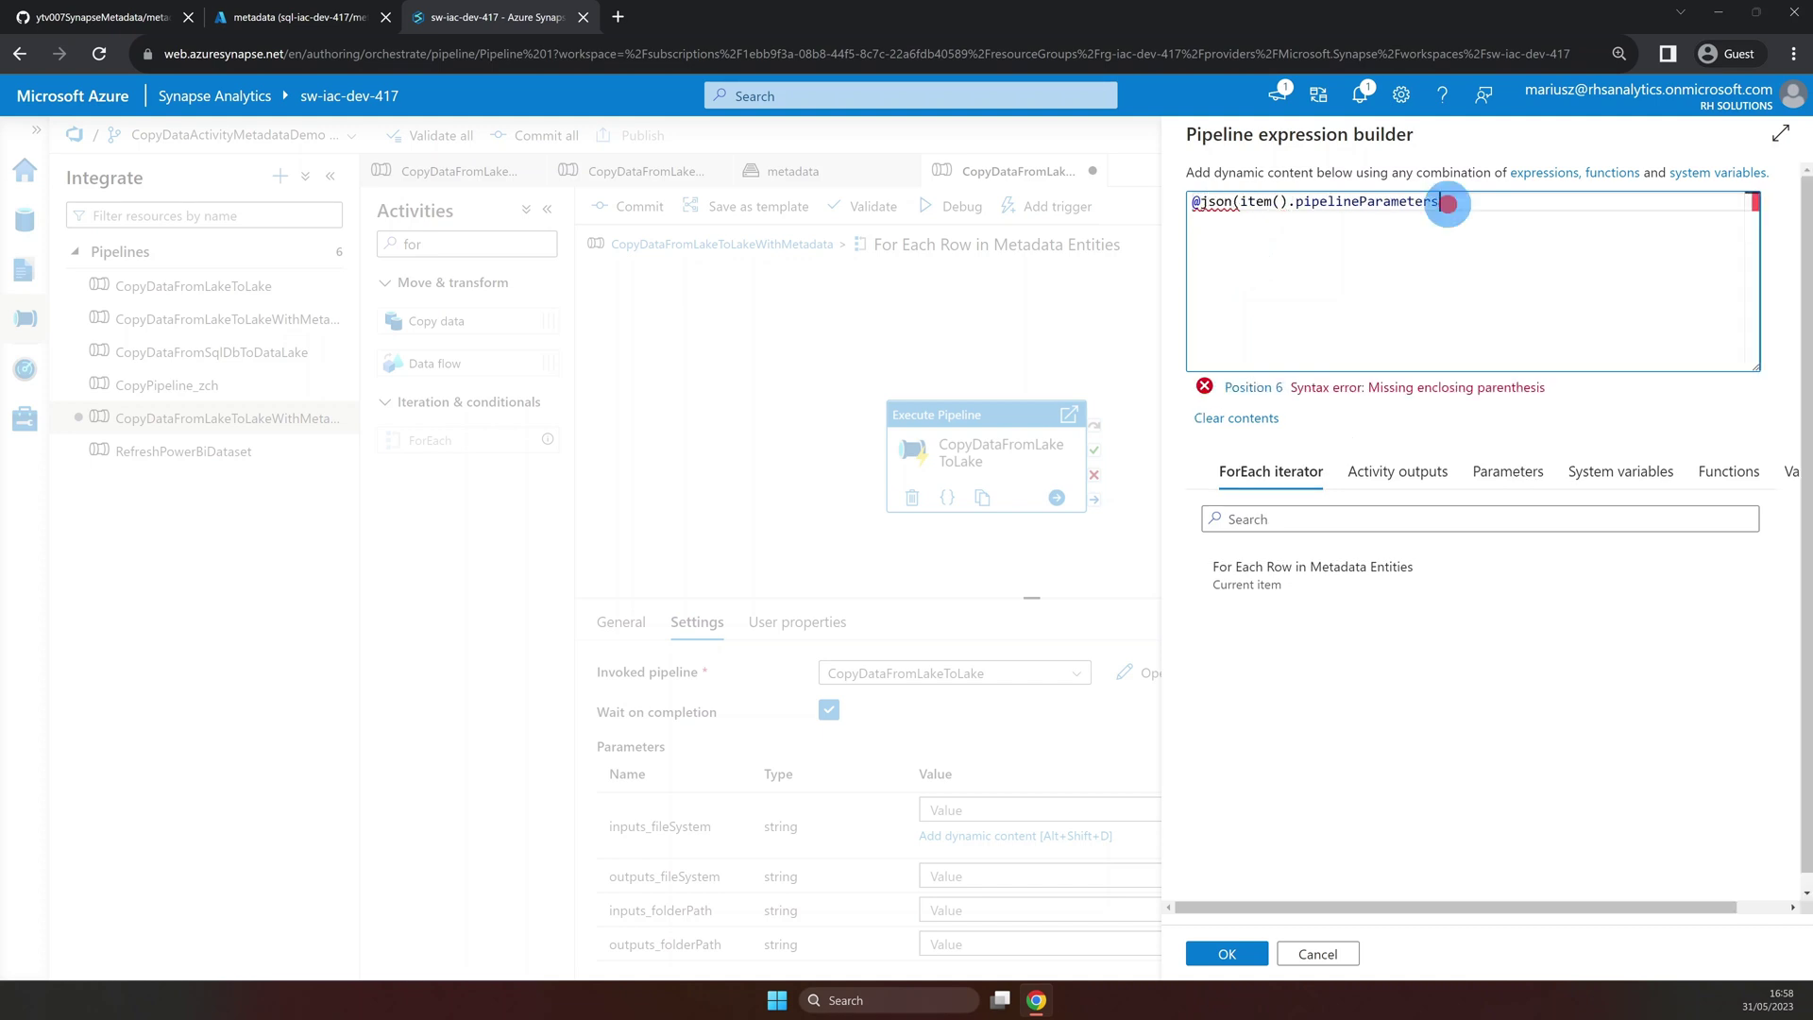
text())
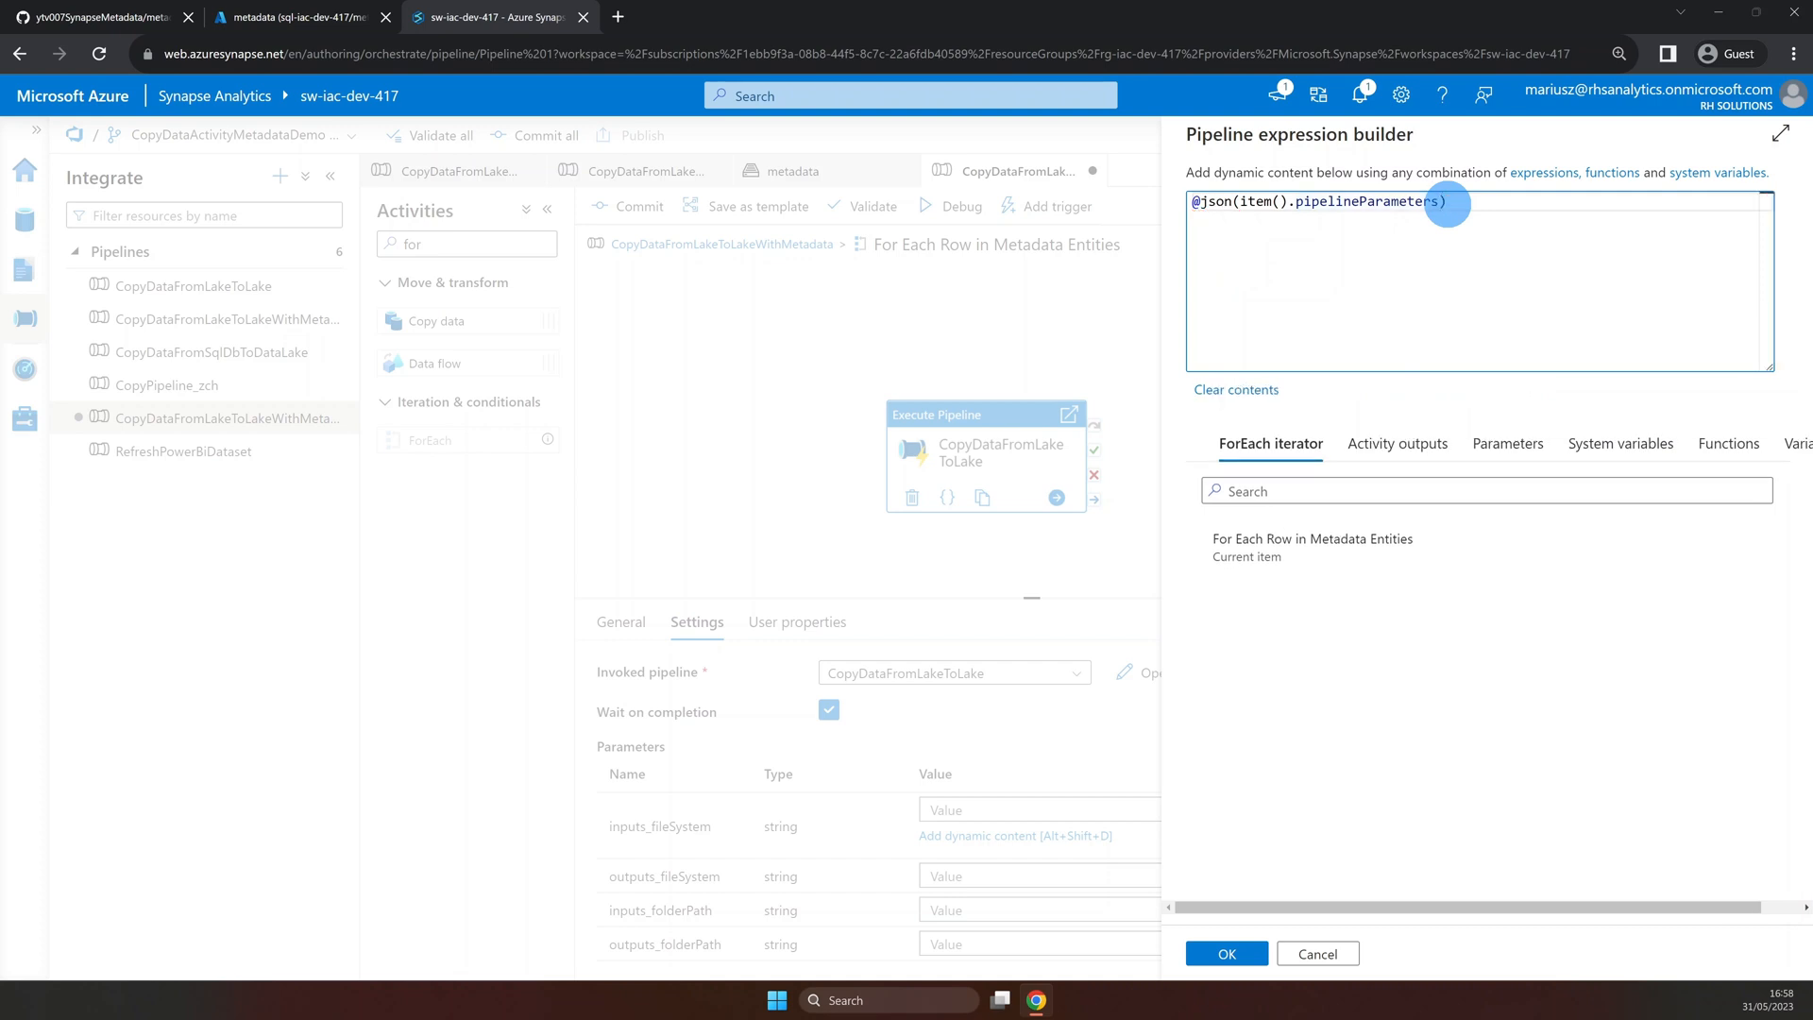
text(.)
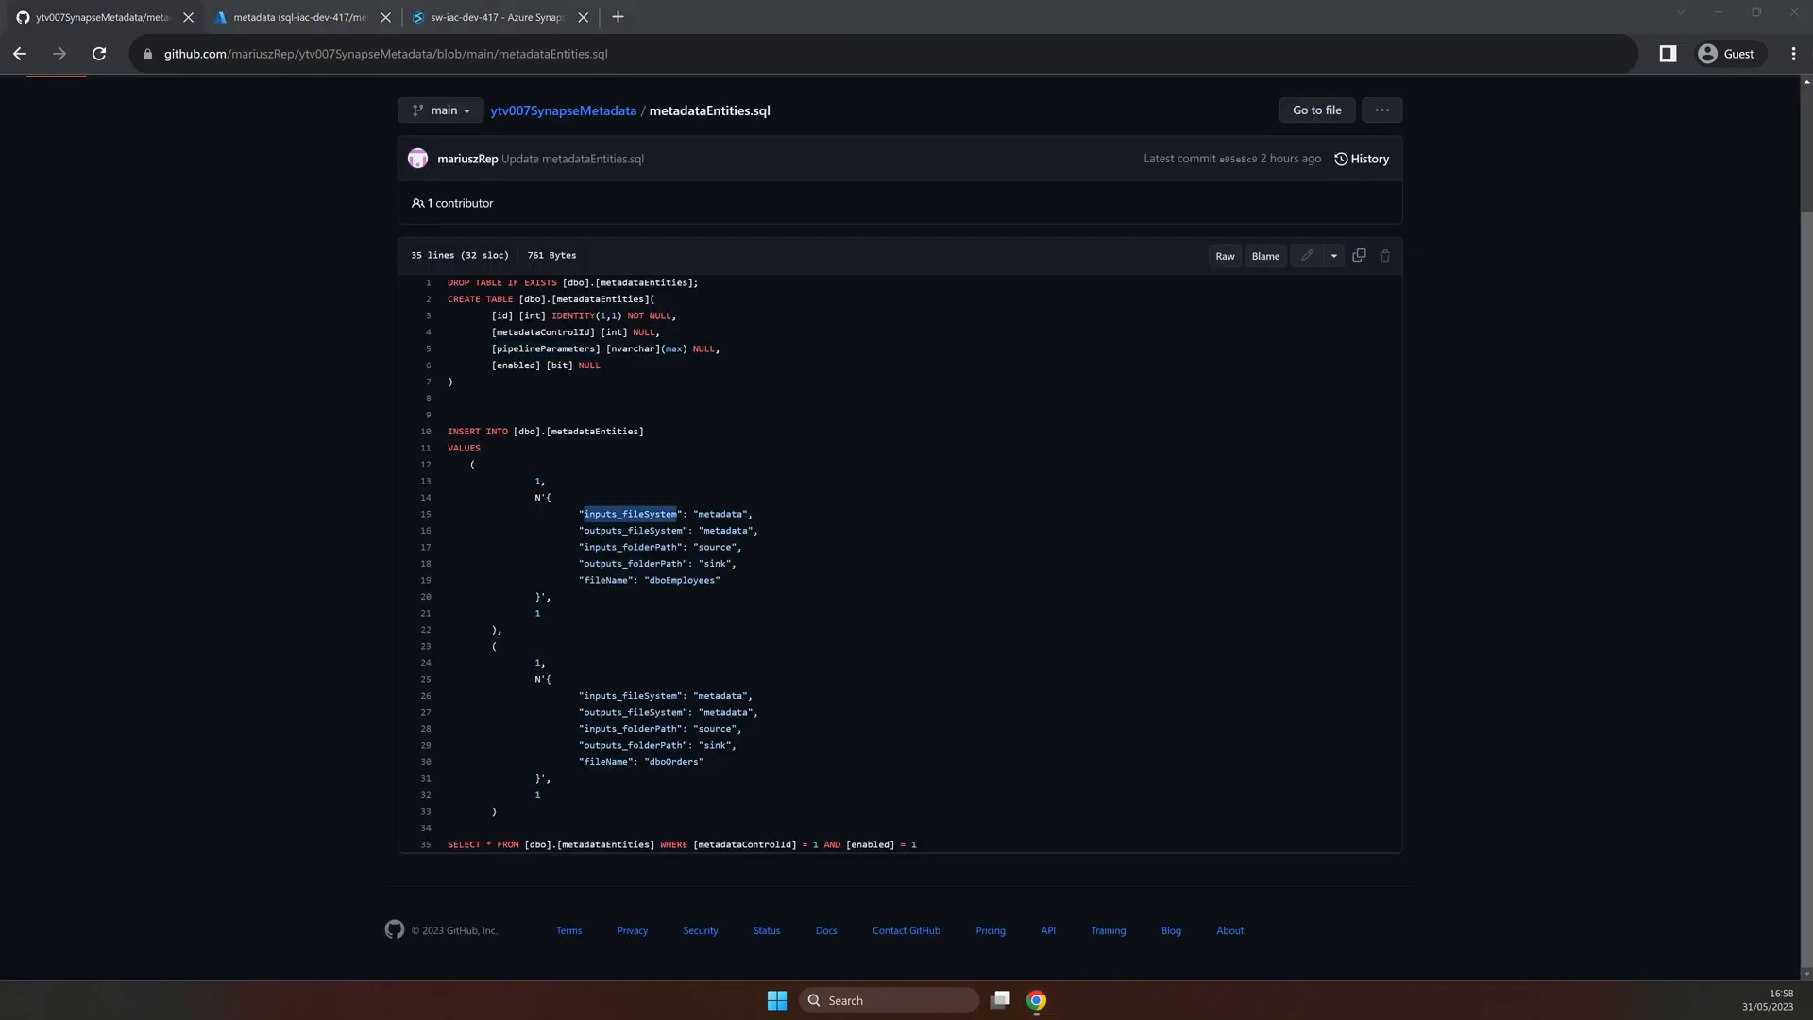
click(492, 17)
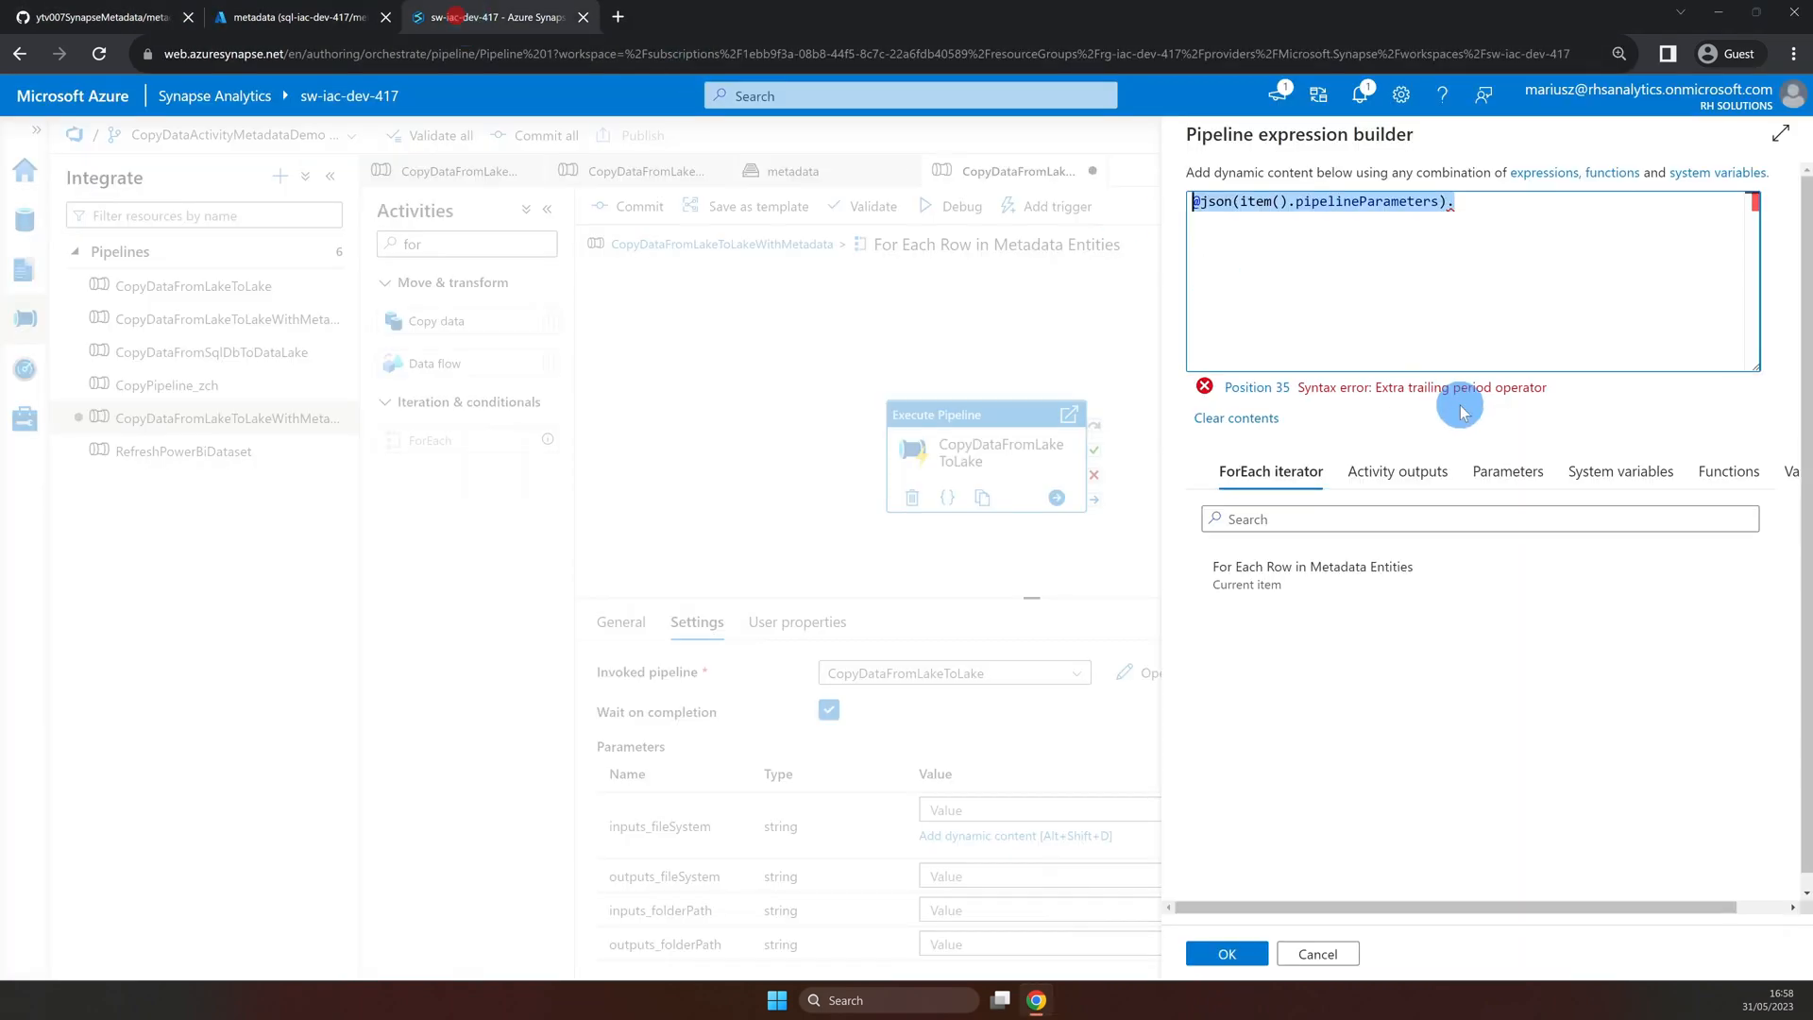
text(inputs_fileSystem)
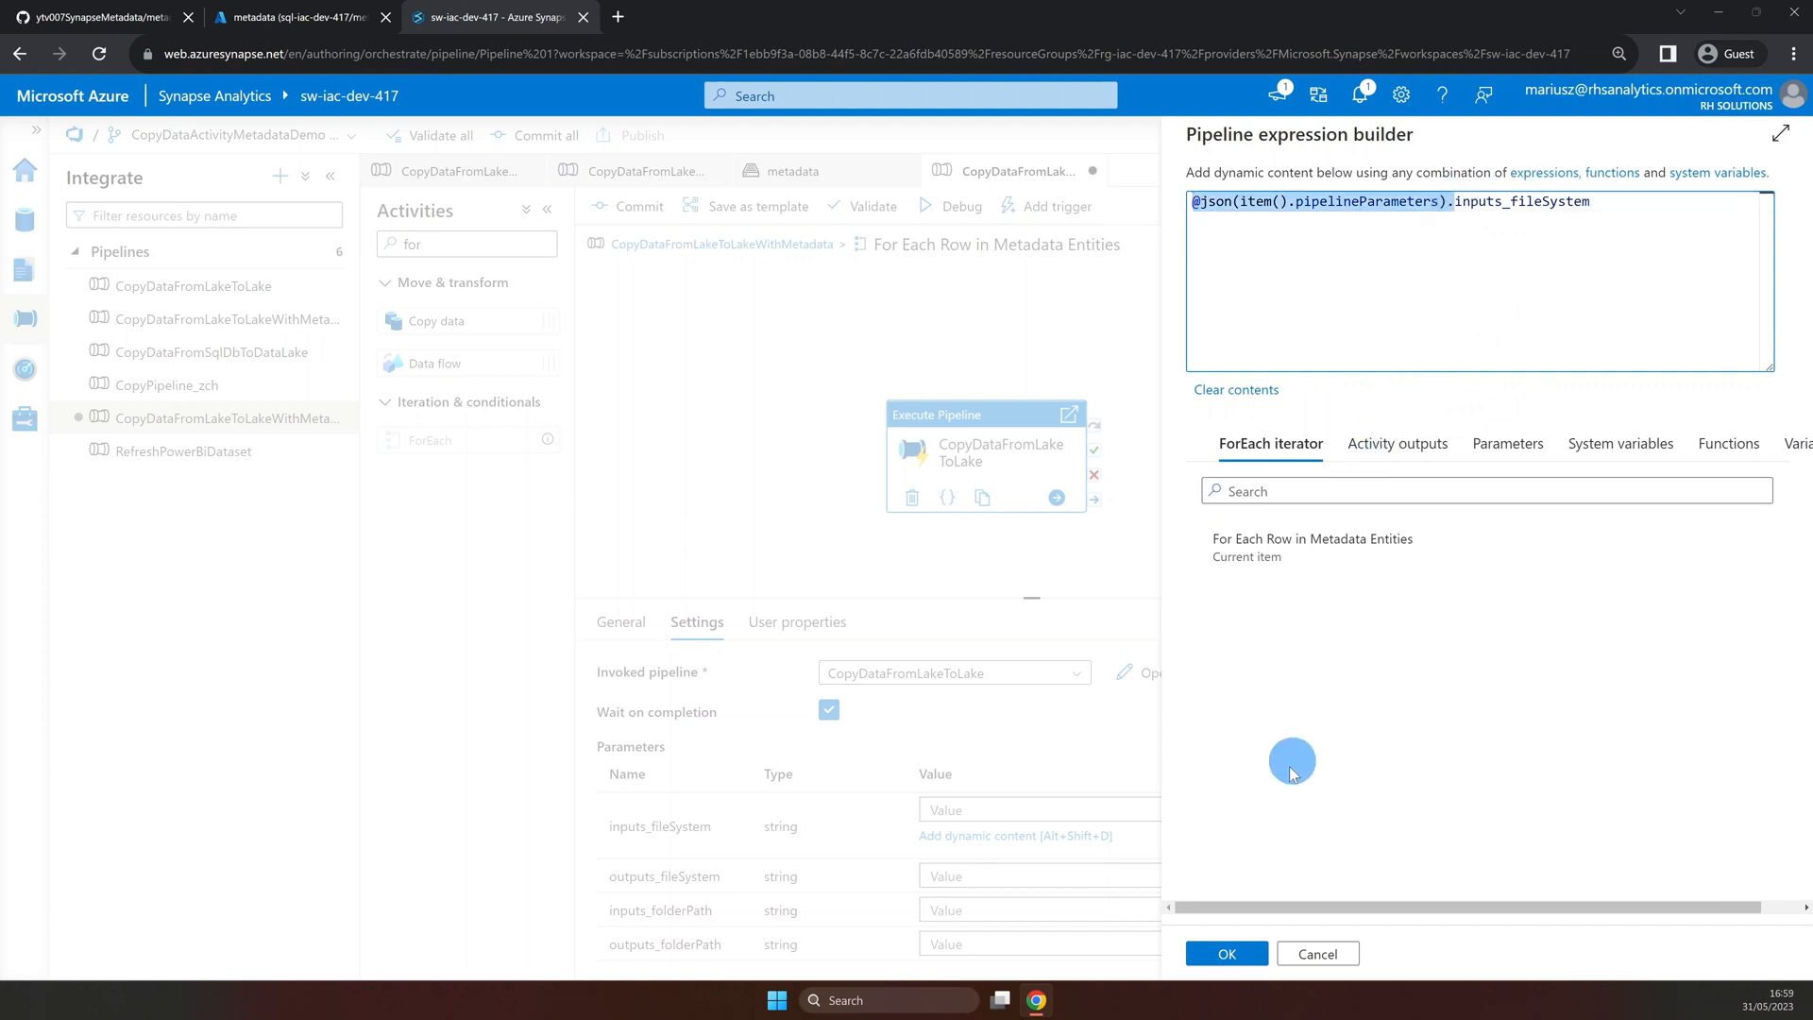
click(1227, 953)
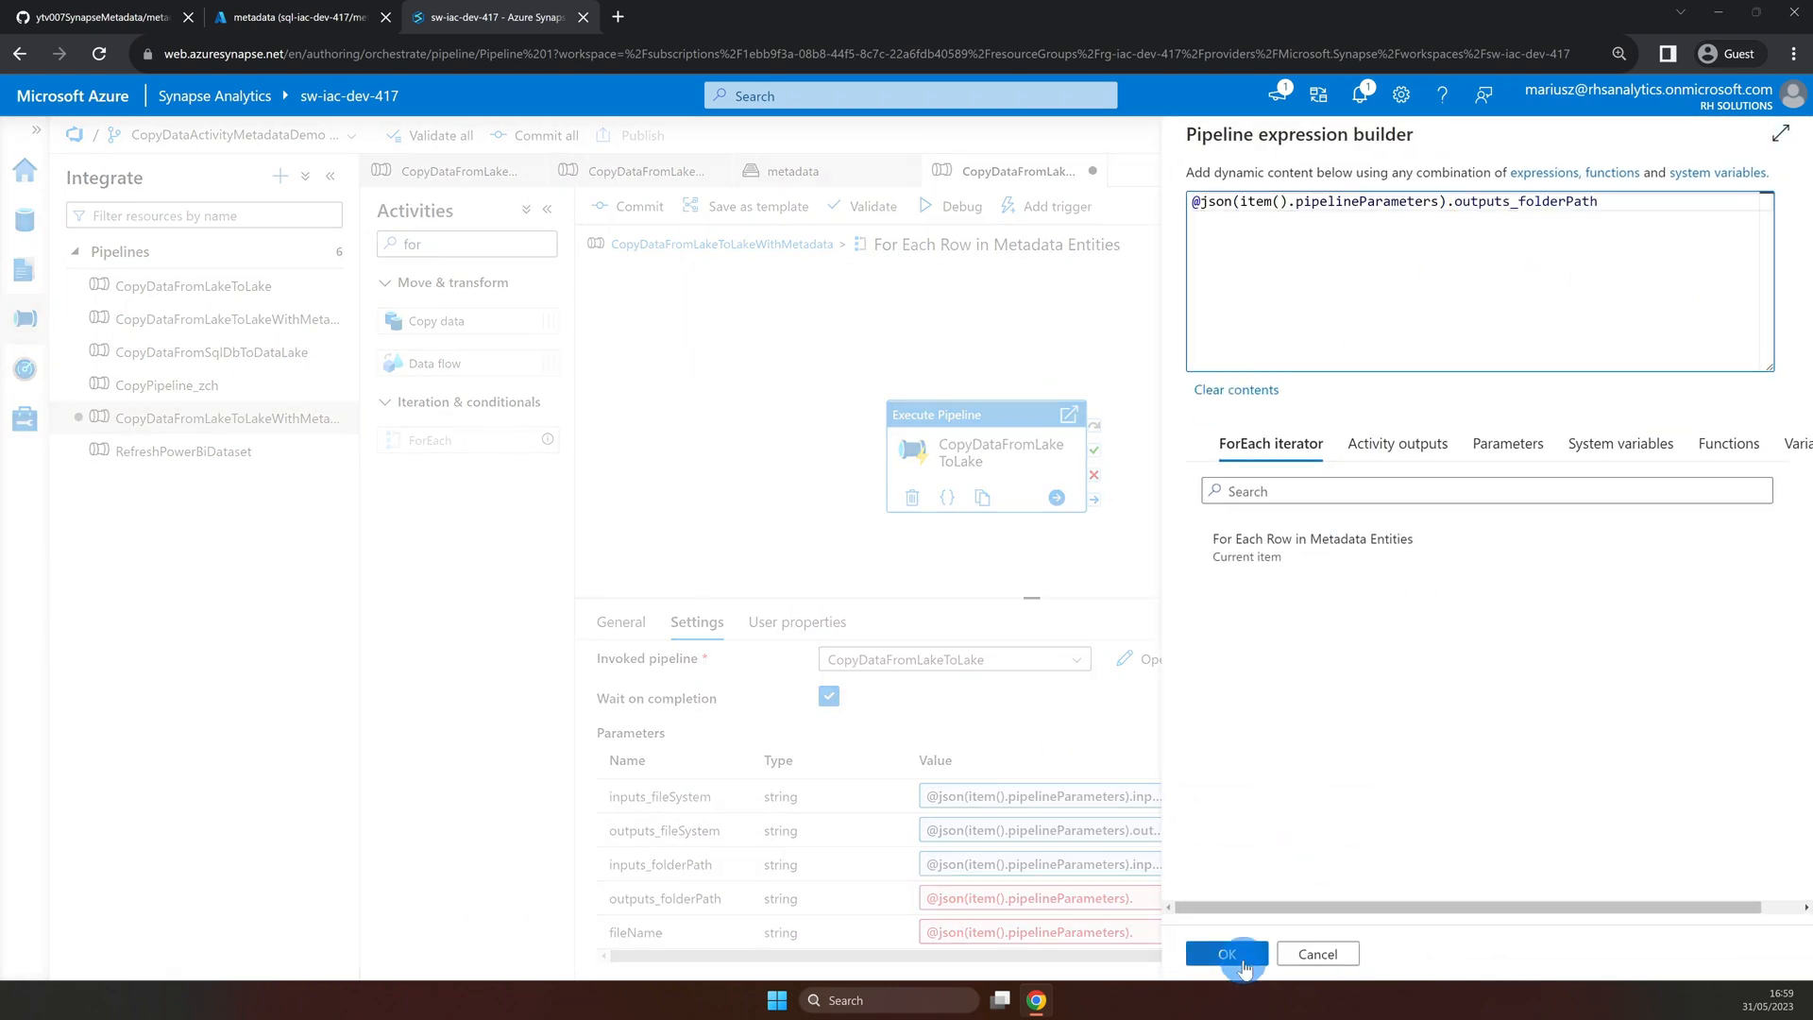
Confirm the outputs_folderPath parameter expression.
click(1227, 954)
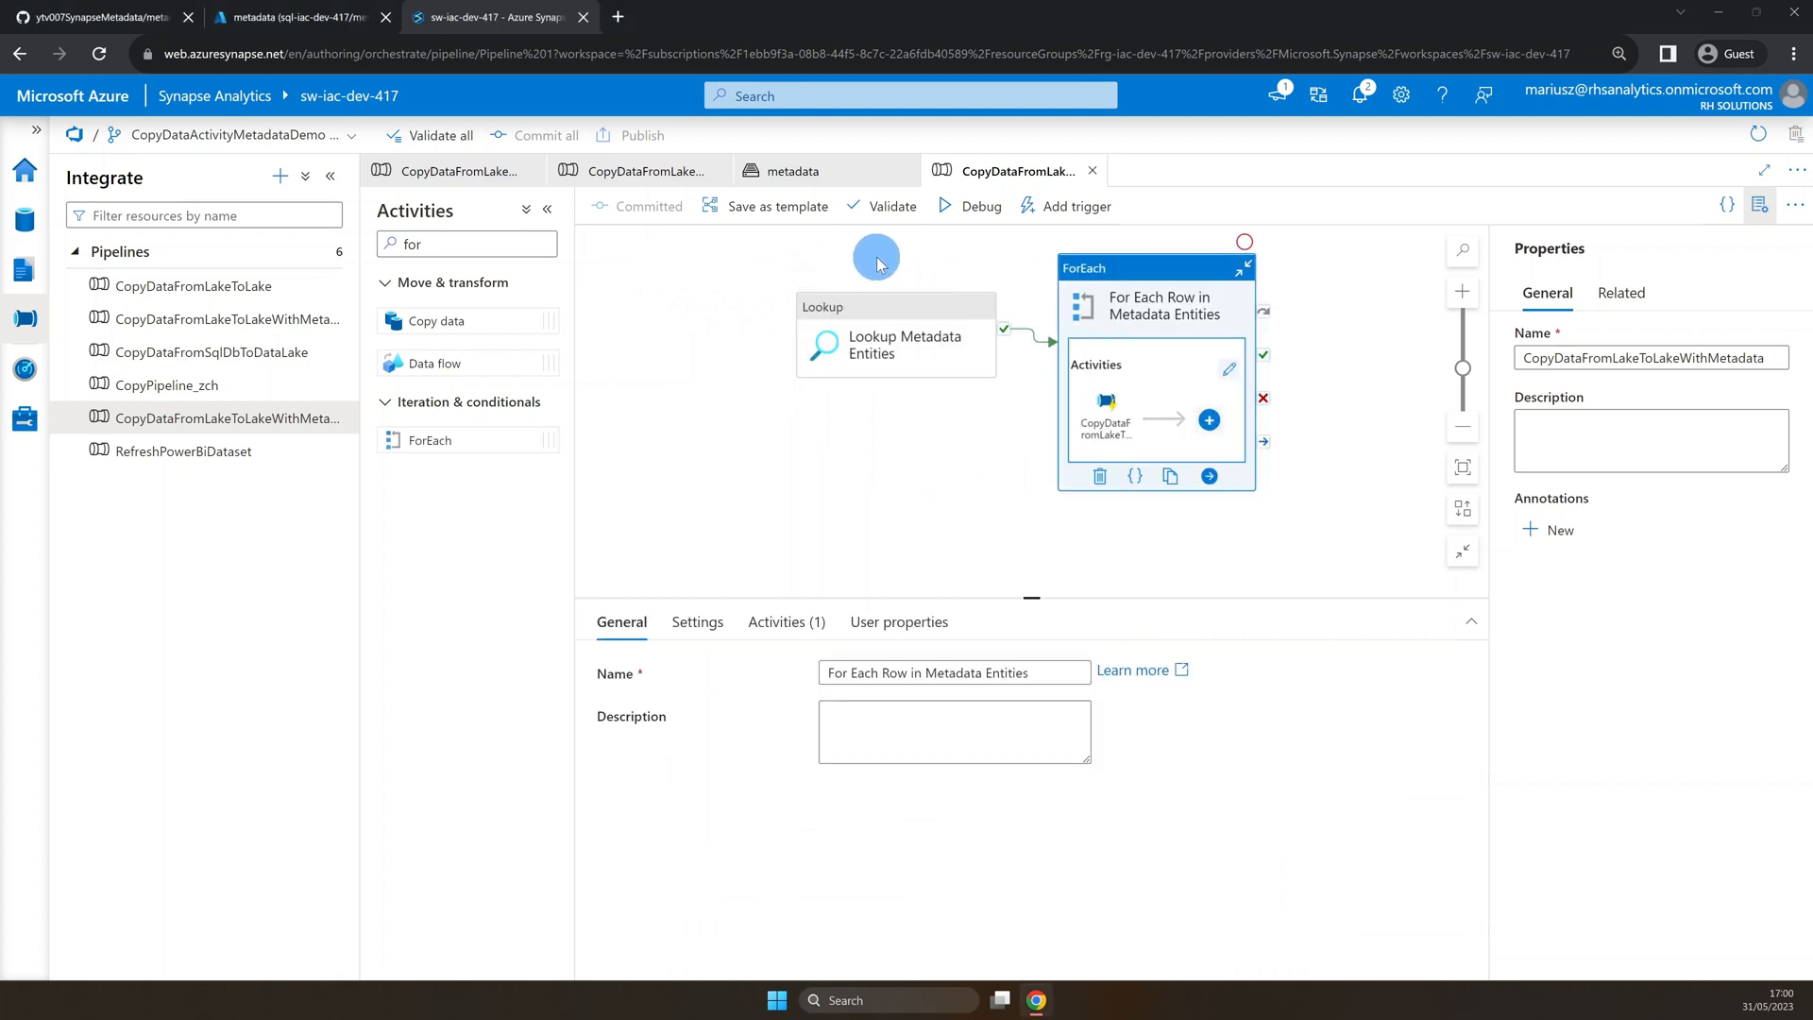
Validate and debug the pipeline, then read and close the run-start notification.
click(982, 205)
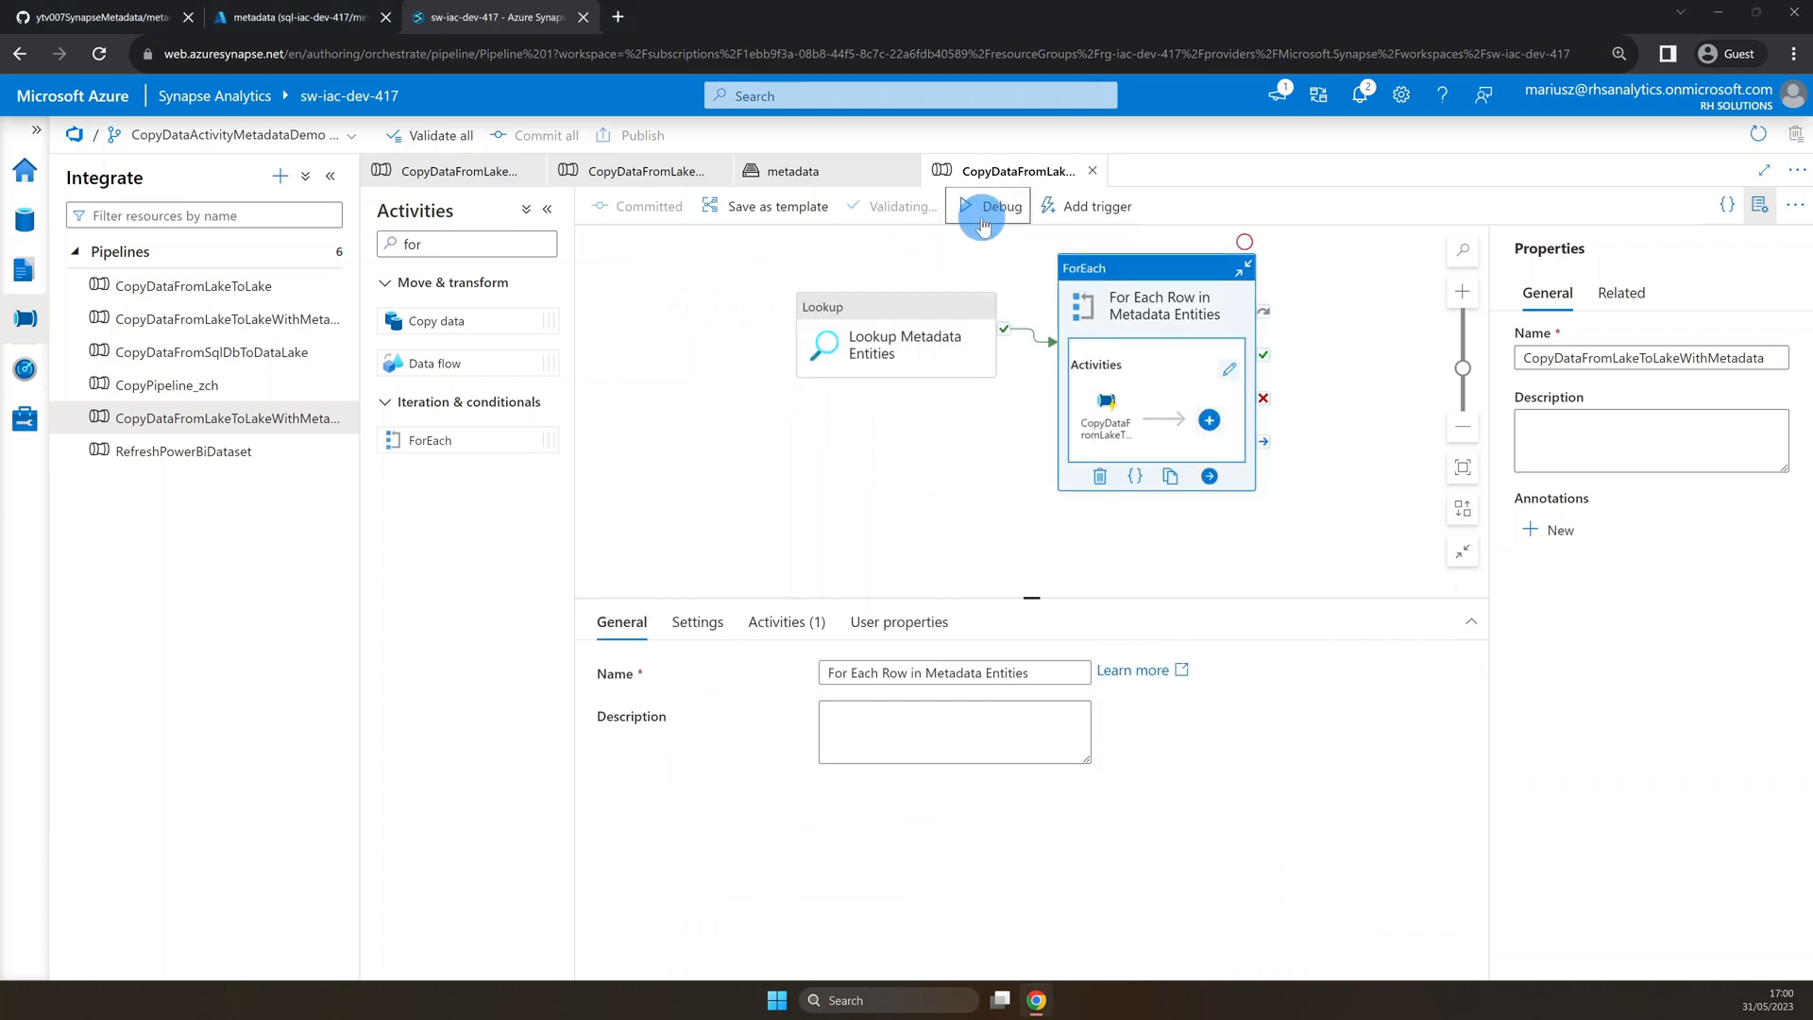
click(983, 206)
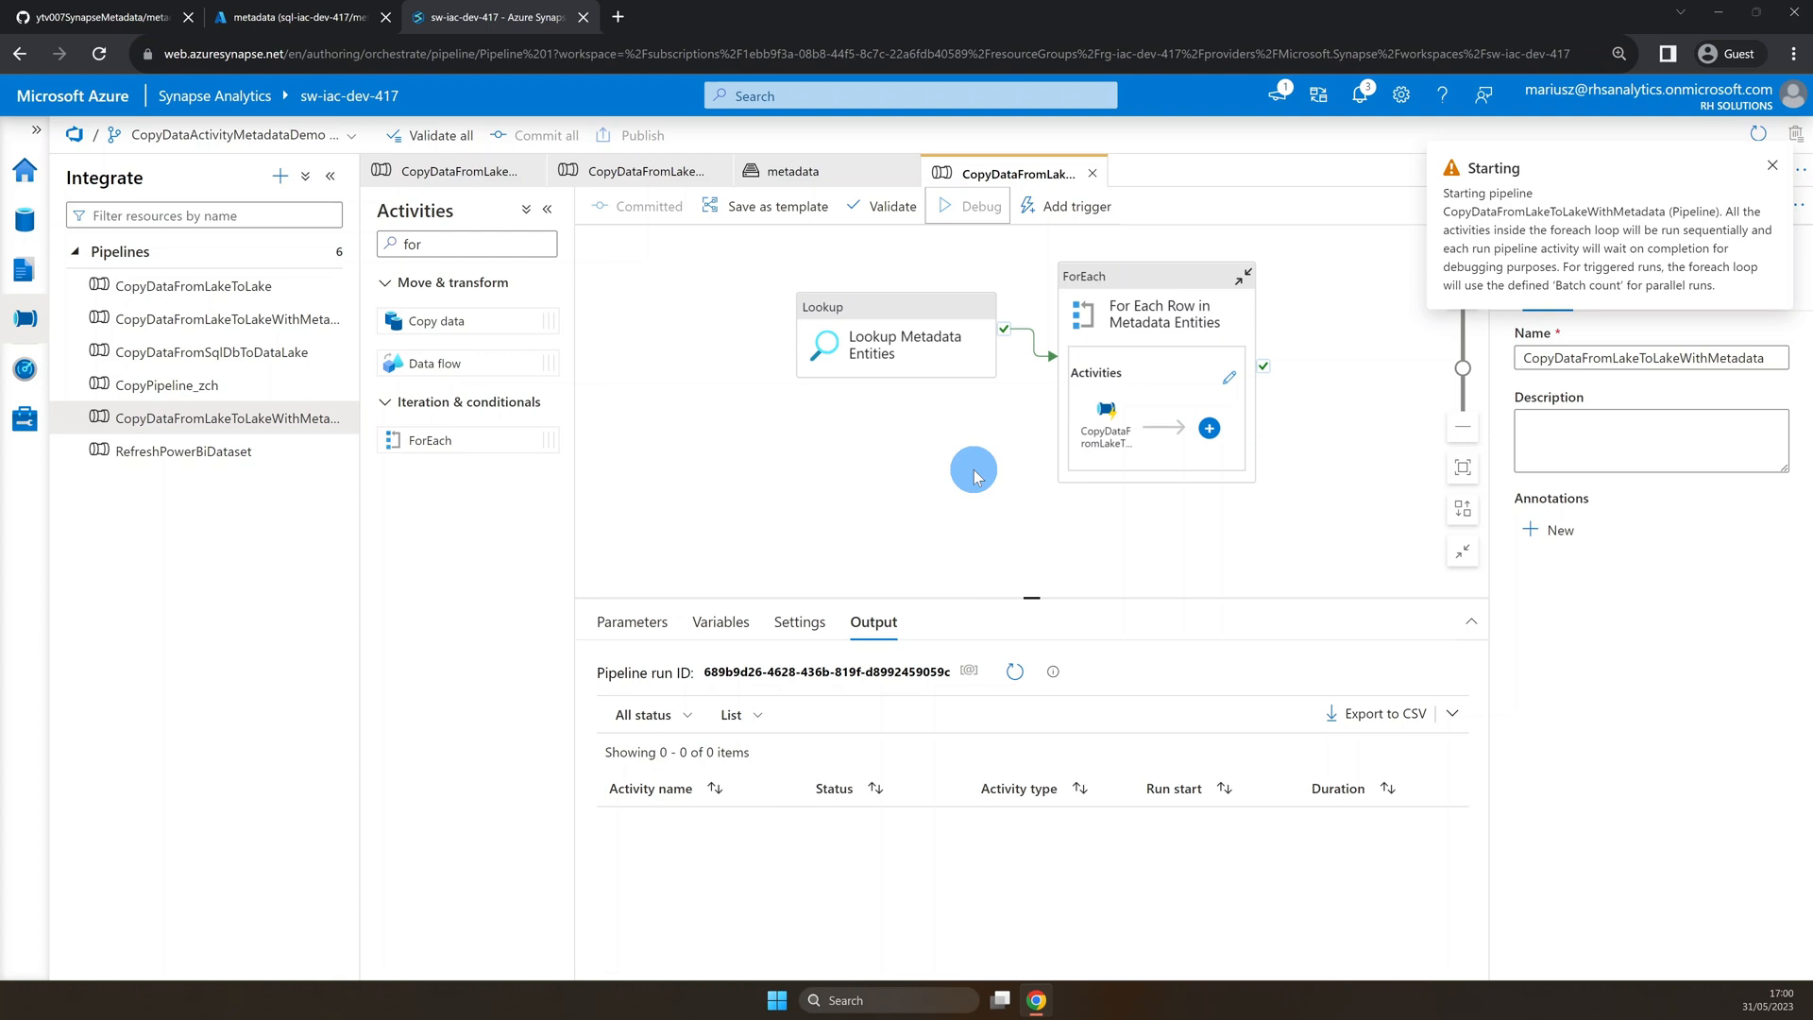
click(1773, 166)
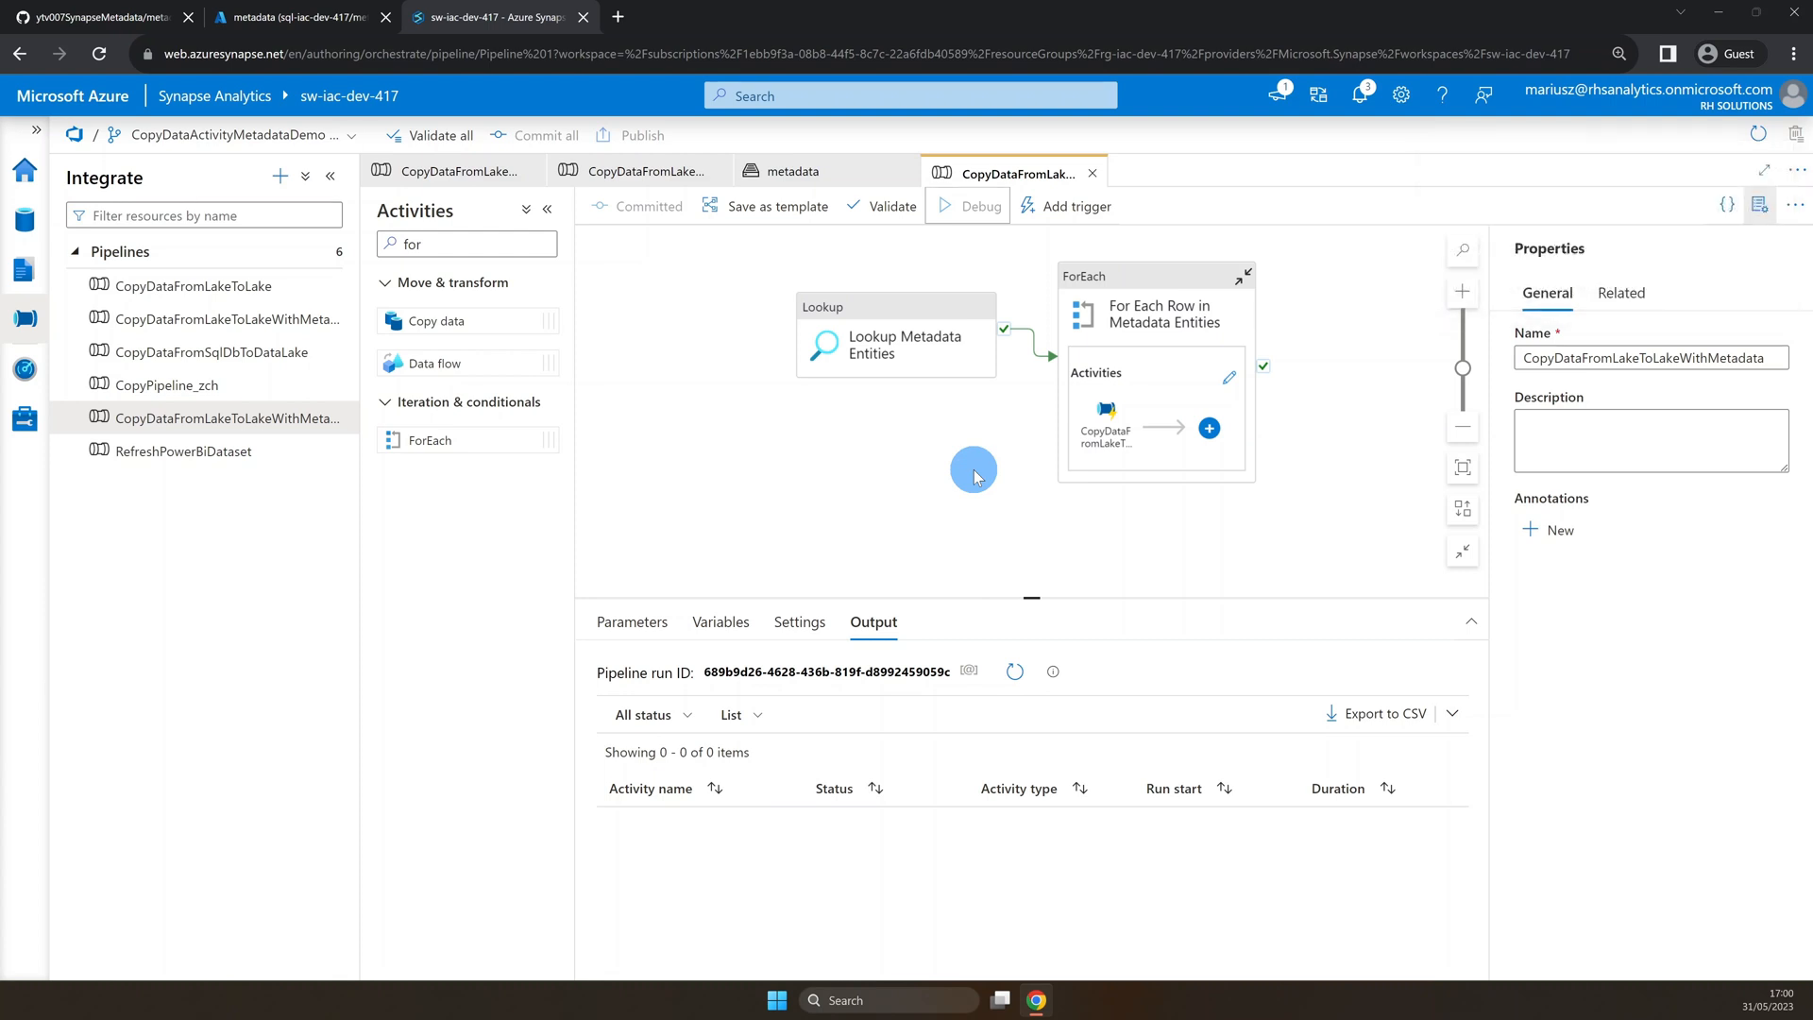
click(1357, 93)
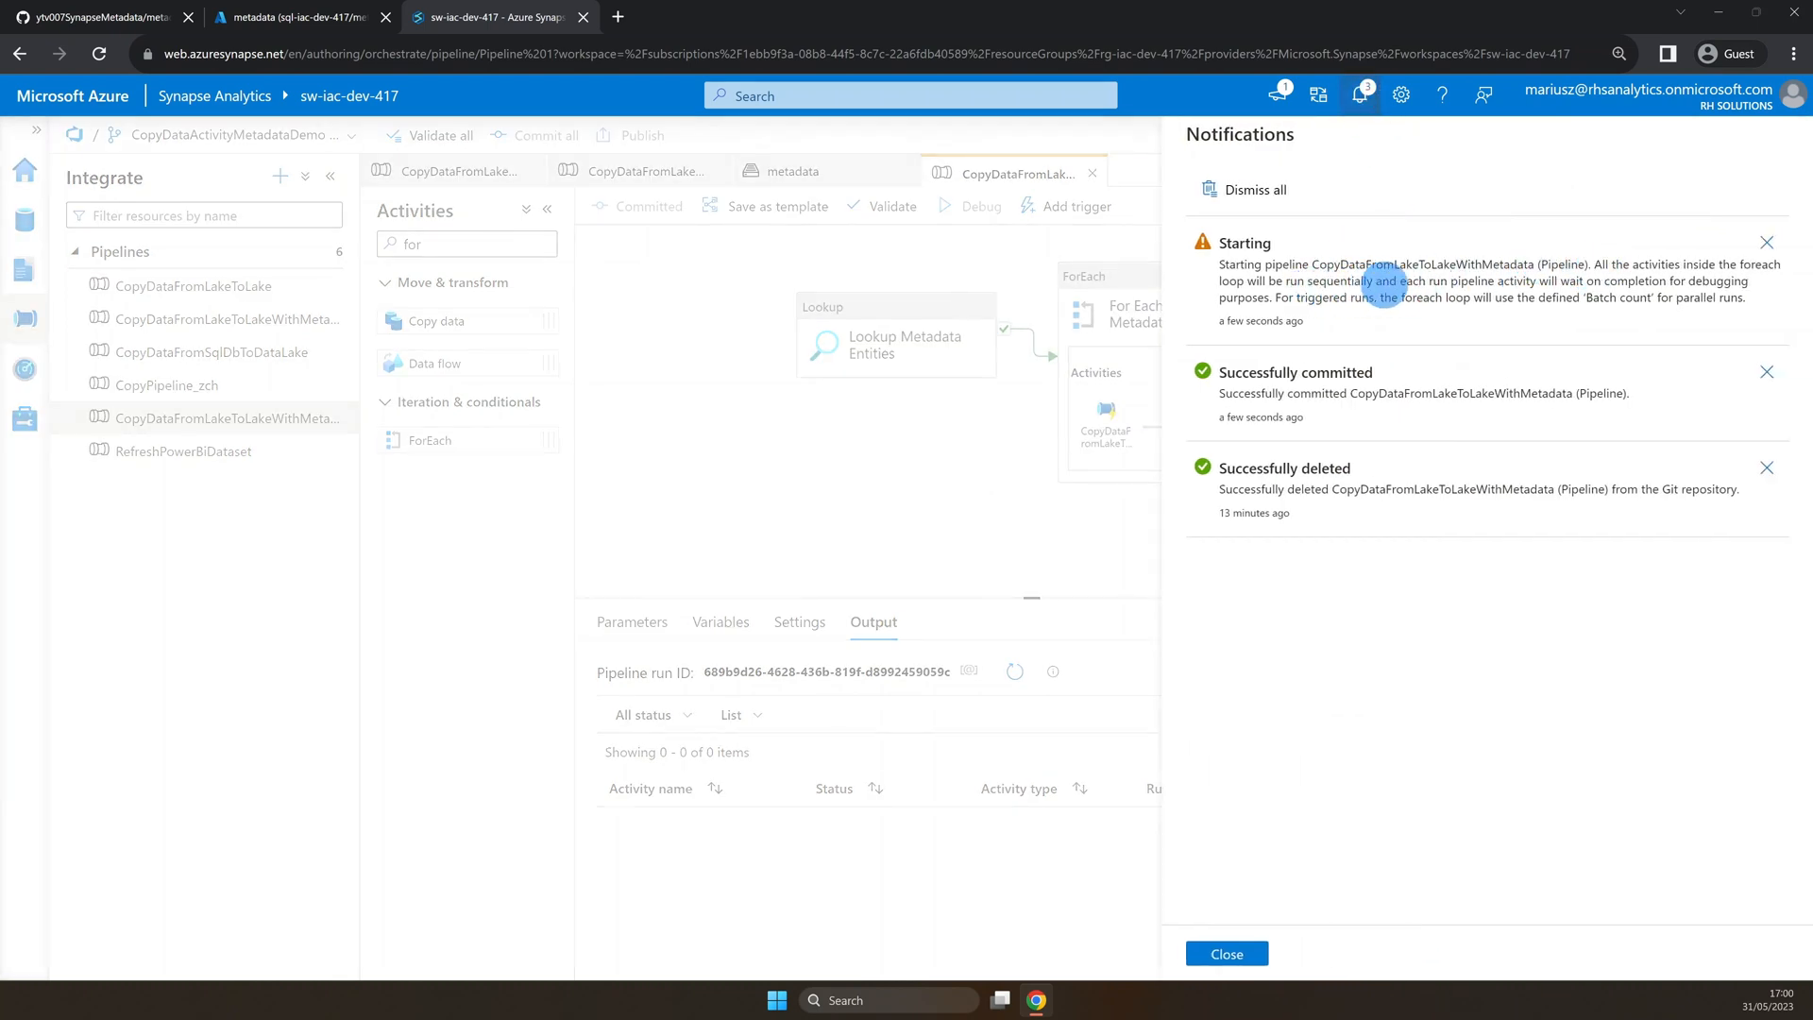
mouse_move(1456, 302)
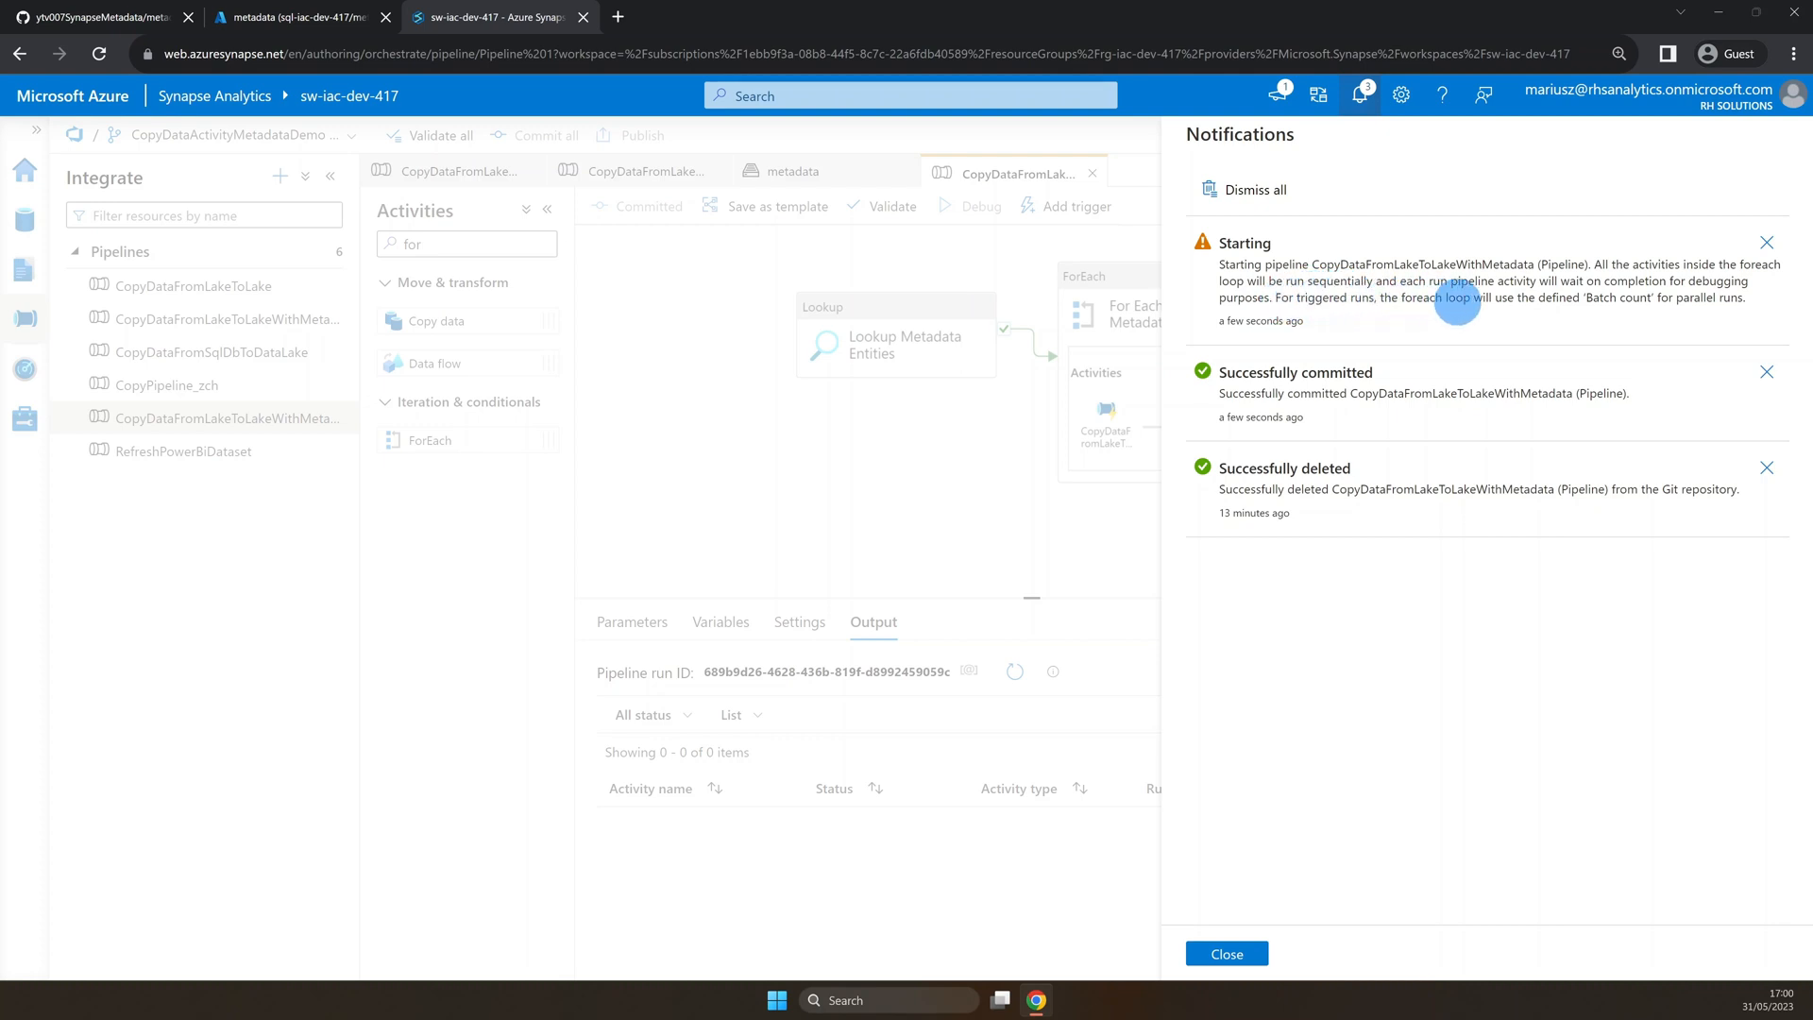
mouse_move(1667, 300)
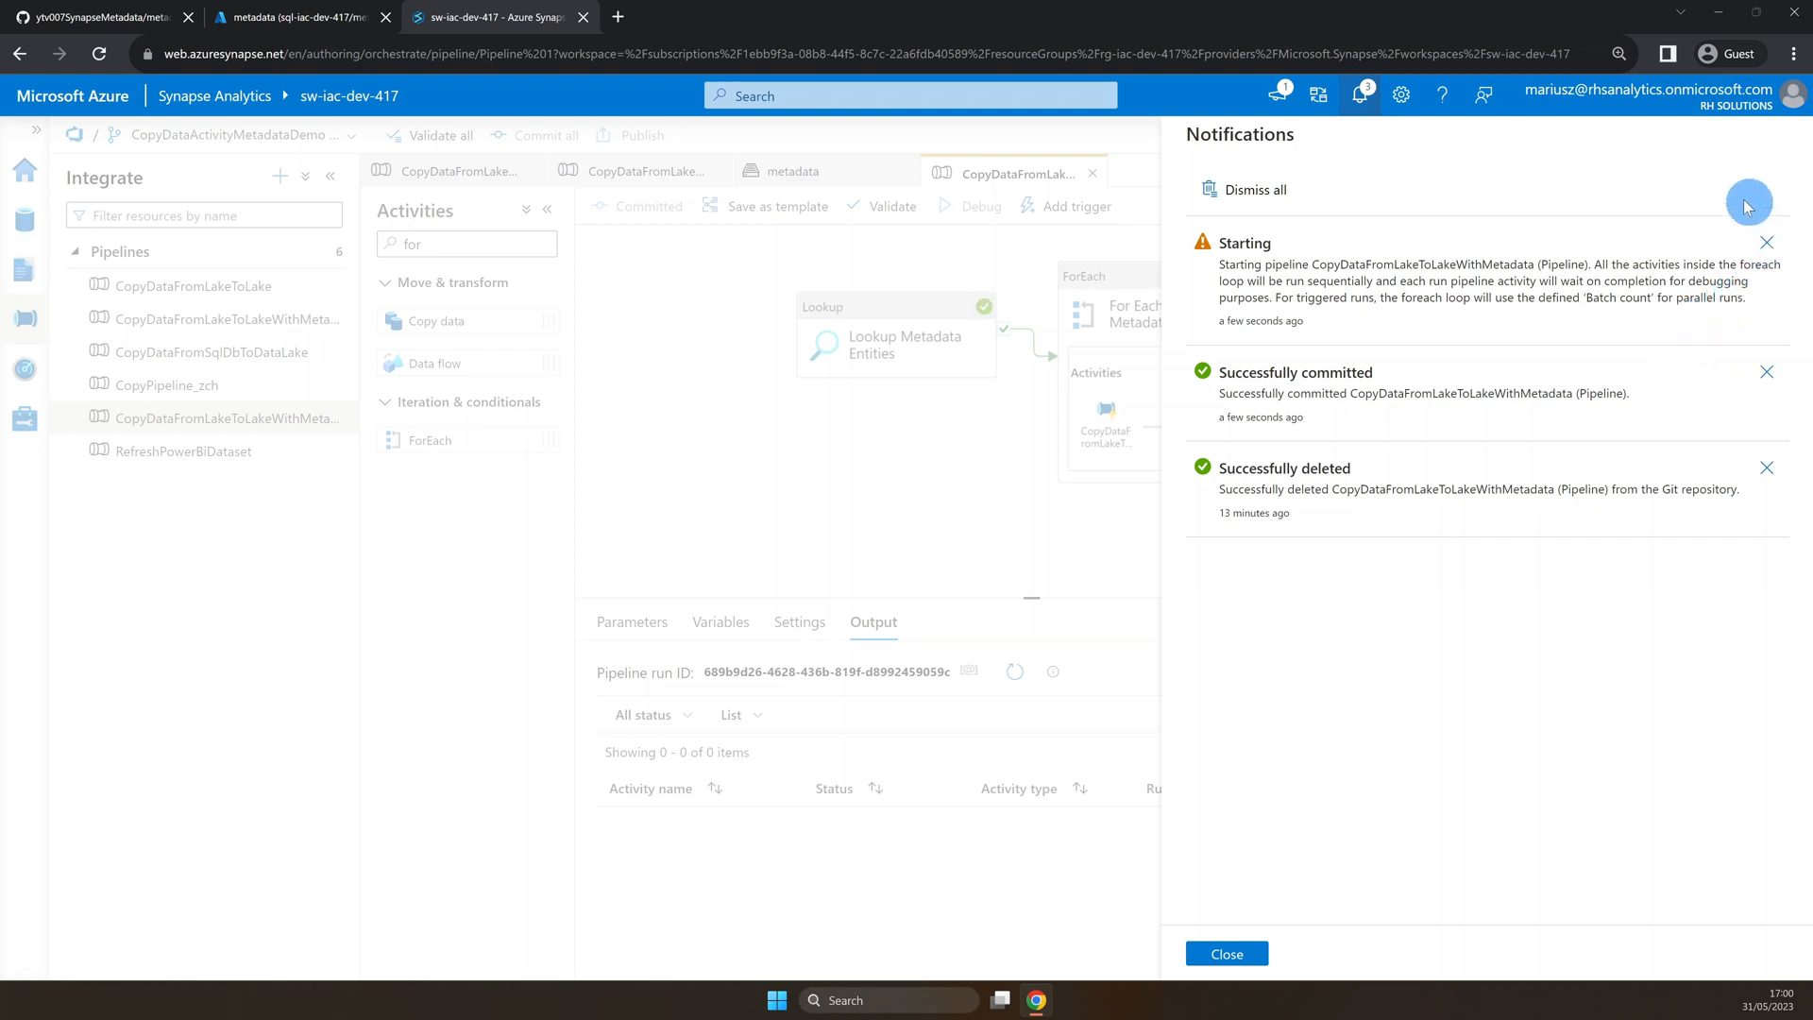
click(1227, 953)
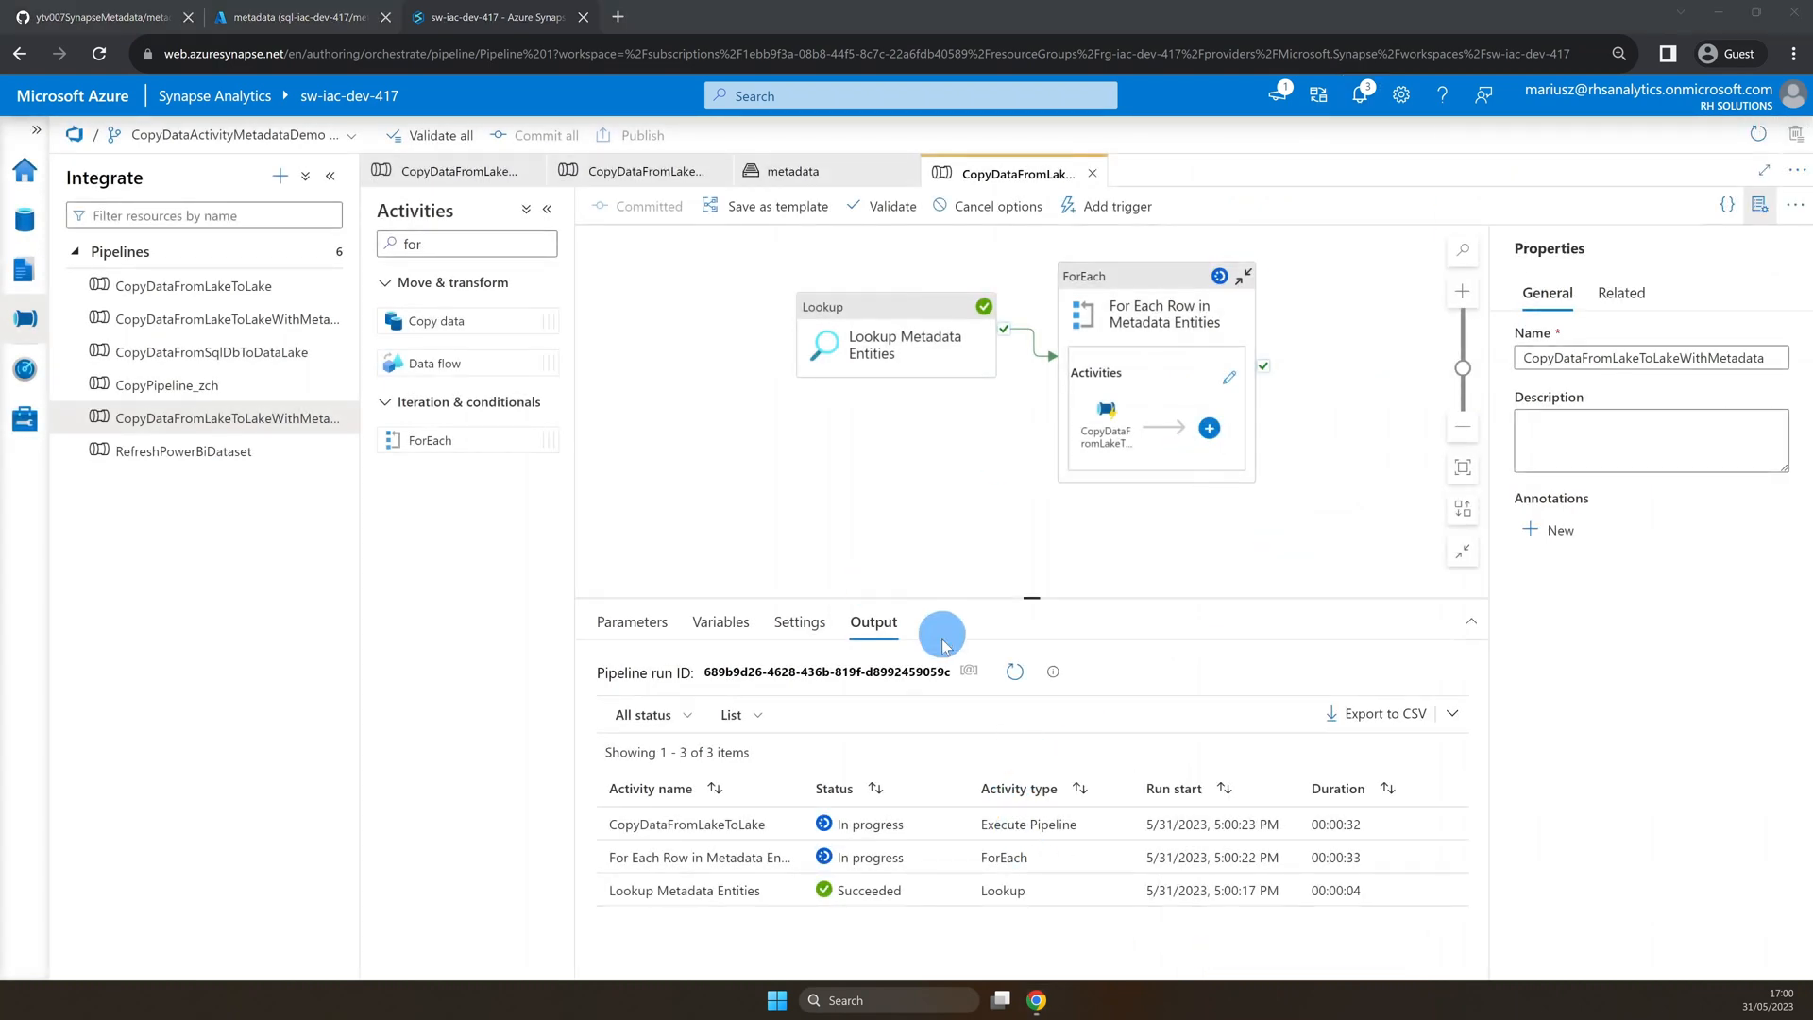
Refresh run statuses until all succeed, then inspect the Lookup Metadata Entities output.
click(1013, 671)
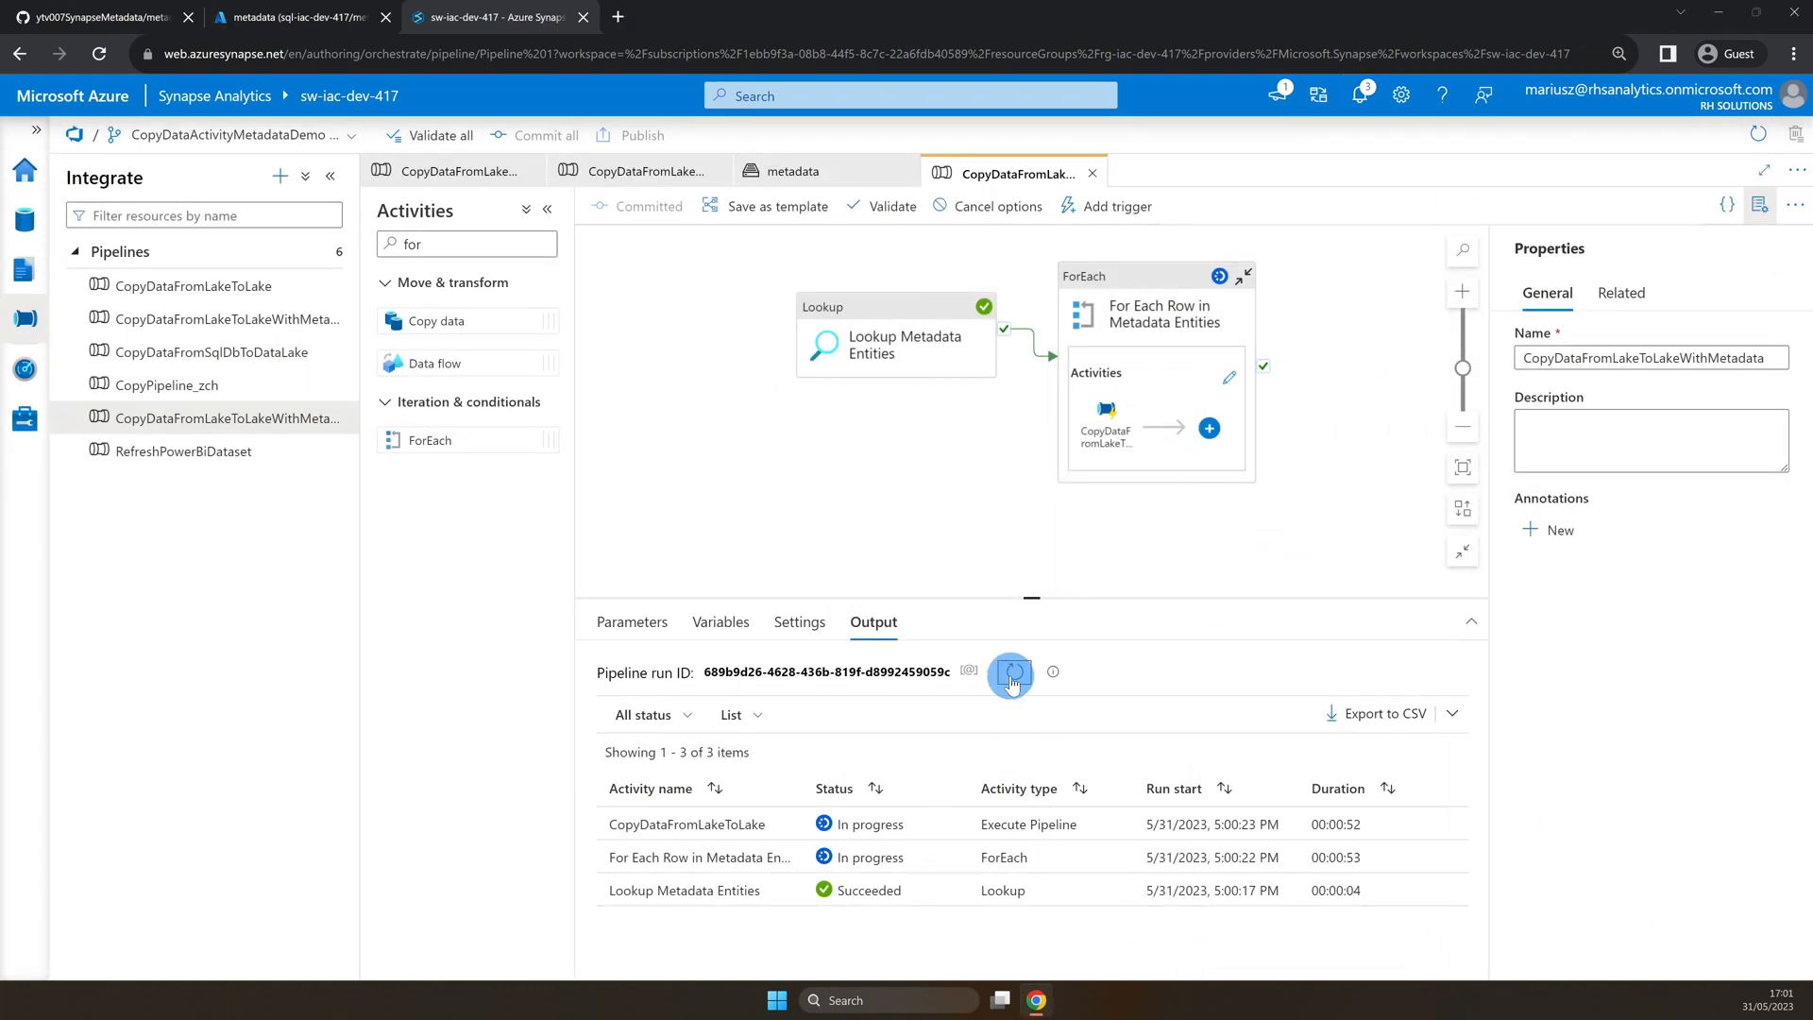
click(1012, 676)
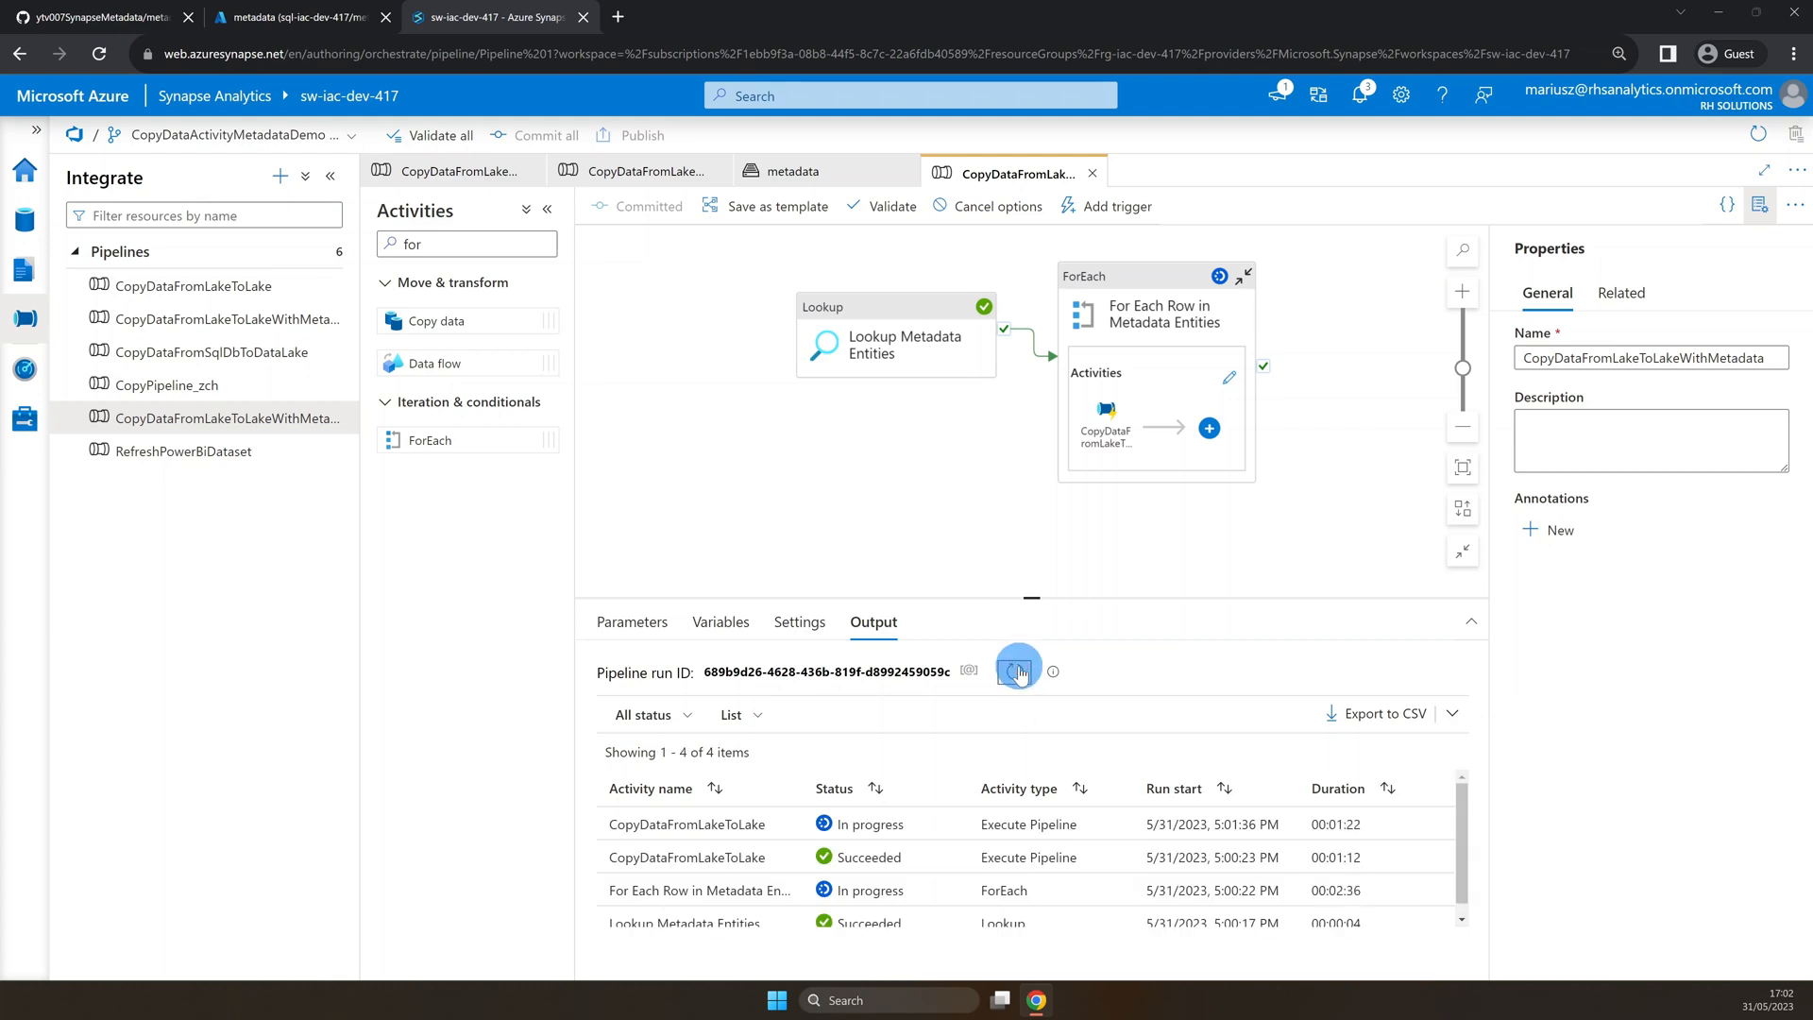
click(1020, 671)
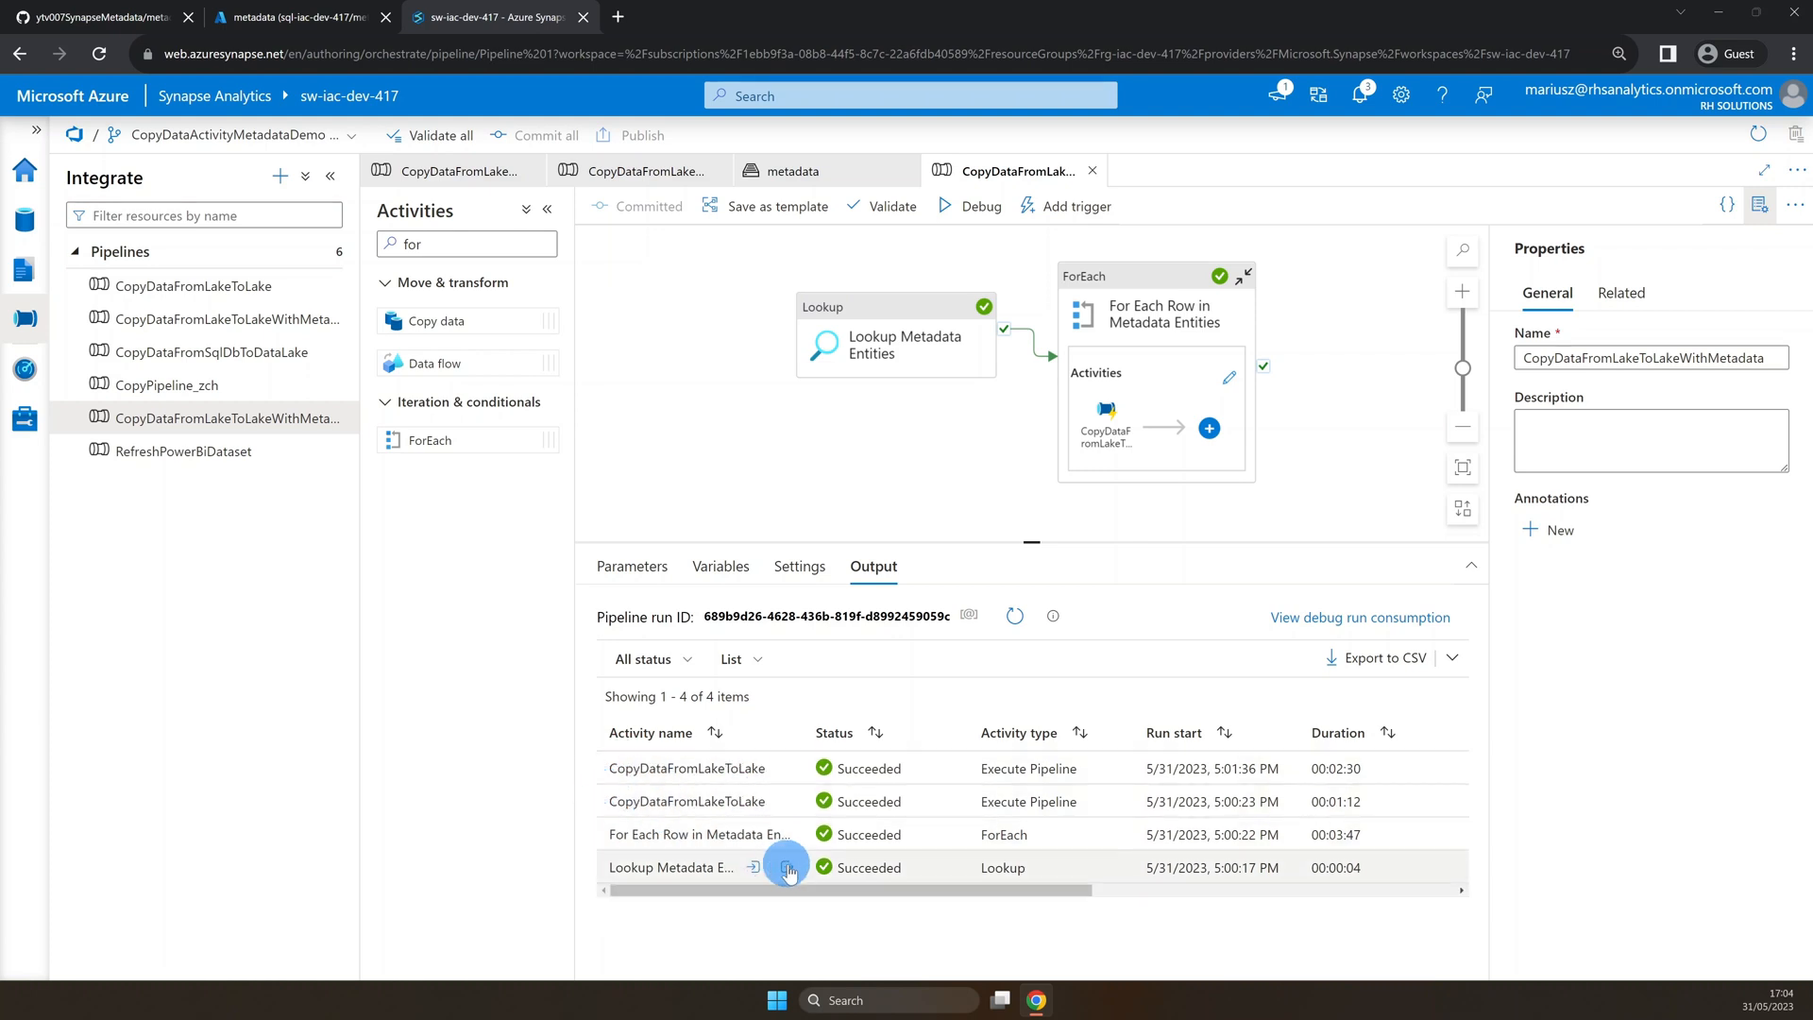
click(785, 867)
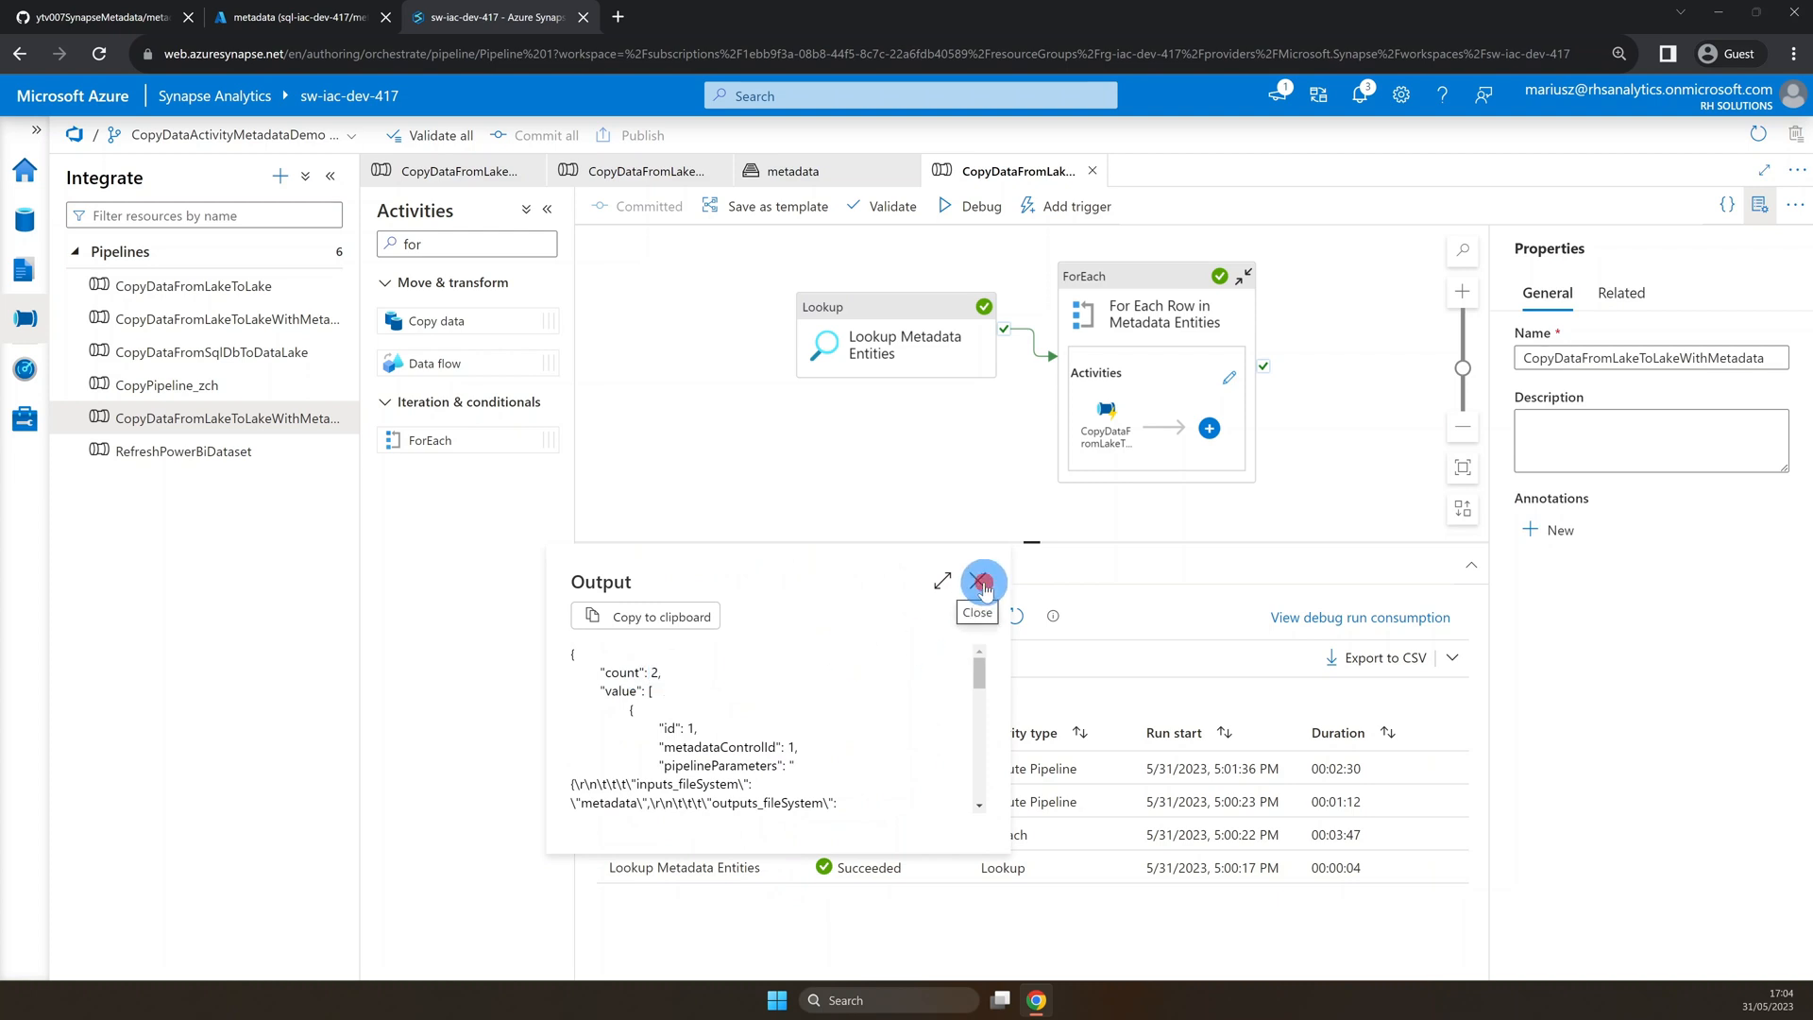
click(985, 582)
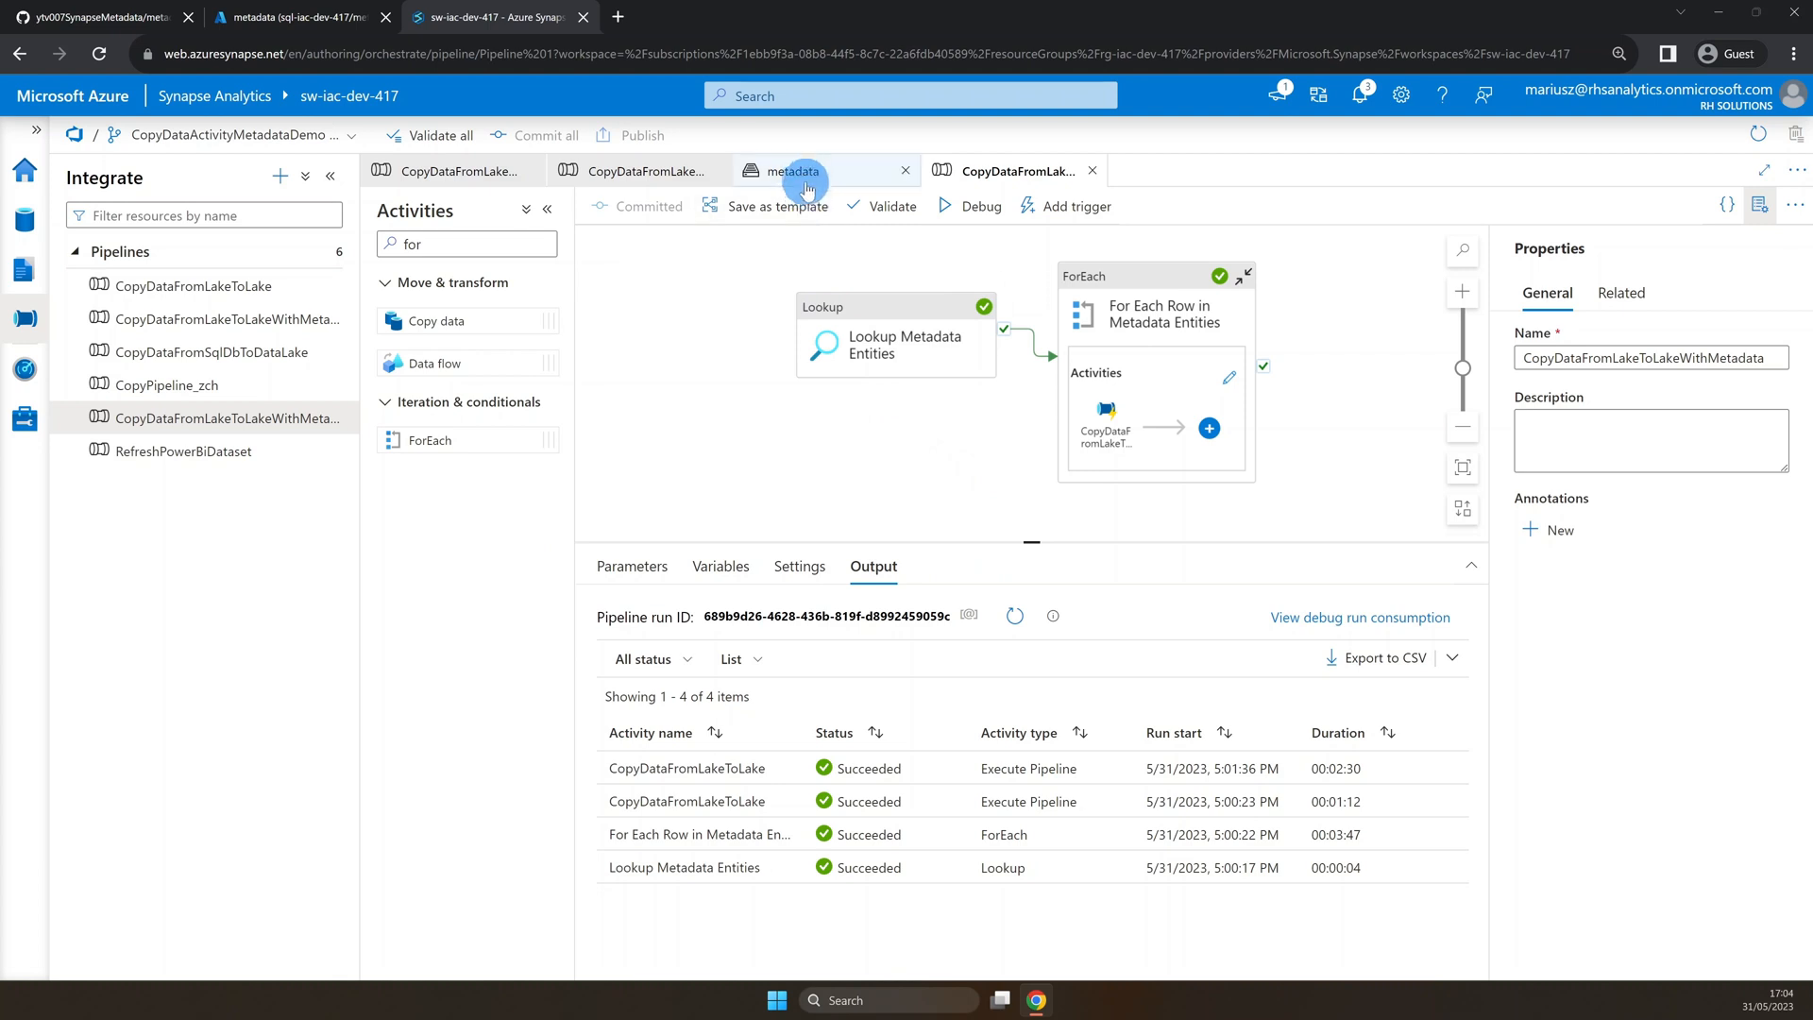
Open the metadata sink folder showing dboEmployees.parquet and dboOrders.parquet.
click(793, 171)
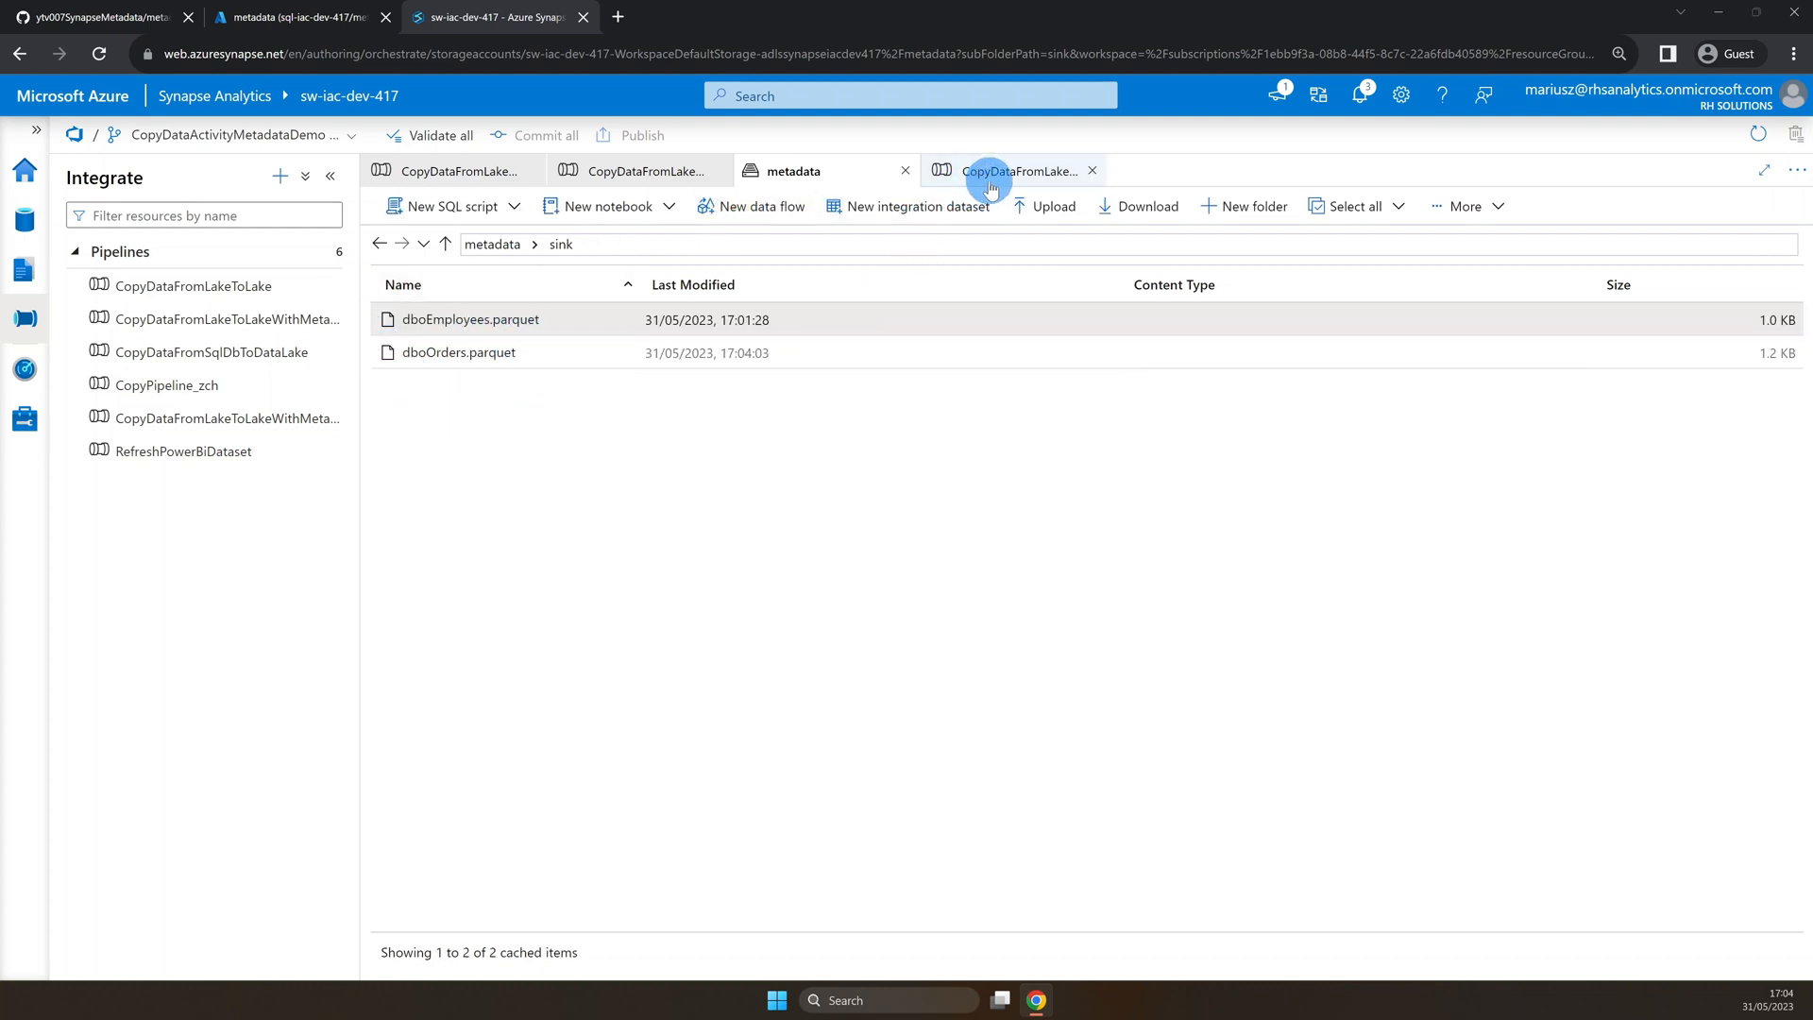
mouse_move(993, 184)
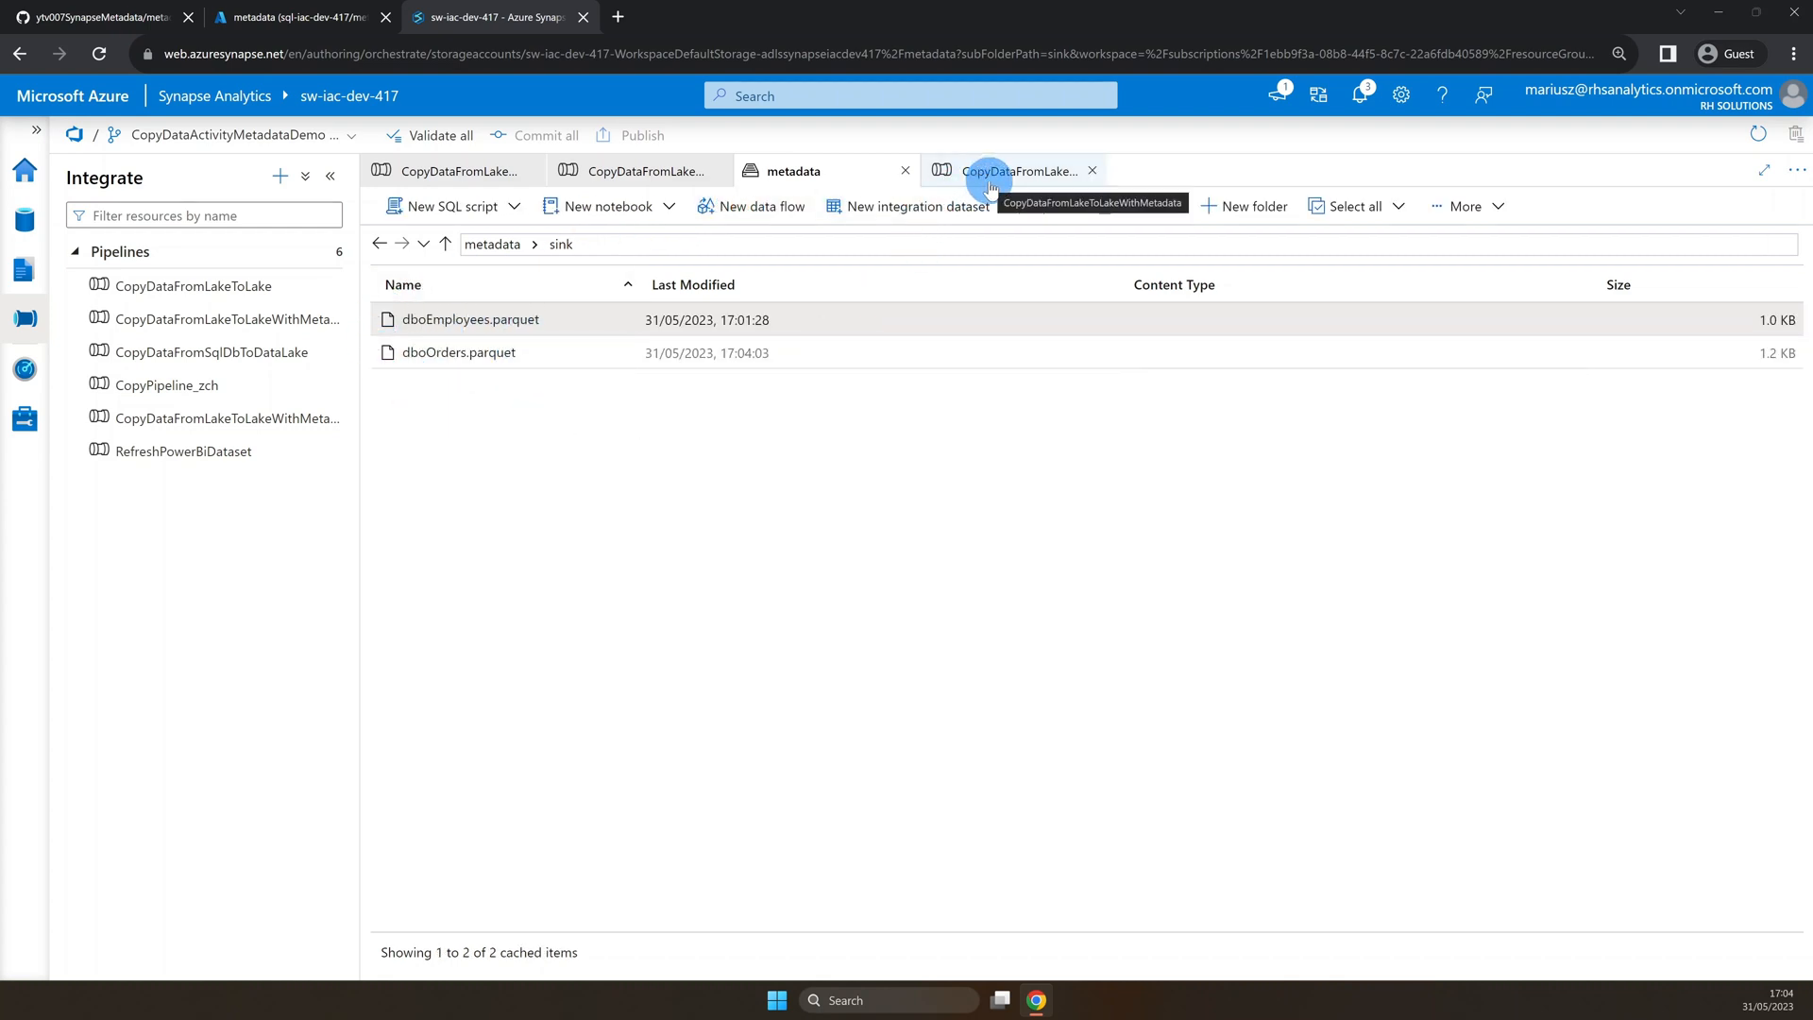